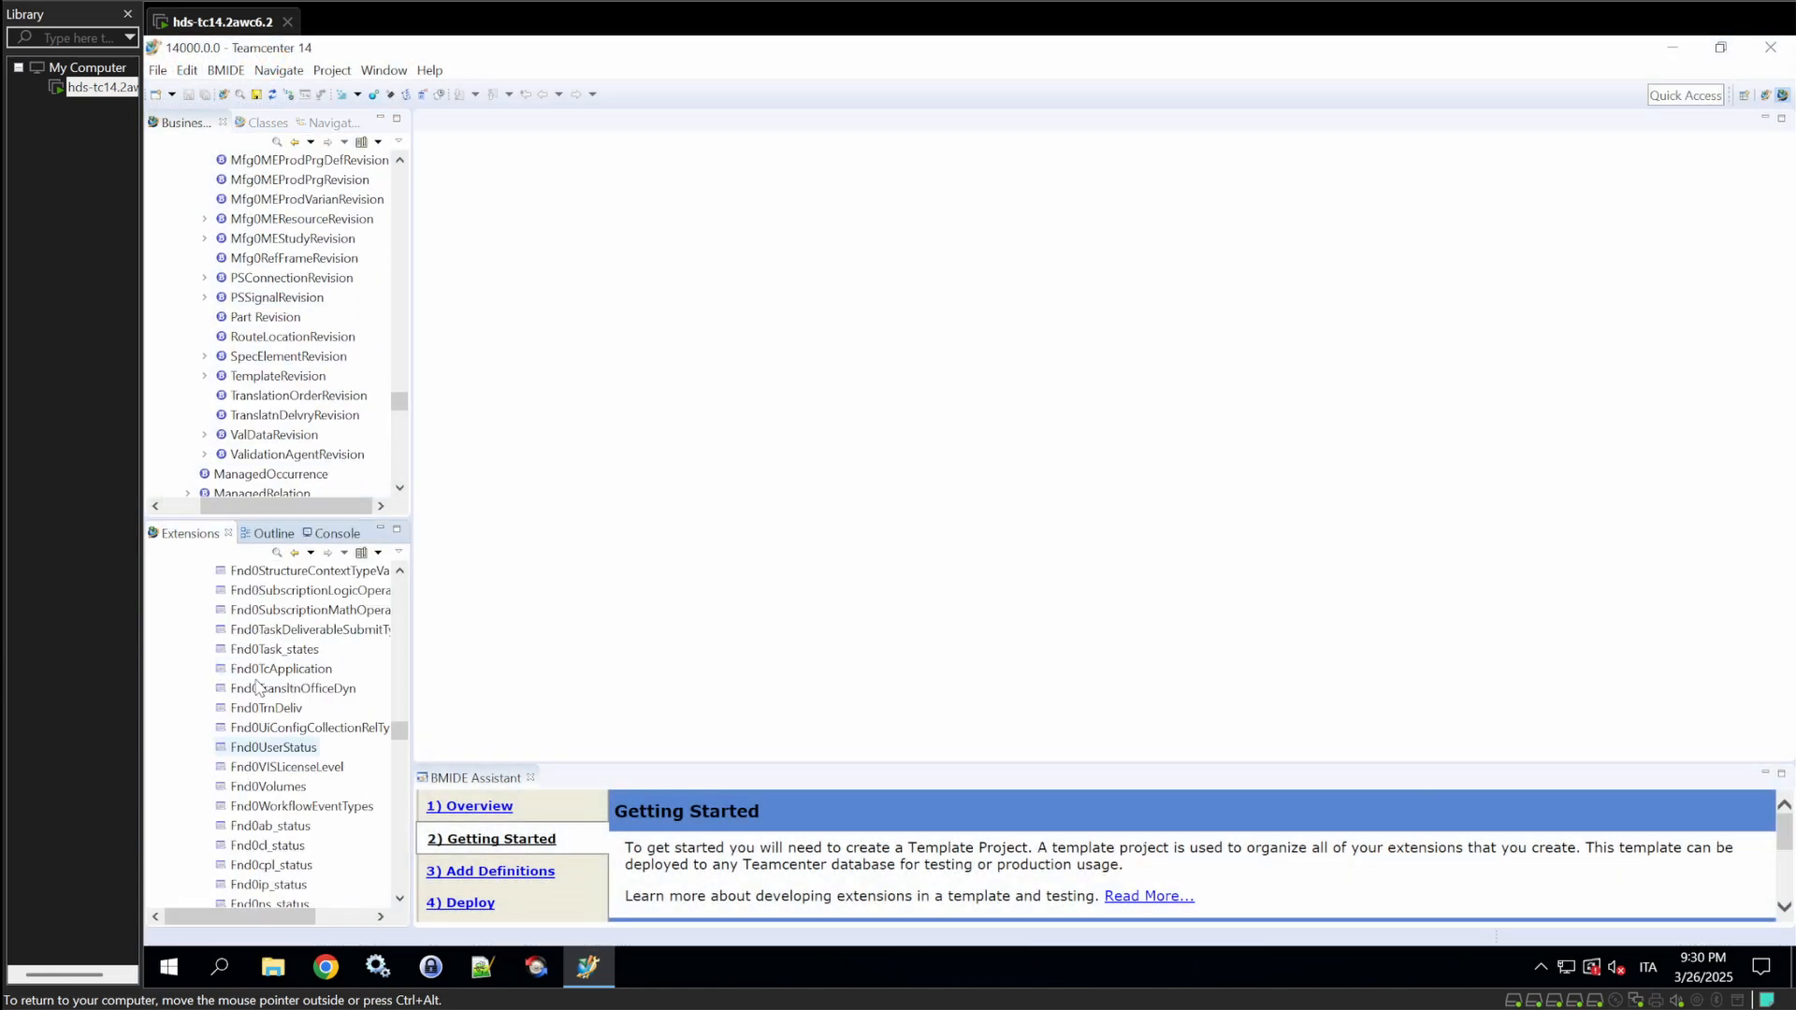
# - Scroll the Extensions tree to reach the Dynamic LOV node for the new HDS4MaterialDLOV
pyautogui.scroll(3)
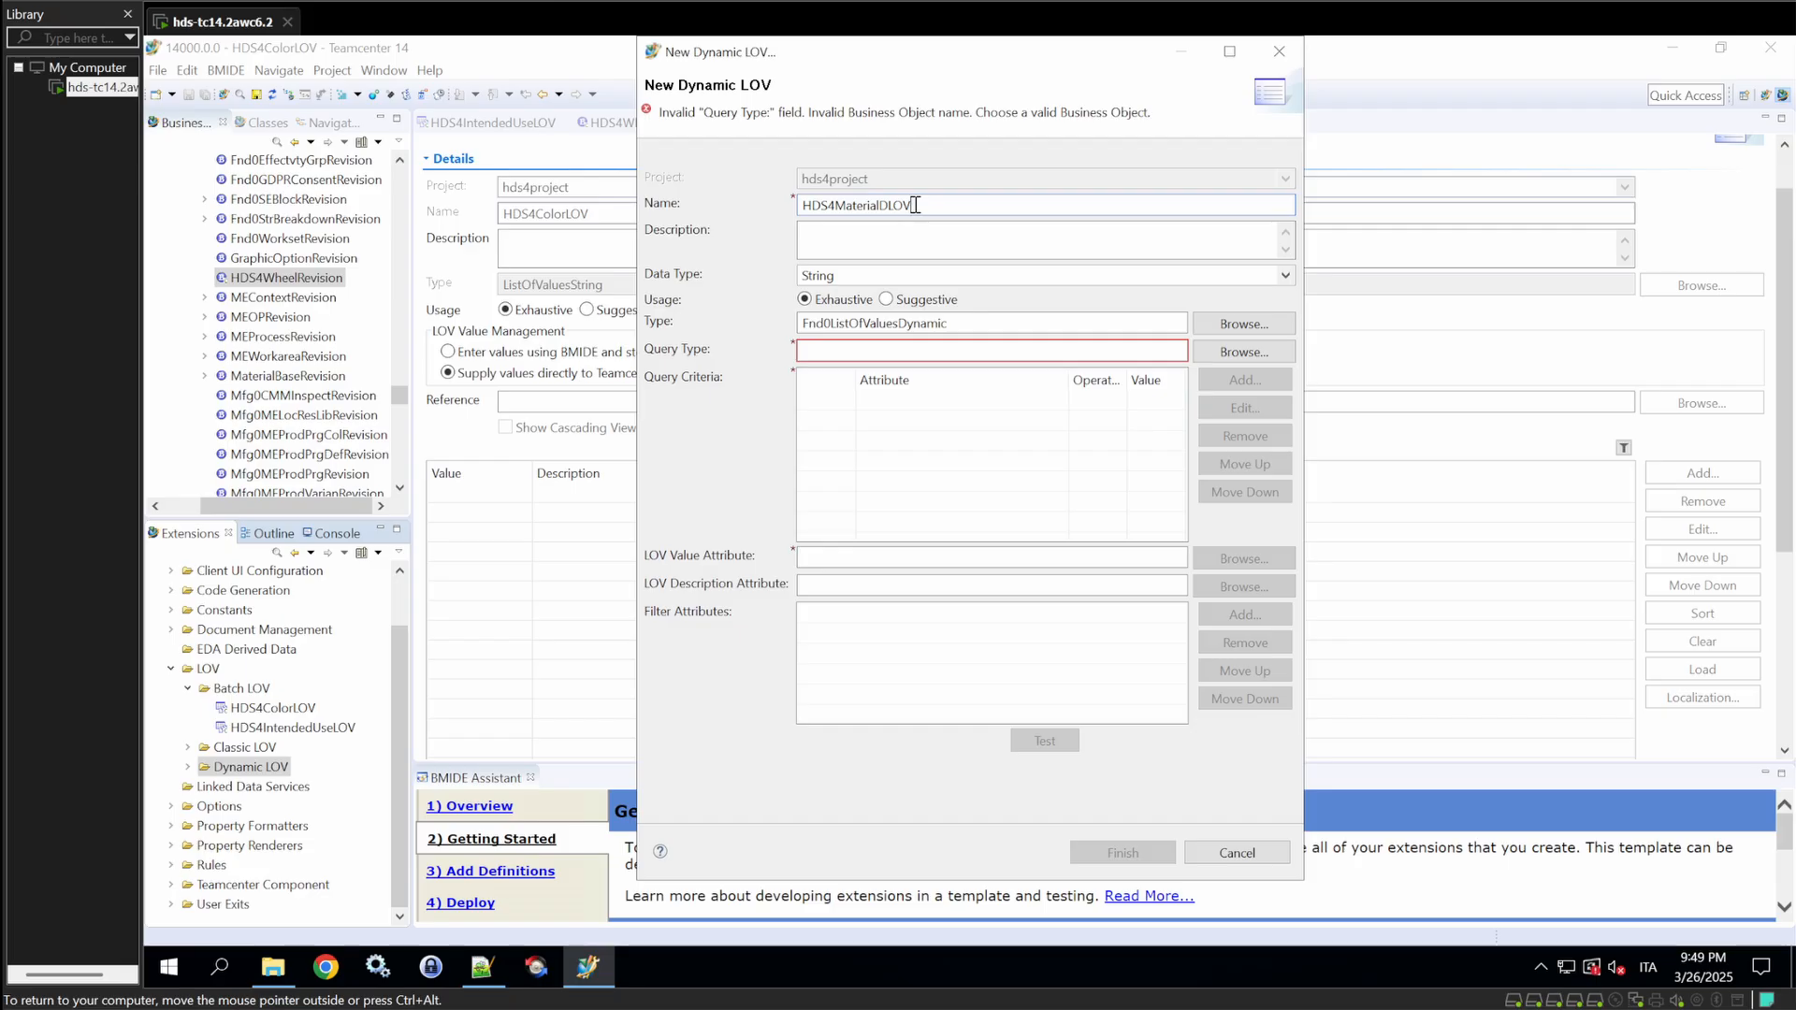
# - Describe the LOV as 'Types of material that a wheel can have' and move to the query type
pyautogui.click(870, 238)
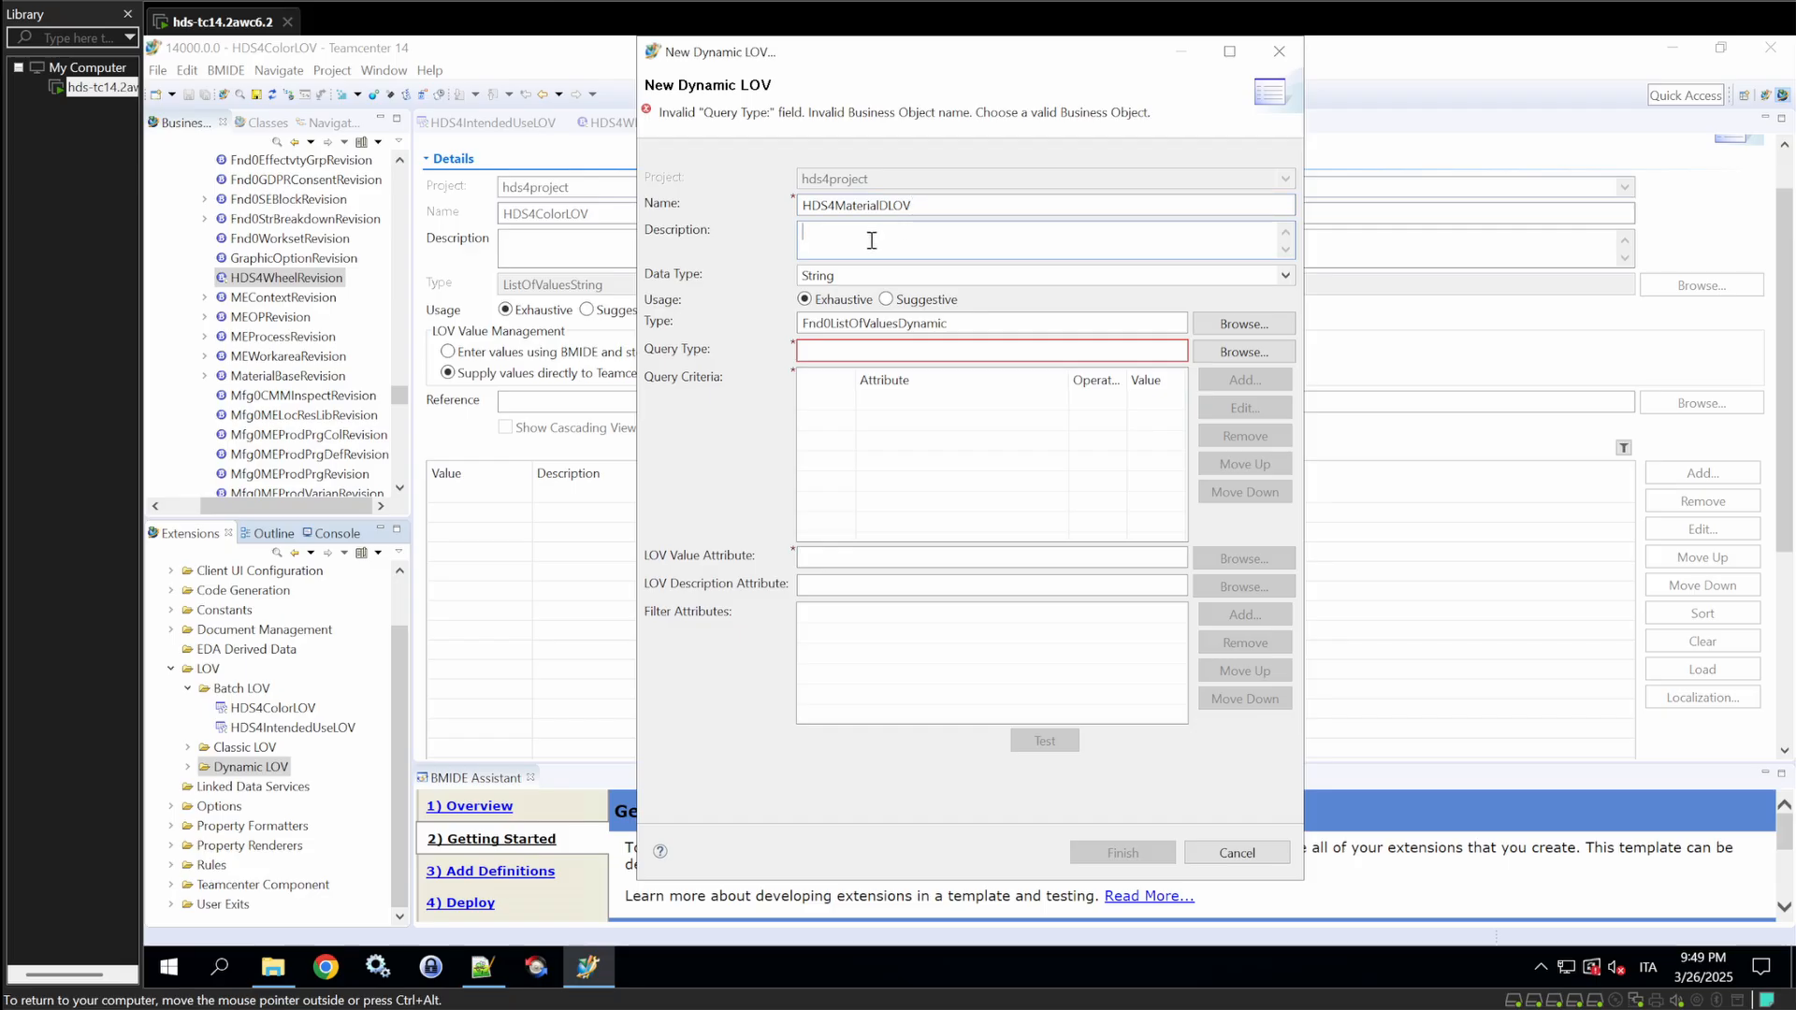
pyautogui.write('Types of material that a wheel can have')
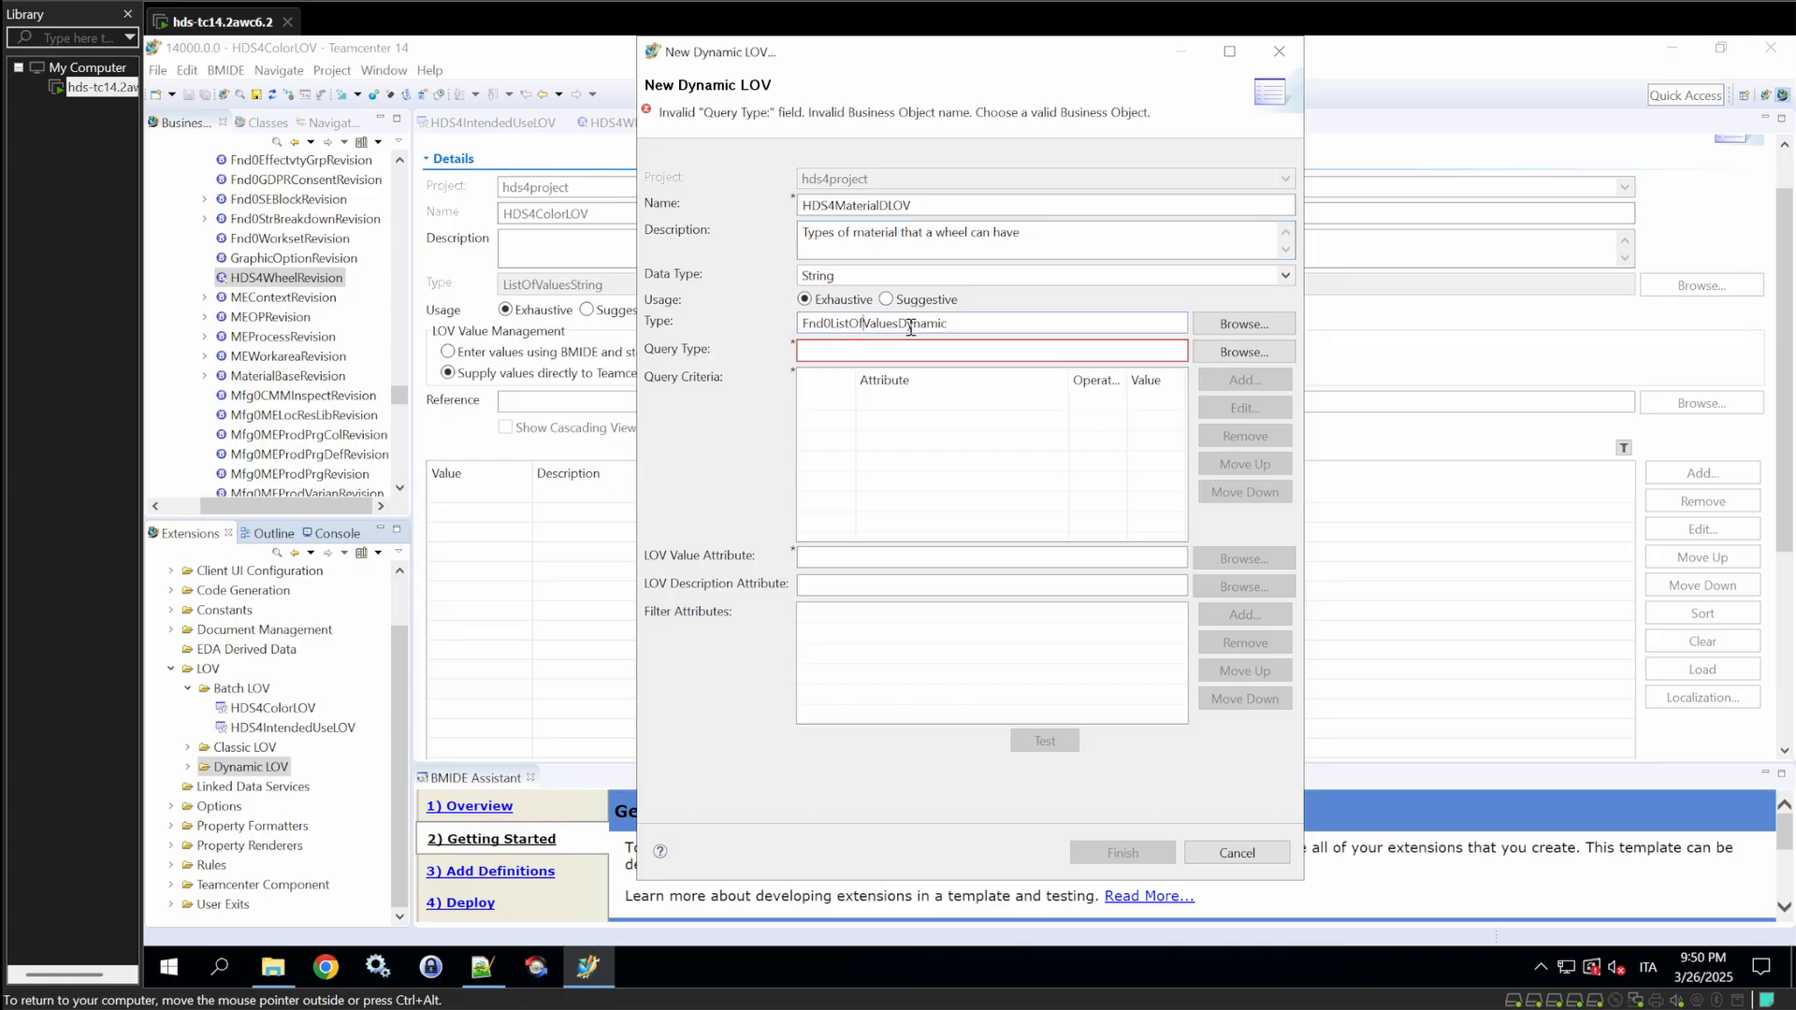
pyautogui.click(989, 350)
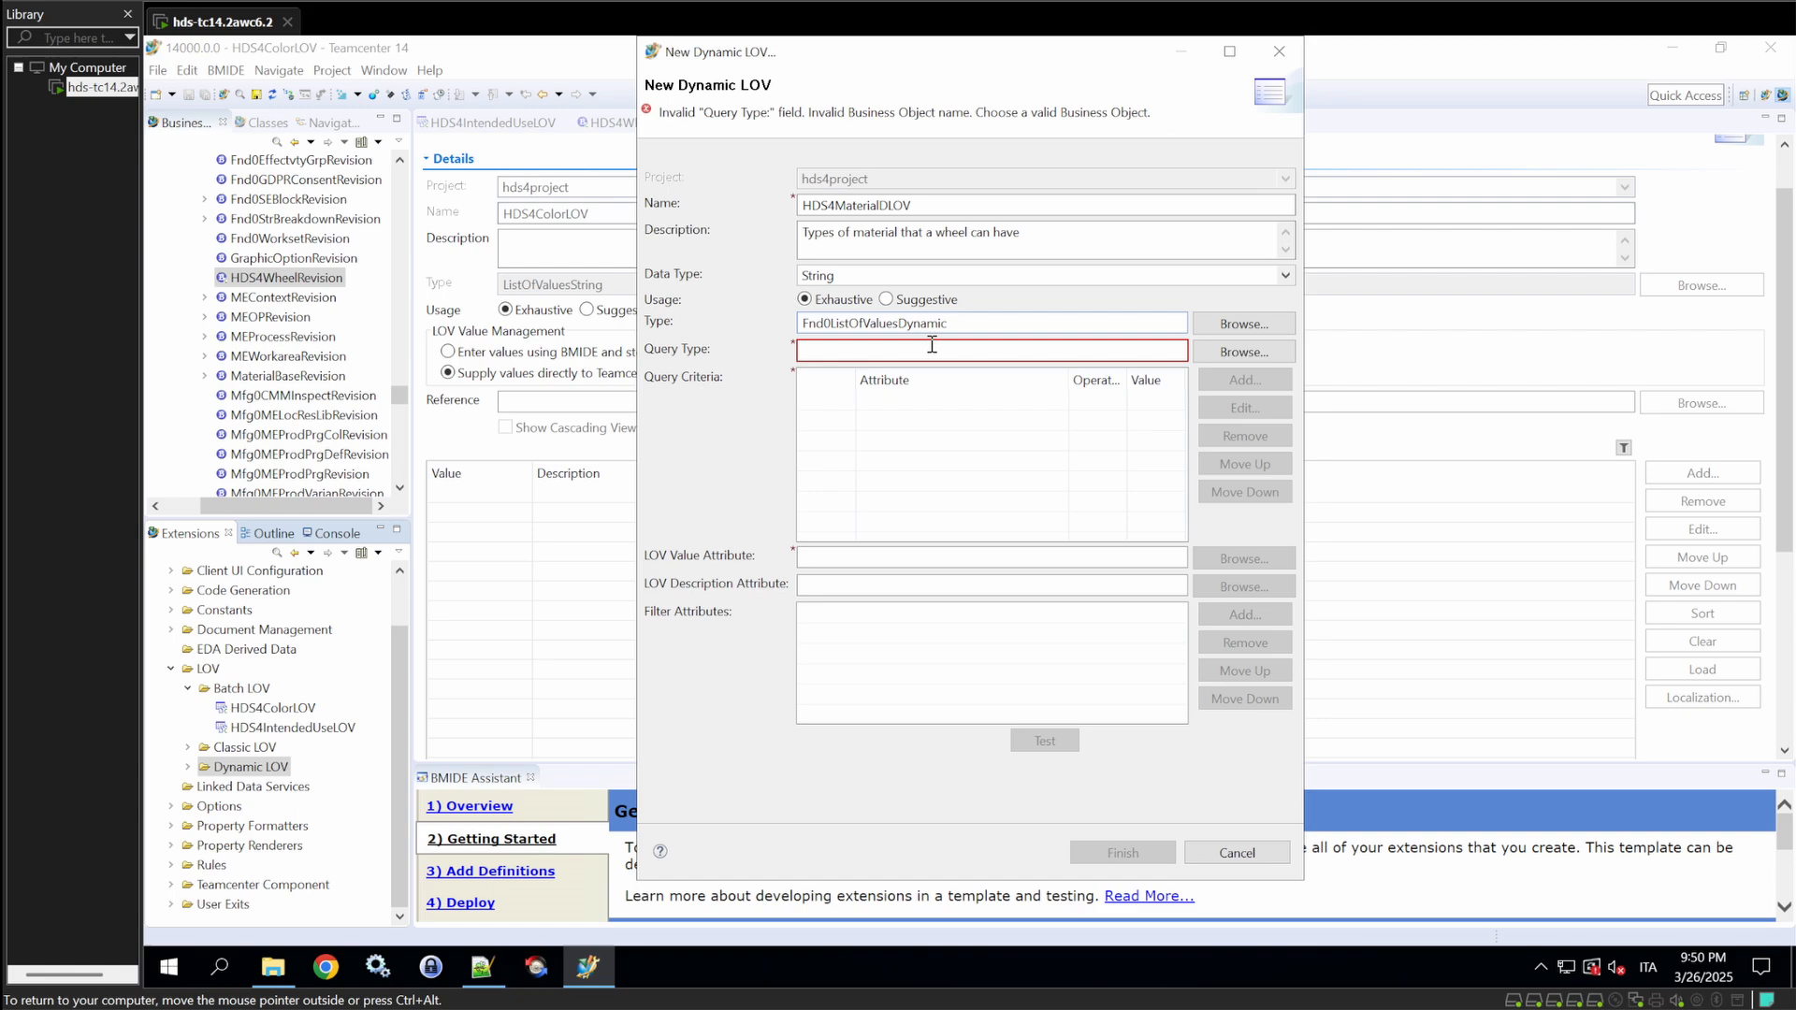
# - Search business objects for the query type and locate Fnd0AdminLOVValue
pyautogui.click(1244, 352)
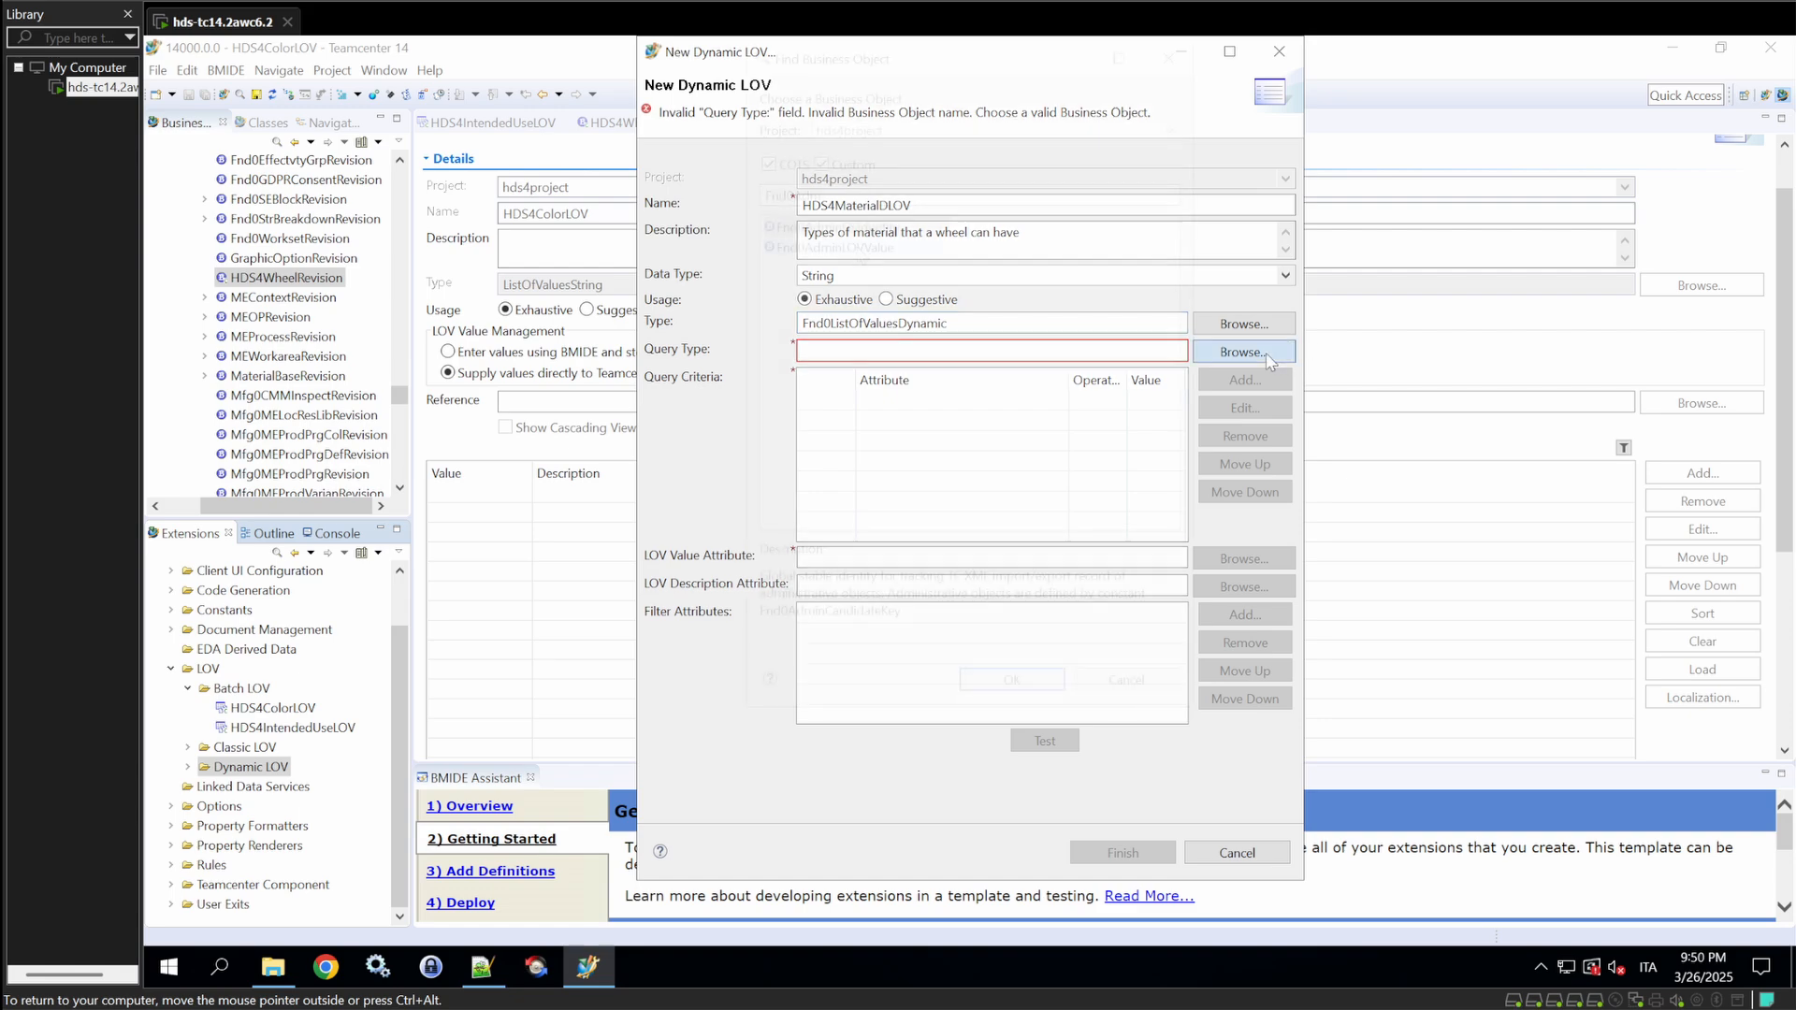
pyautogui.click(1242, 352)
pyautogui.write('Fnd0Adm')
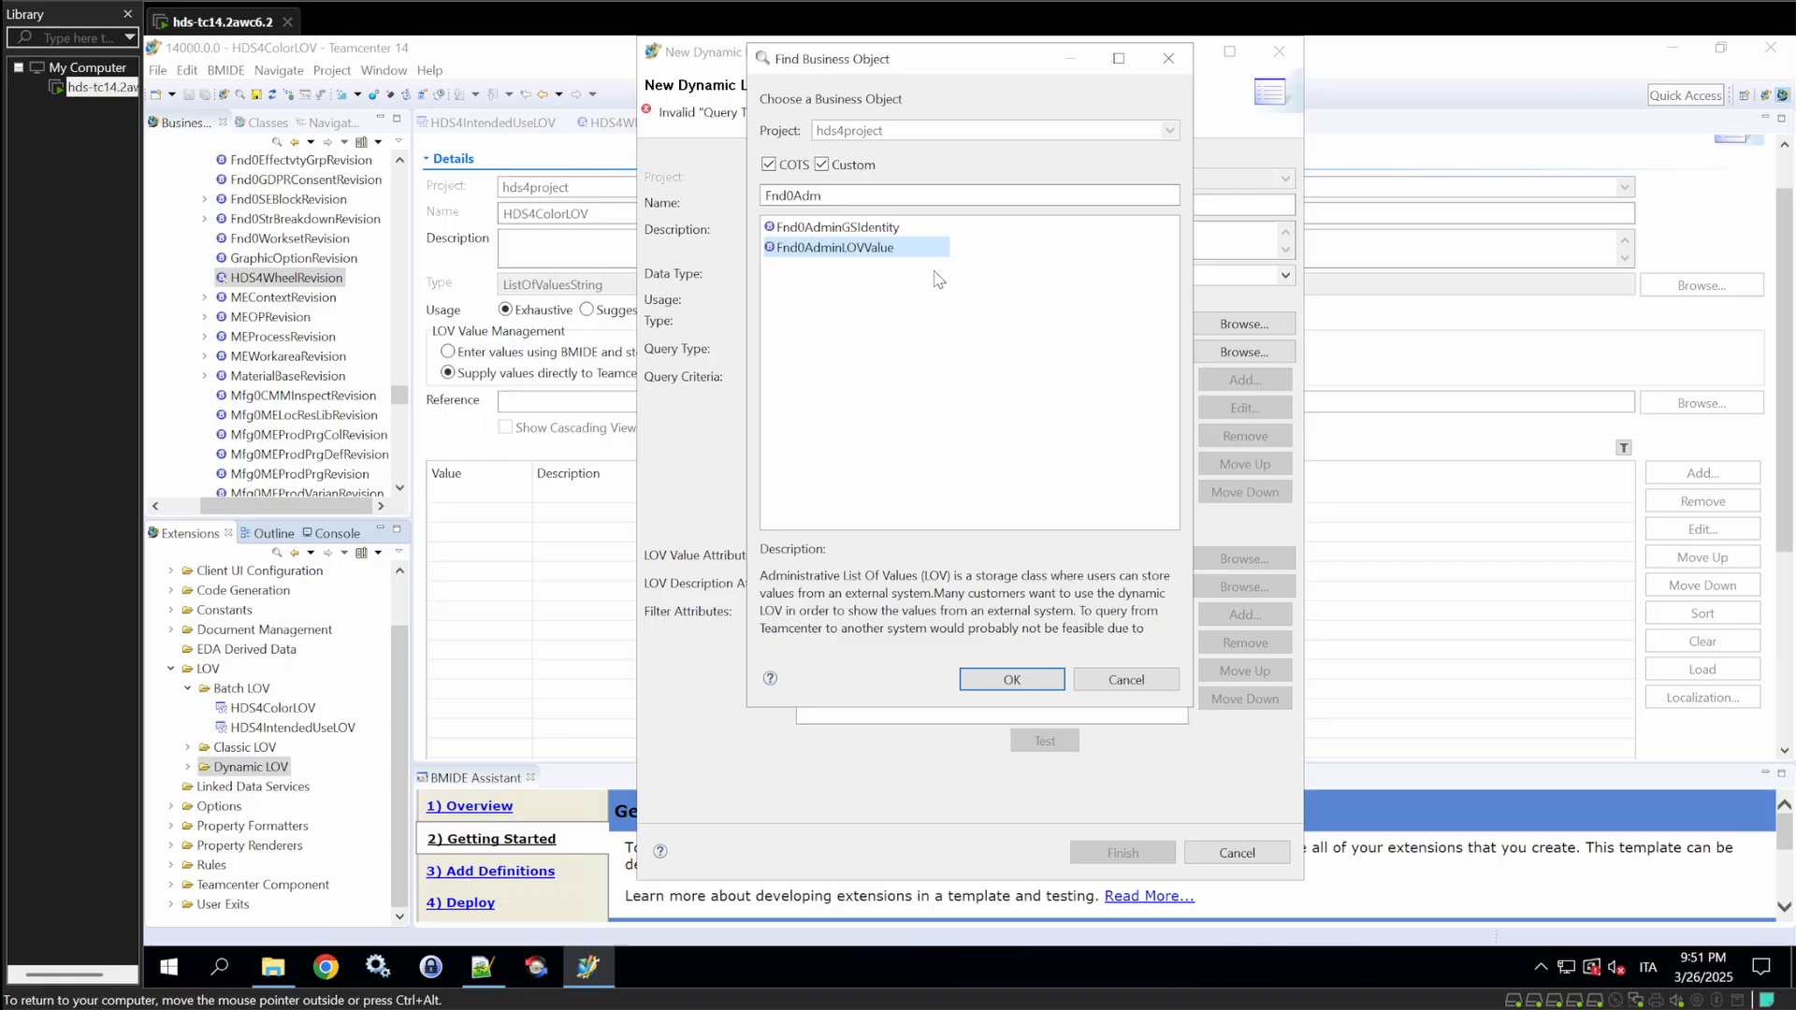
pyautogui.moveTo(1027, 668)
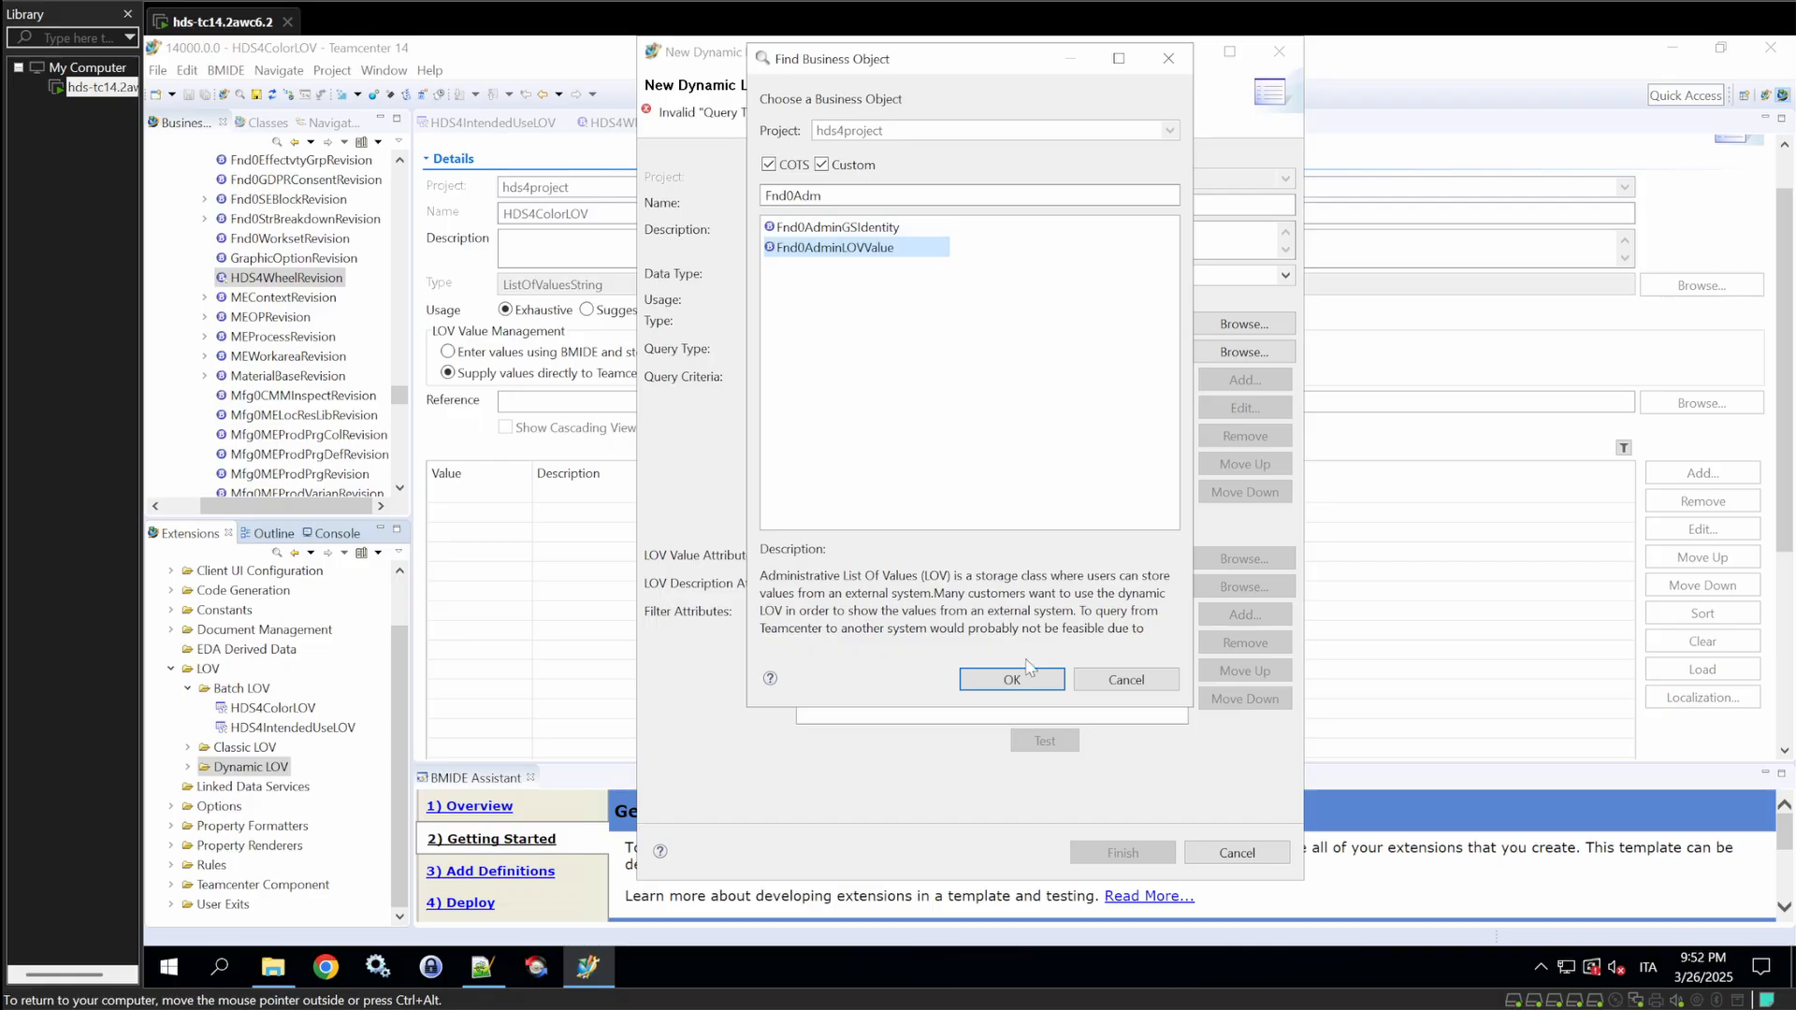
# - Use Fnd0AdminLOVValue as query type with criterion fnd0lov_category = Material
pyautogui.click(1010, 677)
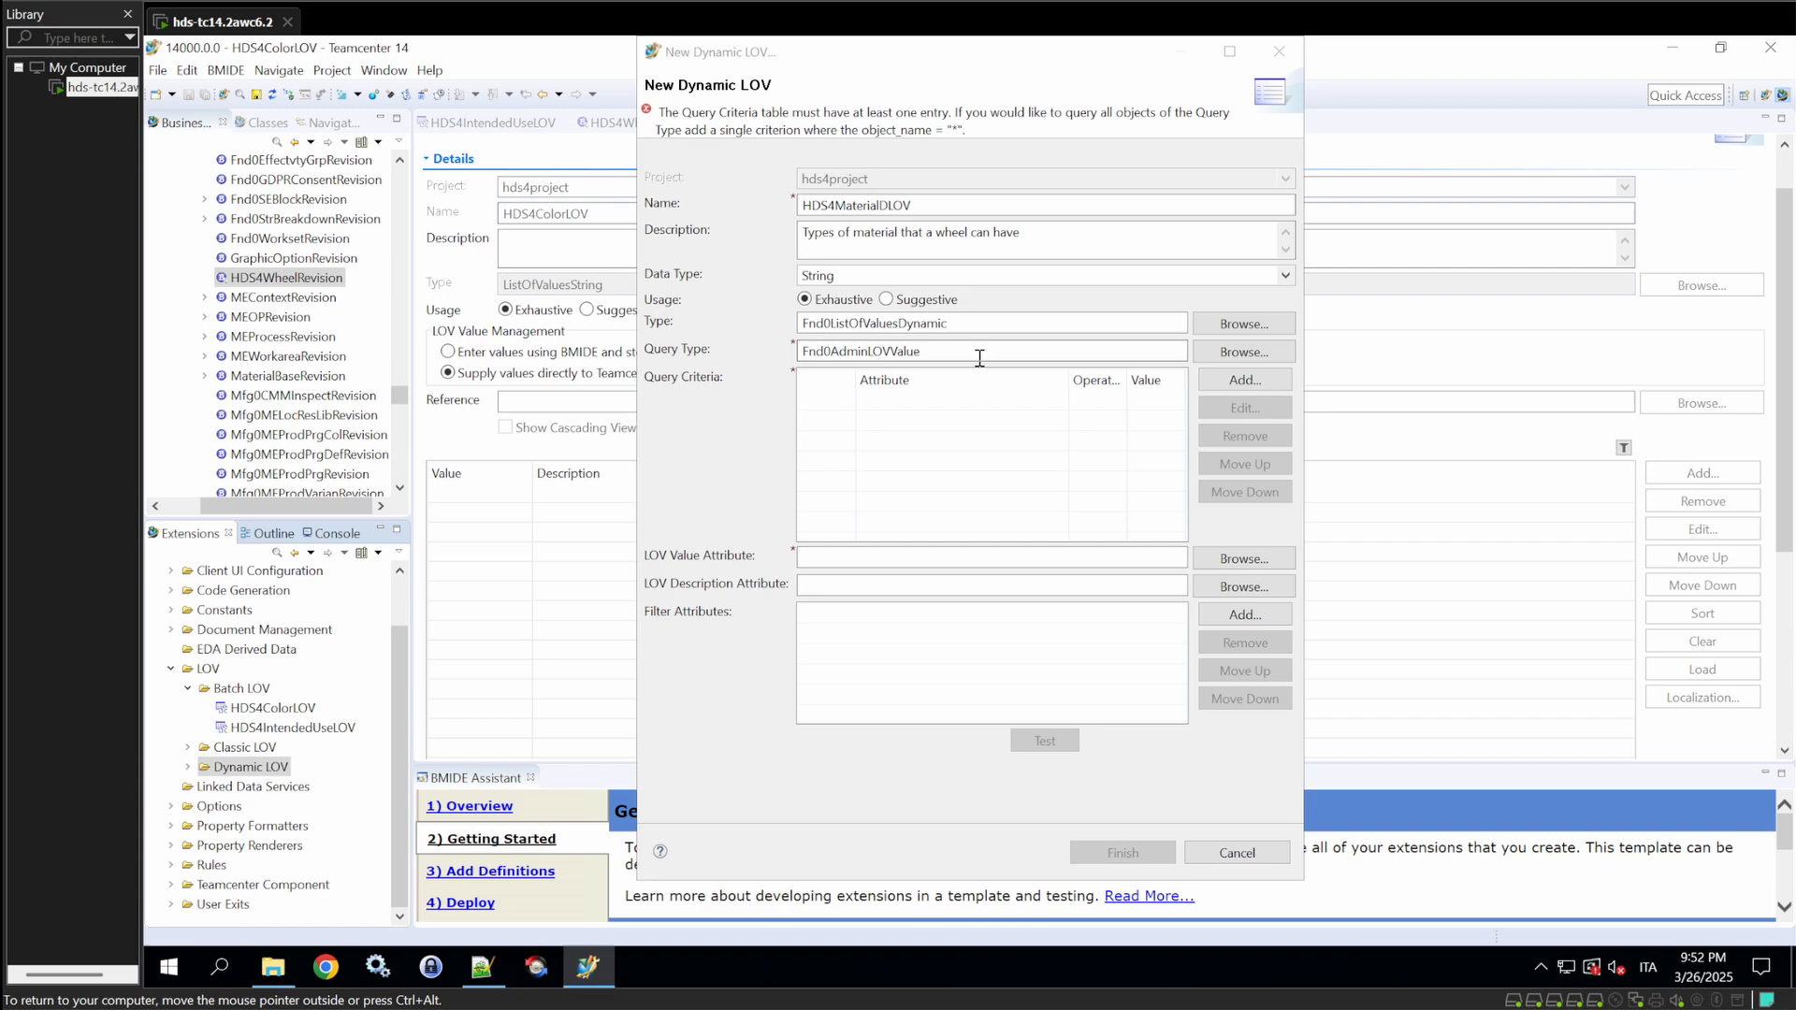
pyautogui.moveTo(950, 409)
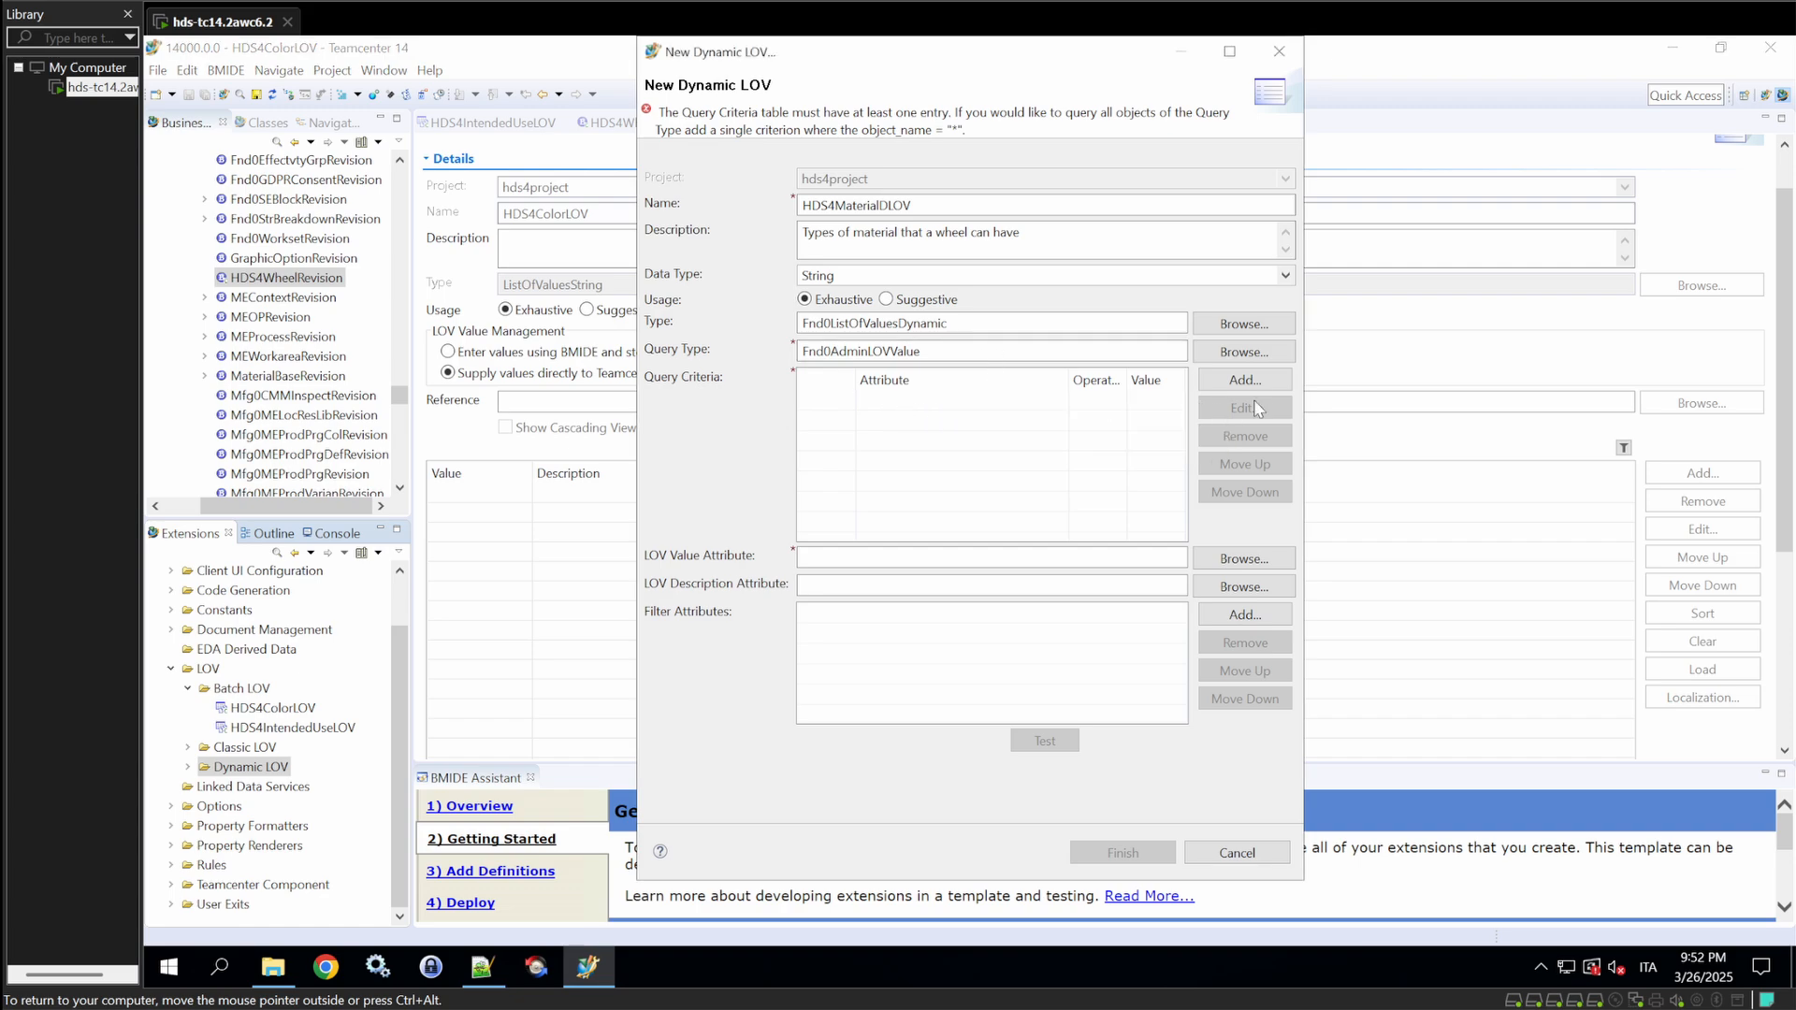
pyautogui.click(1244, 380)
pyautogui.write('fnd0lo')
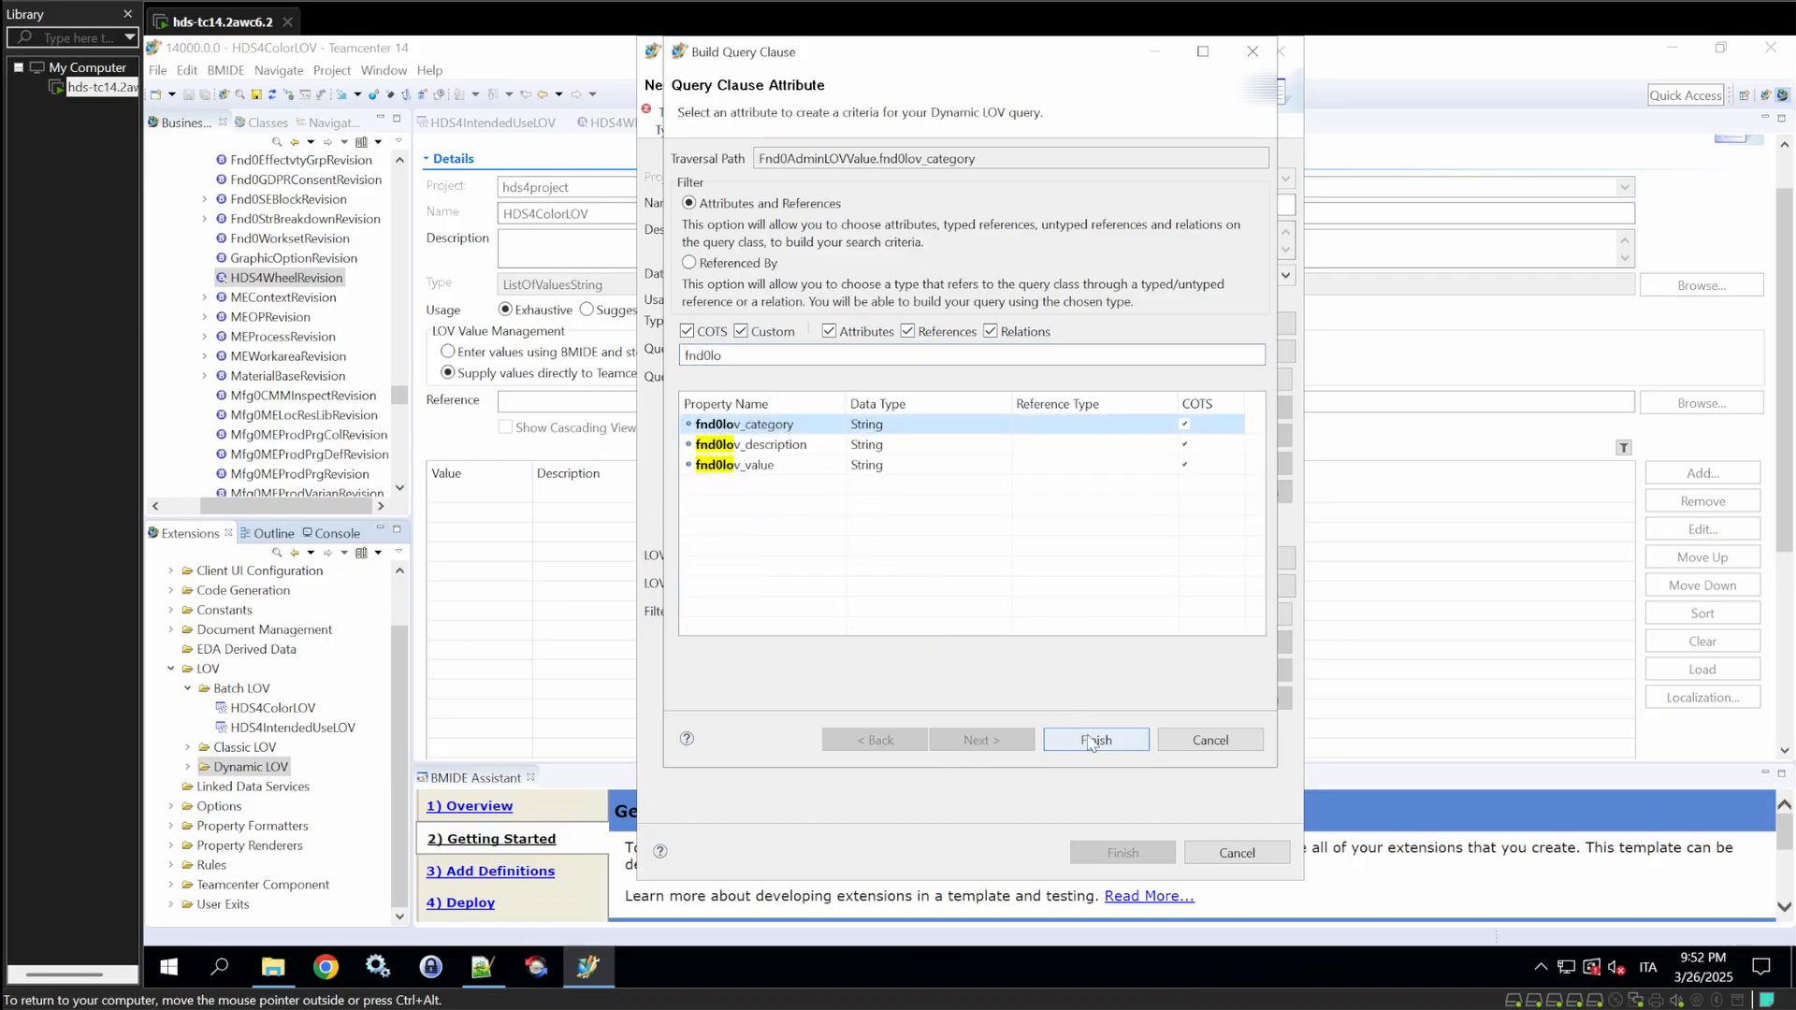
pyautogui.click(1095, 740)
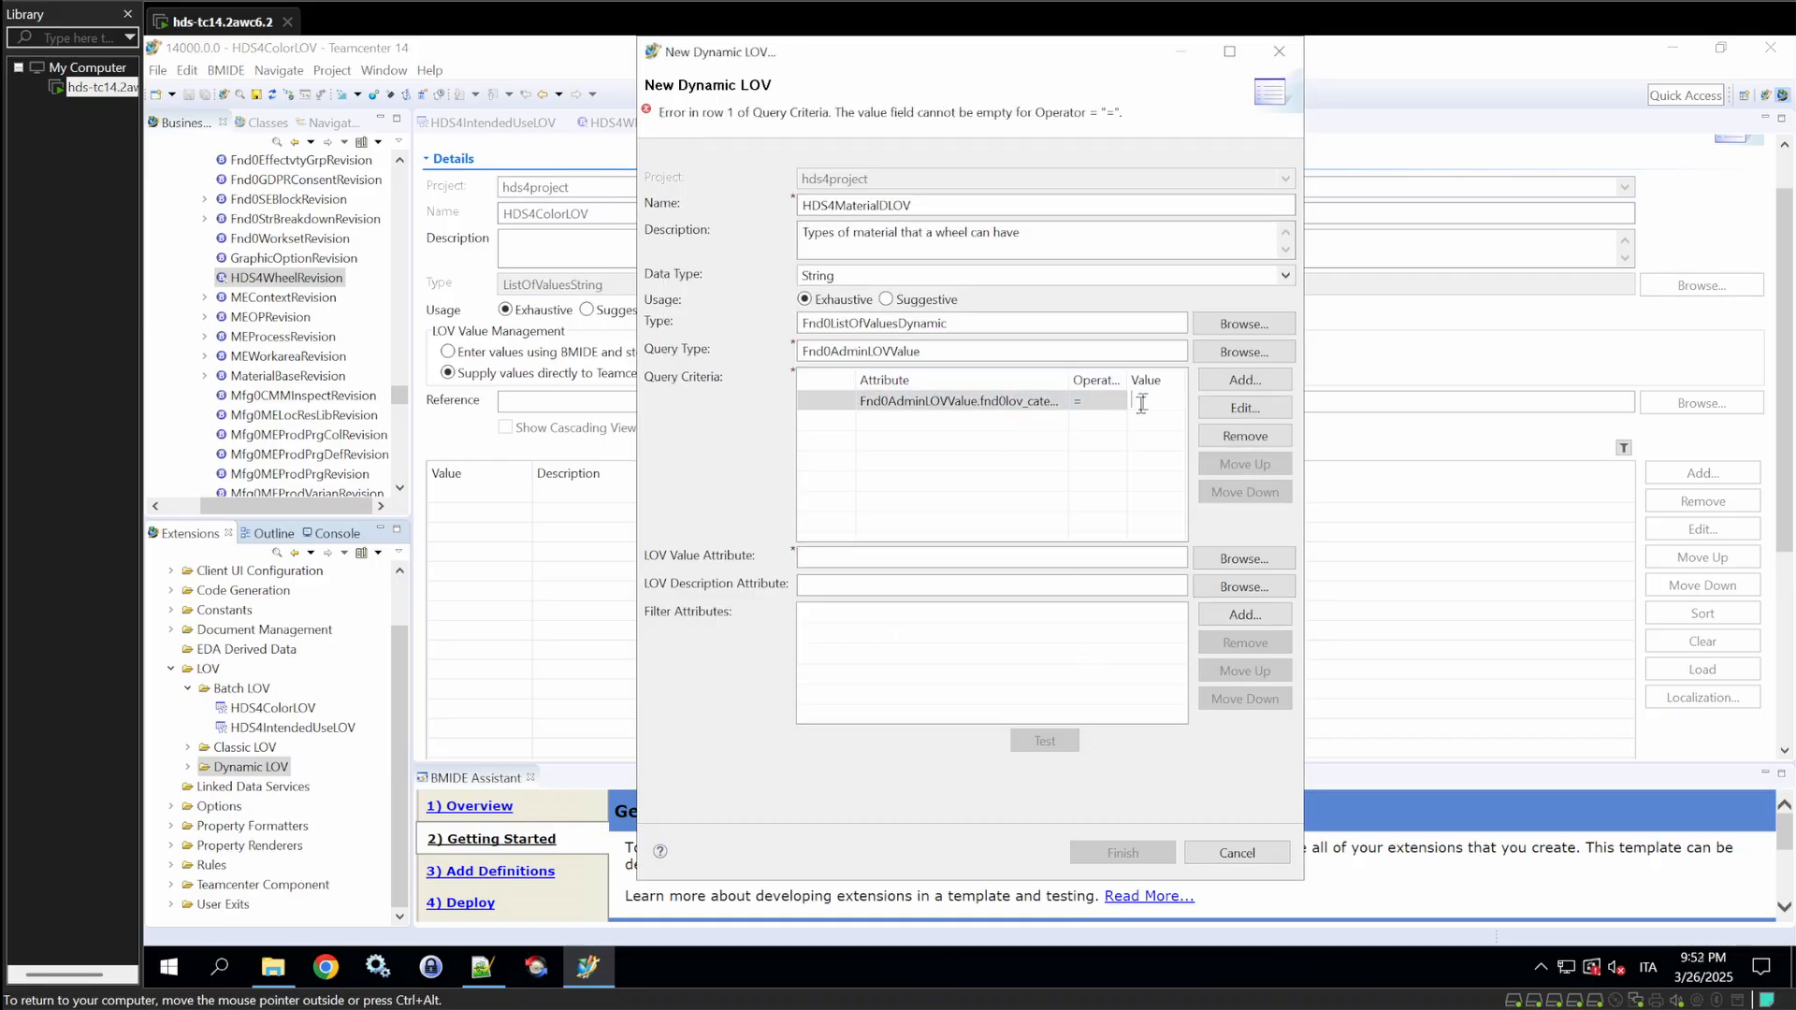
pyautogui.write('Material')
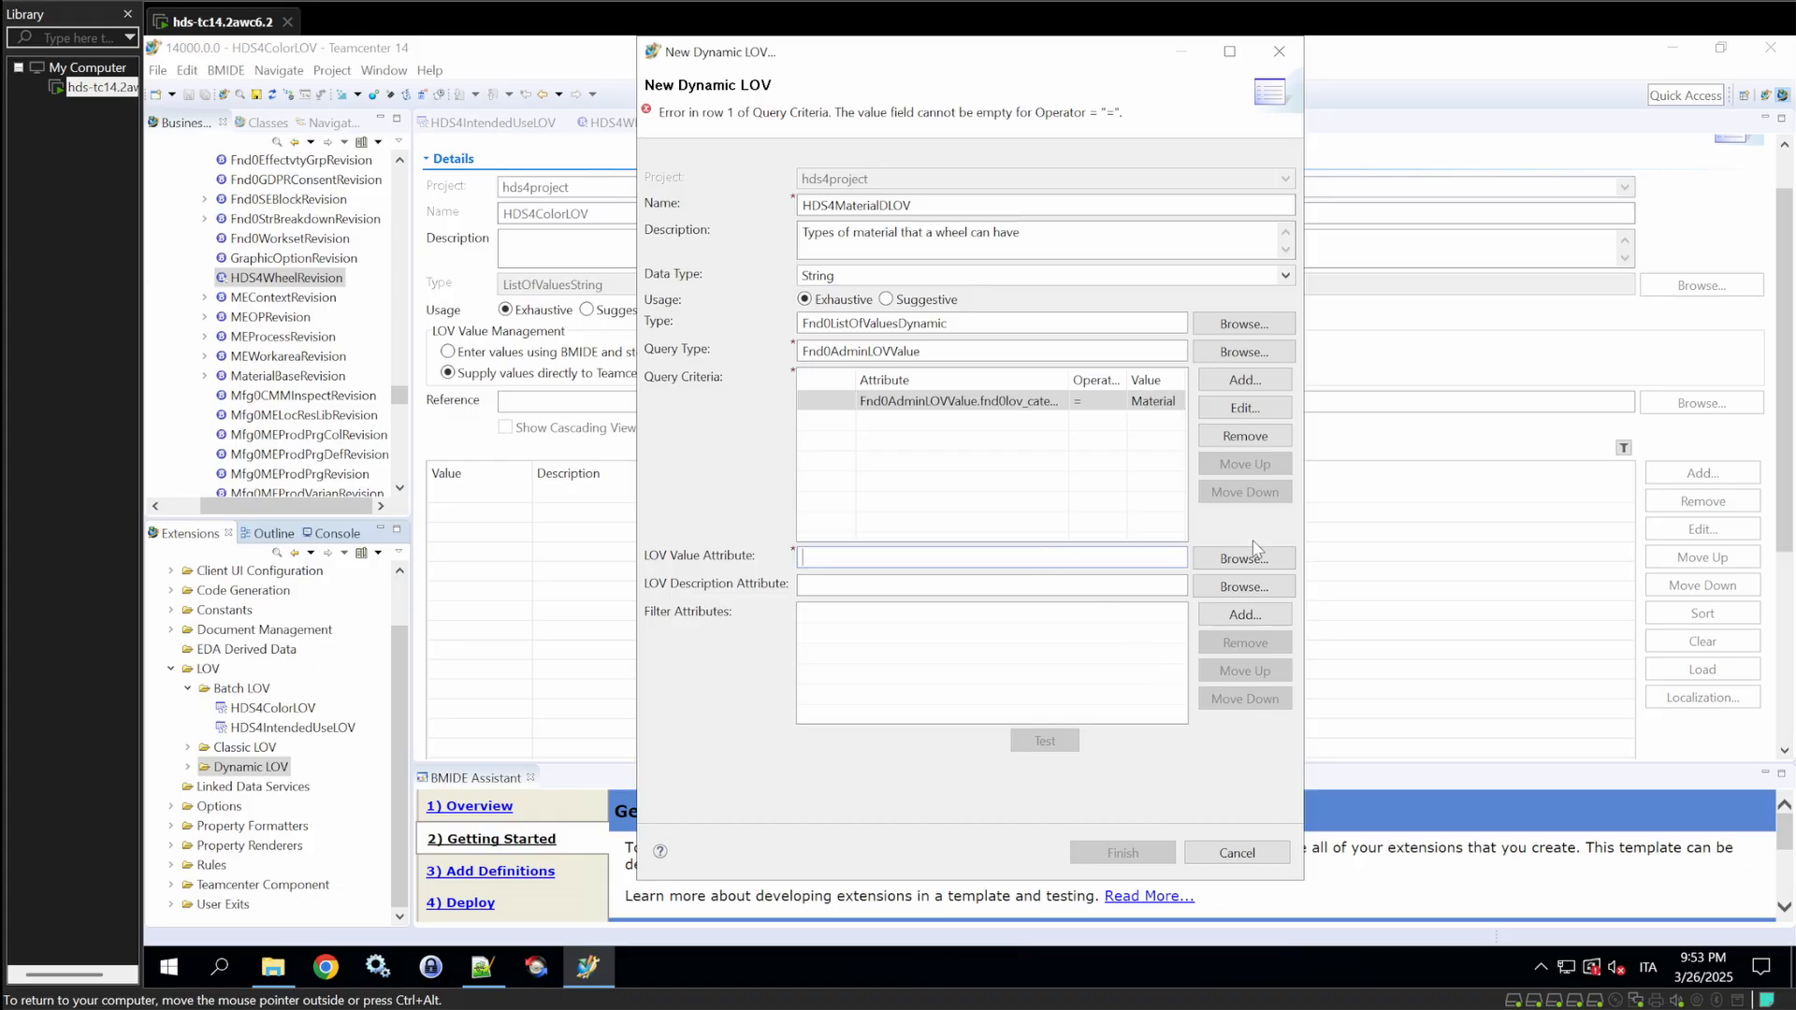
# - Set fnd0lov_value and fnd0lov_description as the LOV value and description attributes
pyautogui.click(1242, 558)
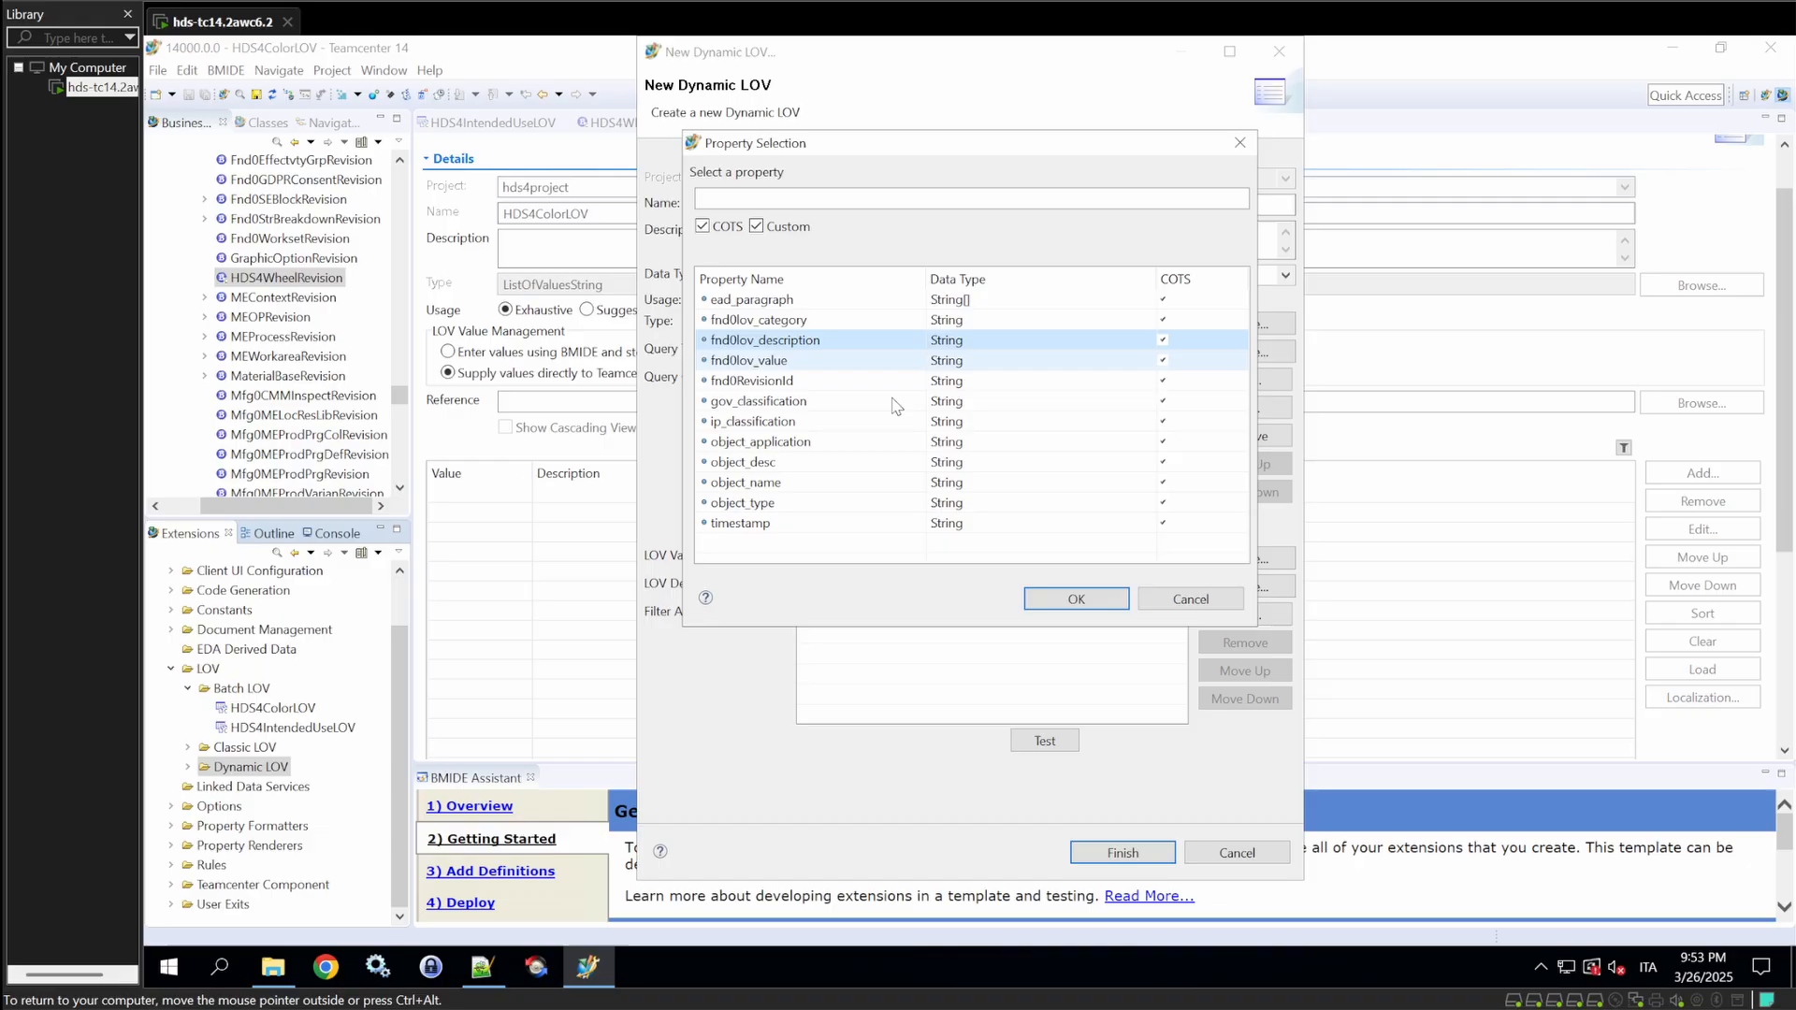
pyautogui.click(1073, 599)
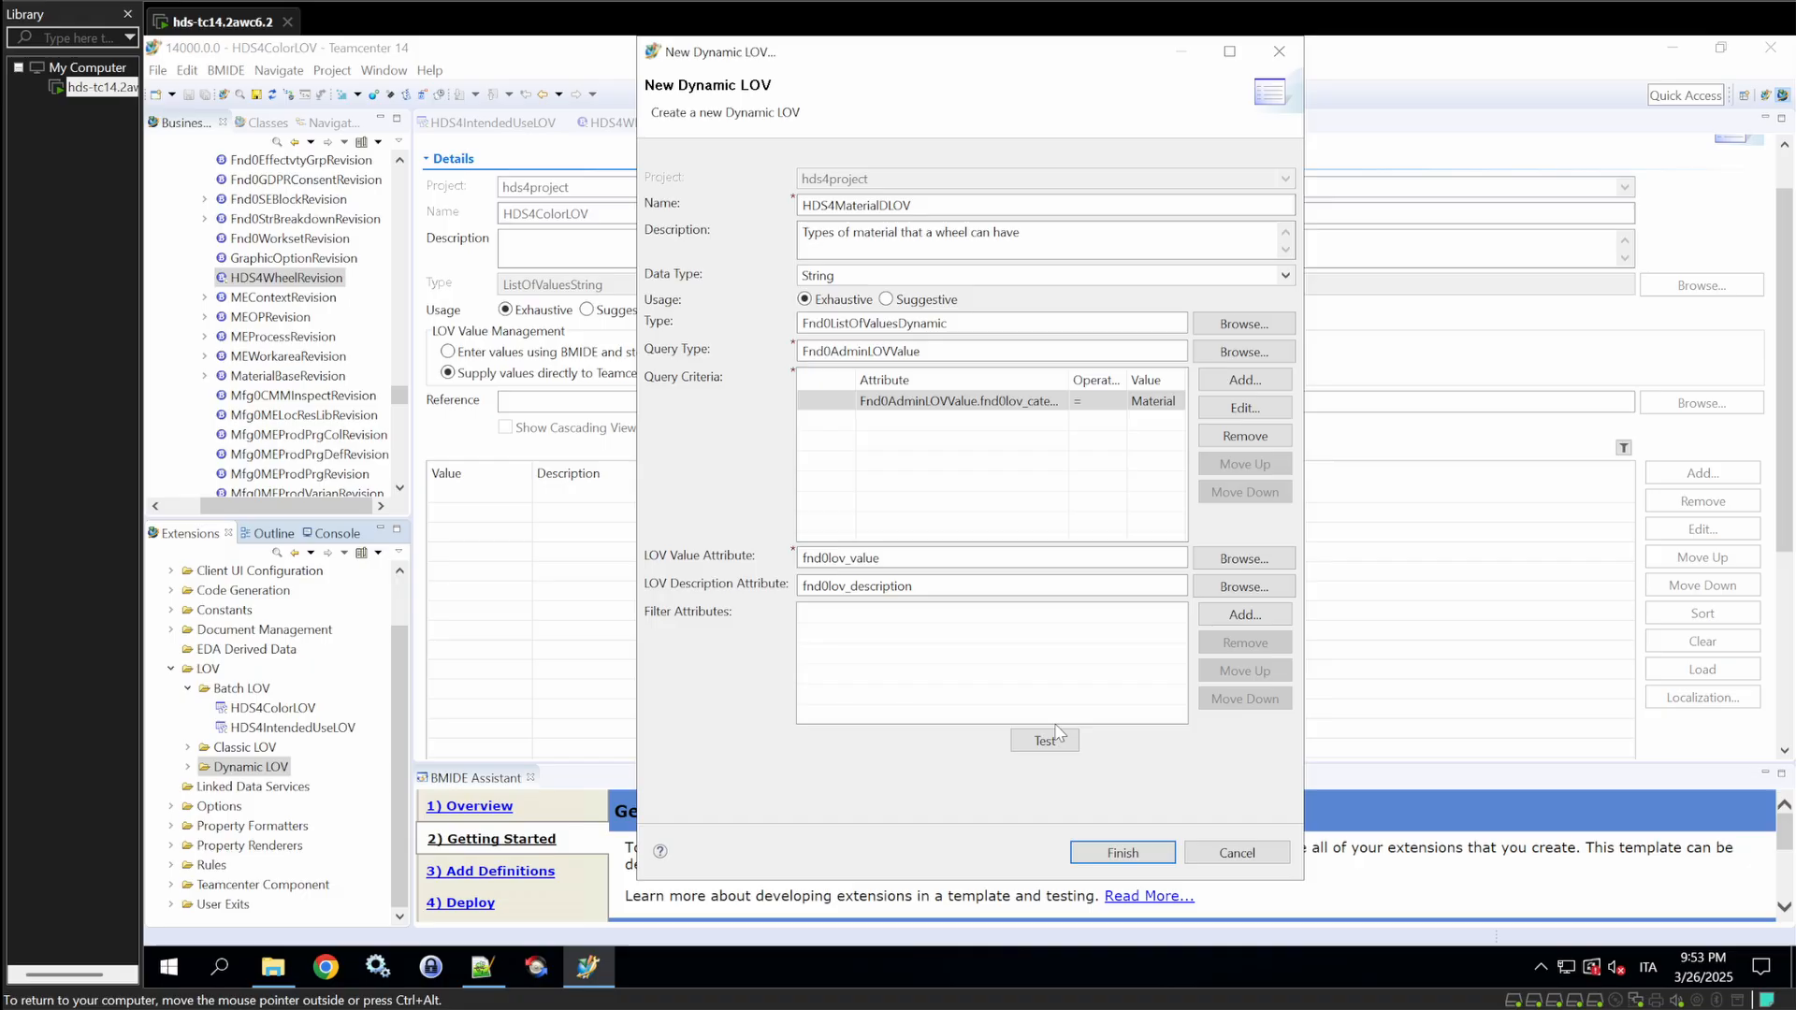
pyautogui.moveTo(1109, 732)
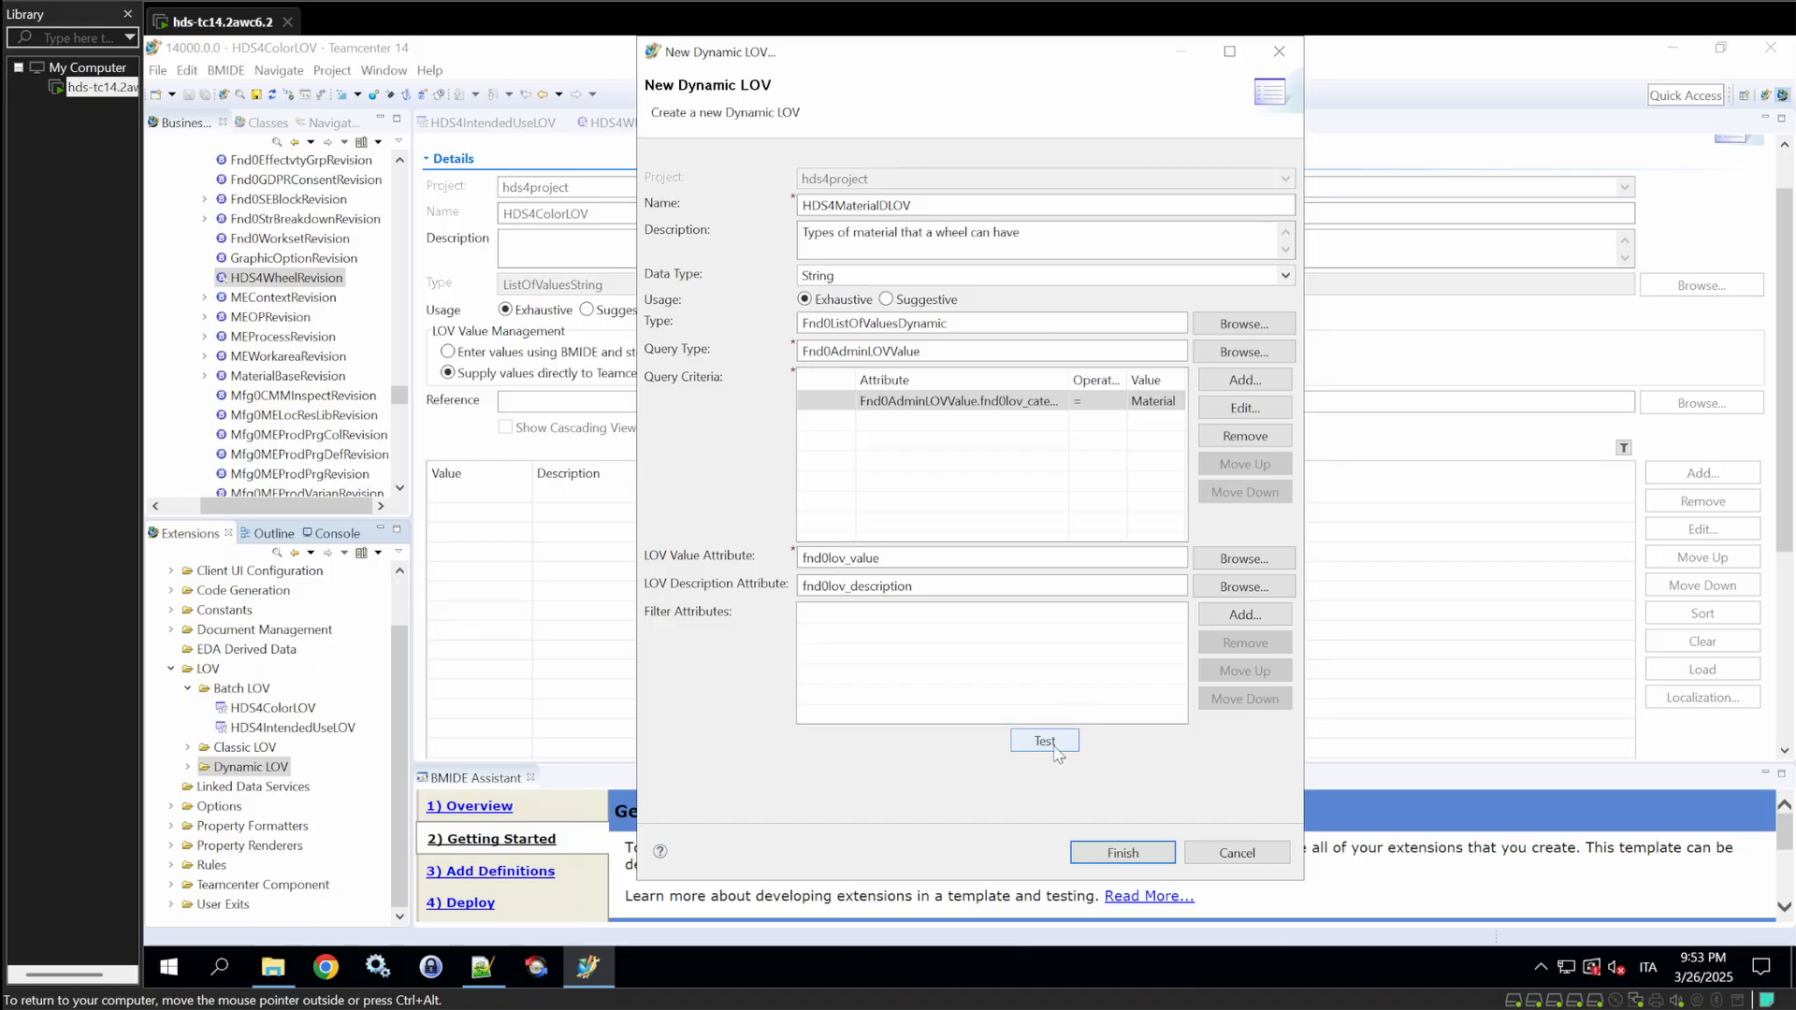
# - Test HDS4MaterialDLOV against Teamcenter, logging in and viewing the empty results table
pyautogui.click(1042, 741)
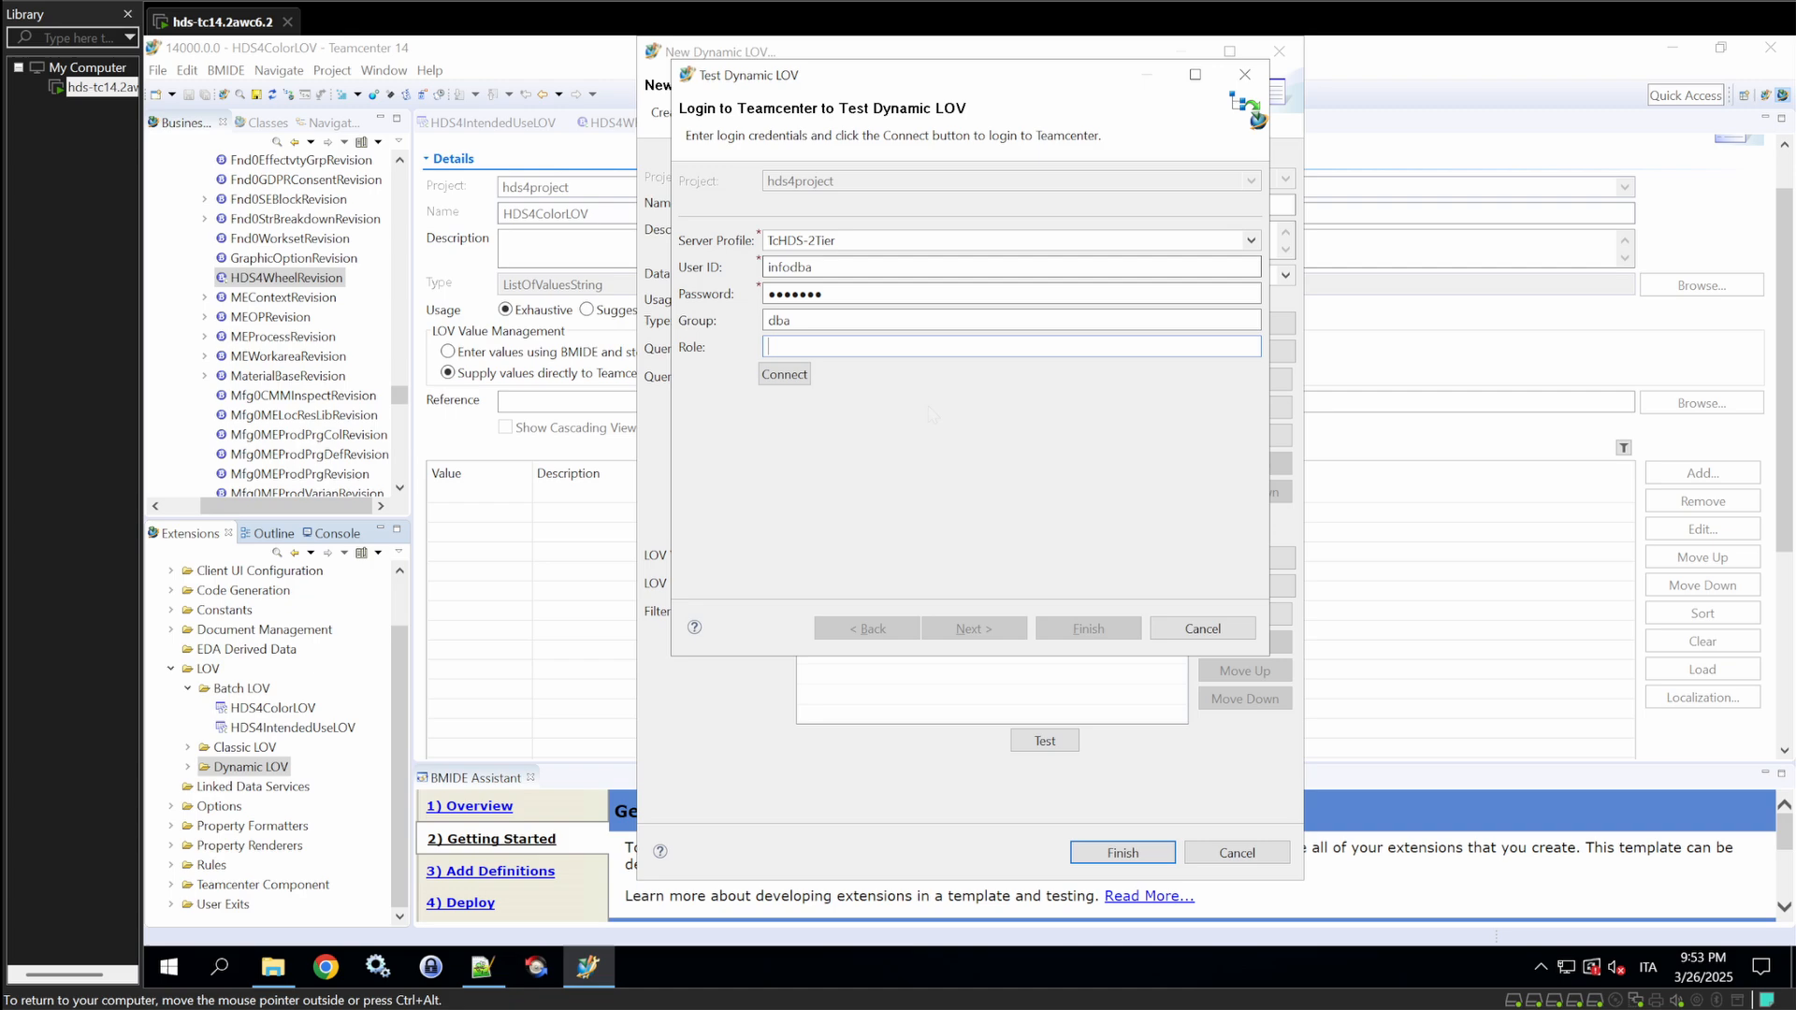
pyautogui.click(783, 374)
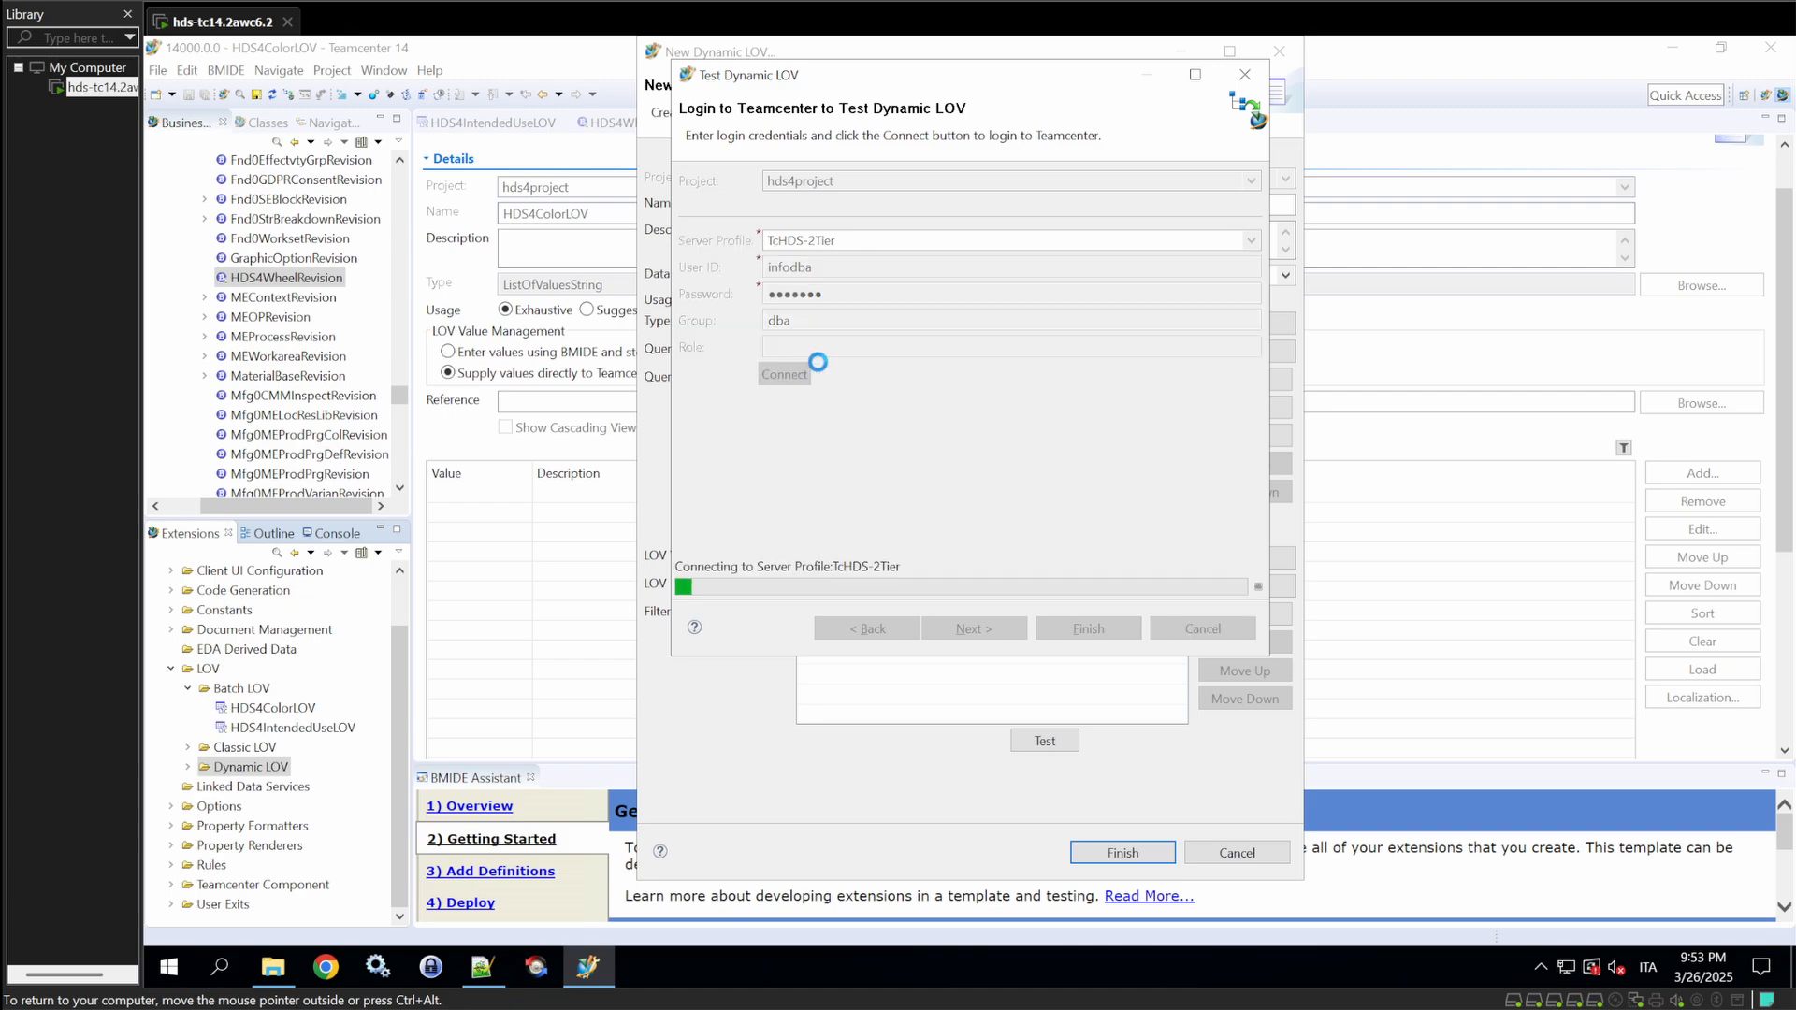
pyautogui.click(784, 374)
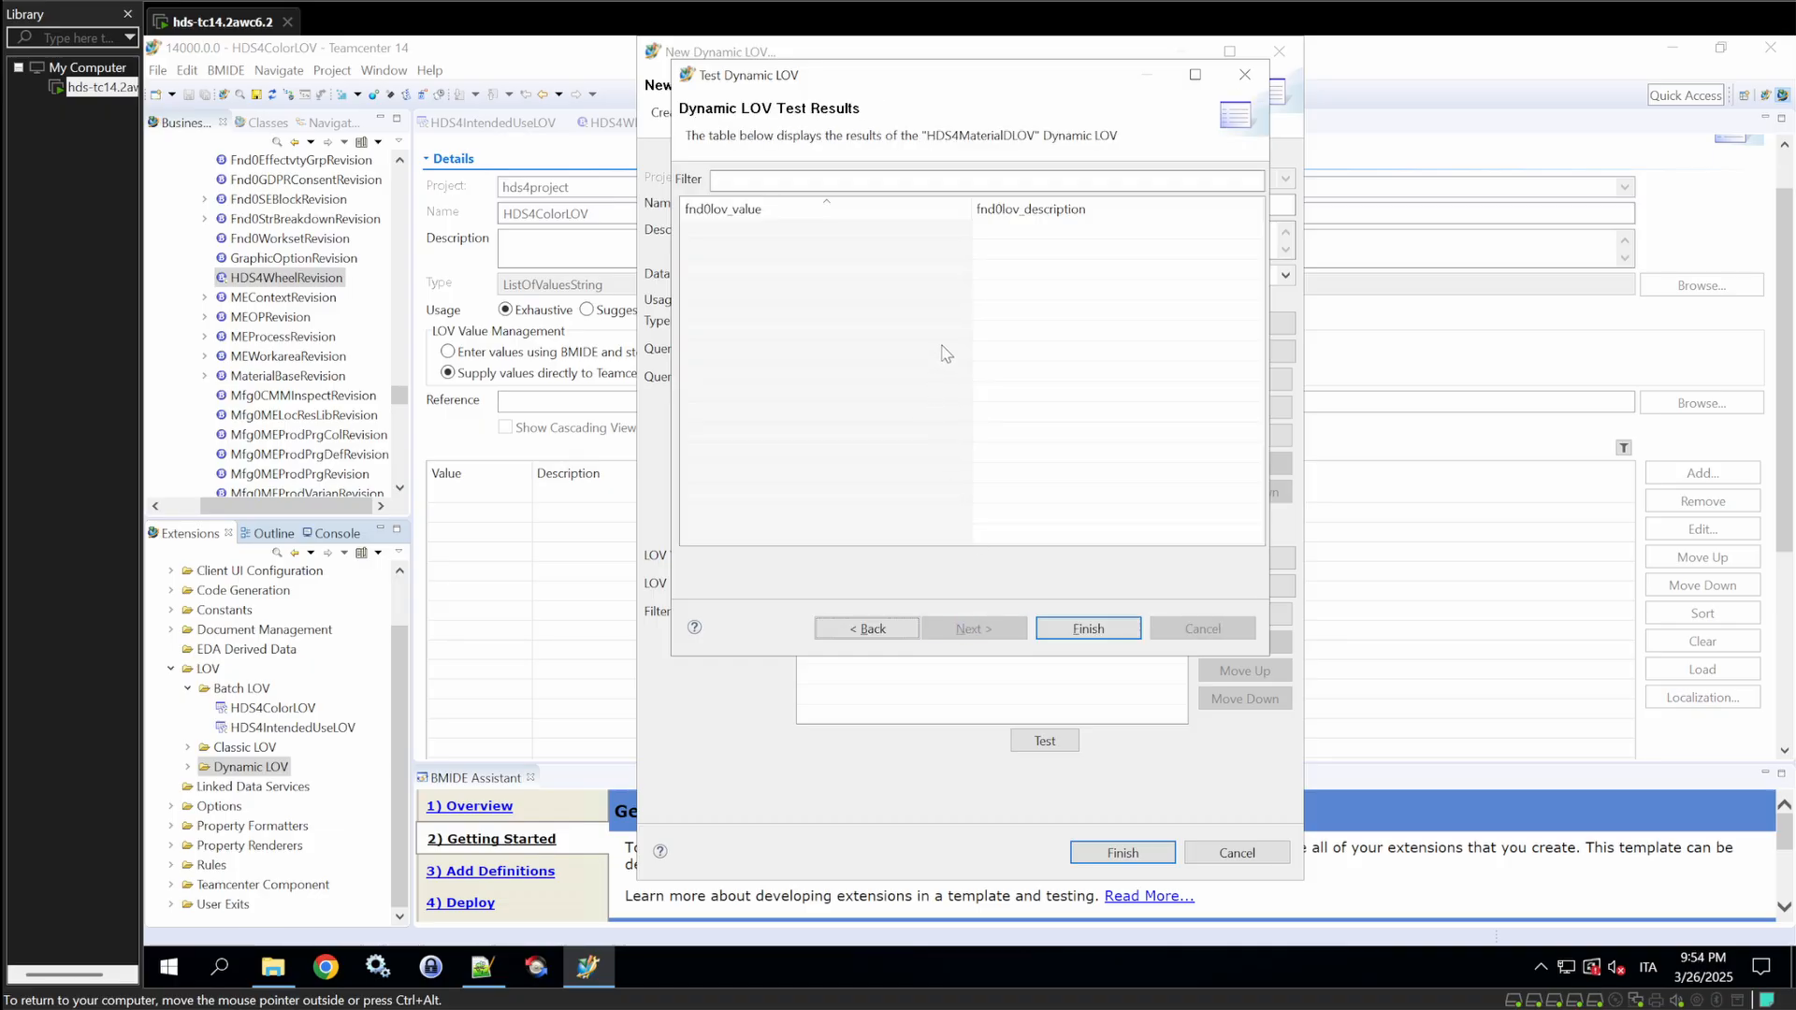
pyautogui.moveTo(867, 236)
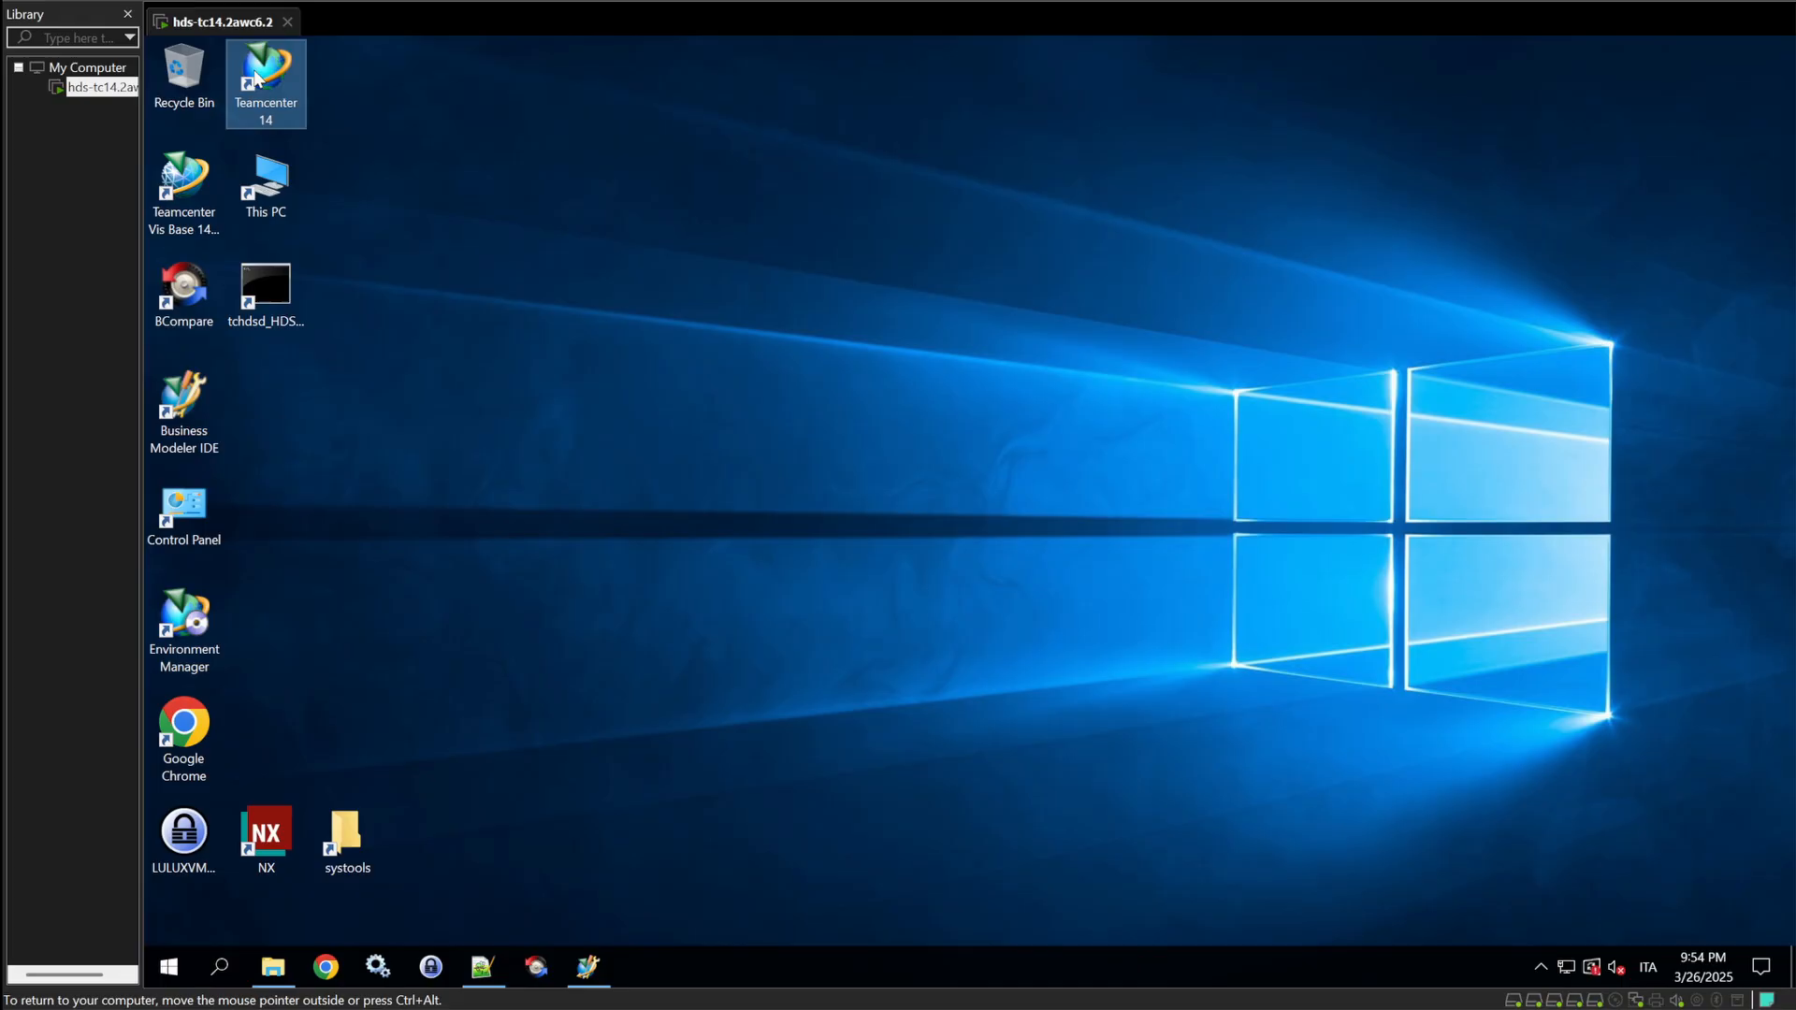
# - In Teamcenter Rich Client, create an Aluminum Administrative List Of Values entry in category Material
pyautogui.doubleClick(263, 75)
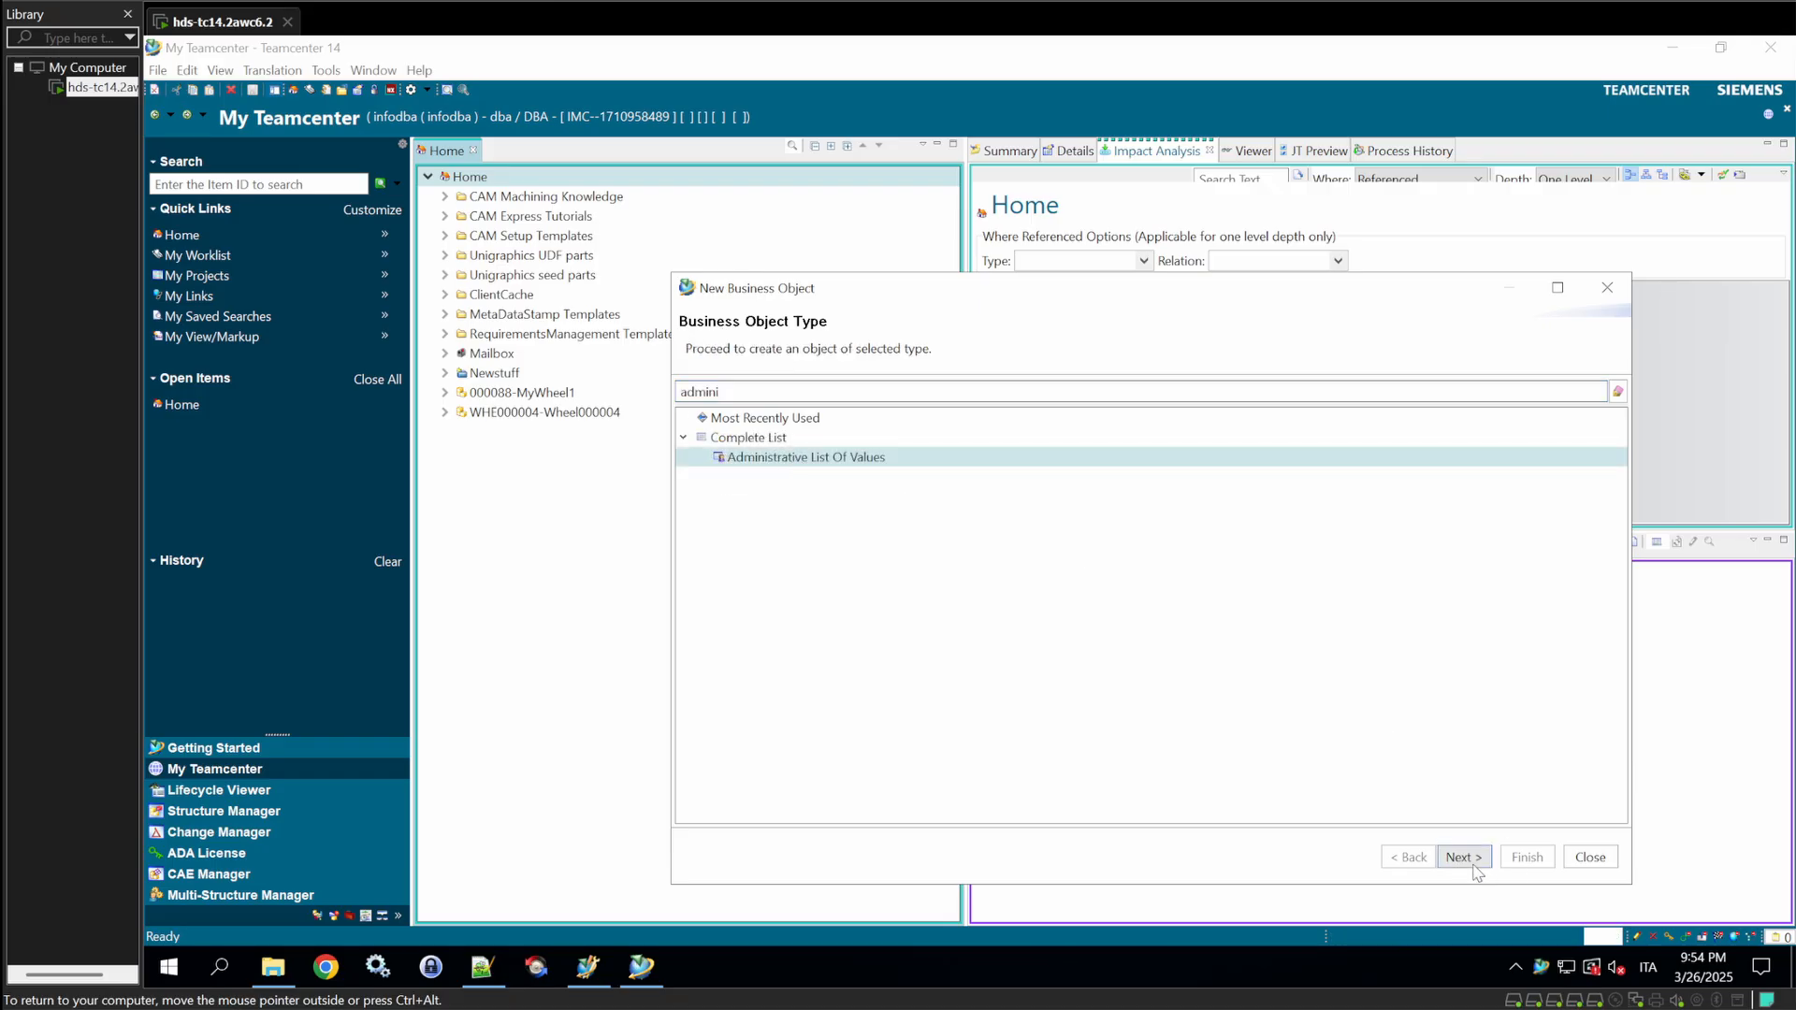
pyautogui.click(1463, 856)
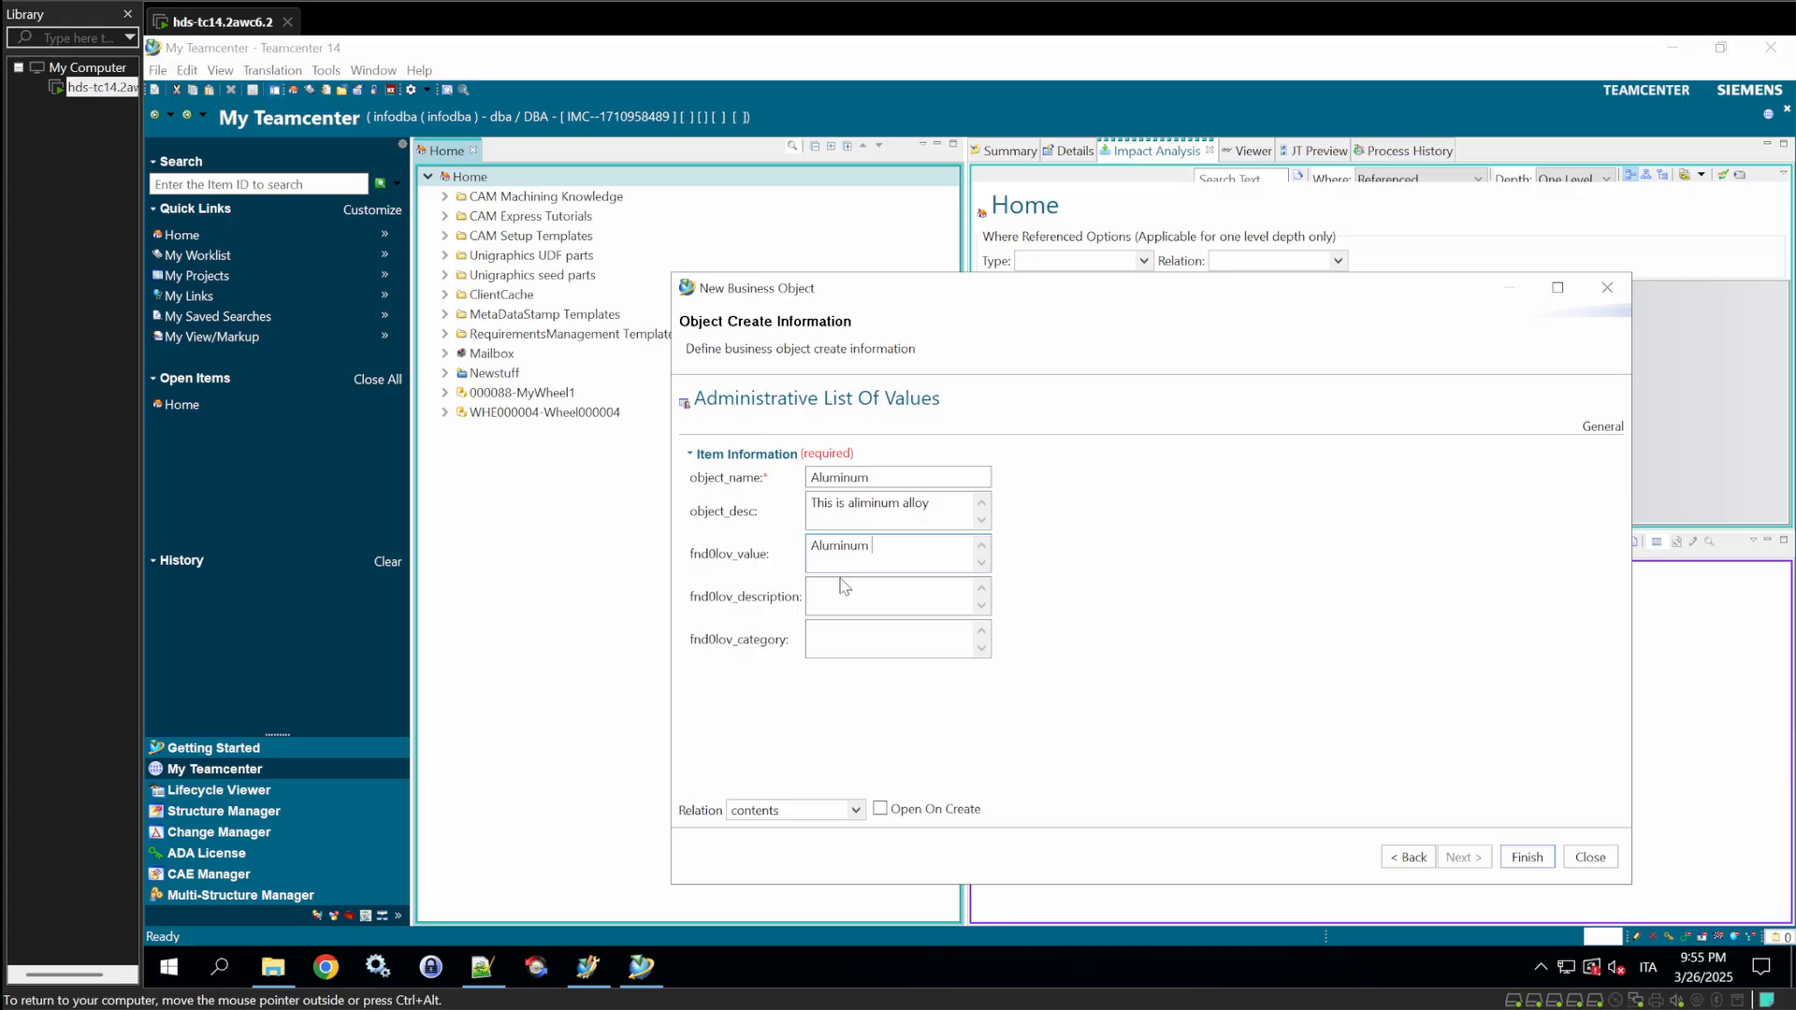
pyautogui.write('Aluminum')
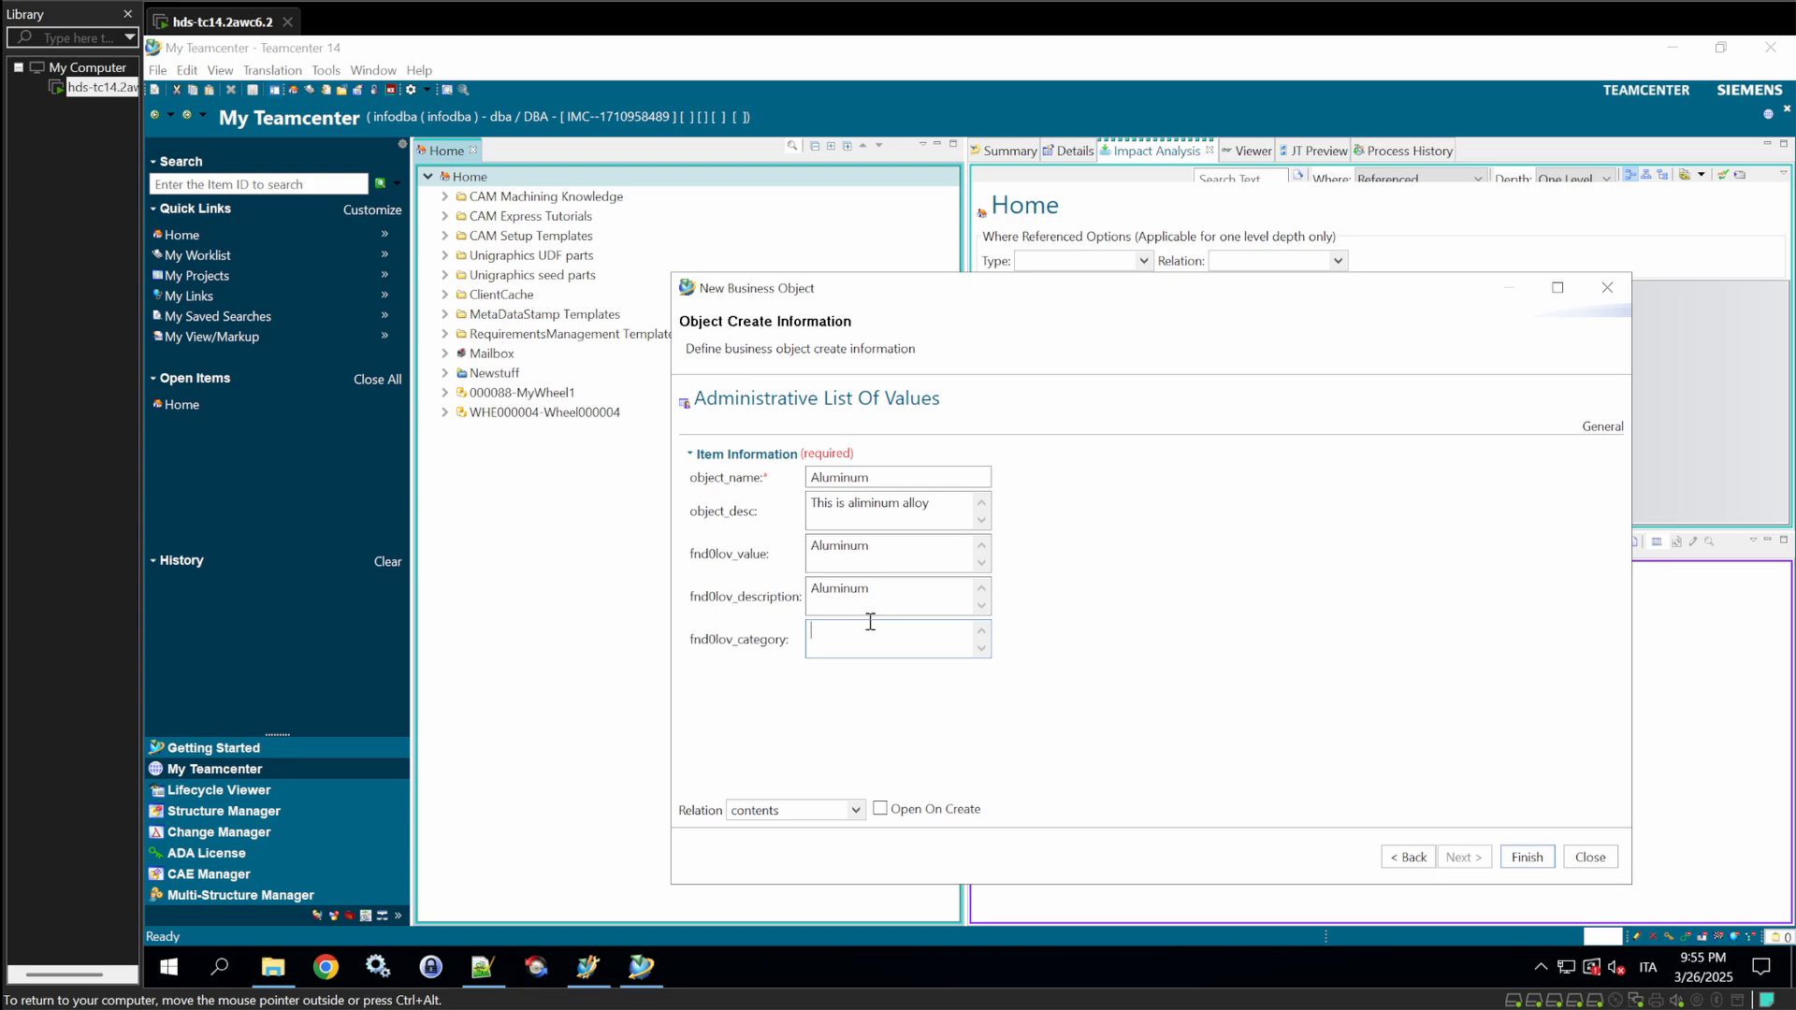
pyautogui.write('Mat')
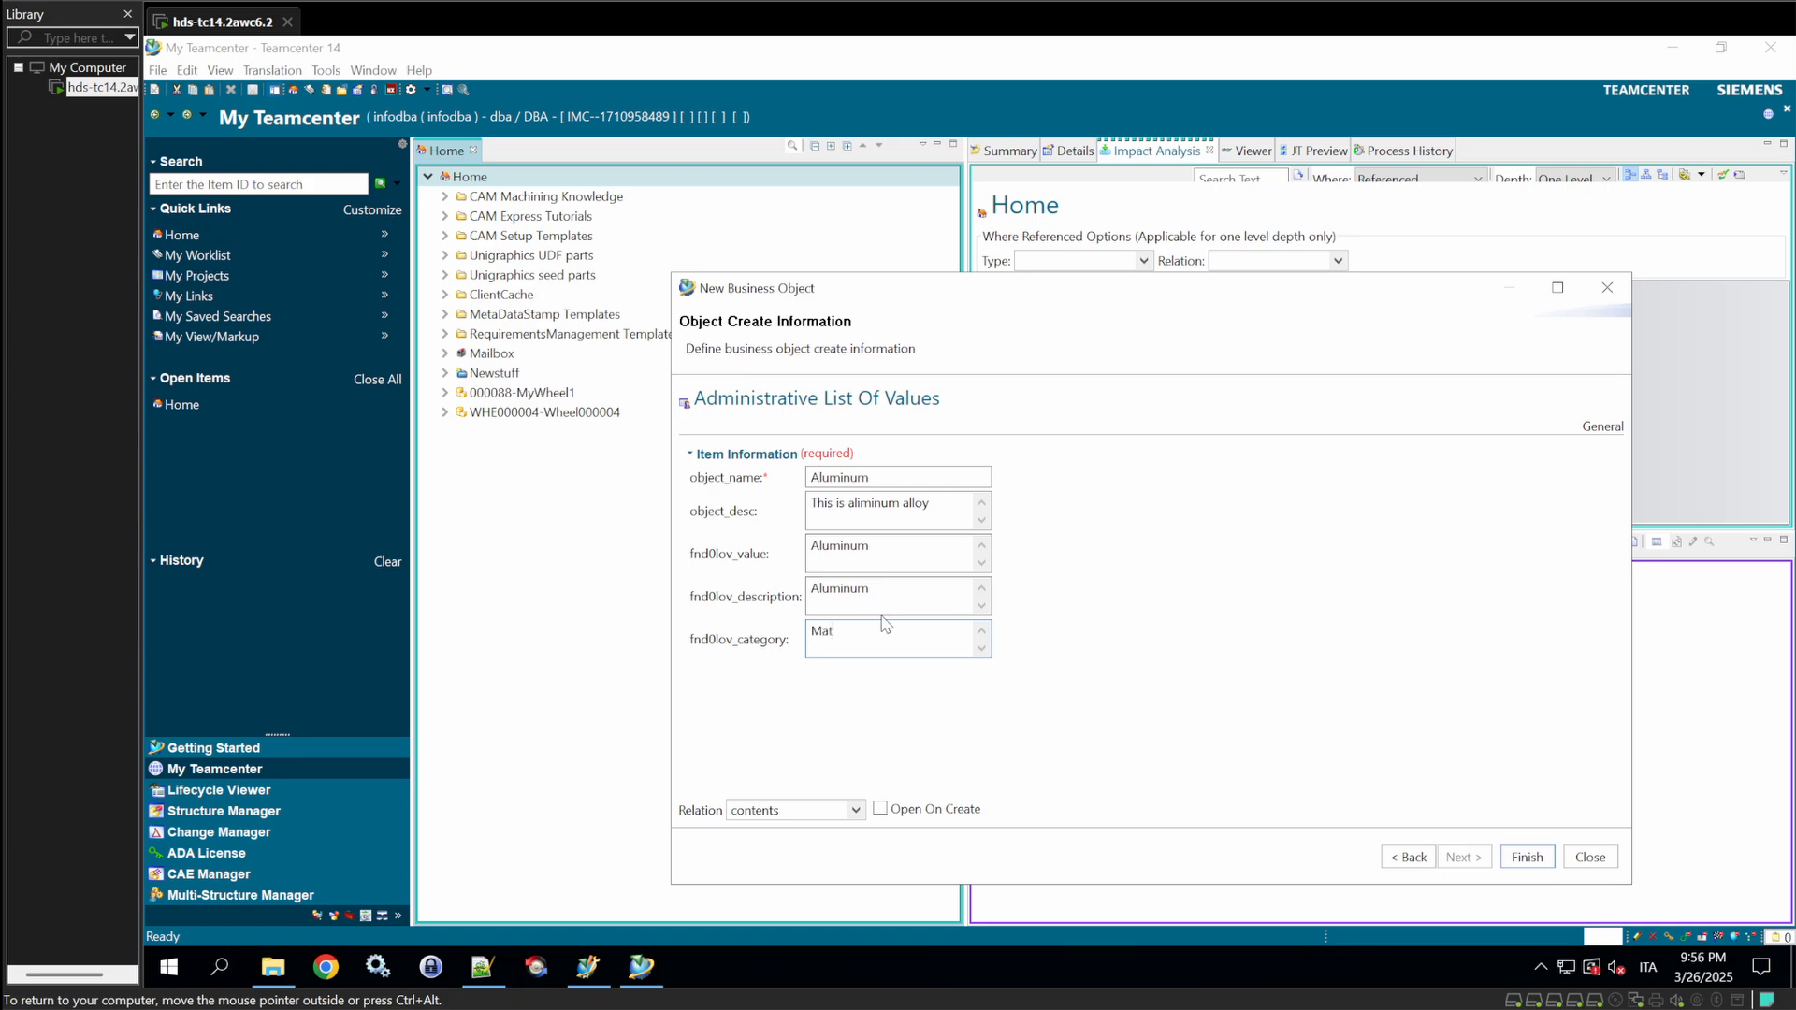
pyautogui.write('erial')
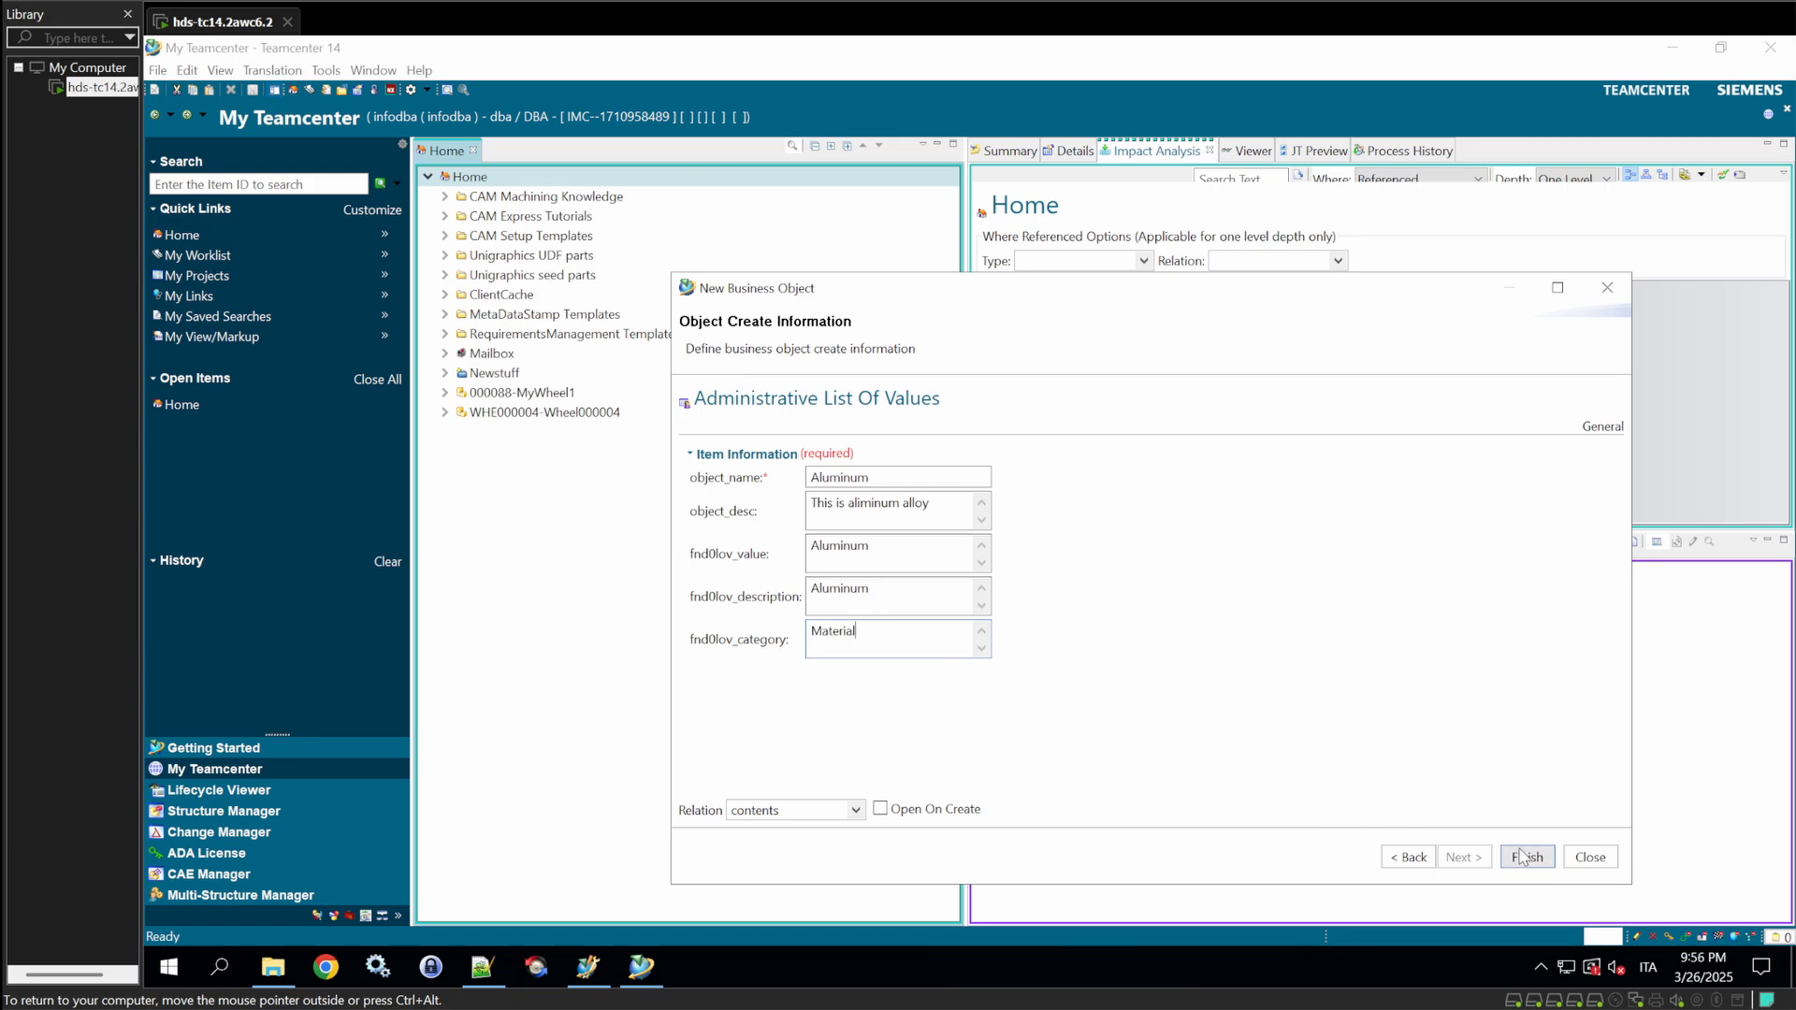
pyautogui.click(1527, 856)
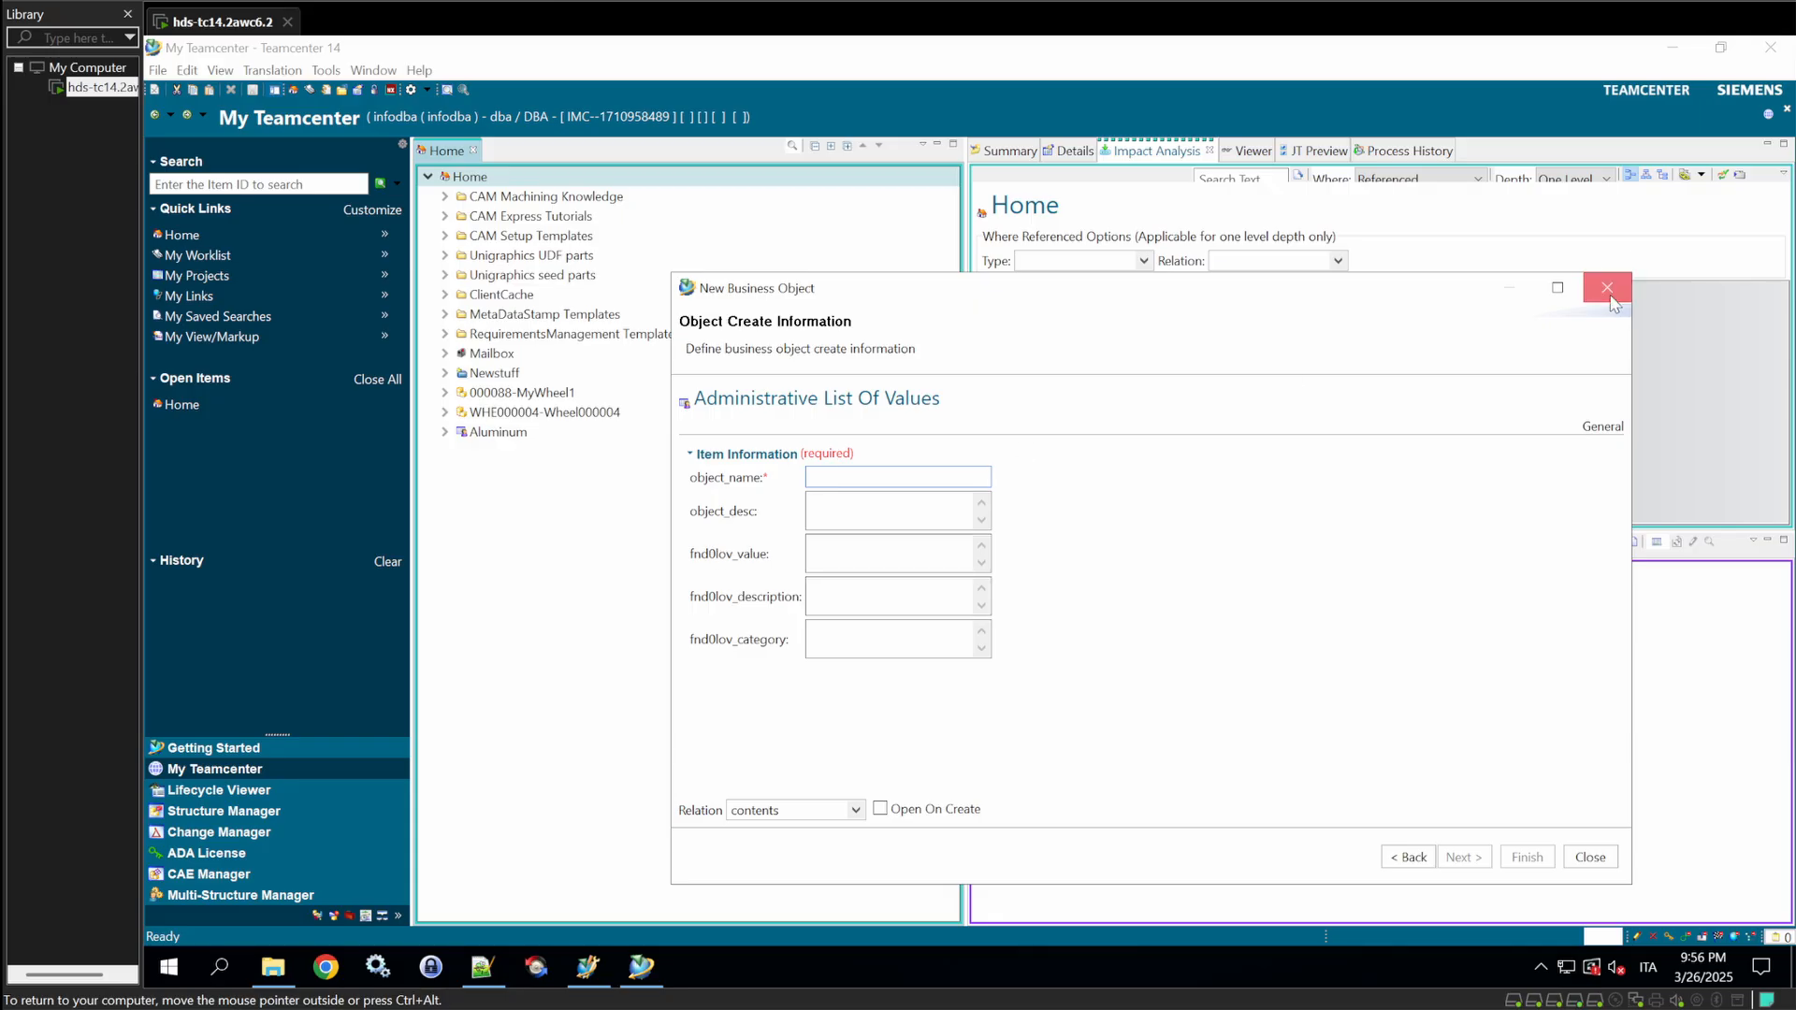
# - Close the new business object window and switch back to the modeler
pyautogui.click(1605, 289)
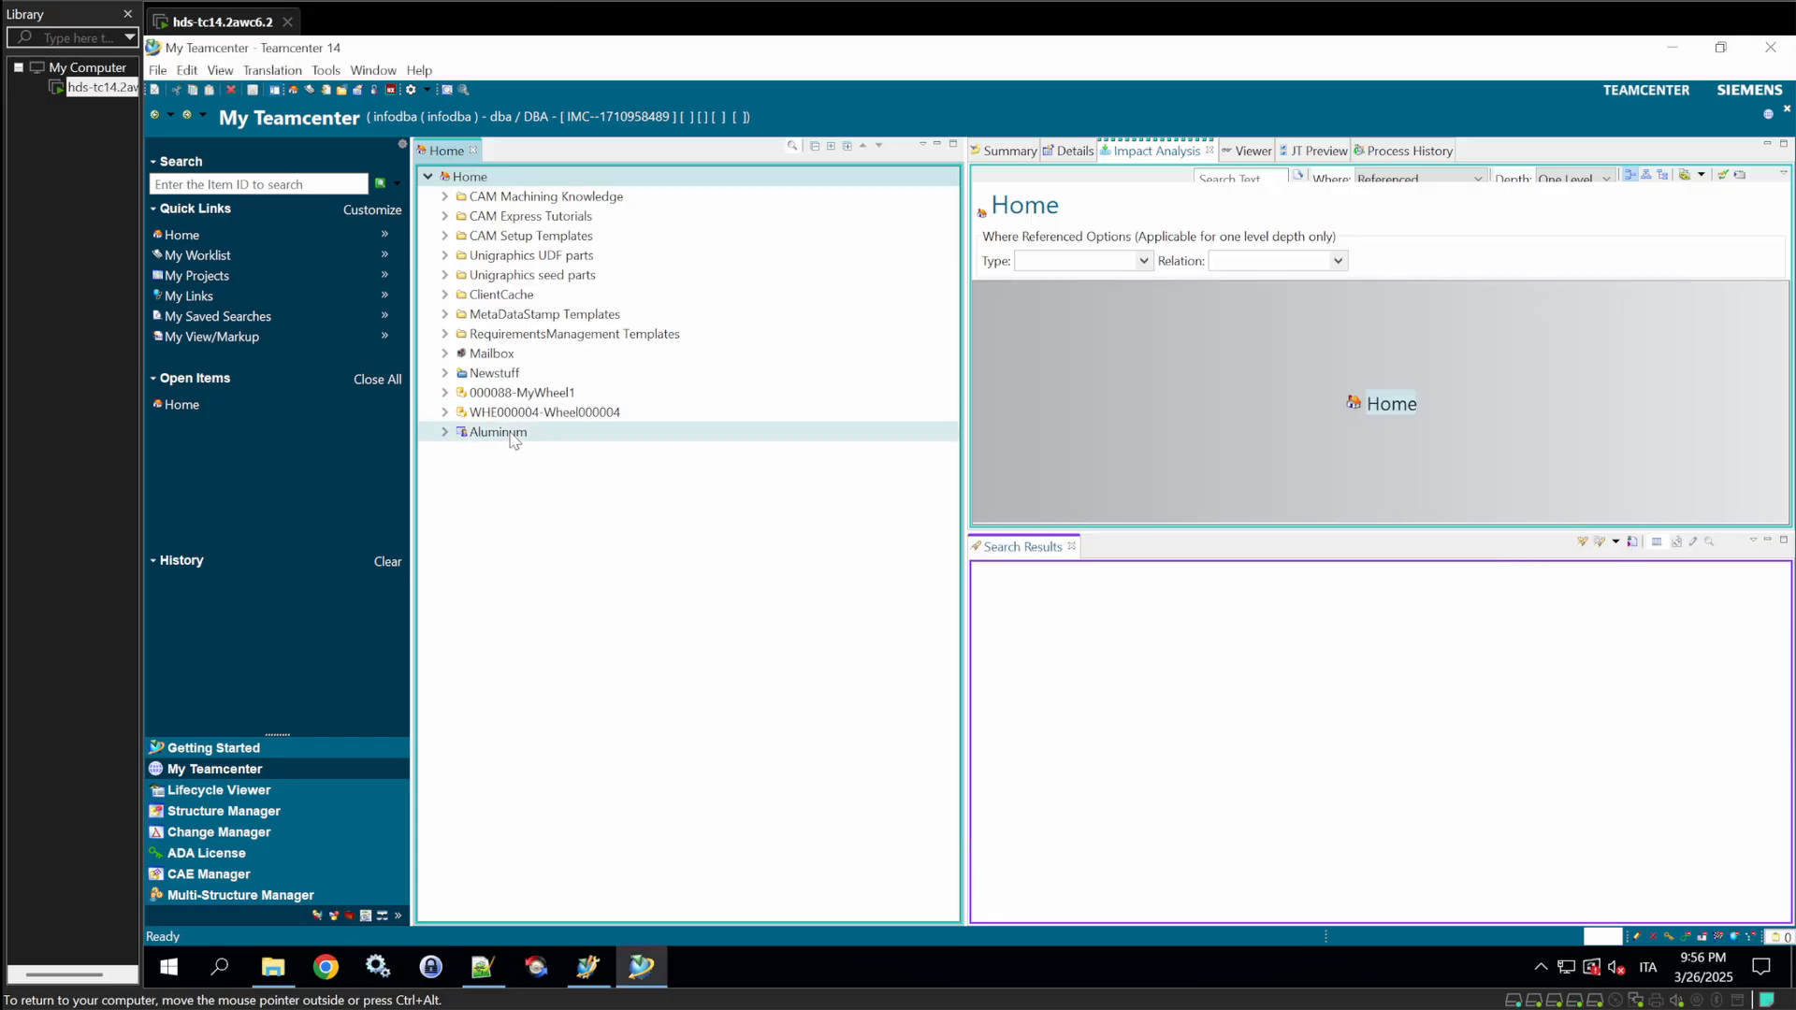
pyautogui.moveTo(590, 967)
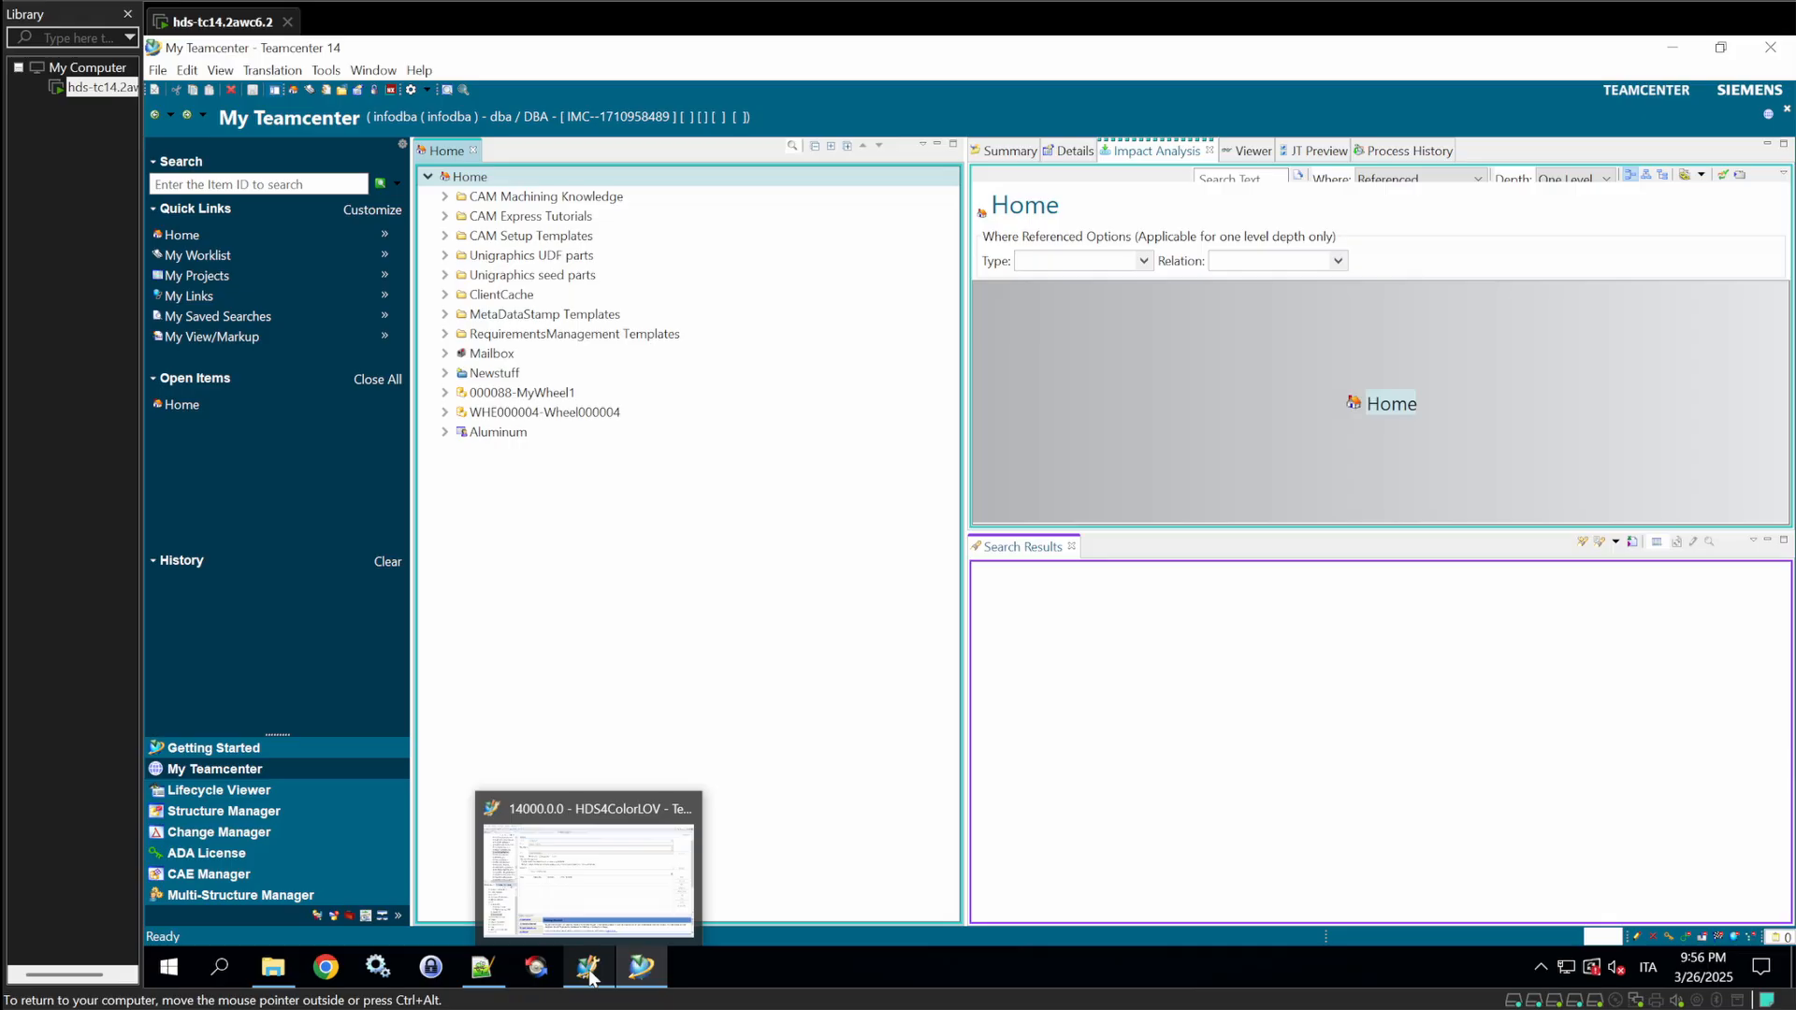
pyautogui.click(588, 967)
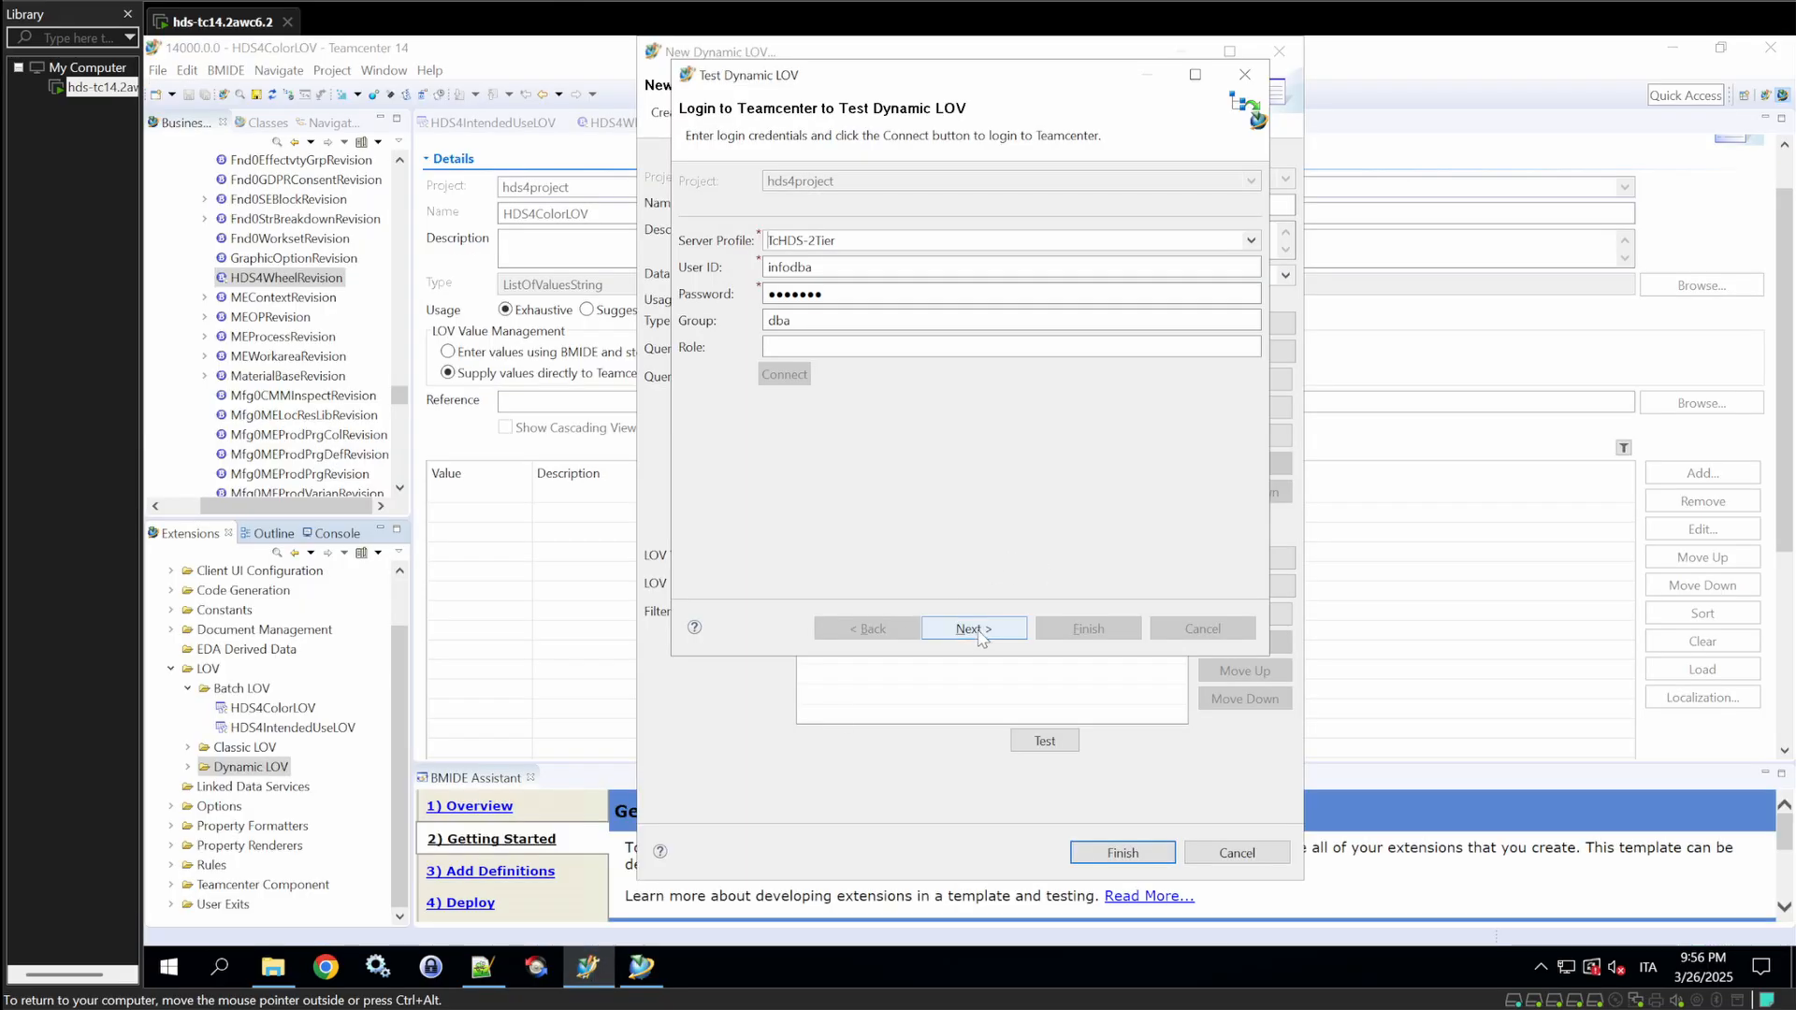
# - Rerun the dynamic LOV test login, then return to the Teamcenter Home folder
pyautogui.click(973, 629)
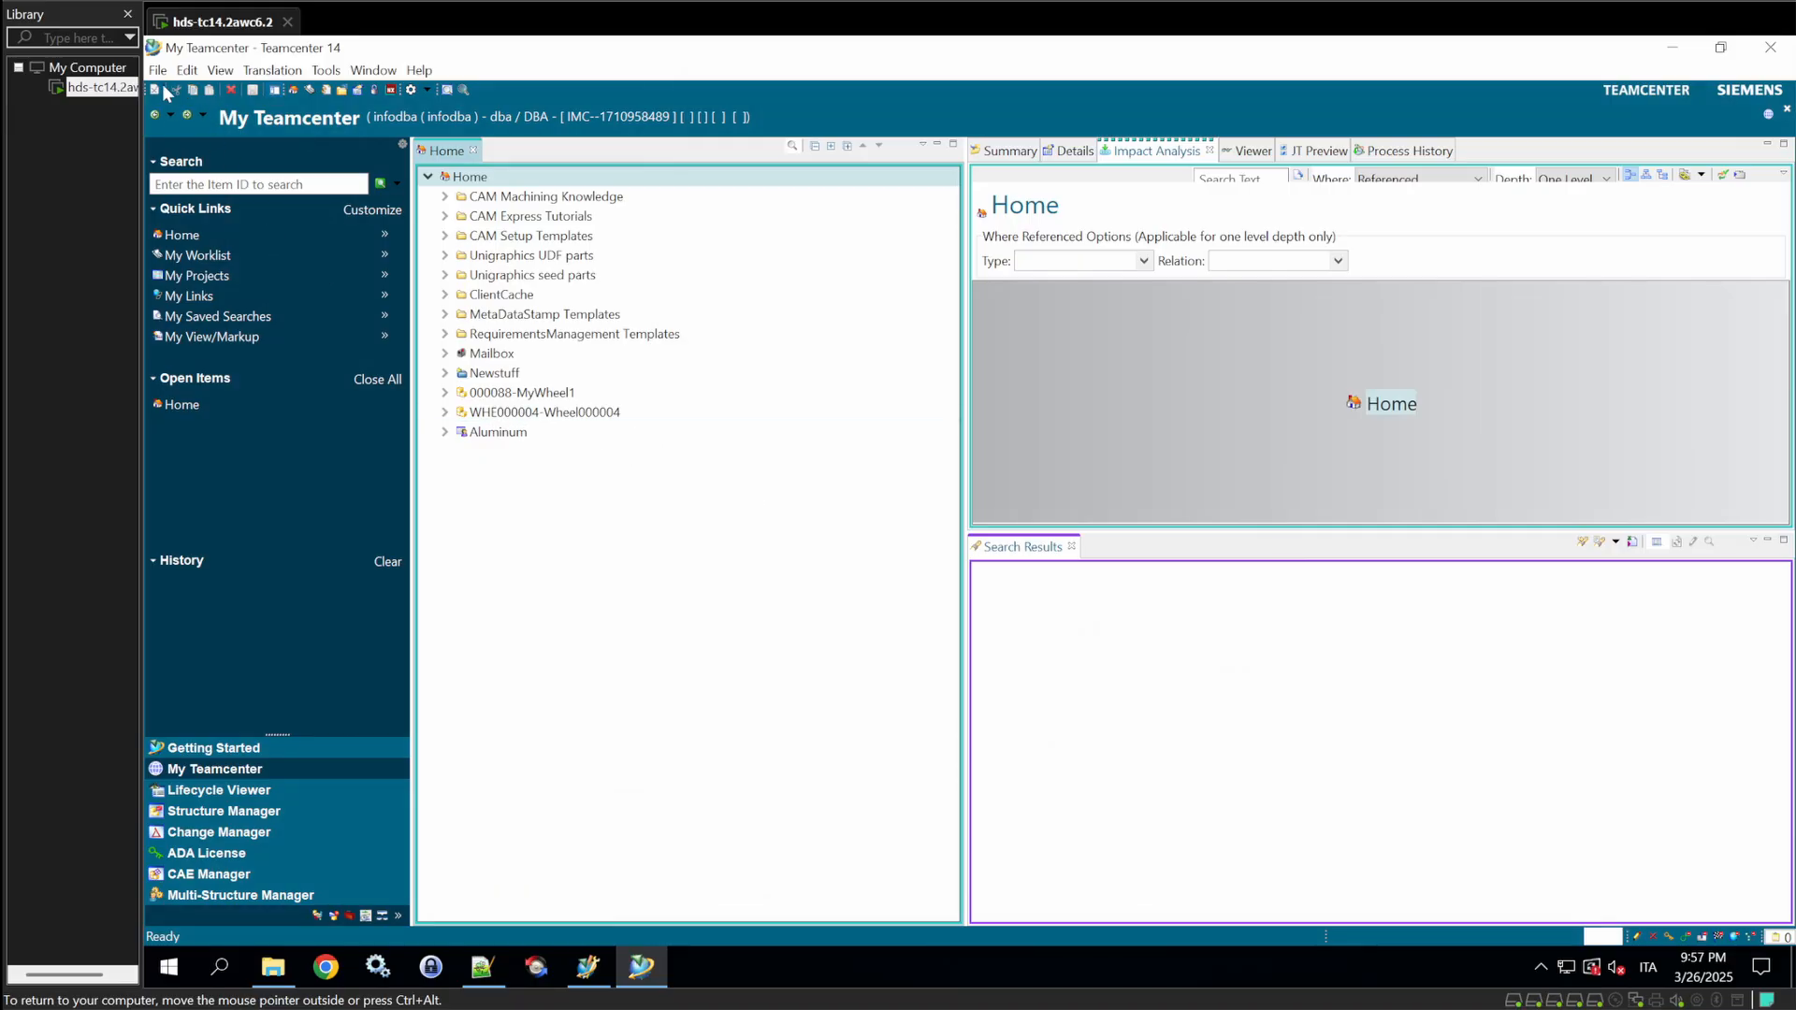
pyautogui.moveTo(178, 136)
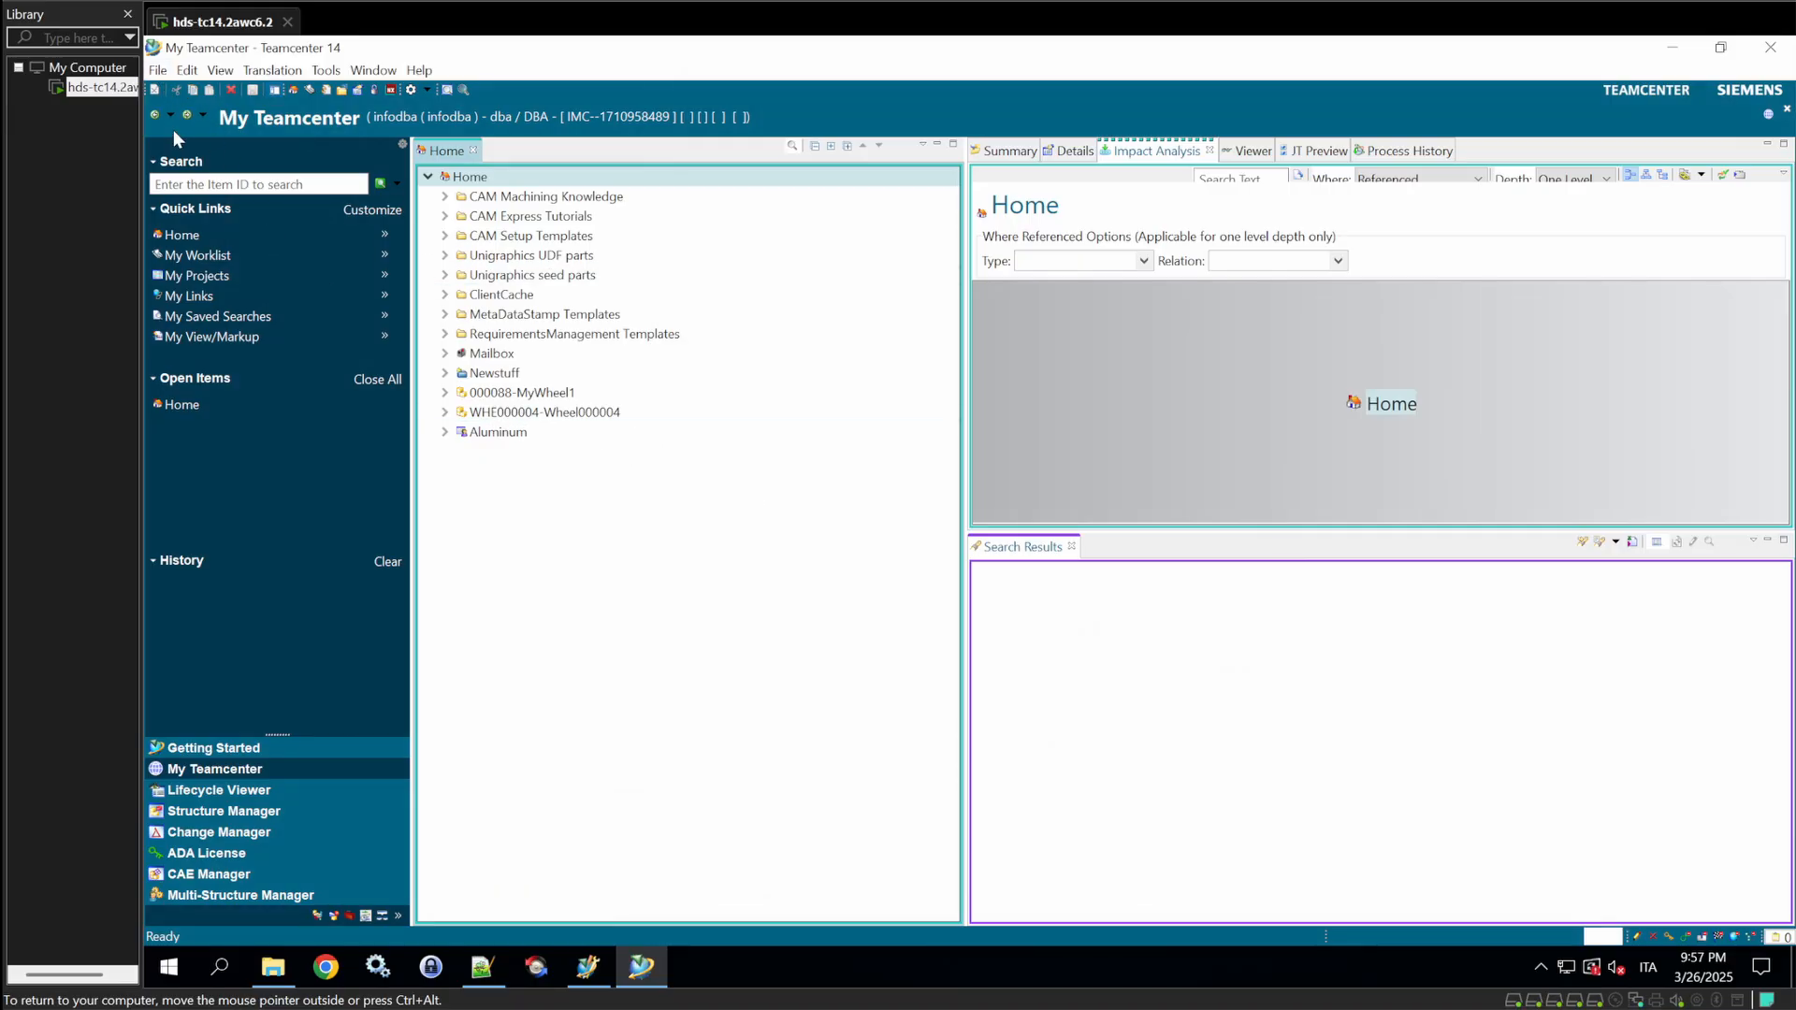
# - Create Magnesium and Steel Administrative List Of Values entries in category Material
pyautogui.click(157, 69)
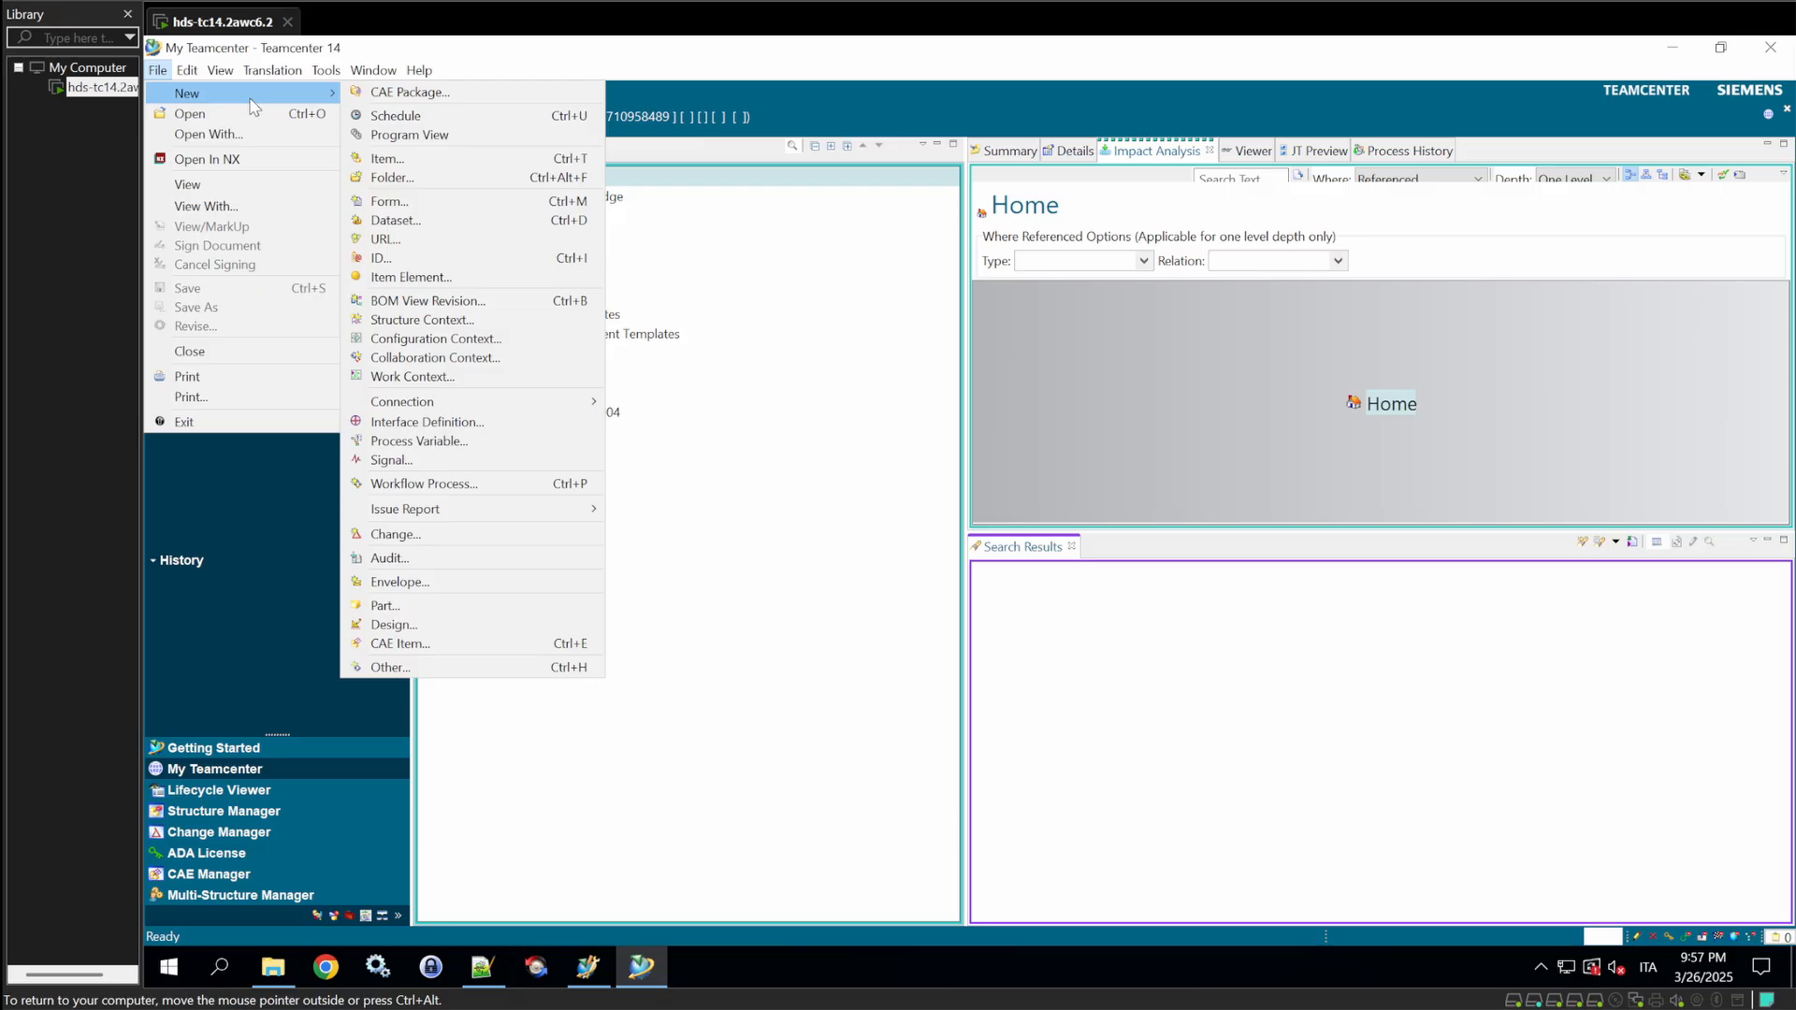
pyautogui.moveTo(425, 662)
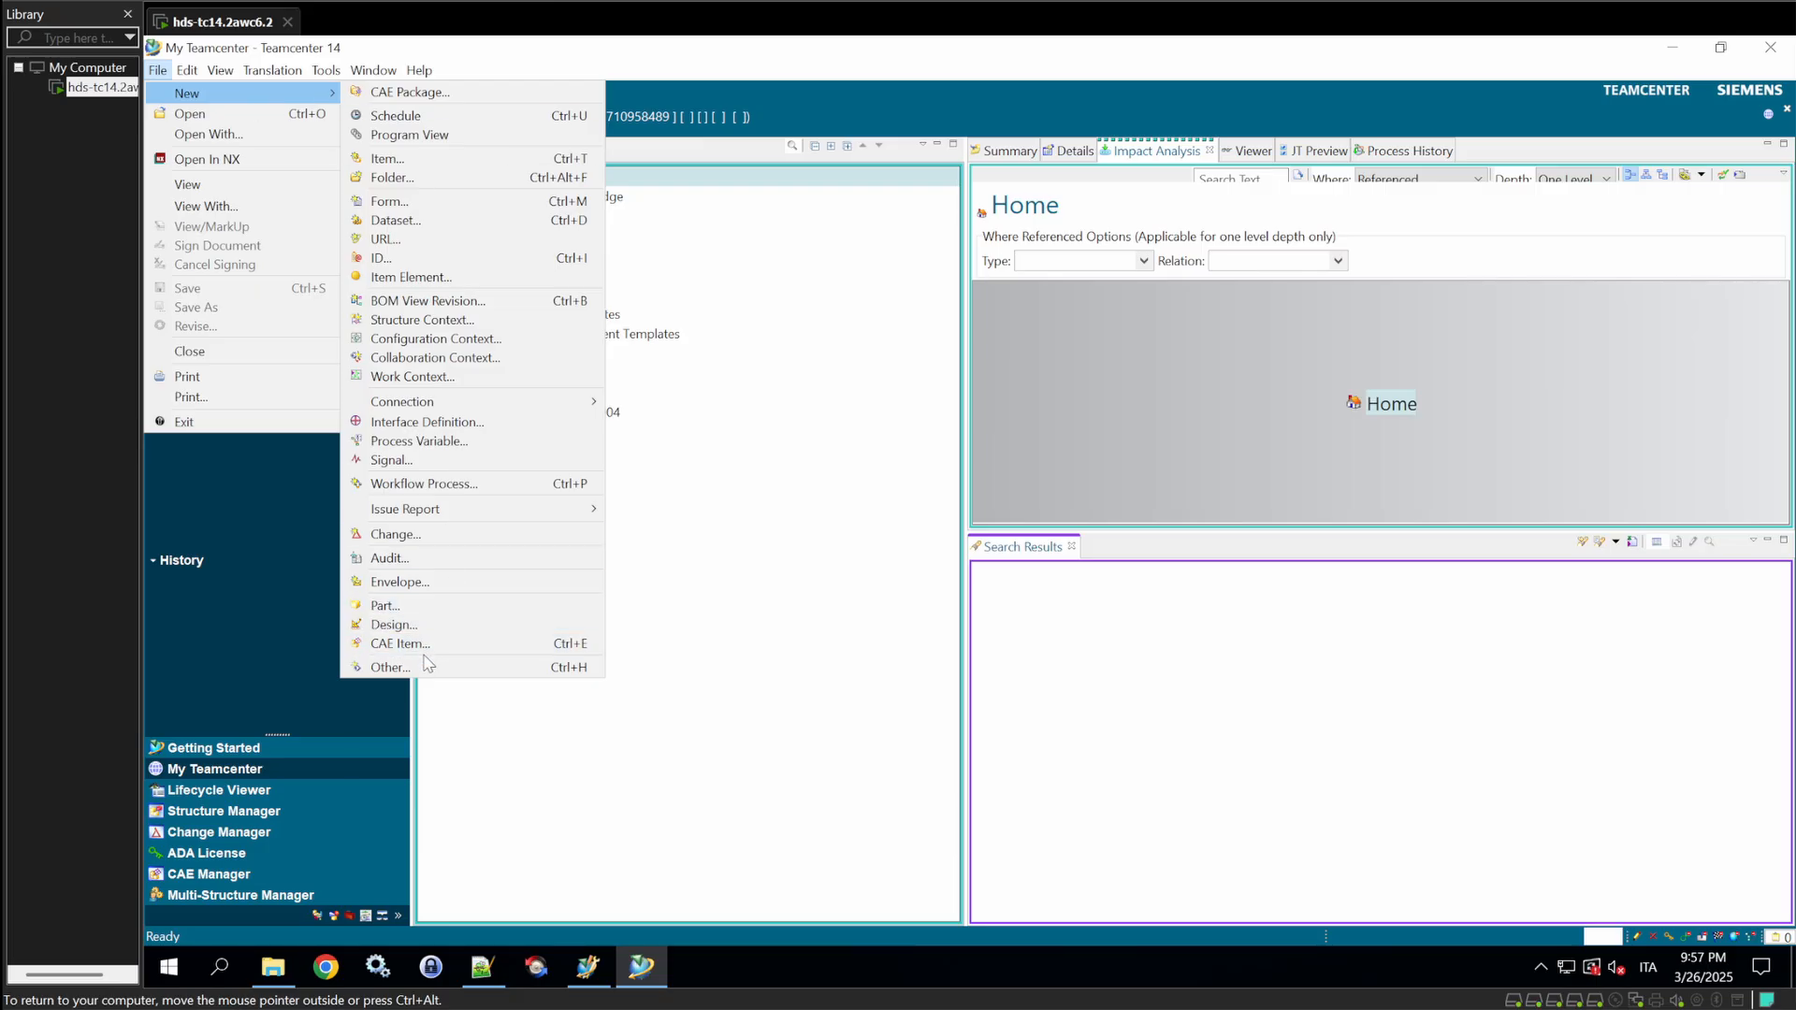
pyautogui.click(390, 666)
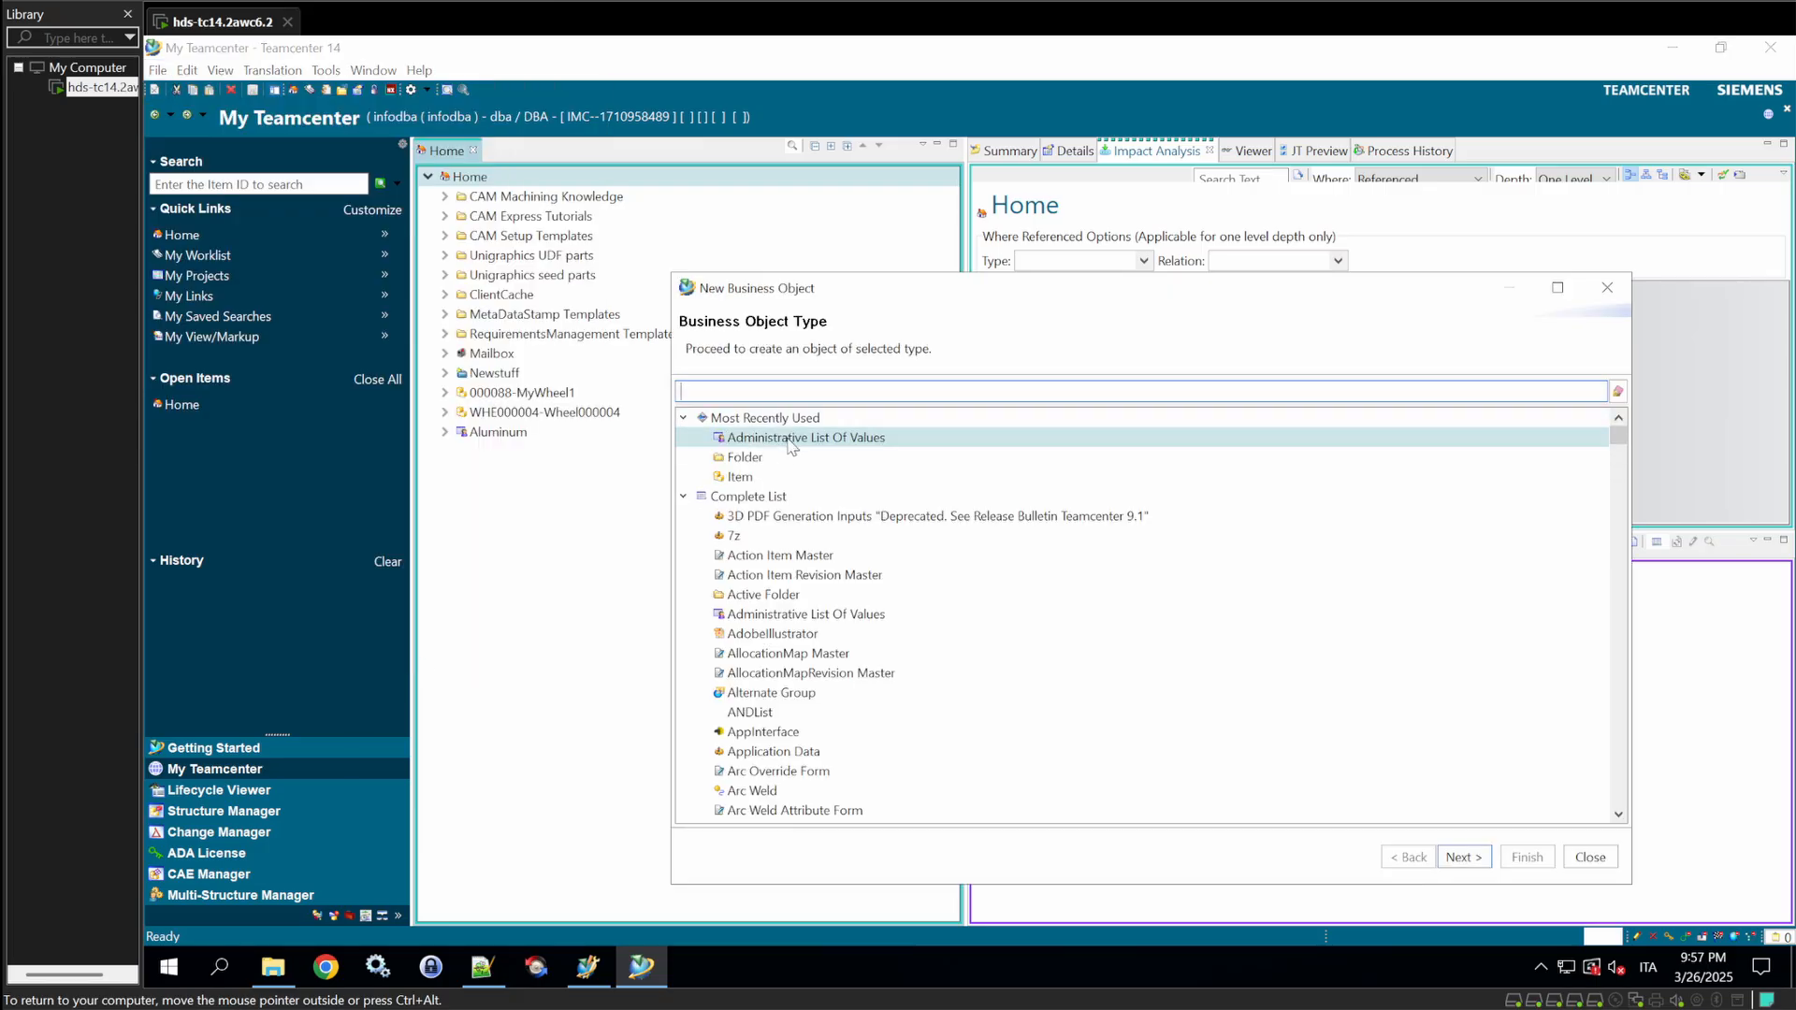
pyautogui.click(1463, 857)
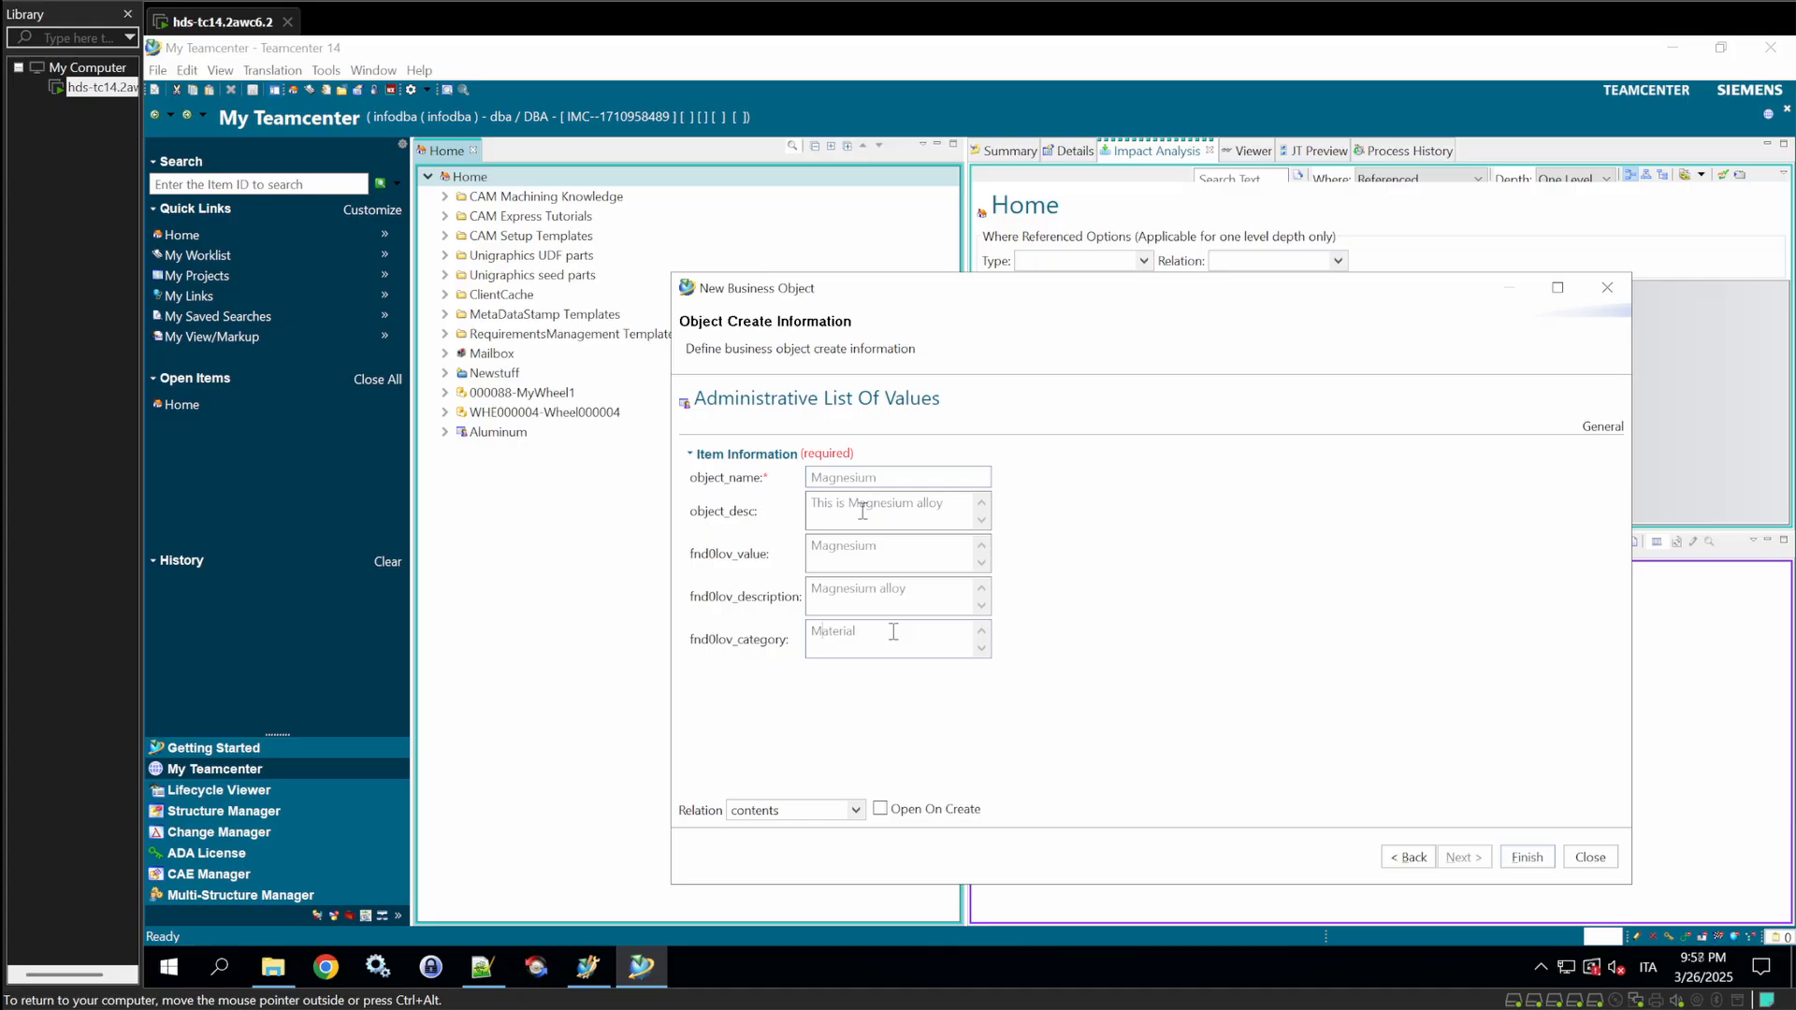
pyautogui.click(1525, 857)
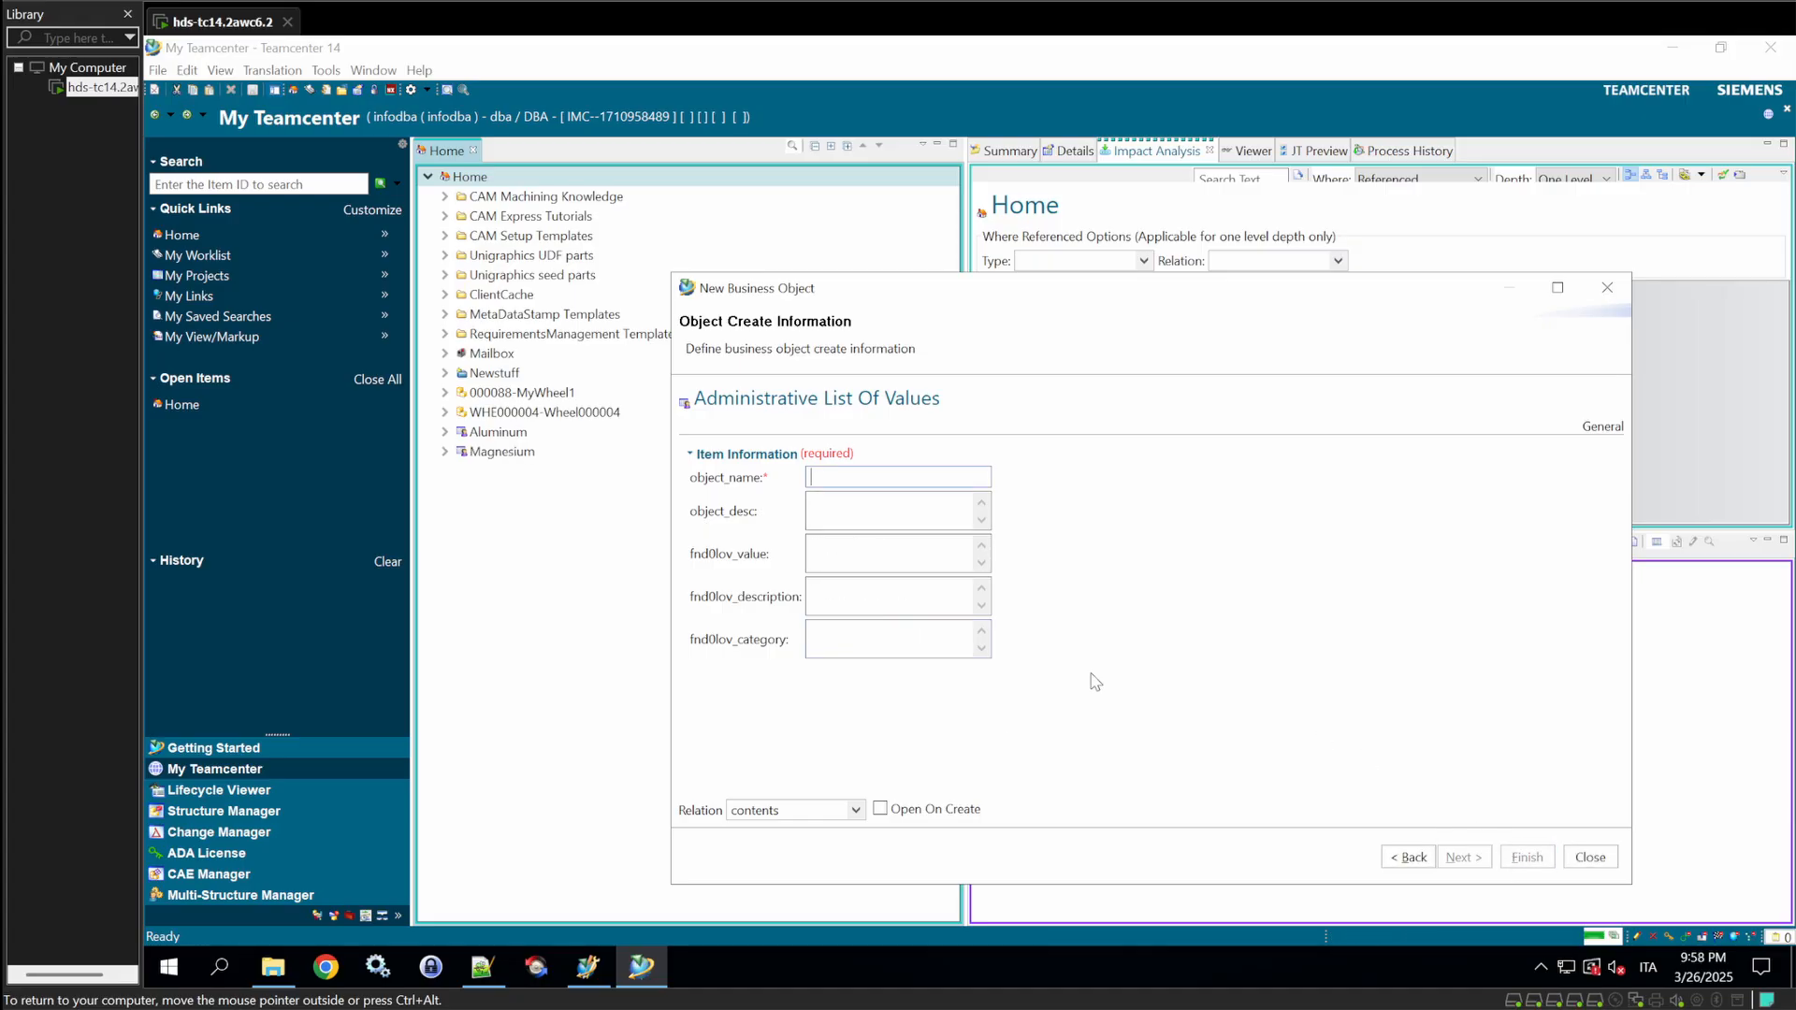
pyautogui.moveTo(819, 541)
pyautogui.write('Steel')
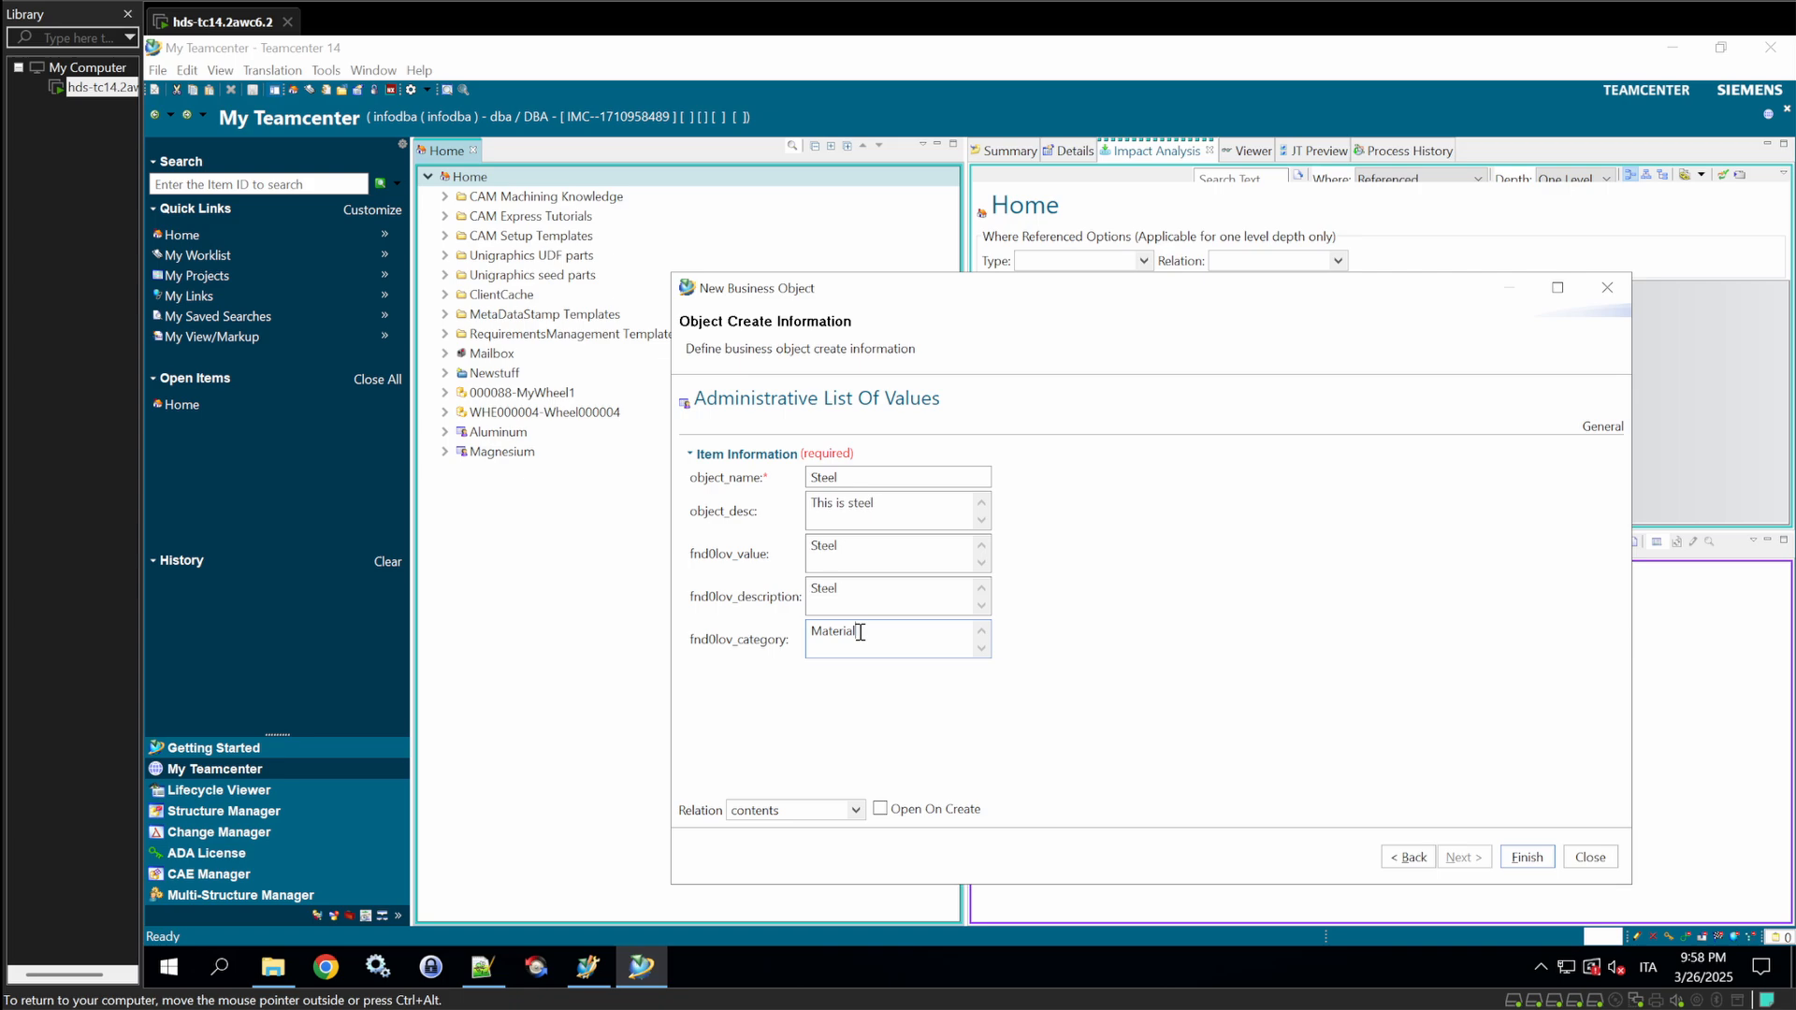
pyautogui.click(1526, 856)
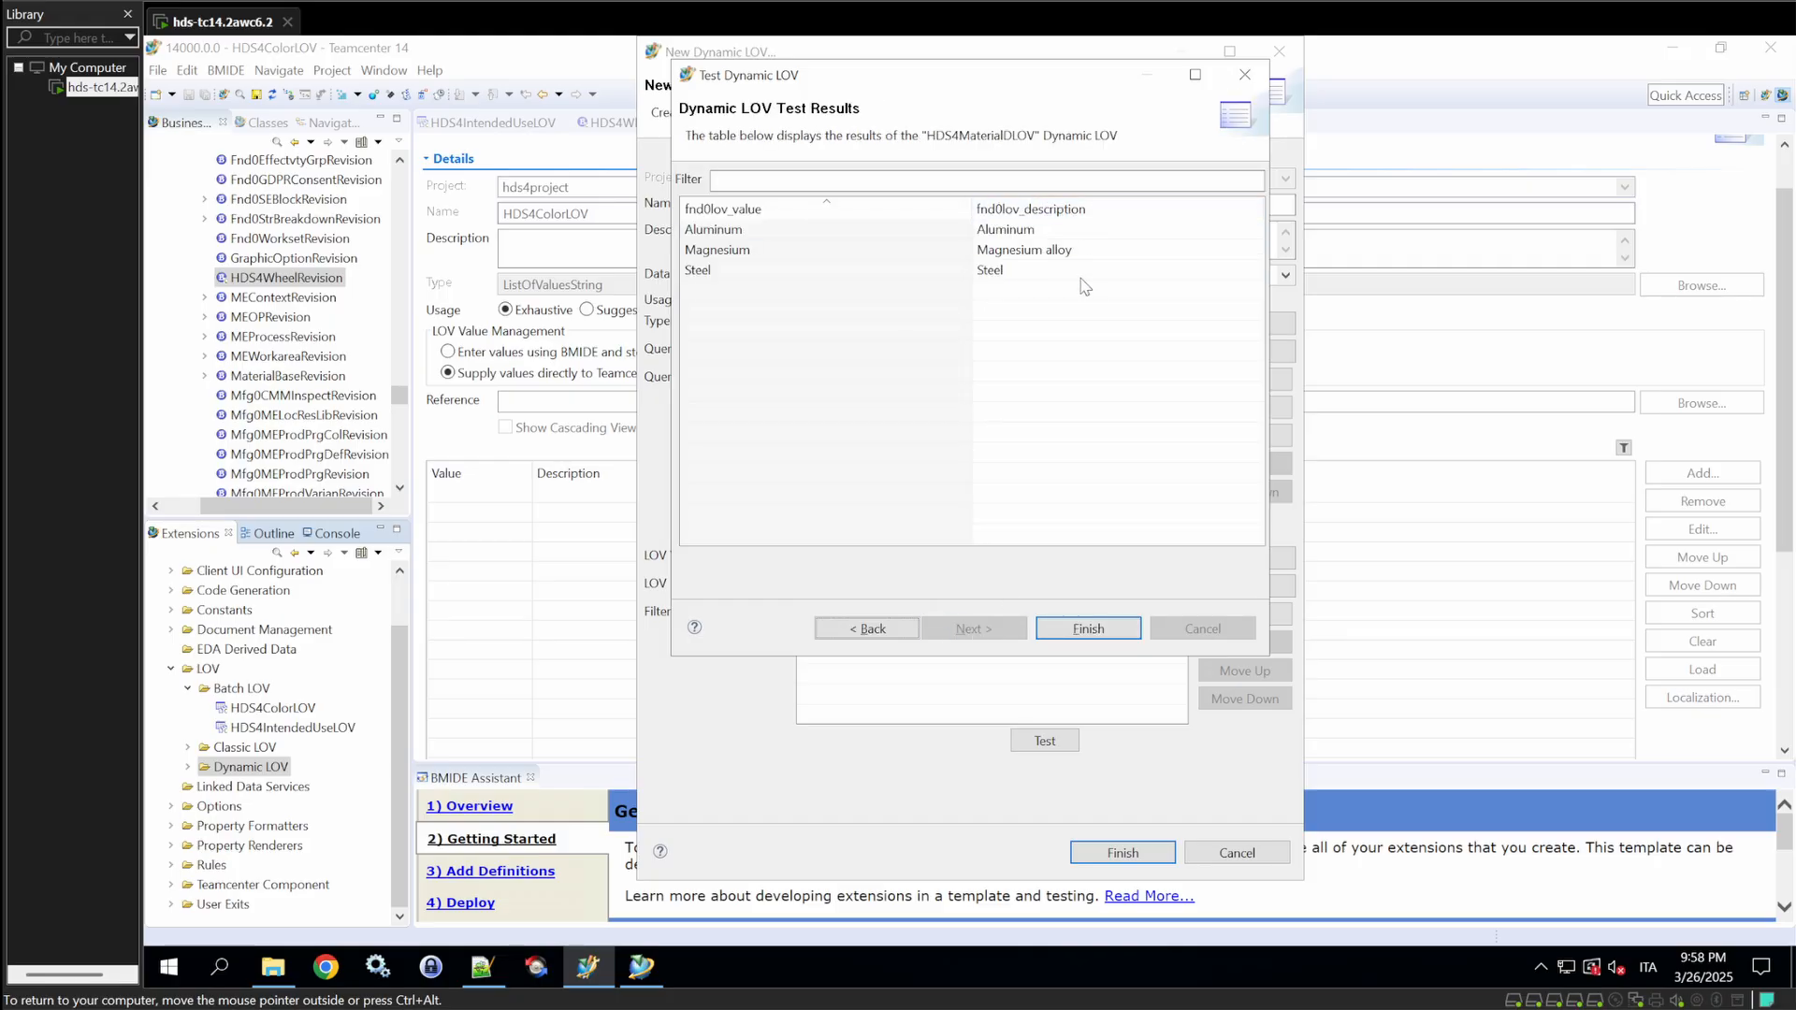
pyautogui.moveTo(1066, 417)
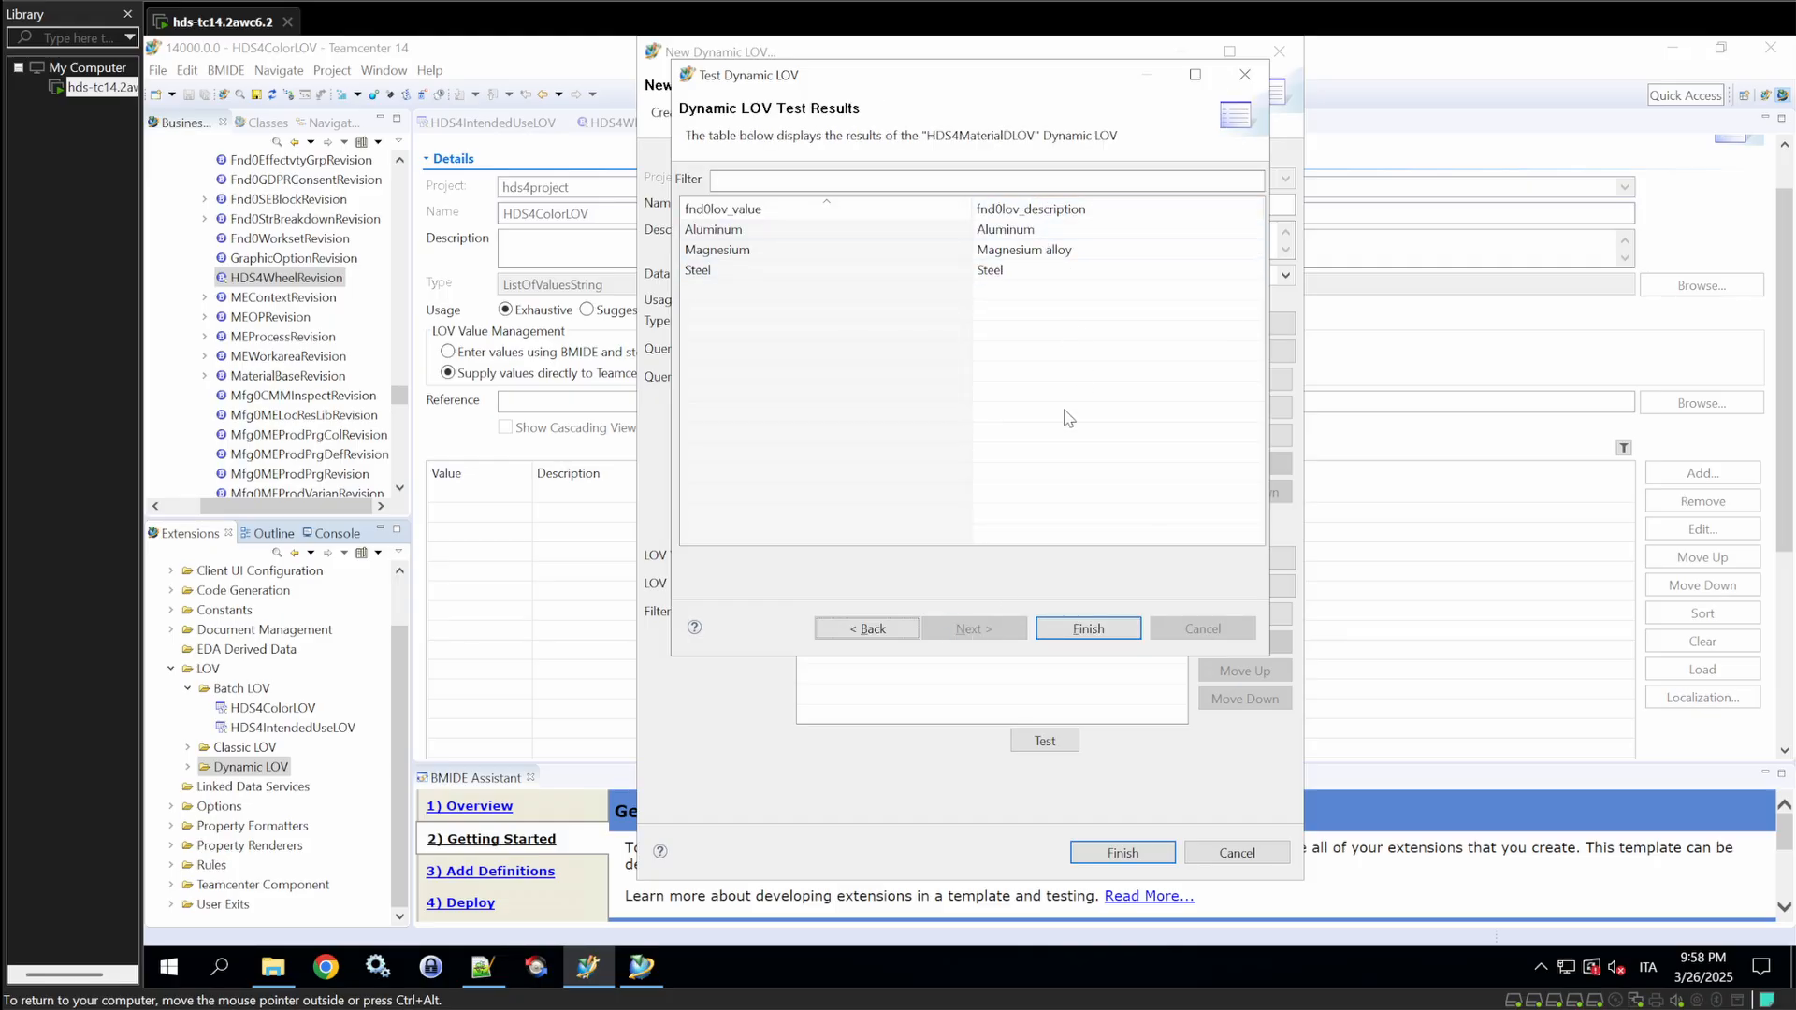
pyautogui.moveTo(1086, 628)
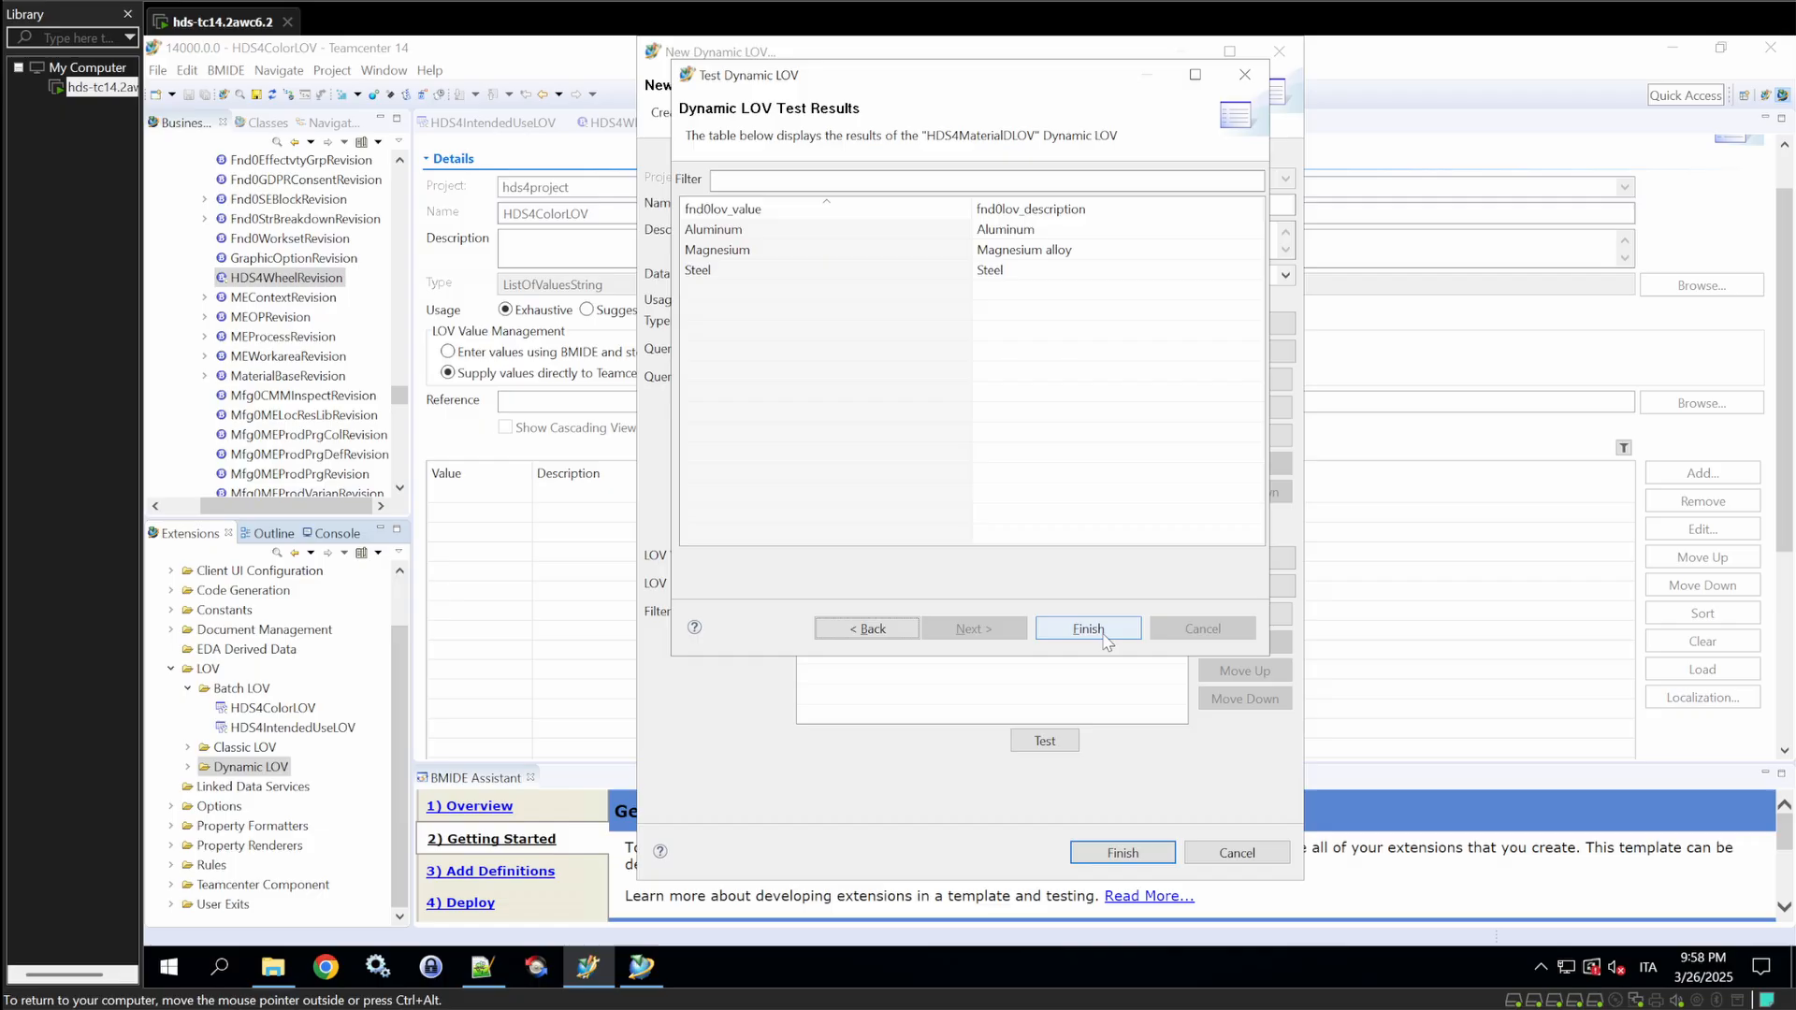
# - Finish creating HDS4MaterialDLOV and add a persistent hds4Material property to HDS4WheelRevision
pyautogui.click(1085, 628)
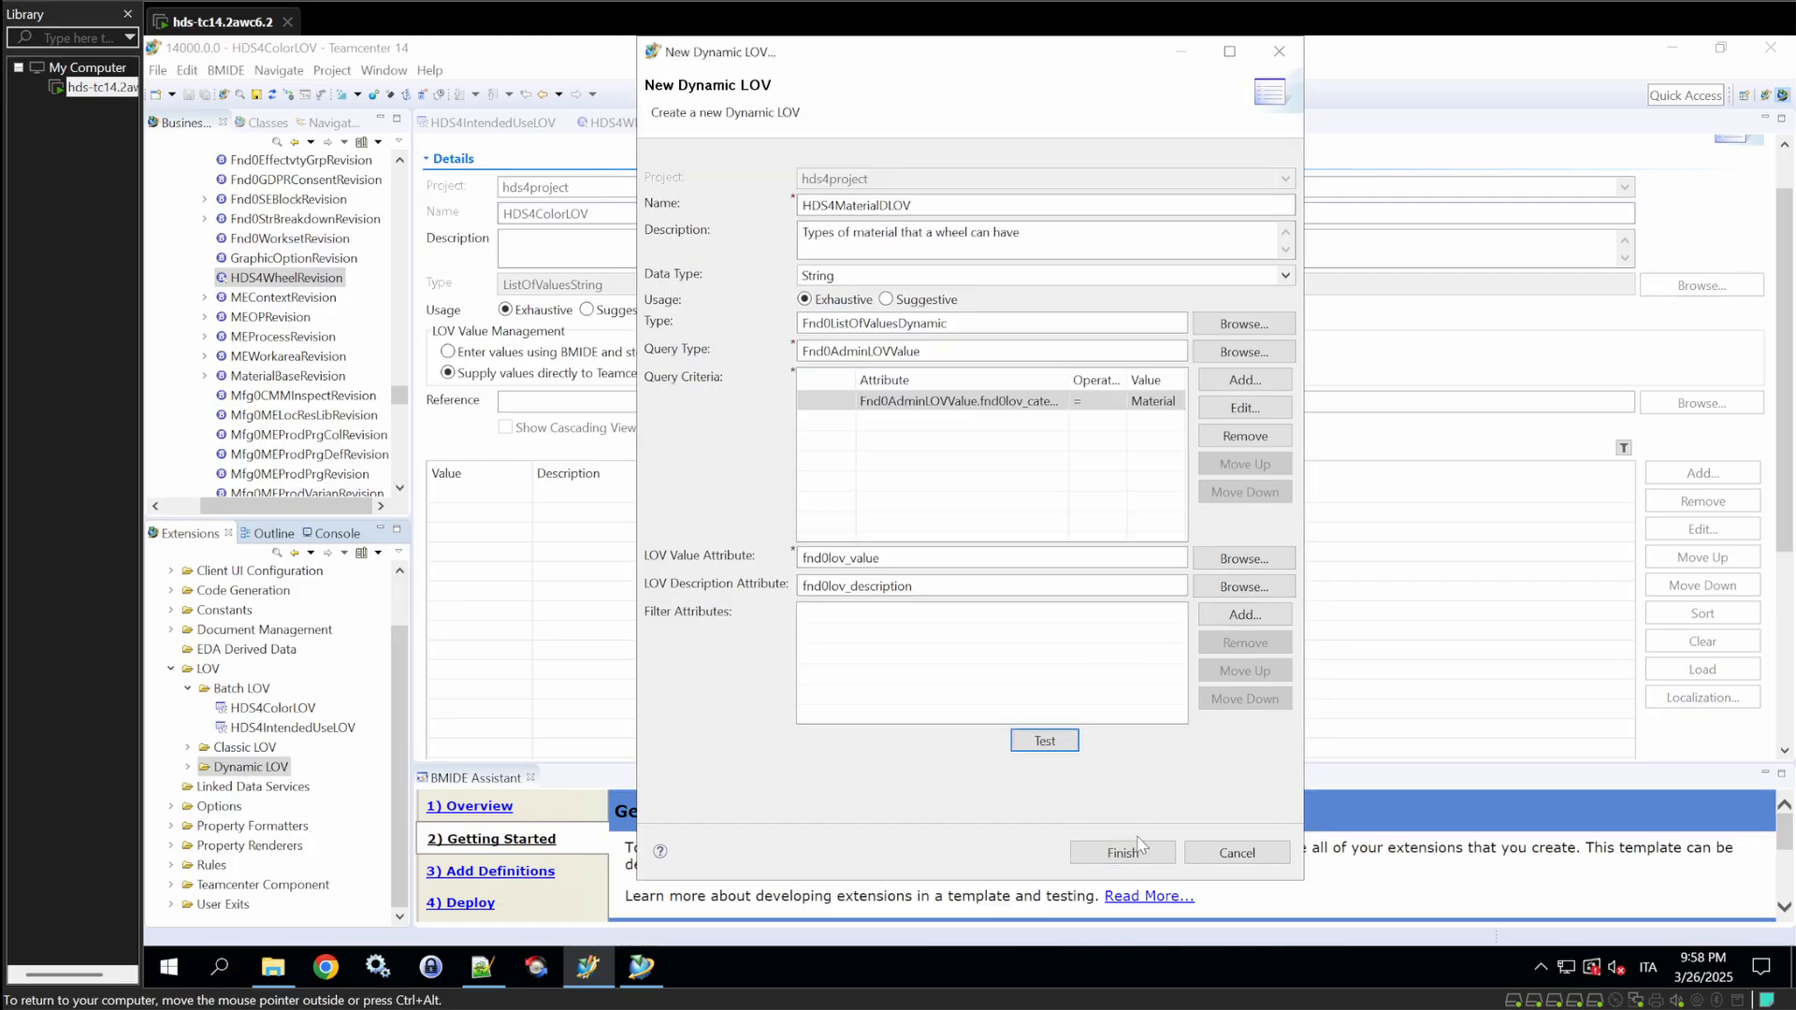
pyautogui.click(1120, 853)
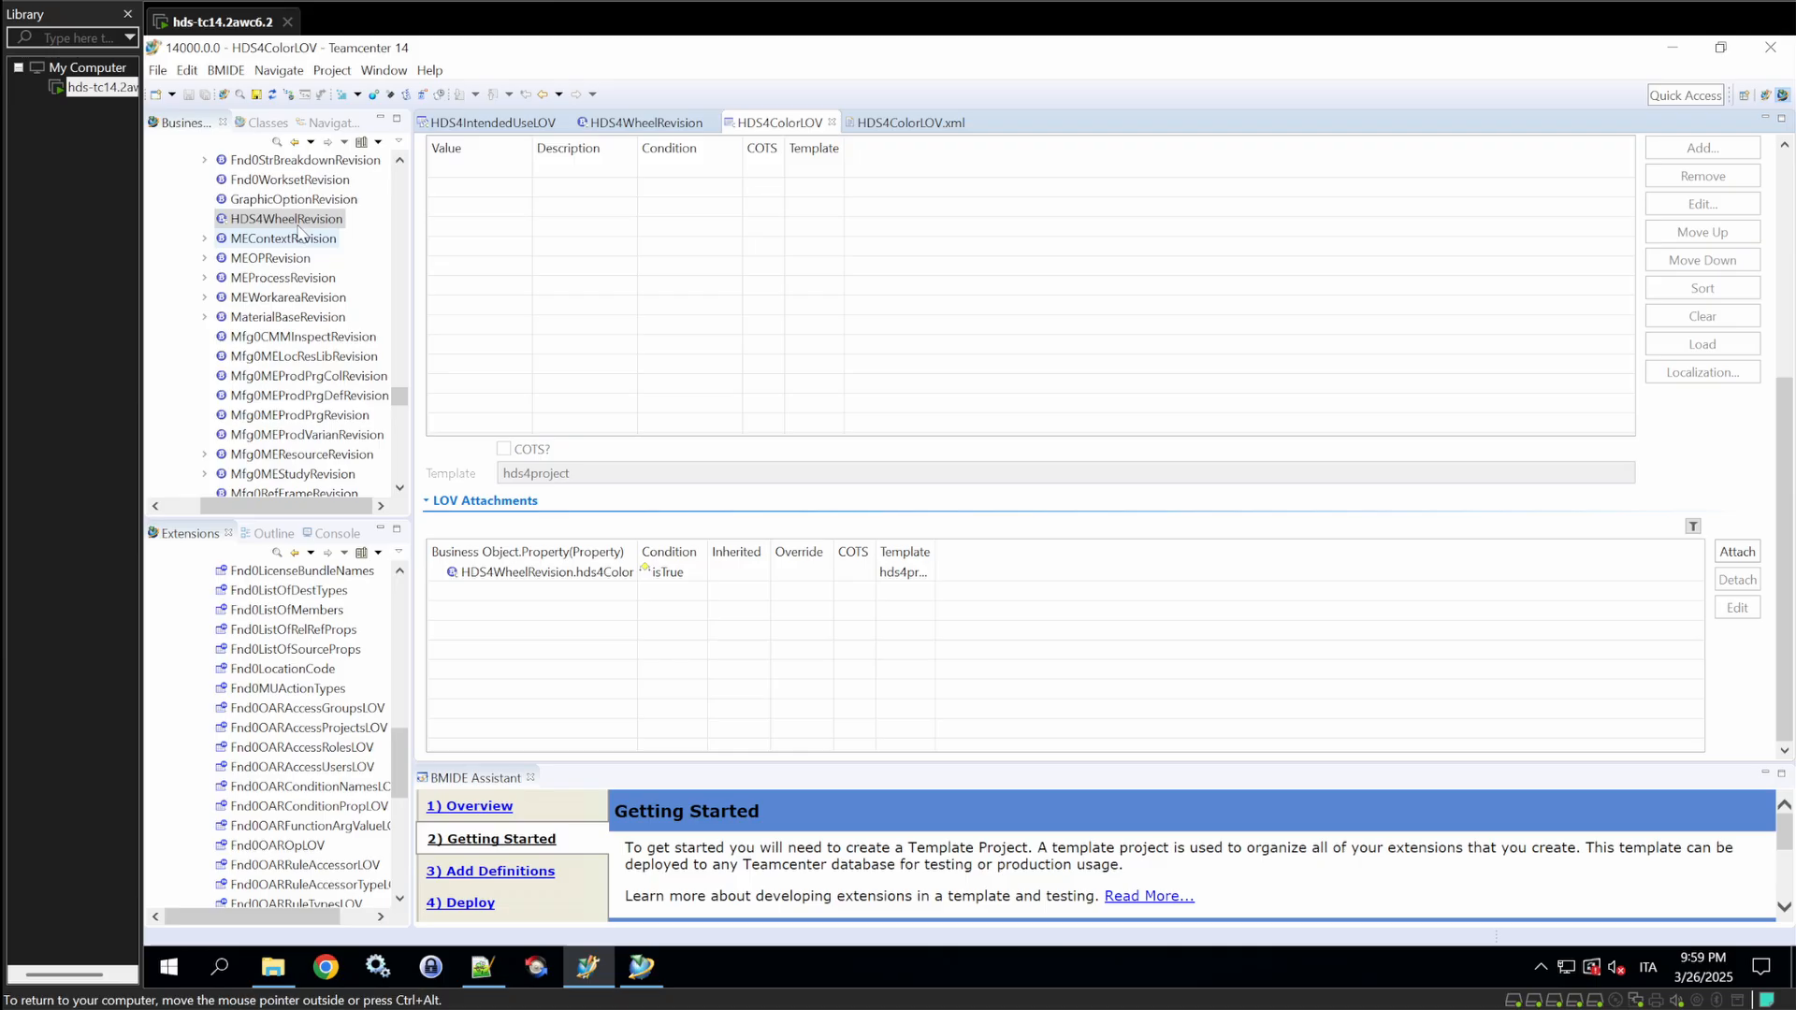
pyautogui.click(644, 124)
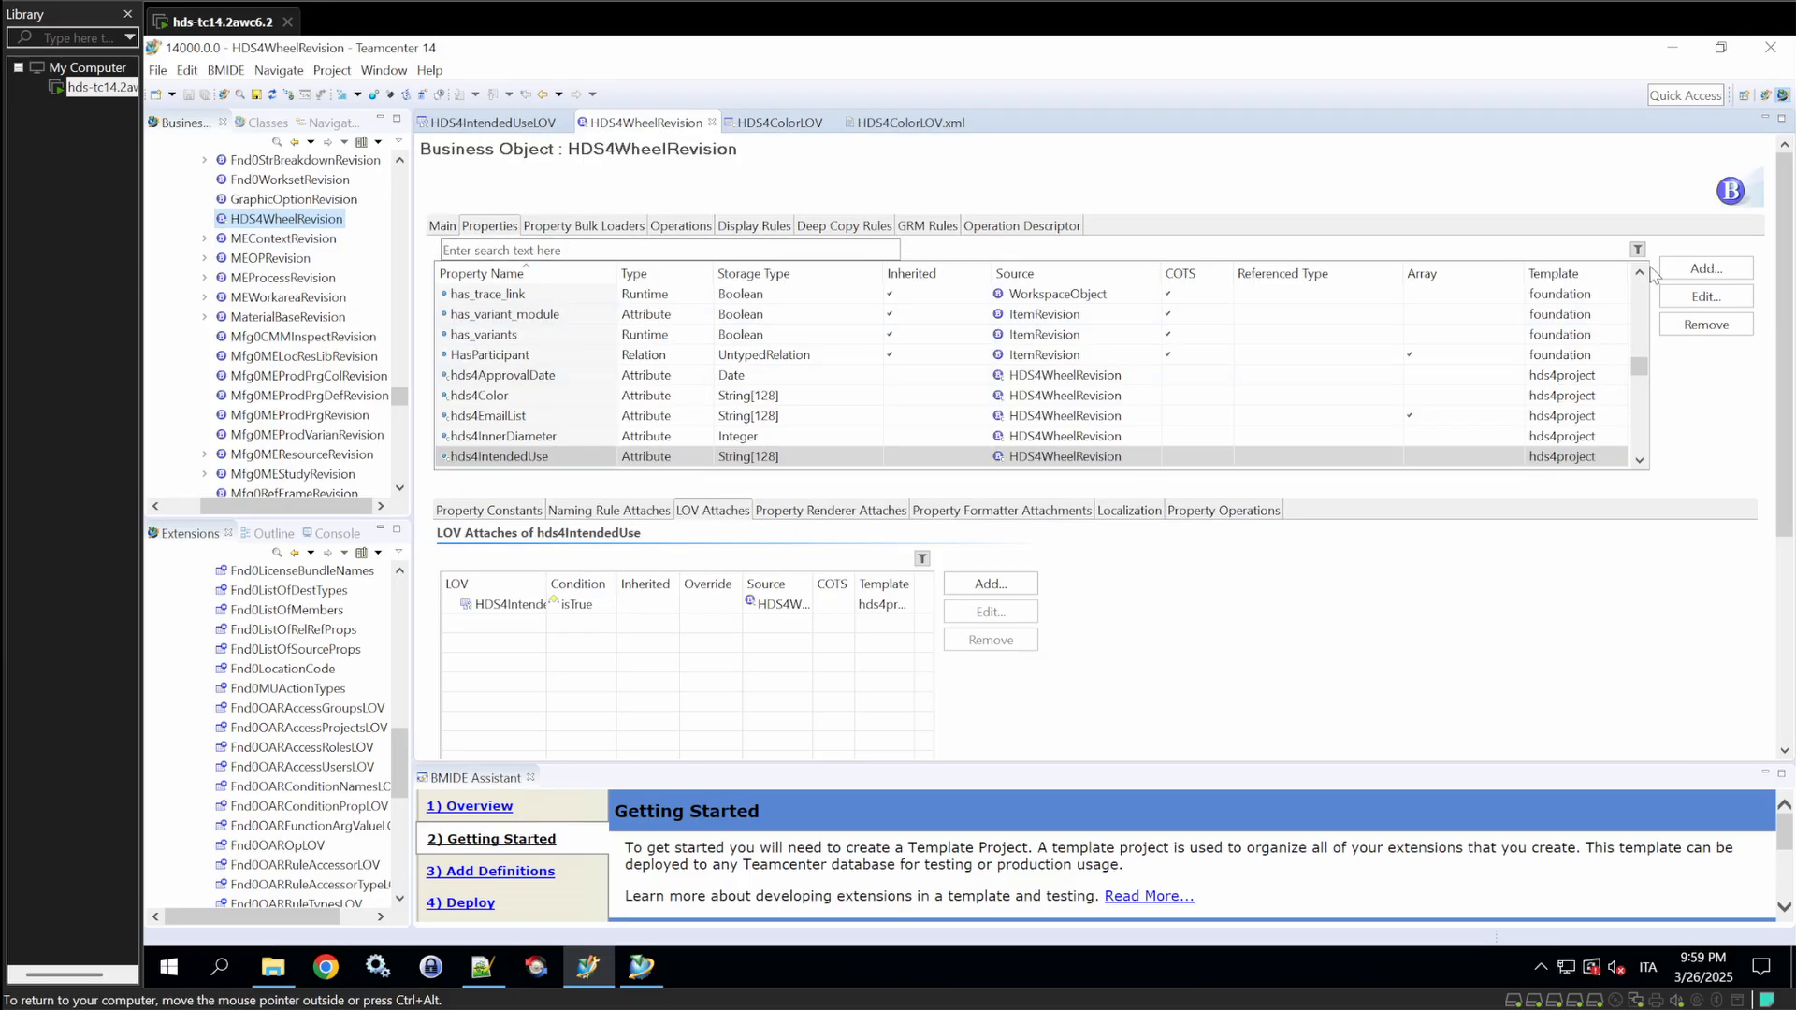
pyautogui.click(1704, 267)
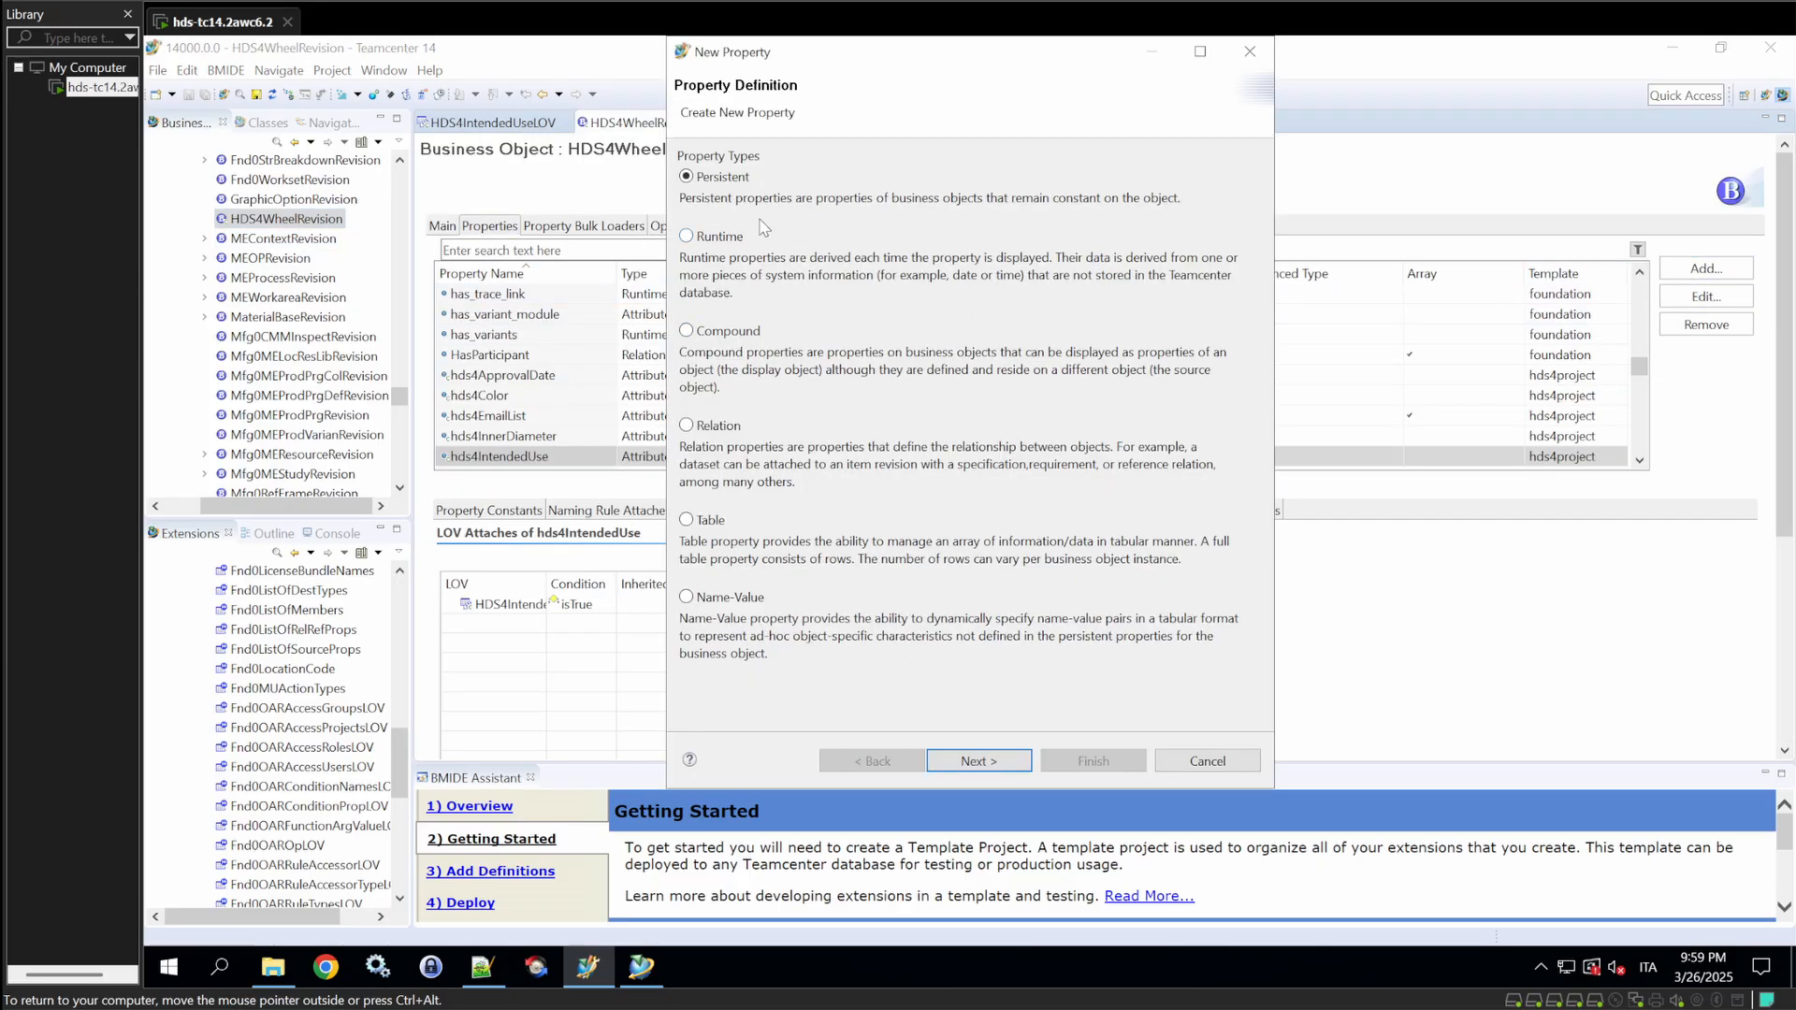
pyautogui.click(977, 761)
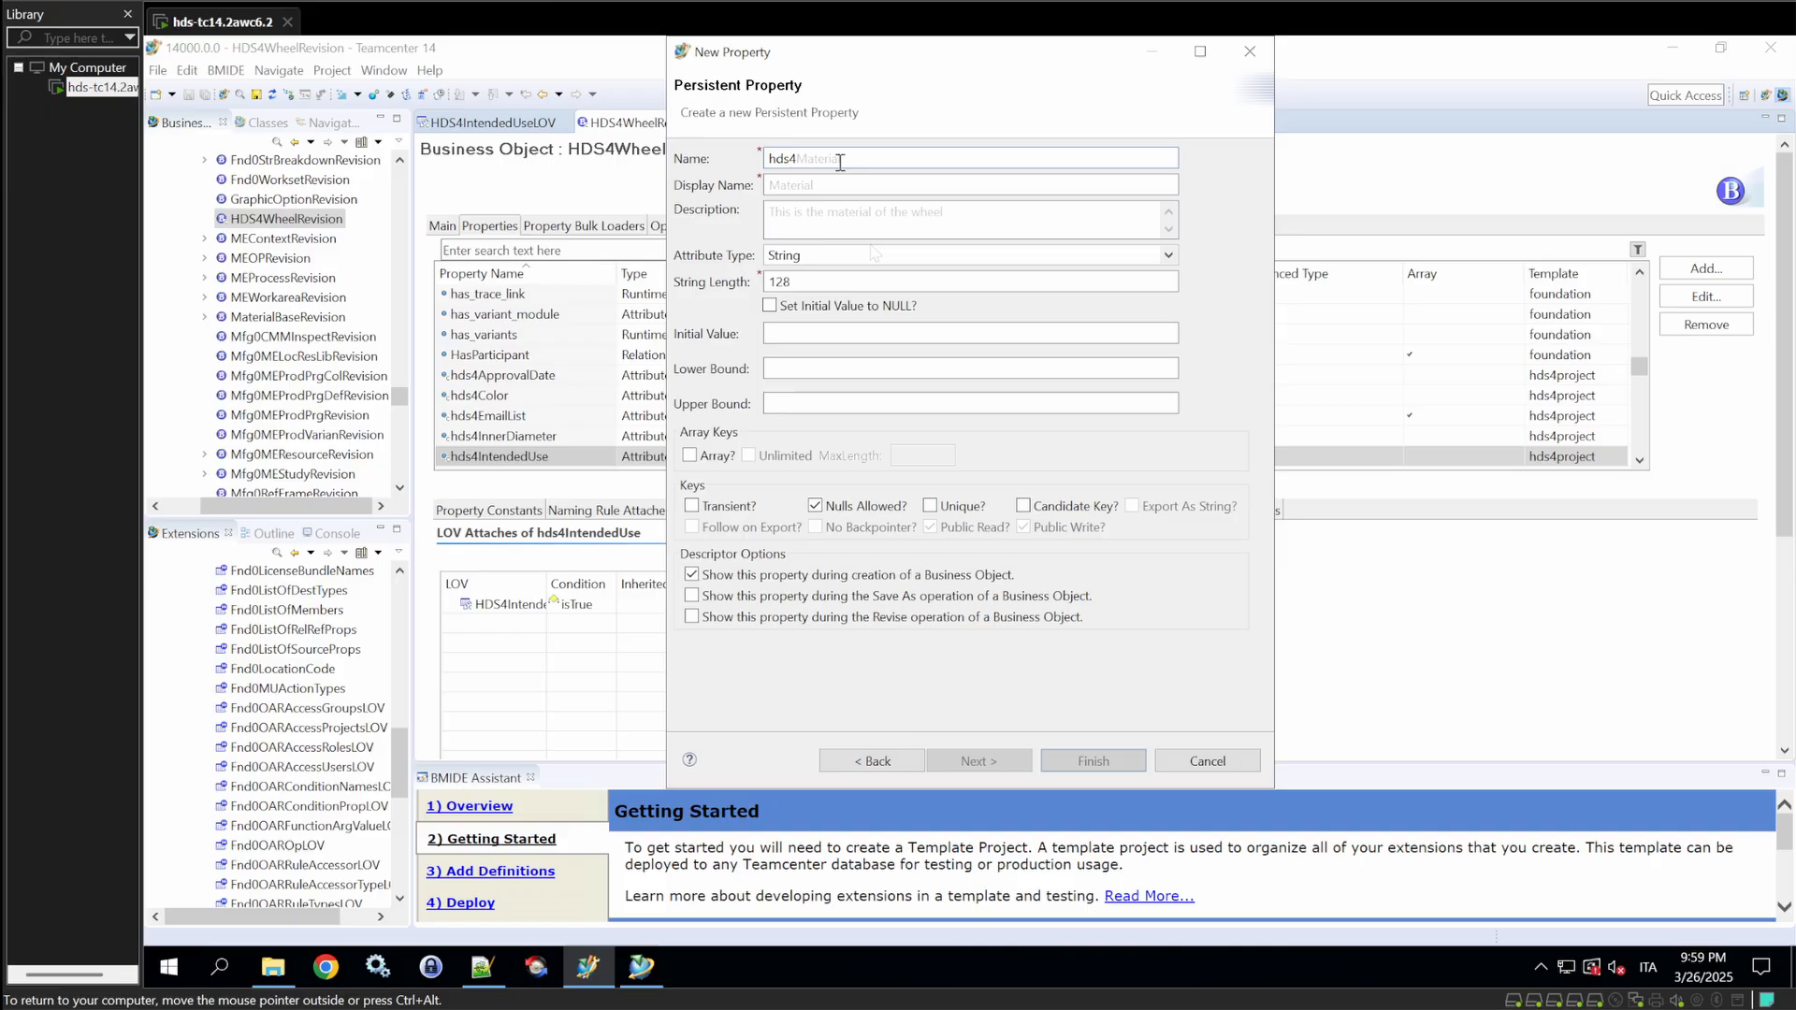
pyautogui.click(1091, 762)
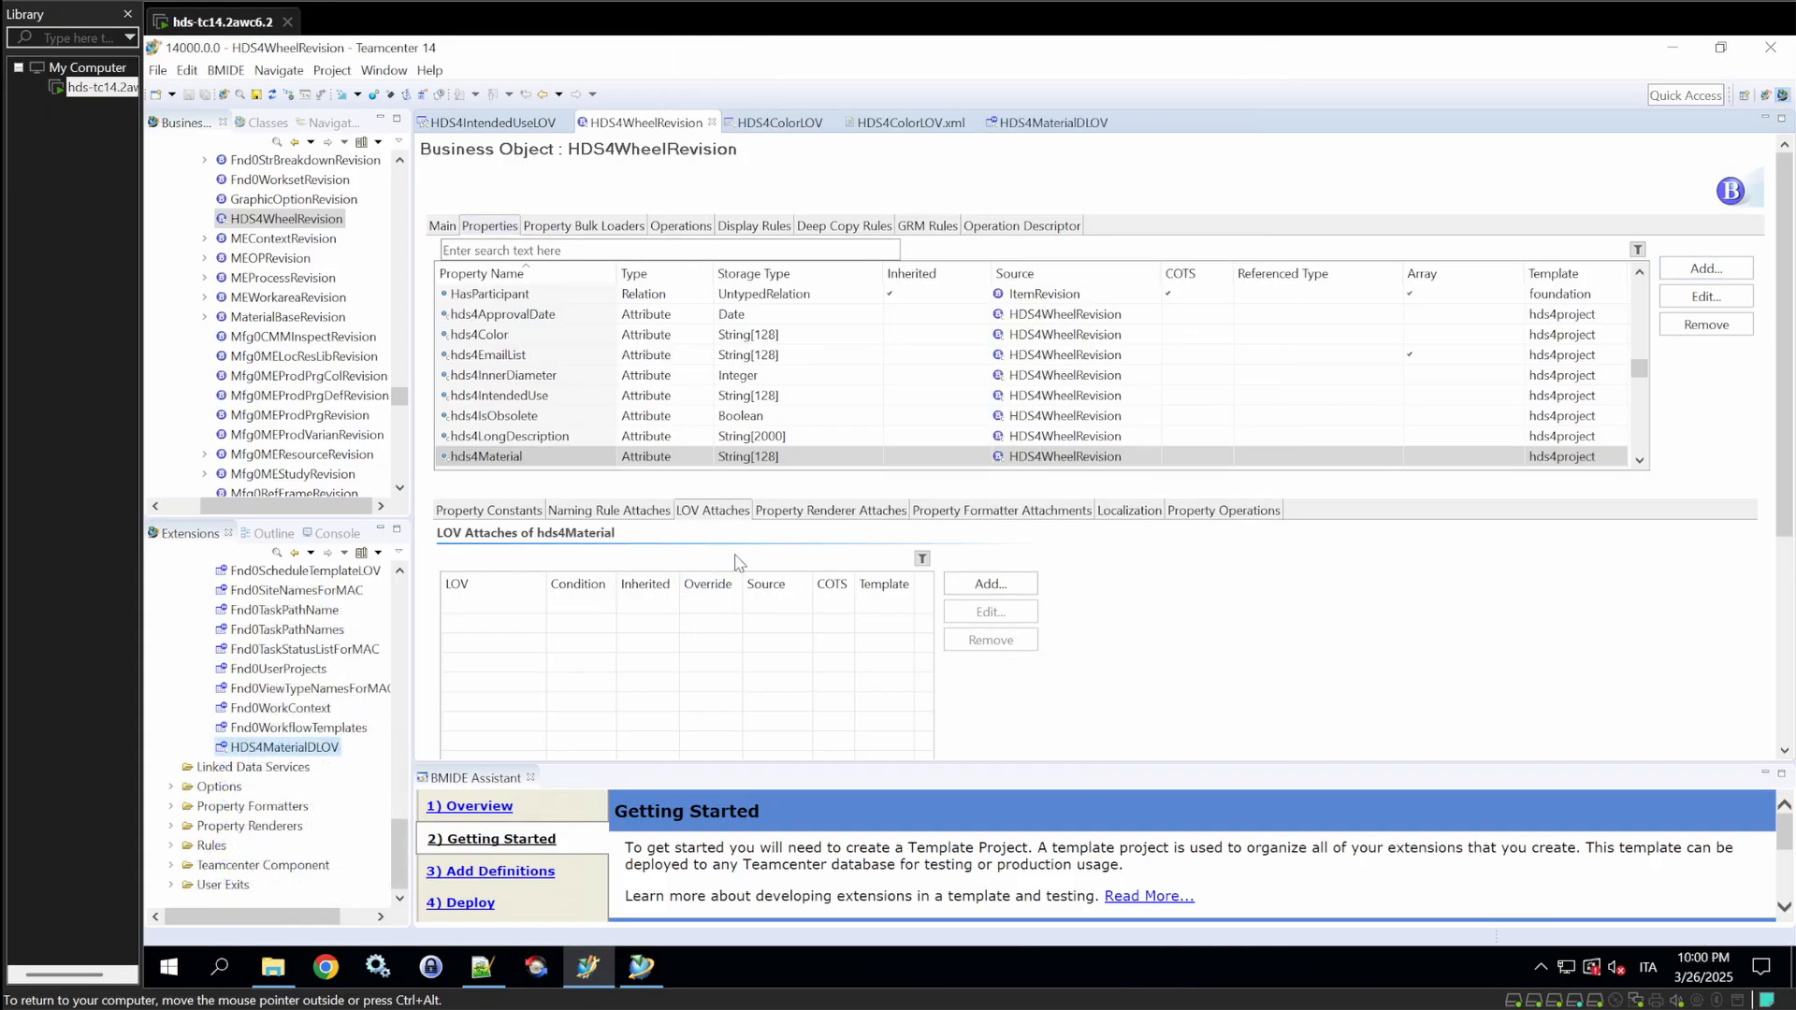
# - Attach HDS4MaterialDLOV to HDS4WheelRevision's hds4Material property and return to the business object
pyautogui.click(1053, 122)
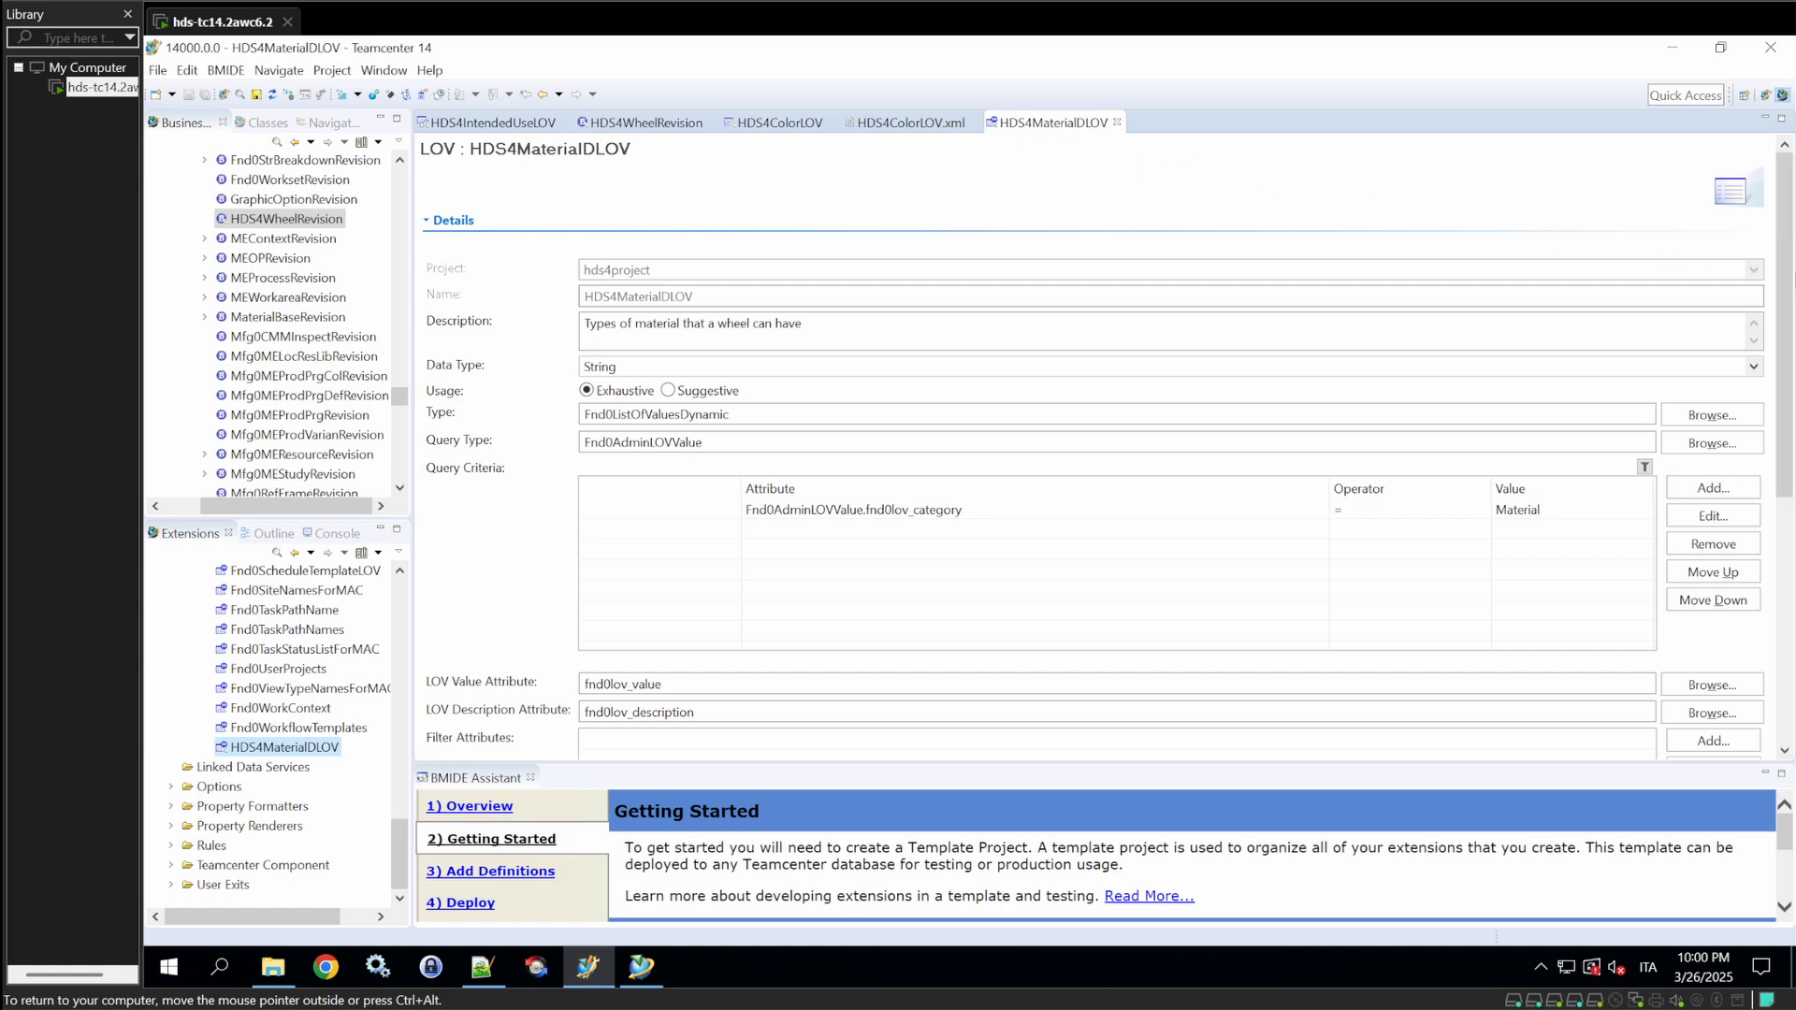
pyautogui.scroll(-3)
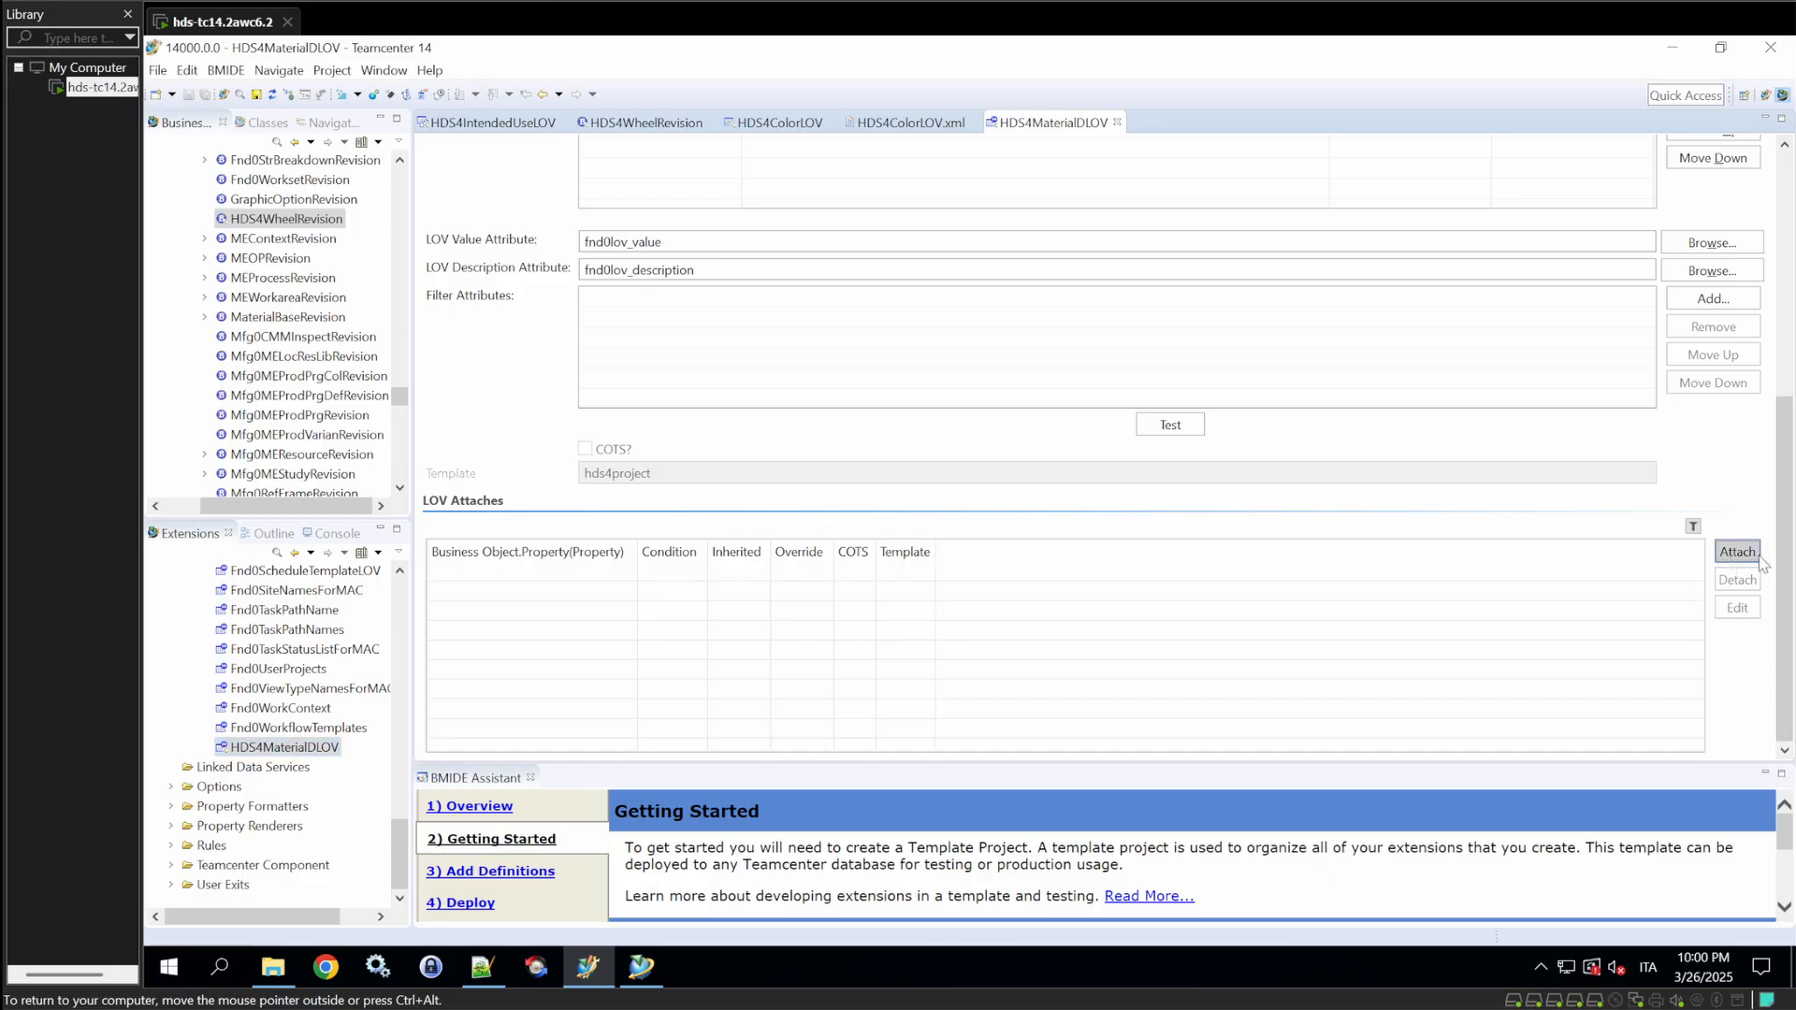
pyautogui.click(1735, 550)
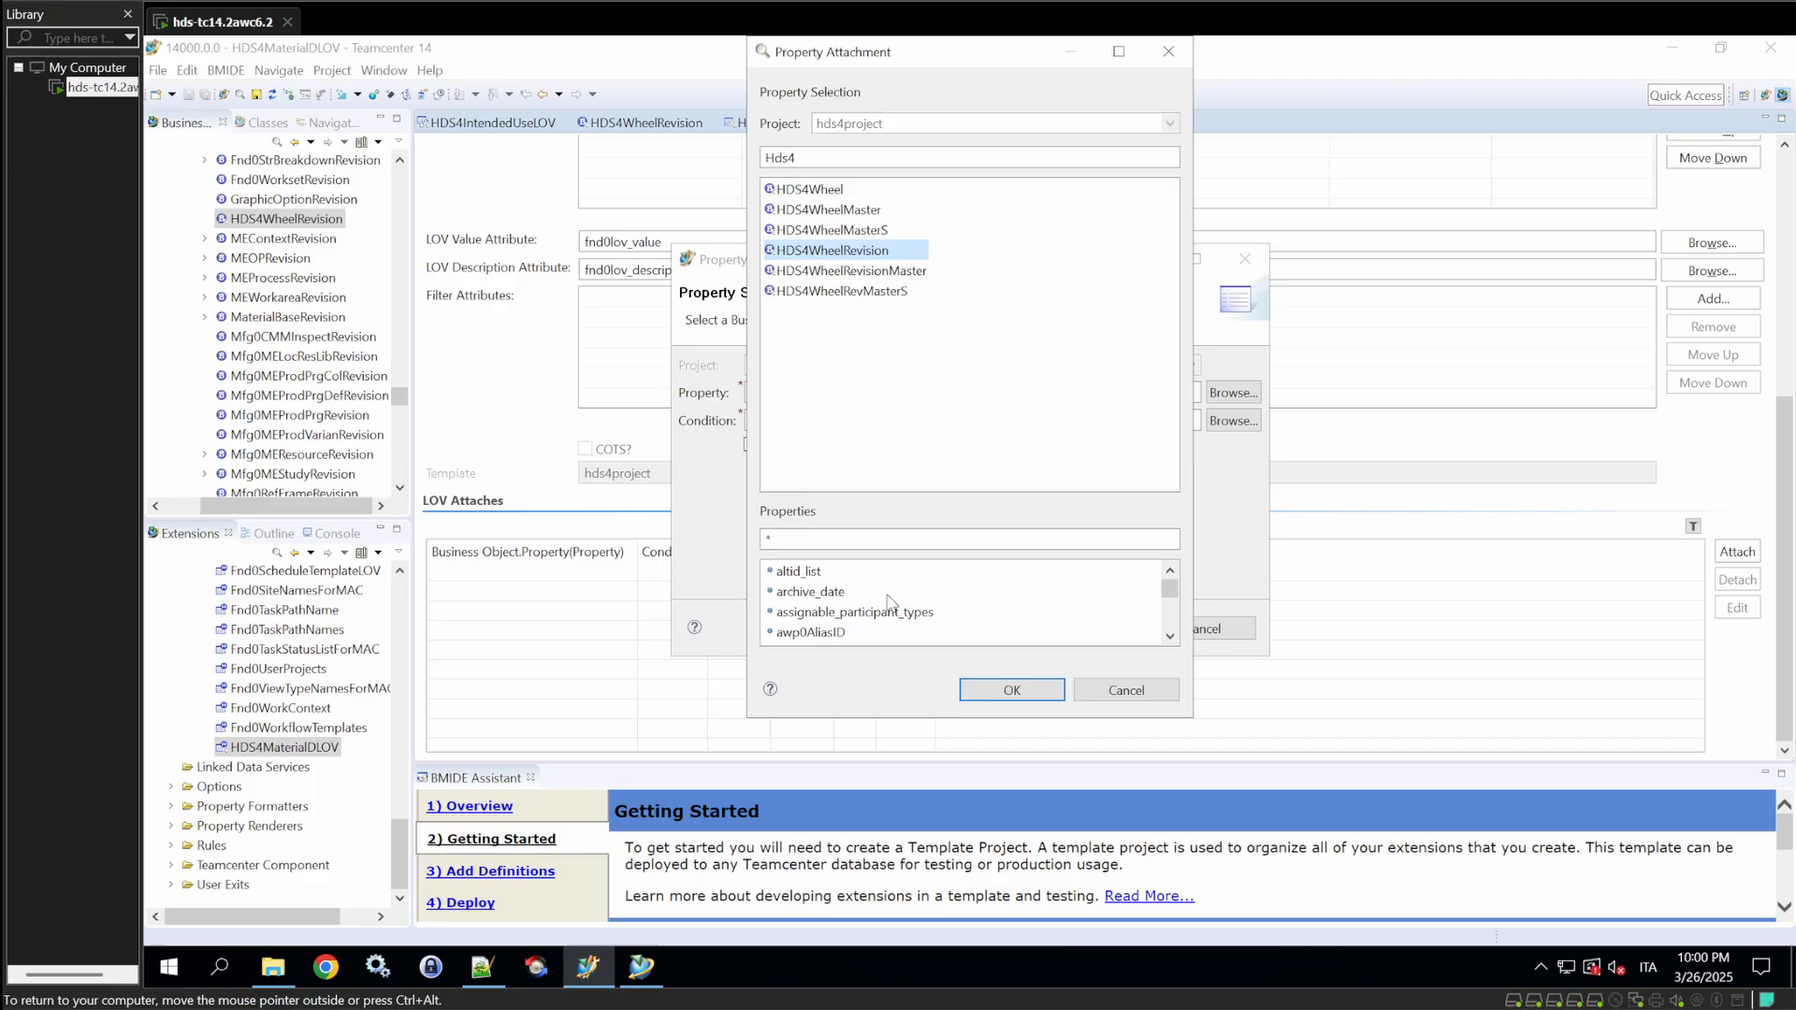
pyautogui.click(1009, 688)
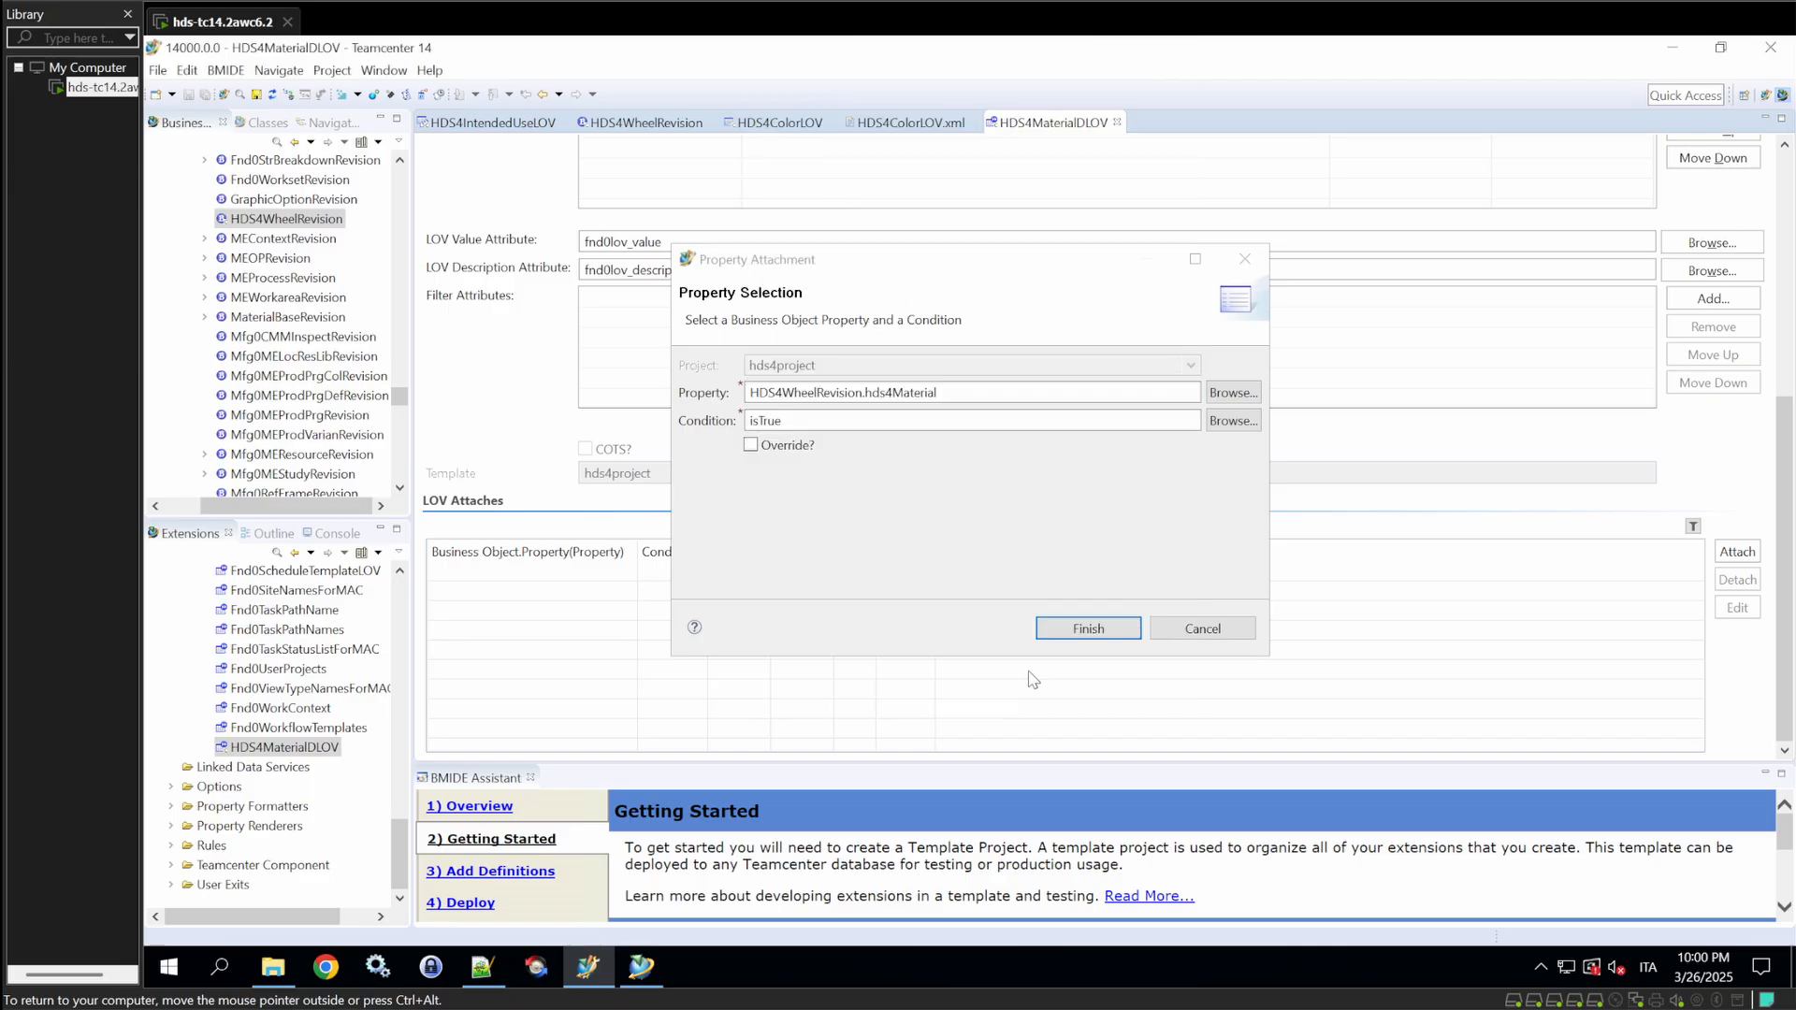
pyautogui.click(1085, 628)
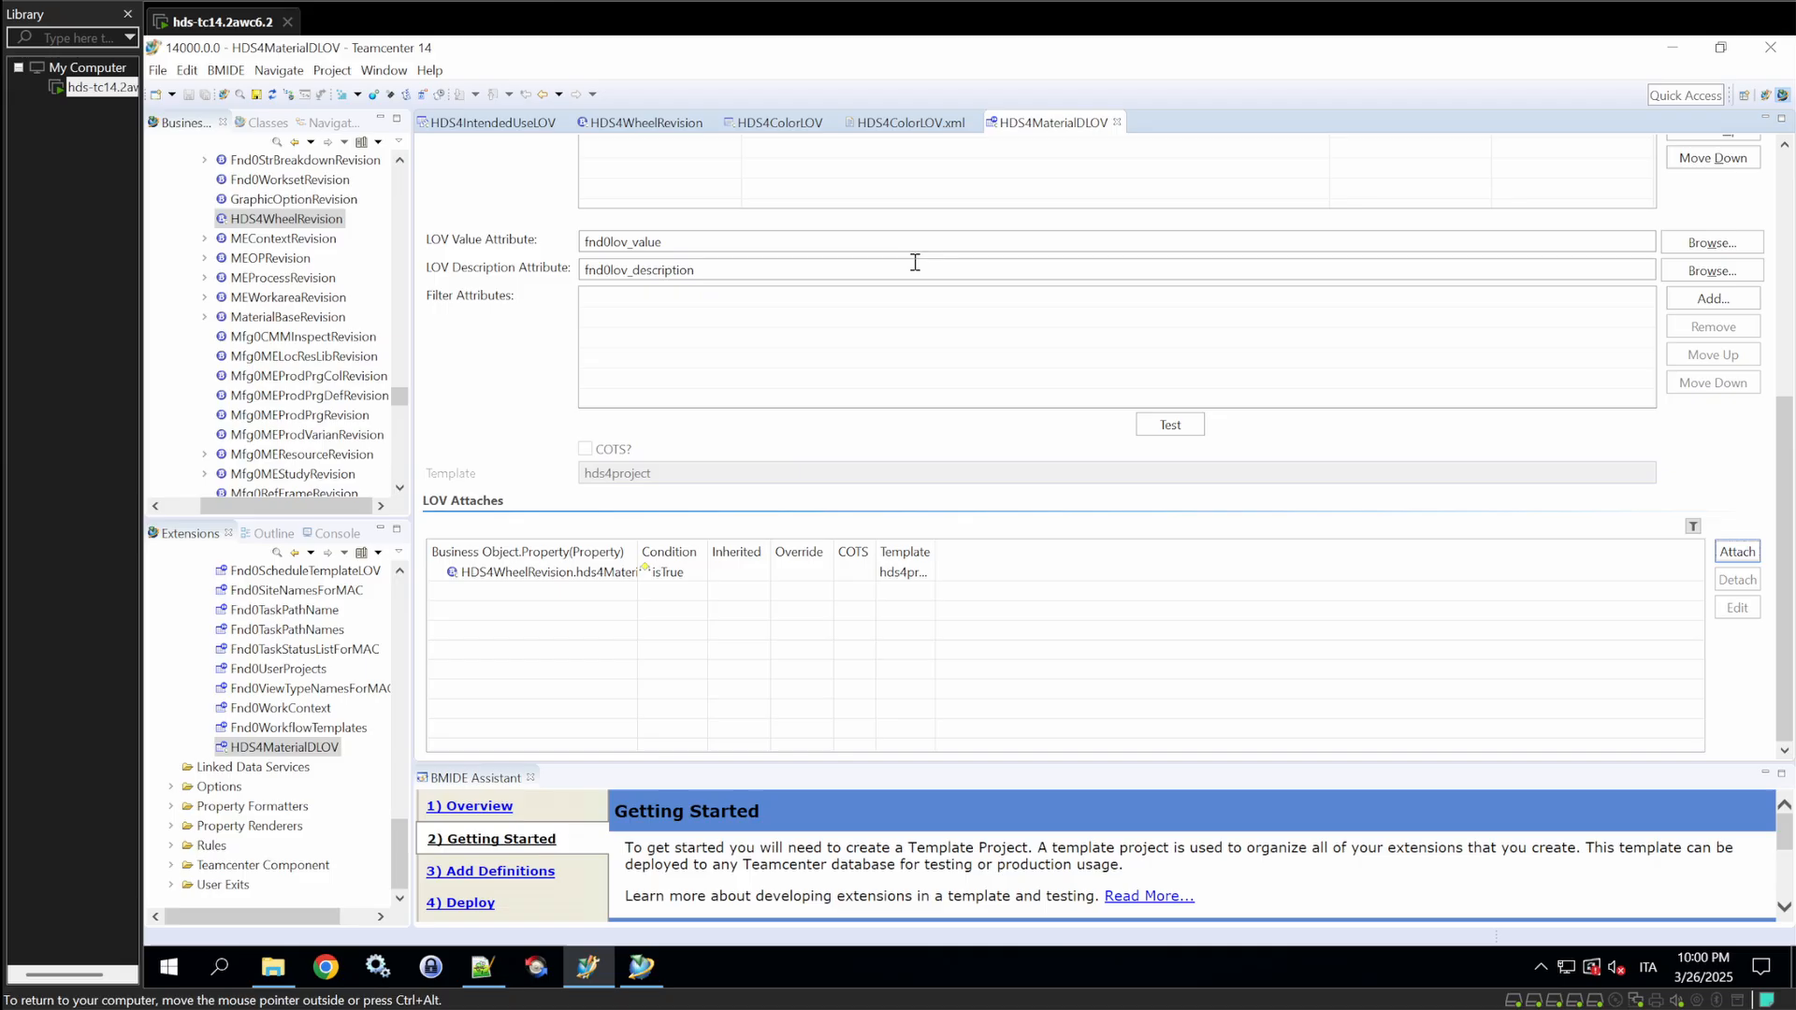
pyautogui.click(647, 124)
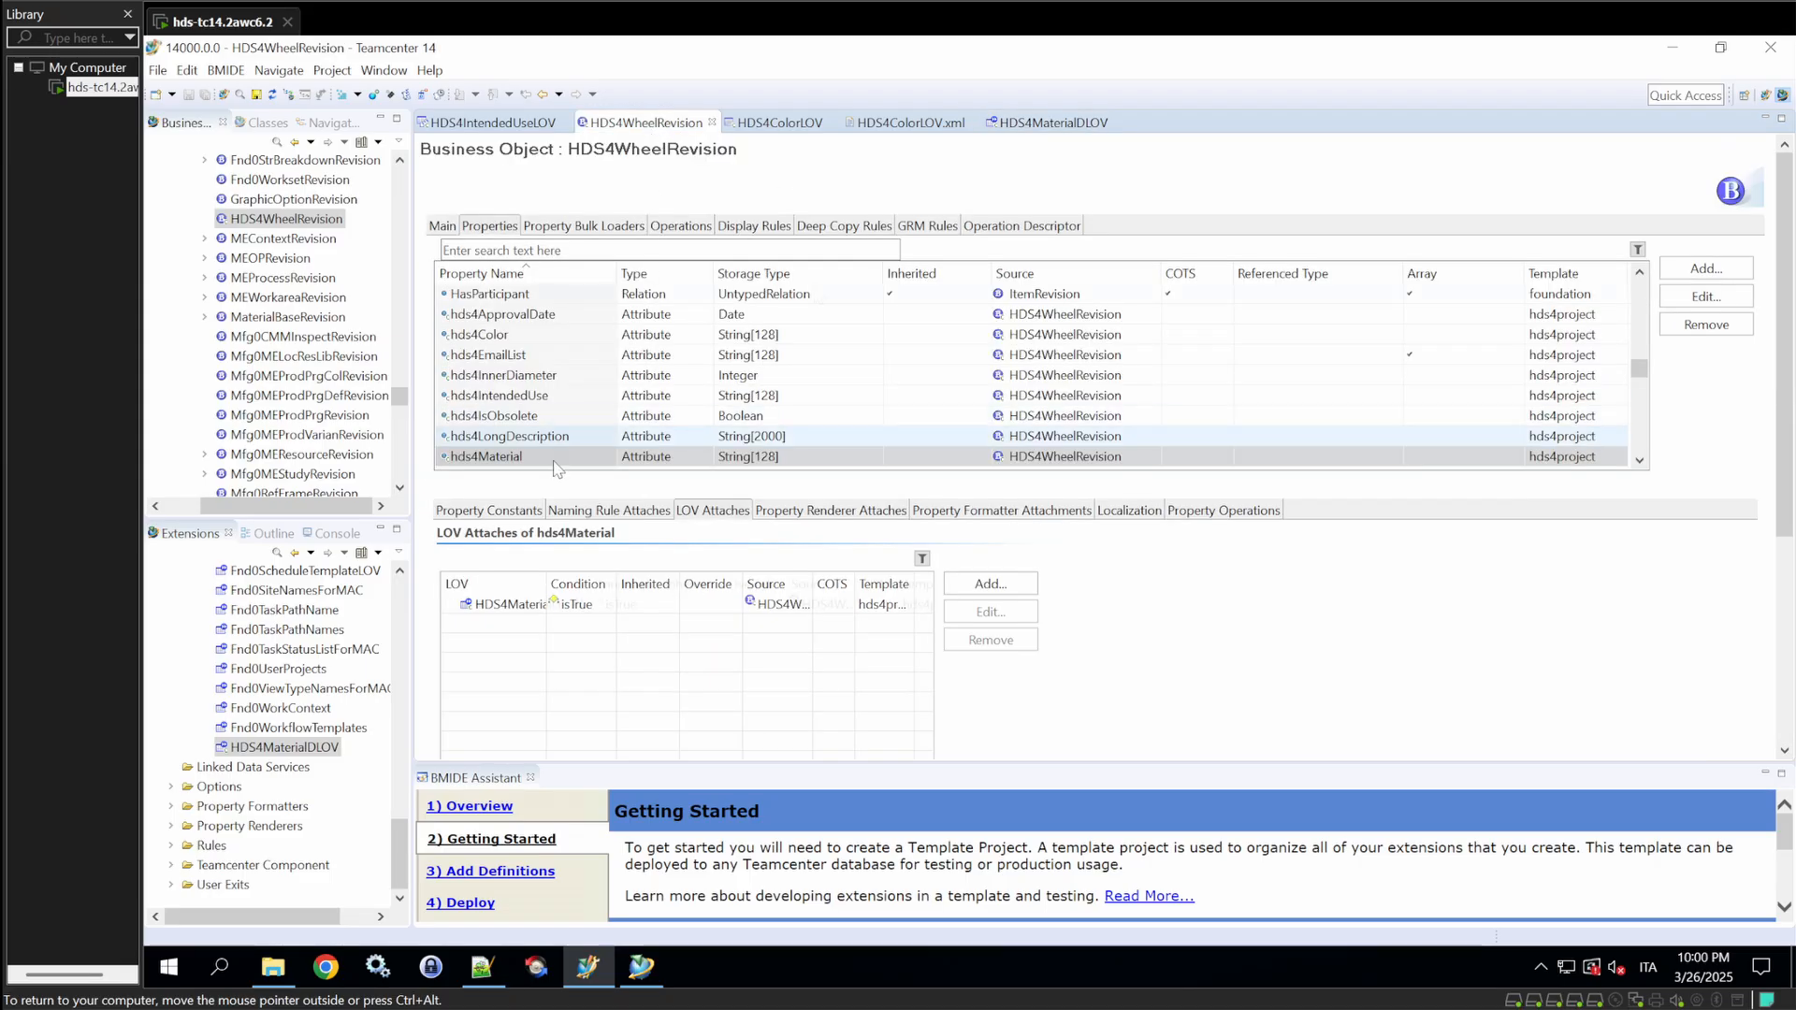
pyautogui.click(227, 70)
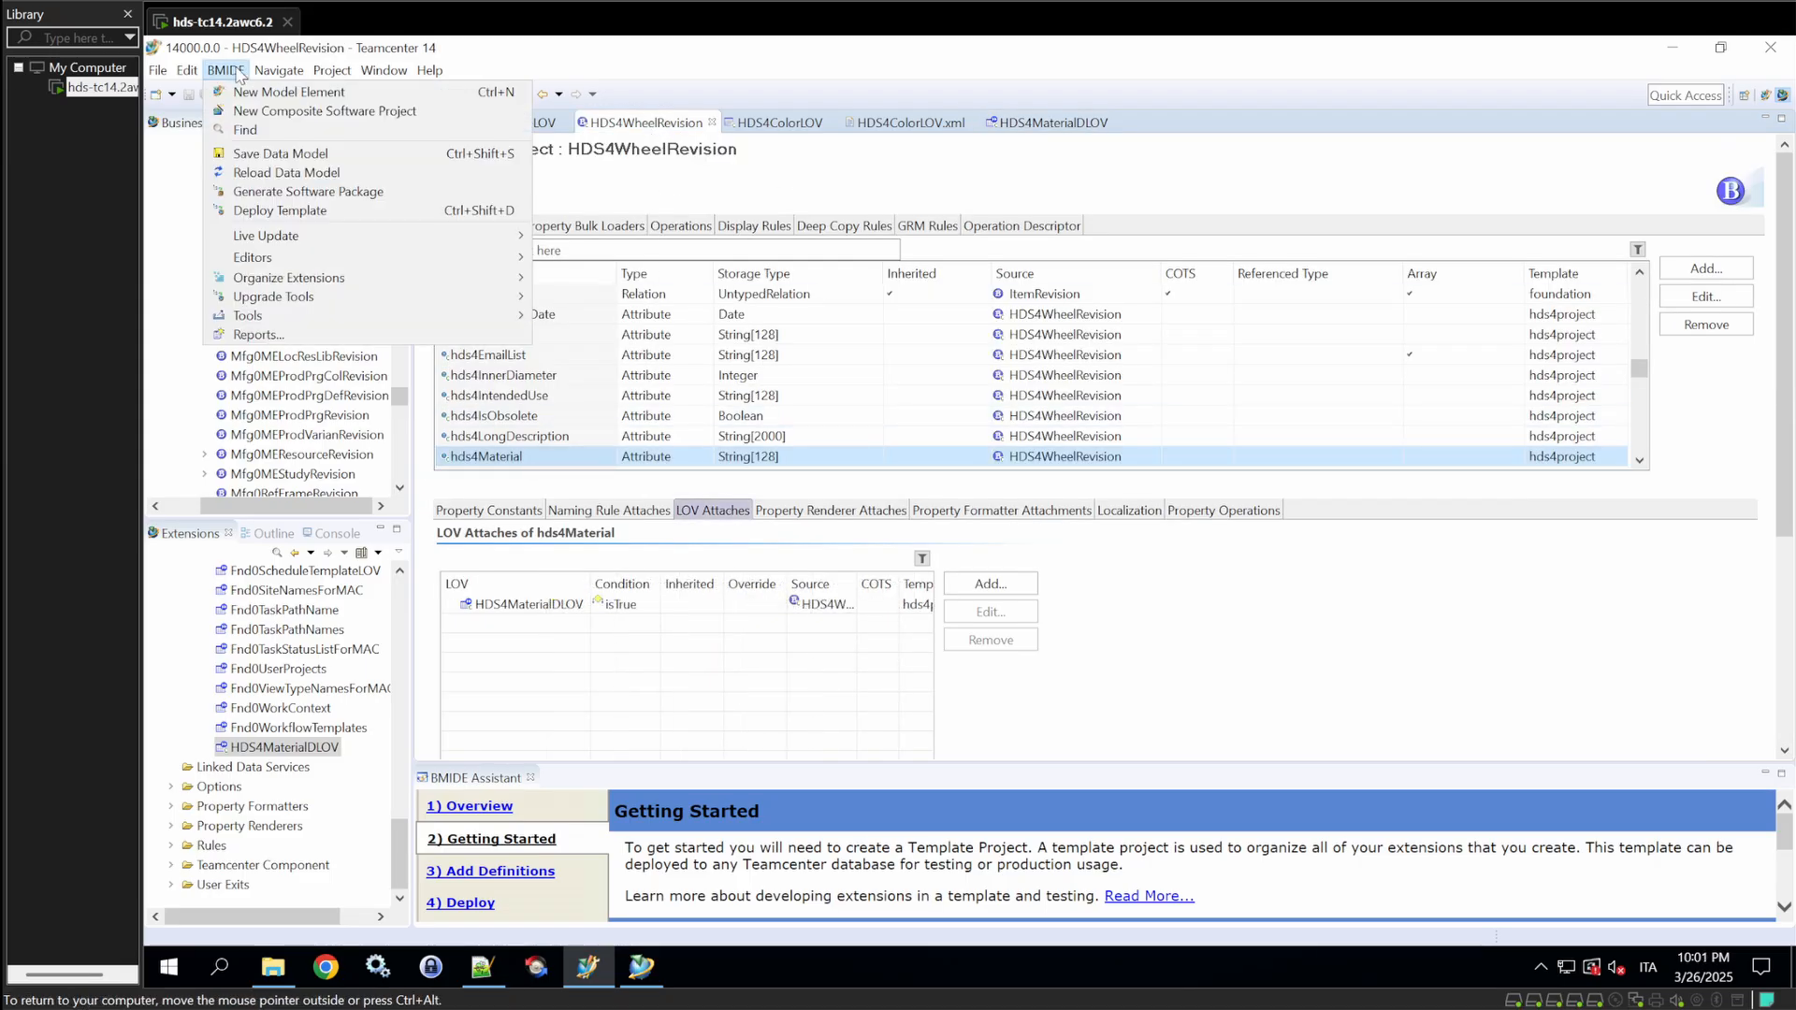
# - Generate the hds4project software package to the chosen folder, saving the project first
pyautogui.click(307, 191)
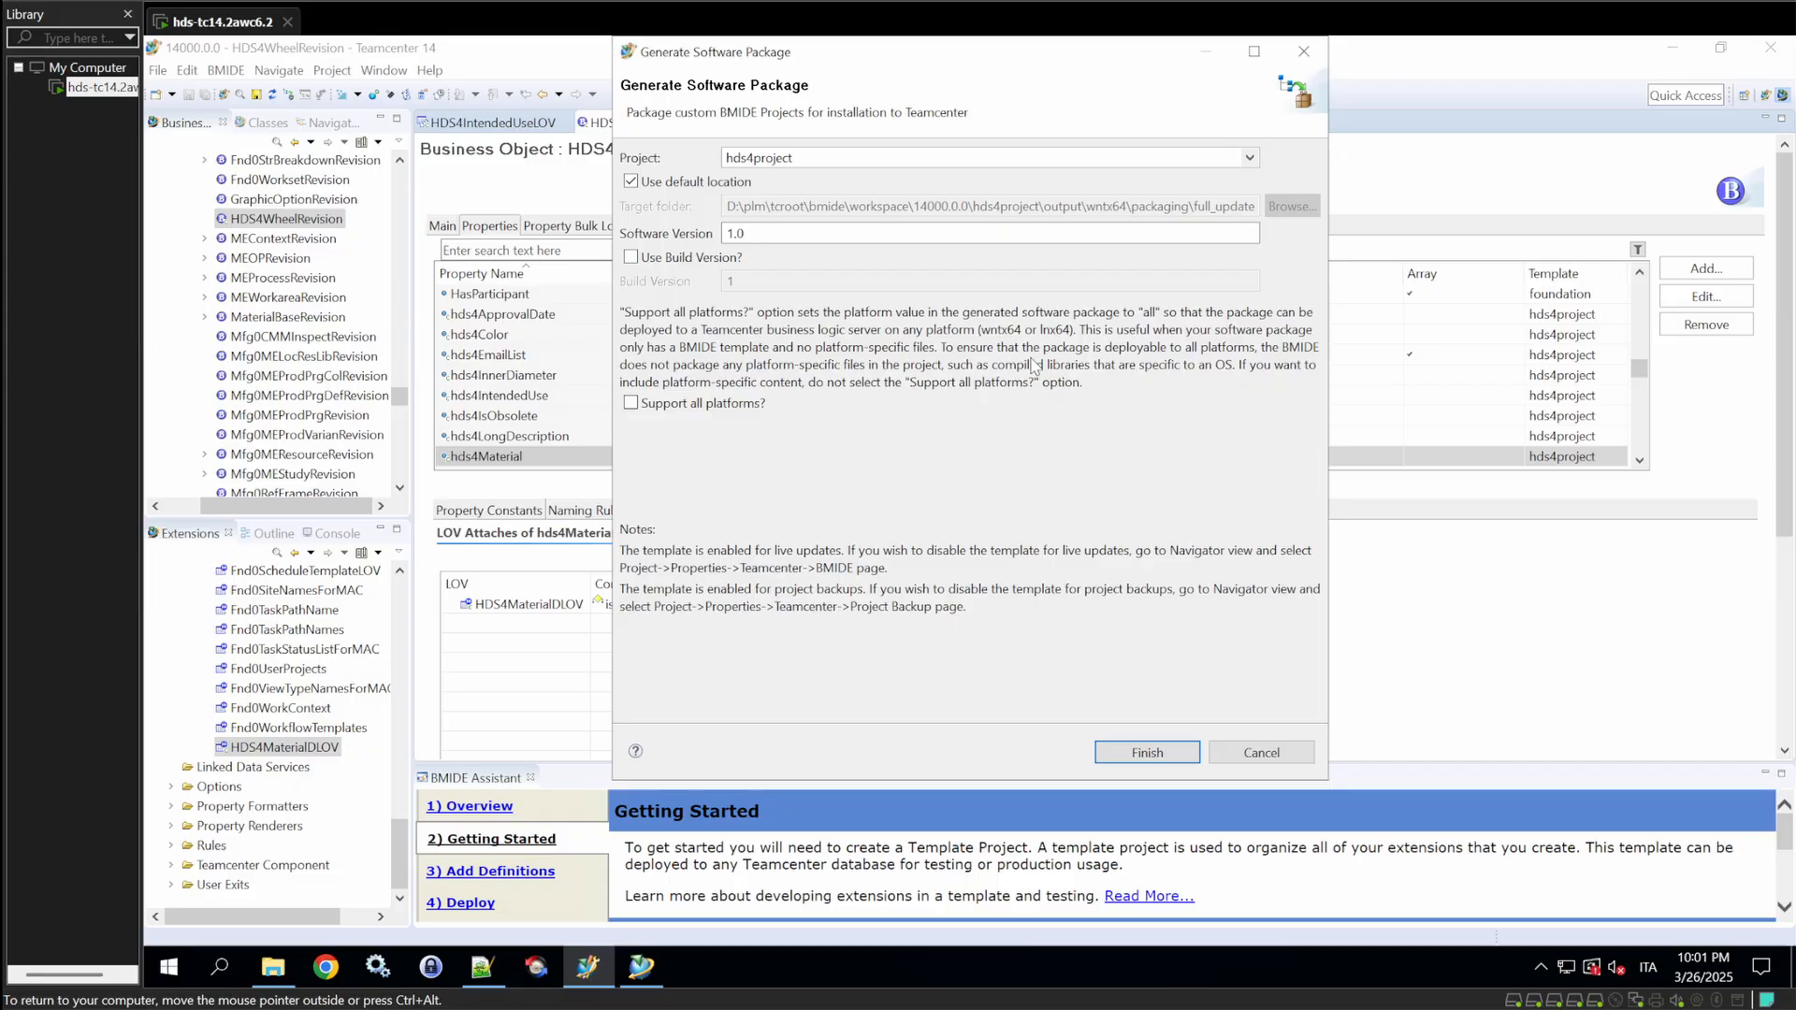
pyautogui.moveTo(988, 389)
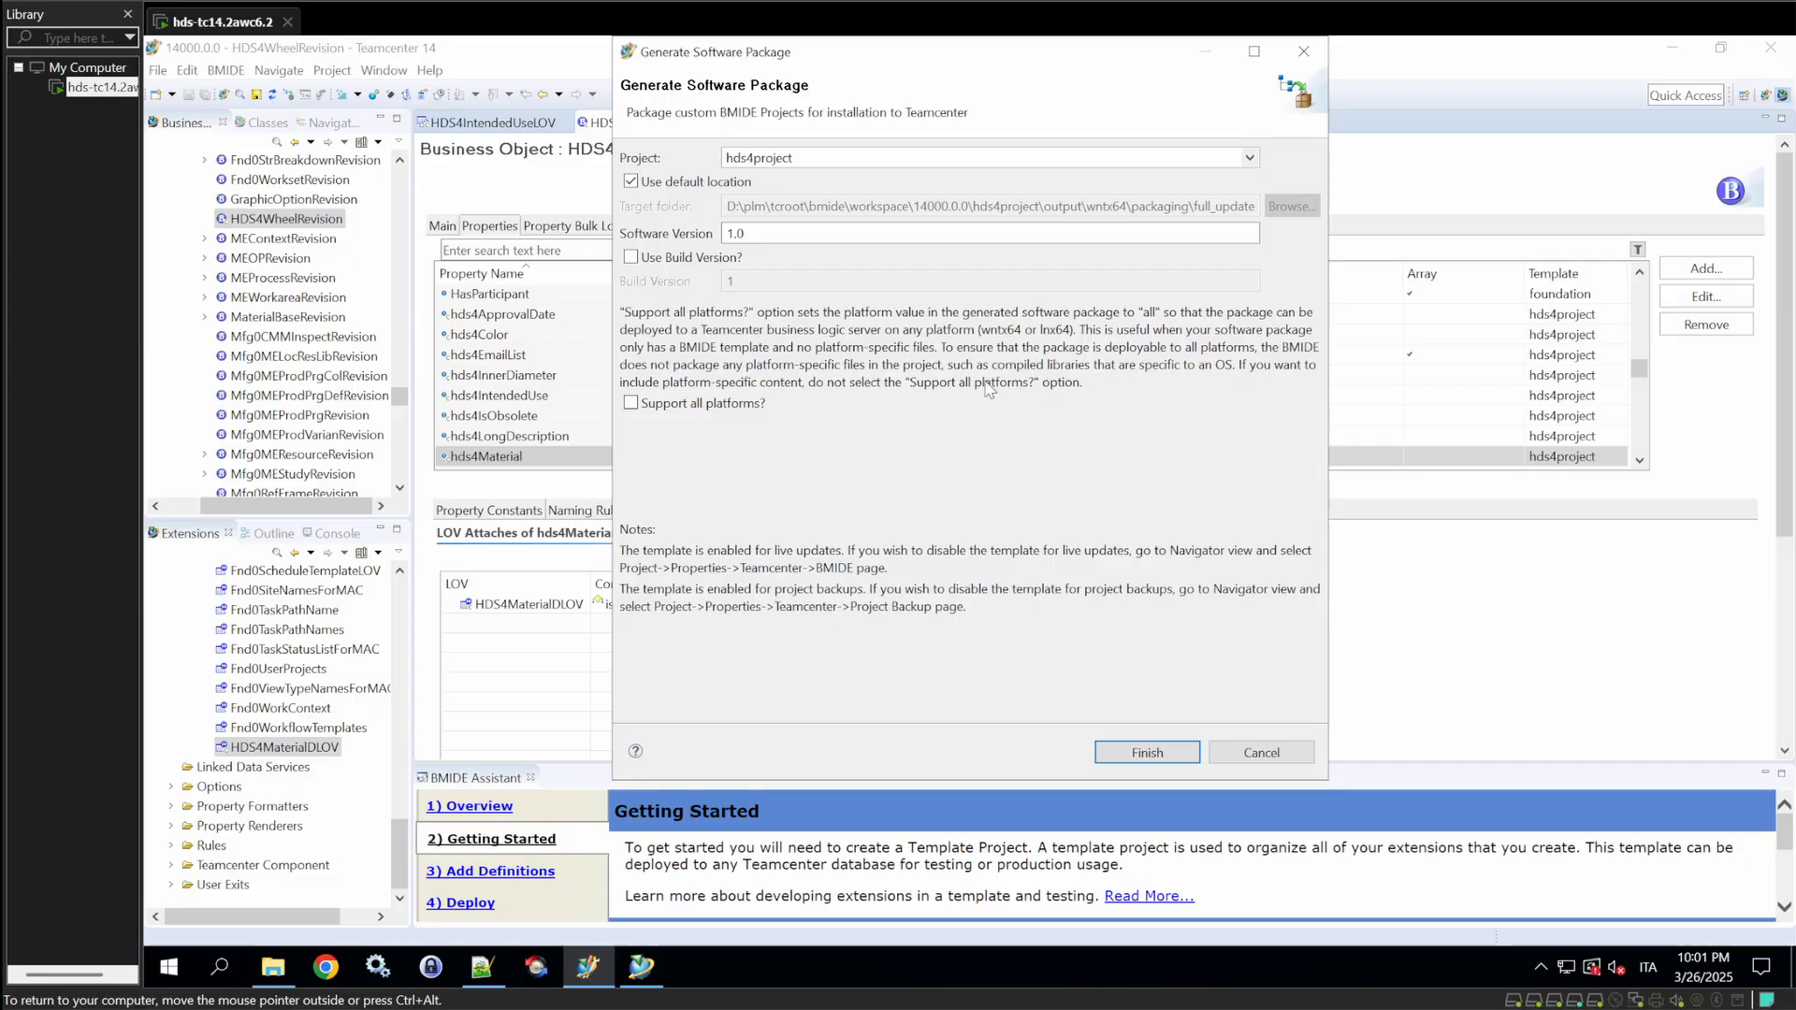
pyautogui.click(630, 182)
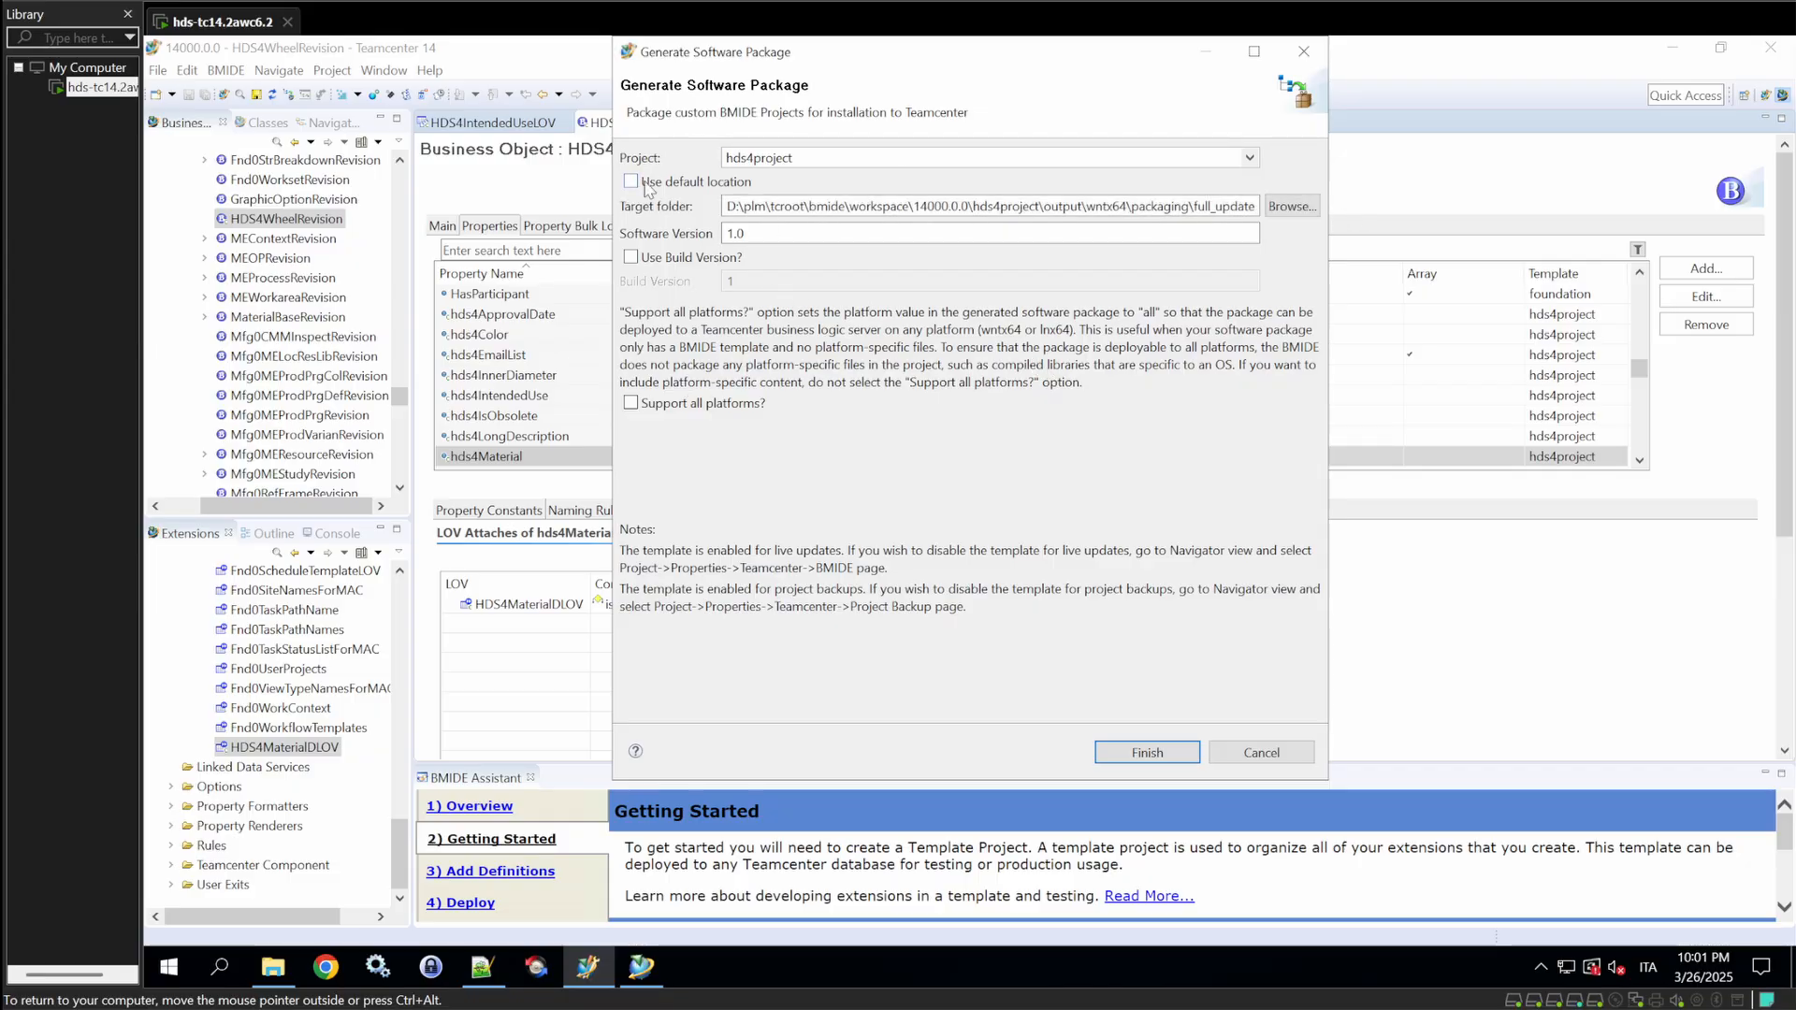
pyautogui.tripleClick(985, 205)
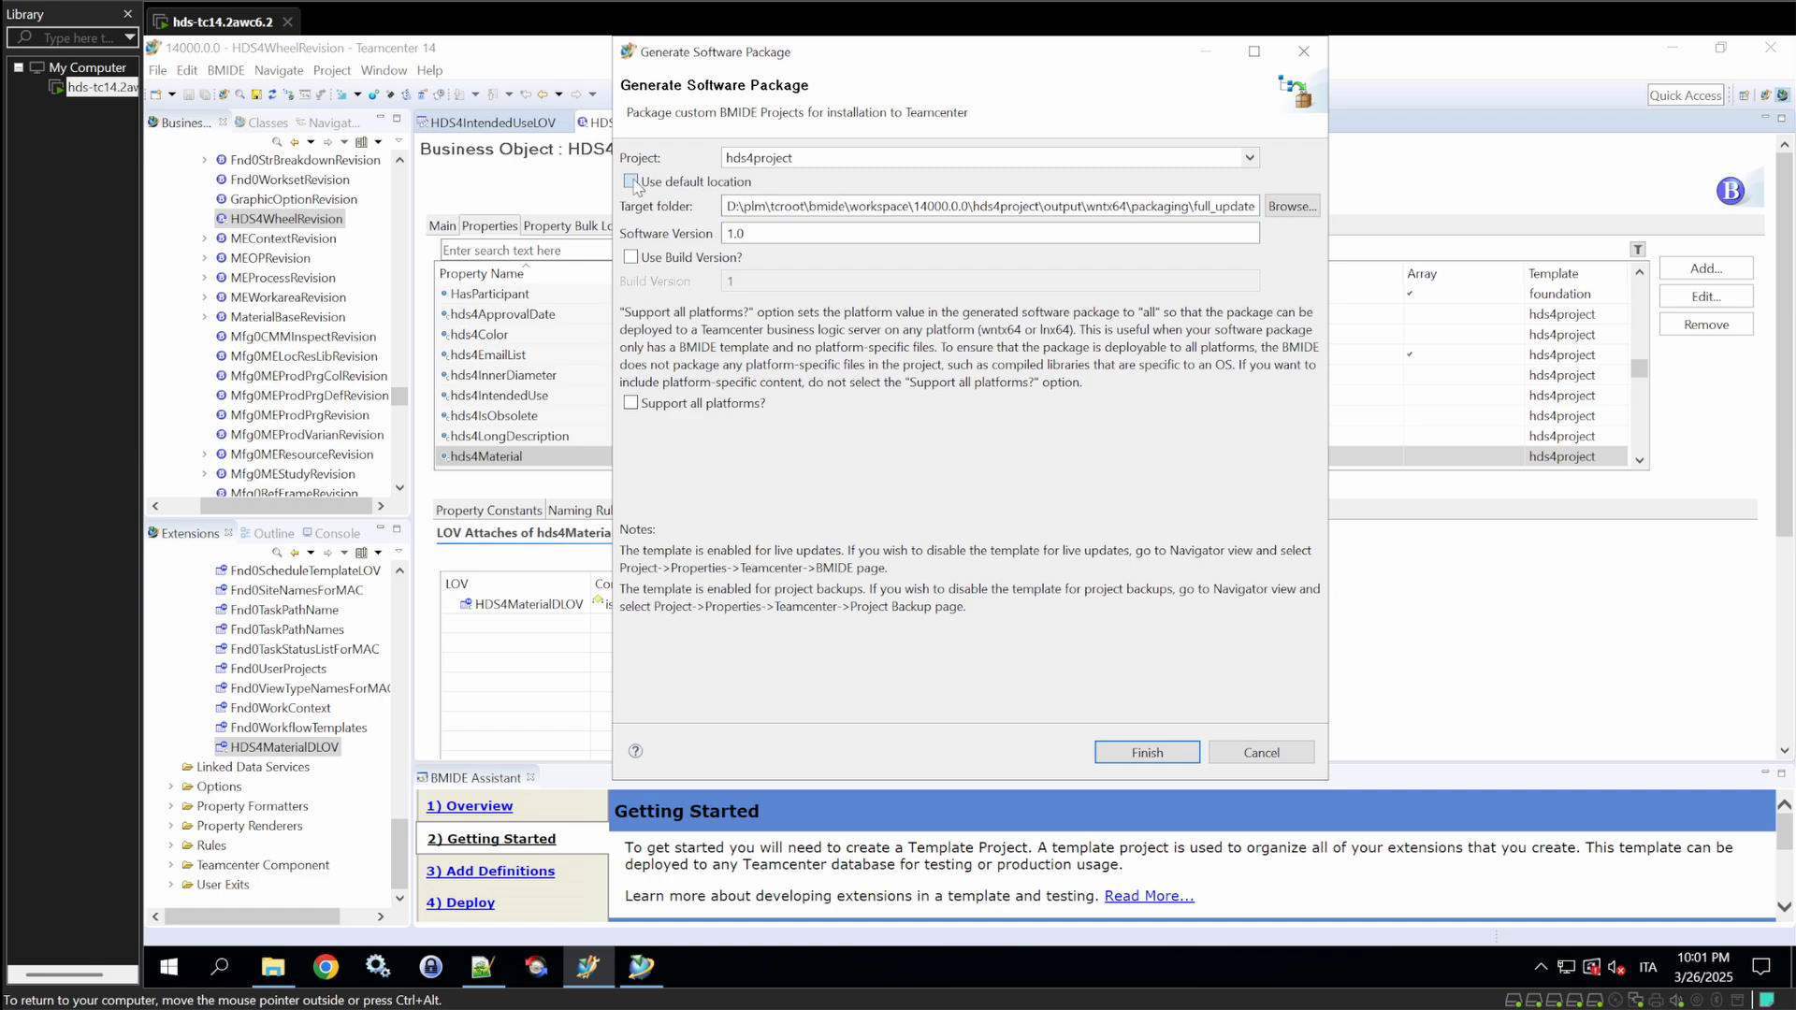
pyautogui.click(1144, 752)
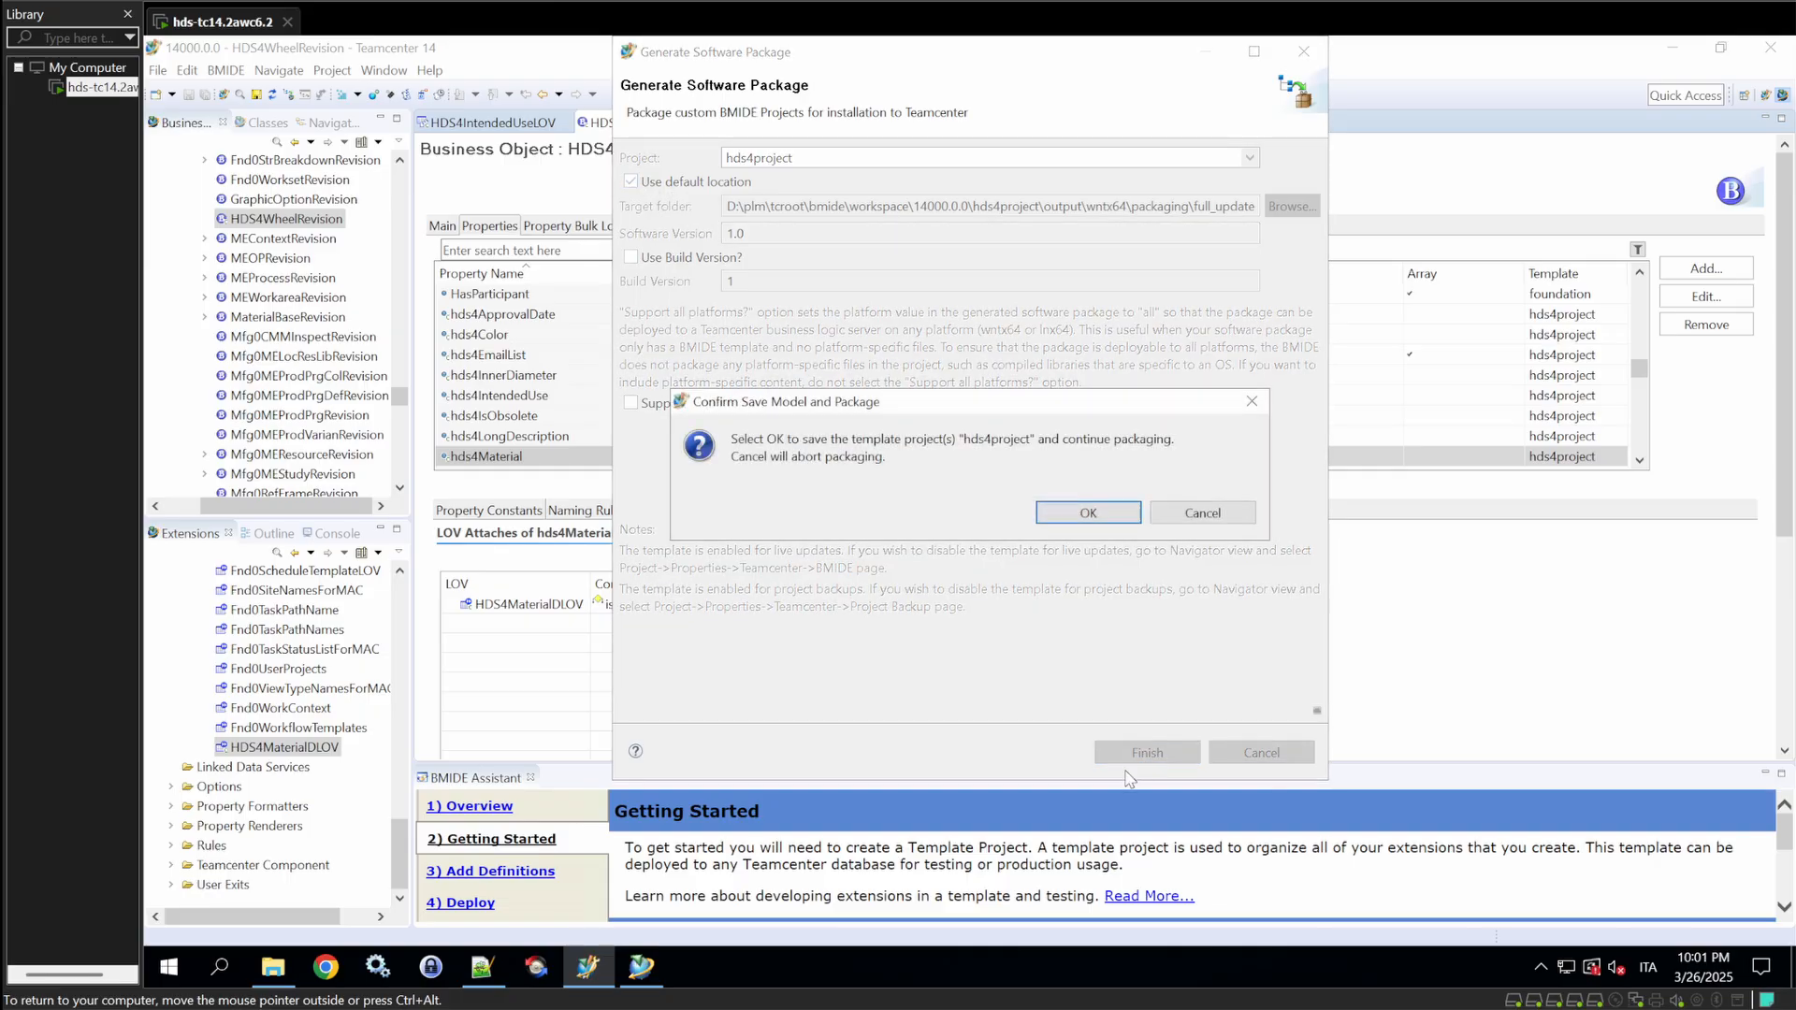
pyautogui.click(1085, 512)
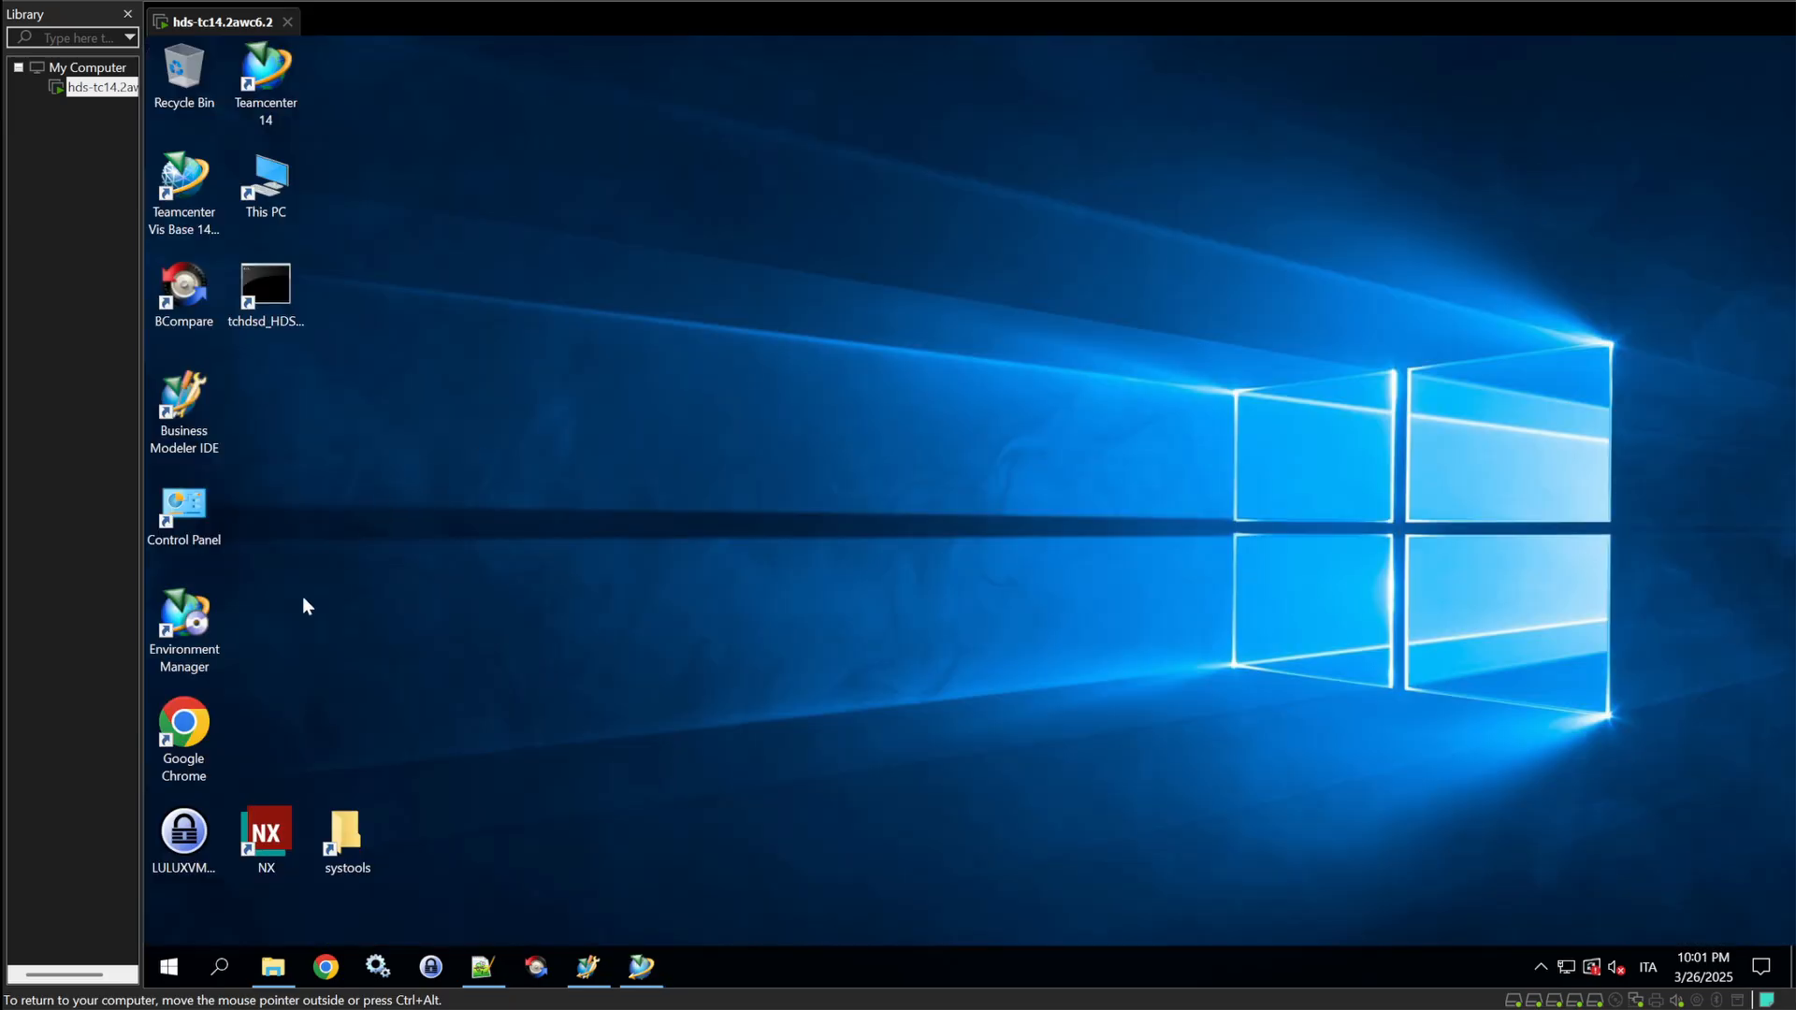
# - Launch Teamcenter Environment Manager for maintenance and choose Update Database (Full Model)
pyautogui.click(183, 619)
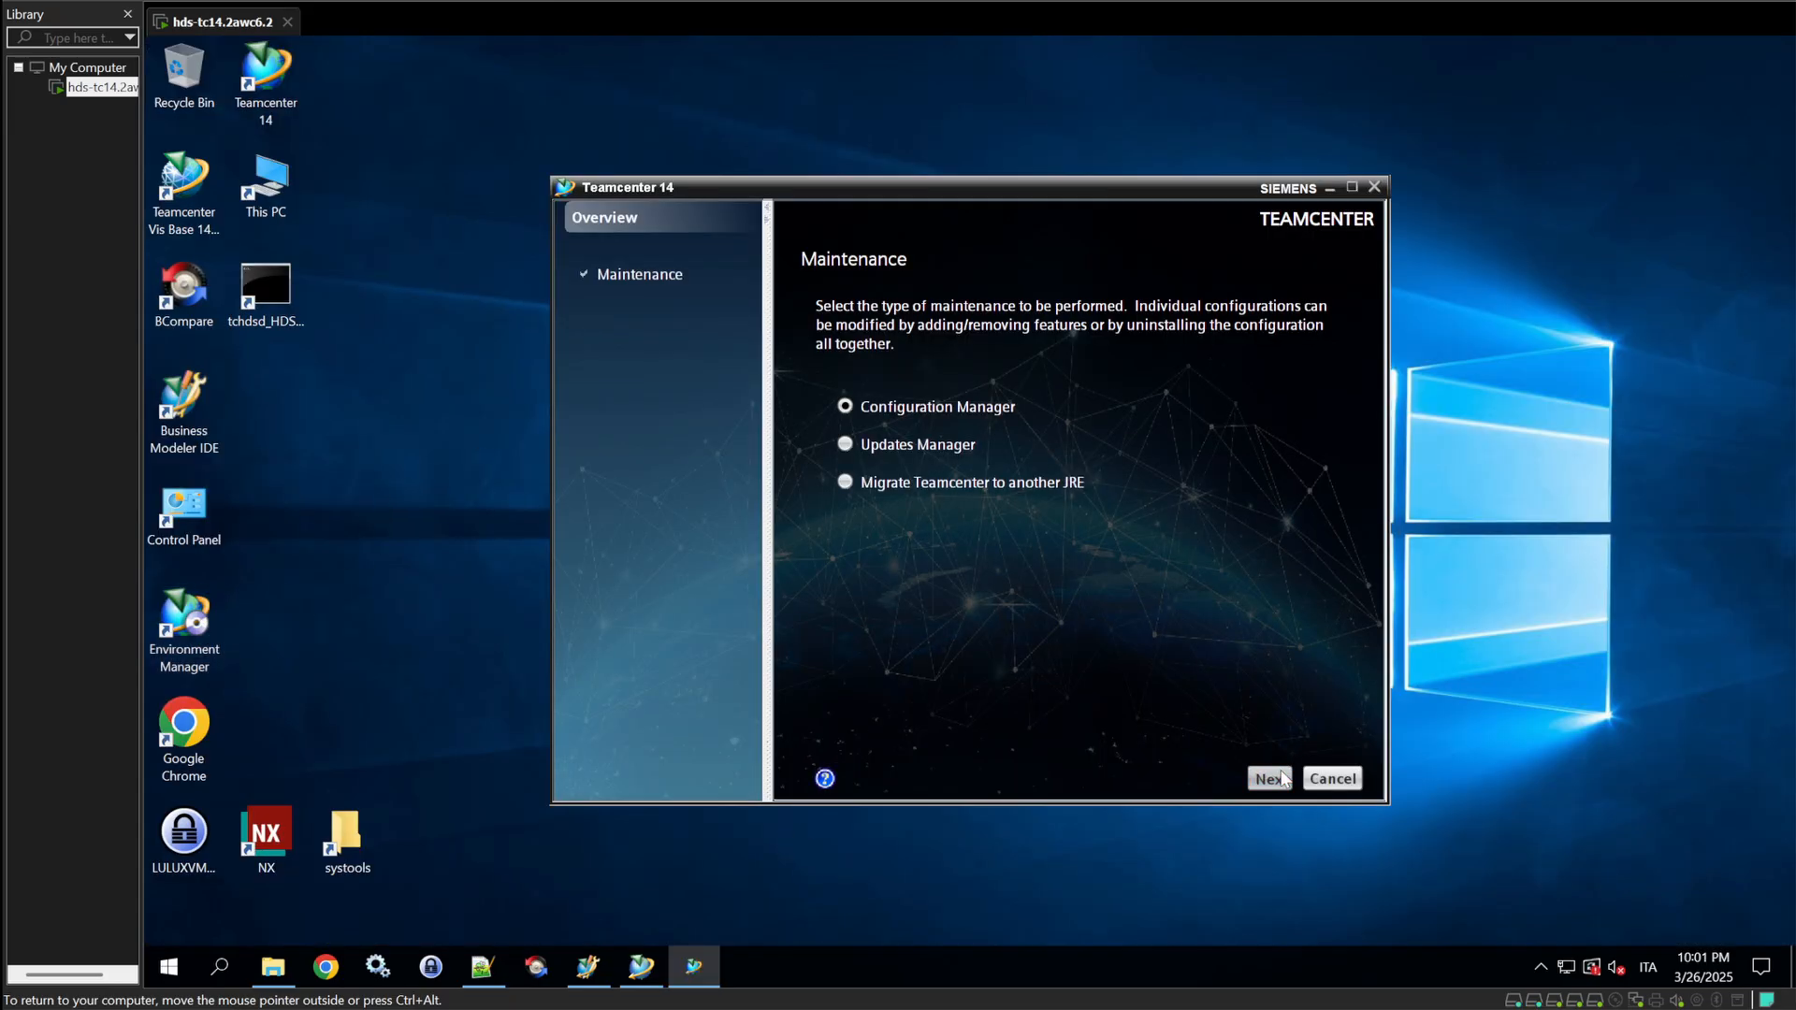
pyautogui.click(1269, 778)
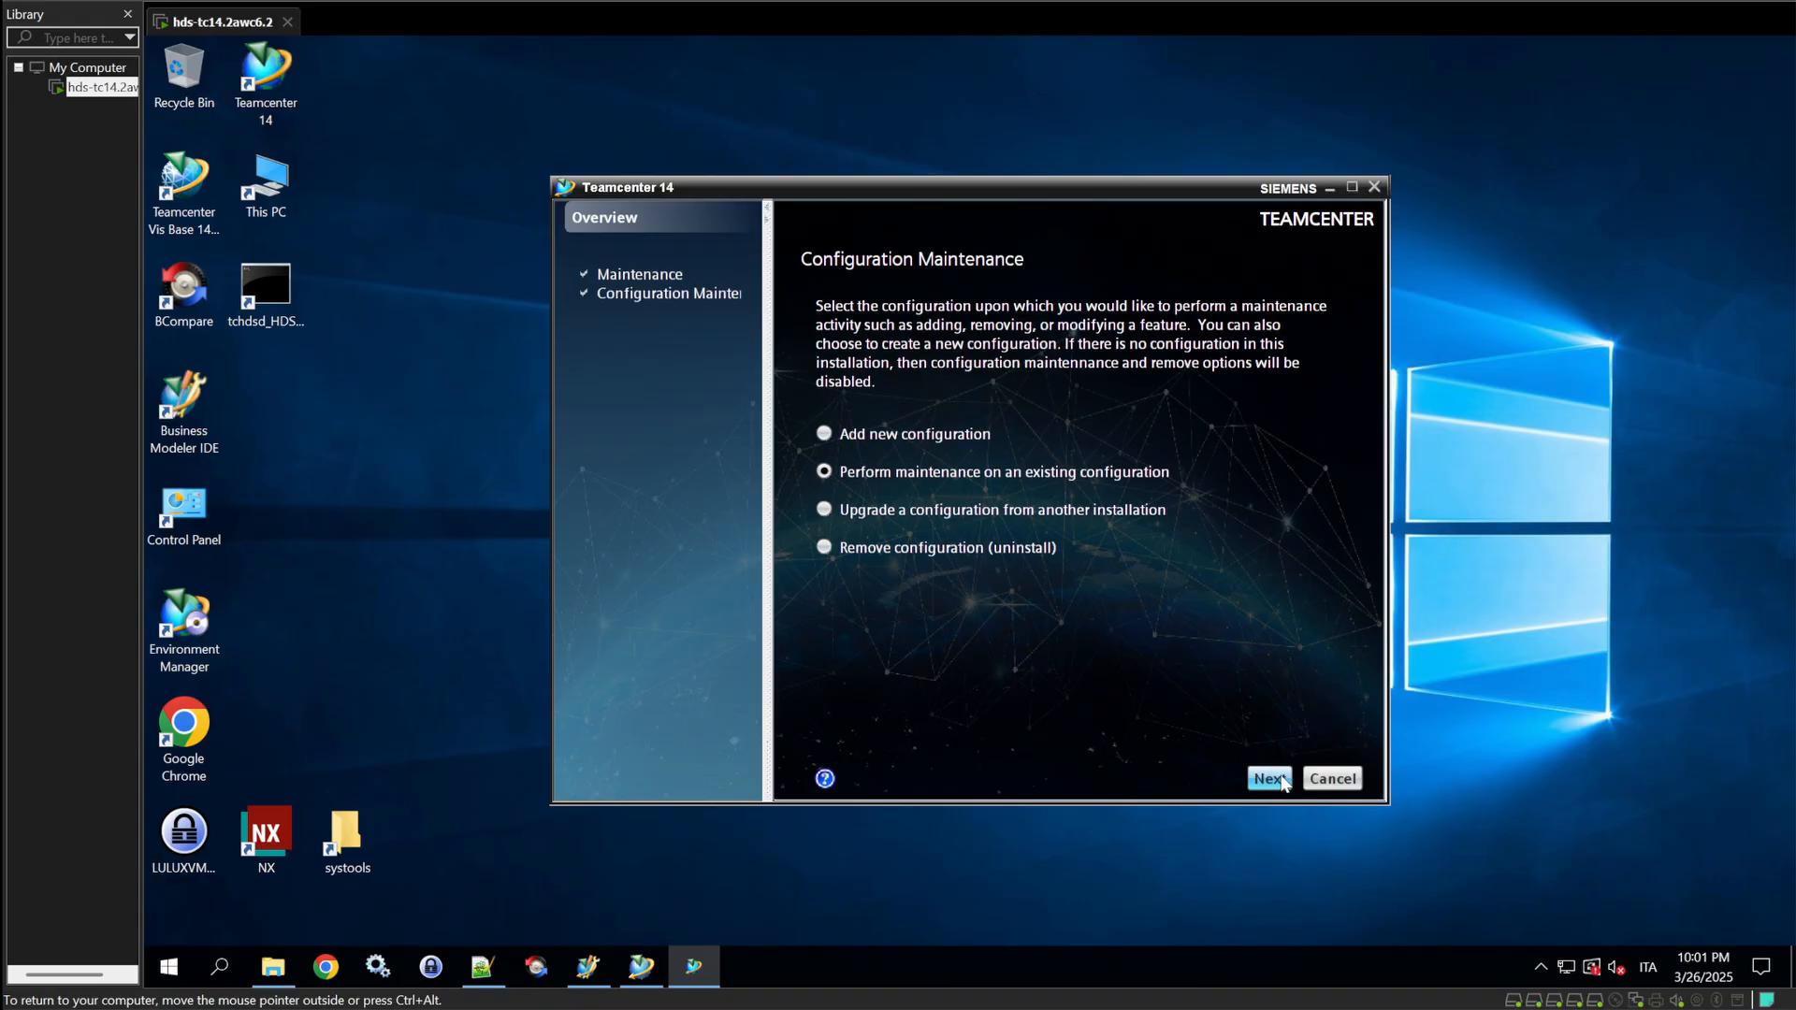
pyautogui.click(1268, 778)
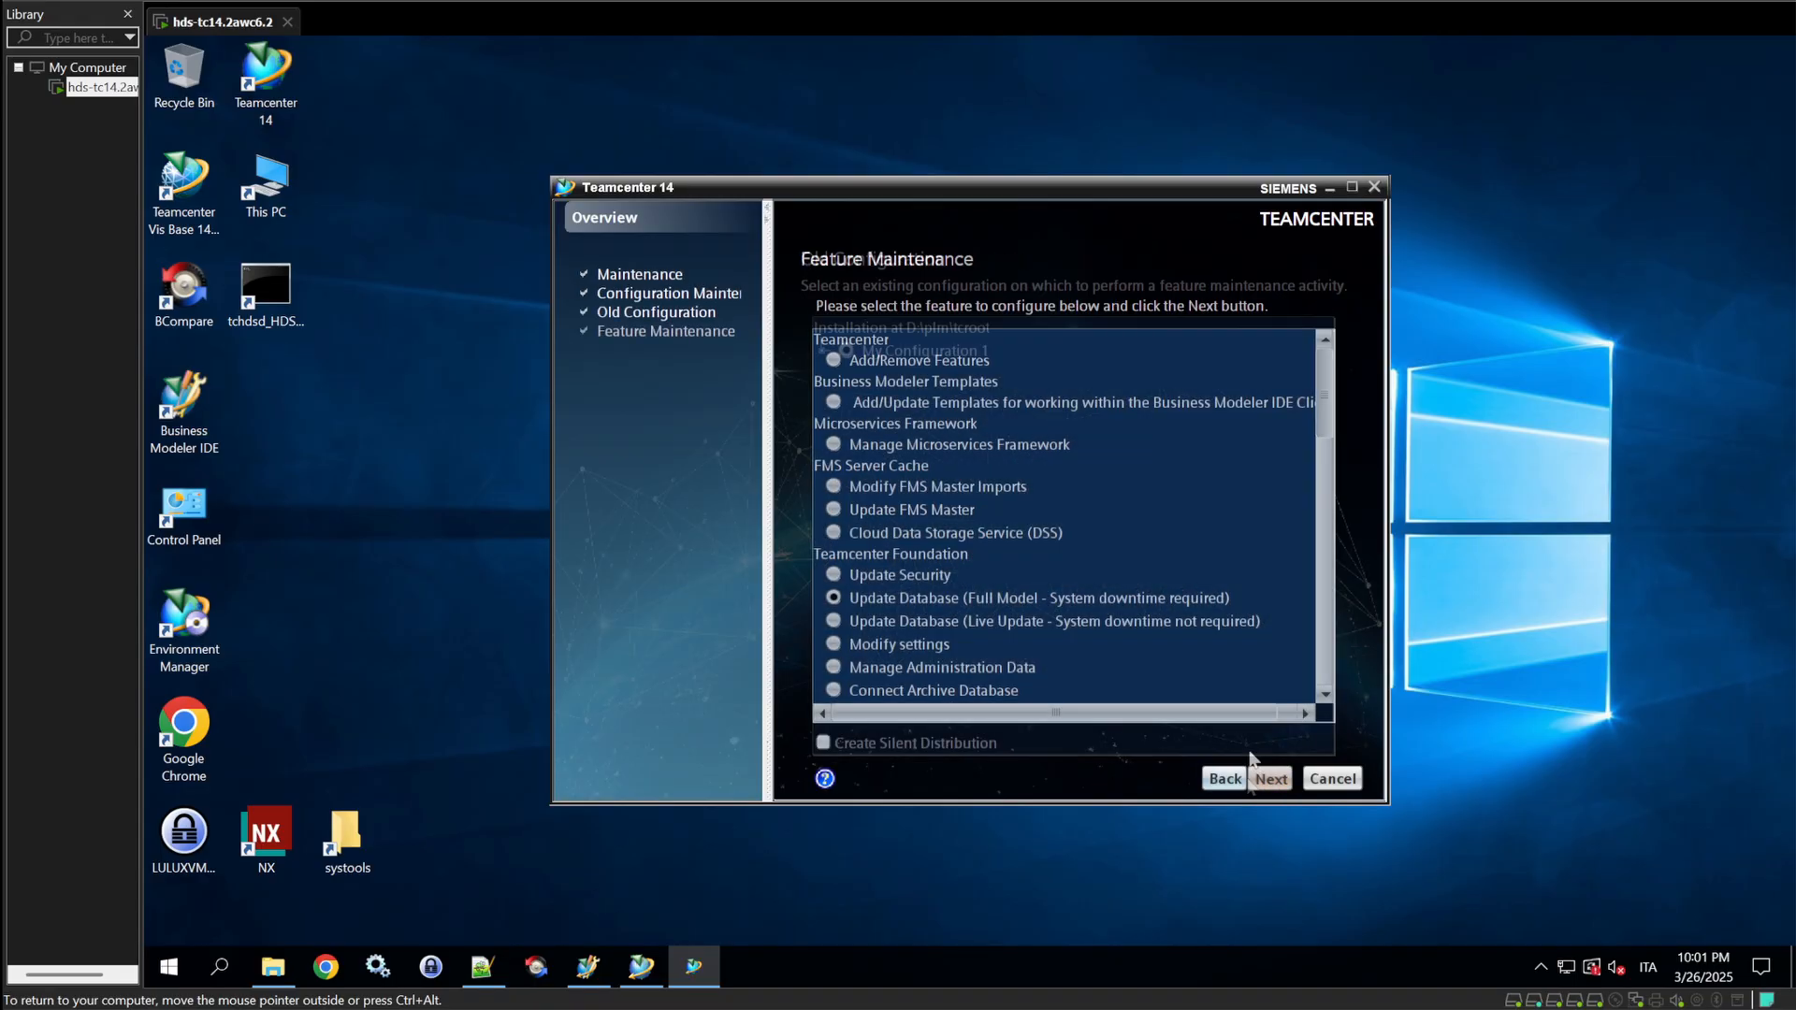
# - Load the newest hds4project package and start the database update
pyautogui.click(1268, 778)
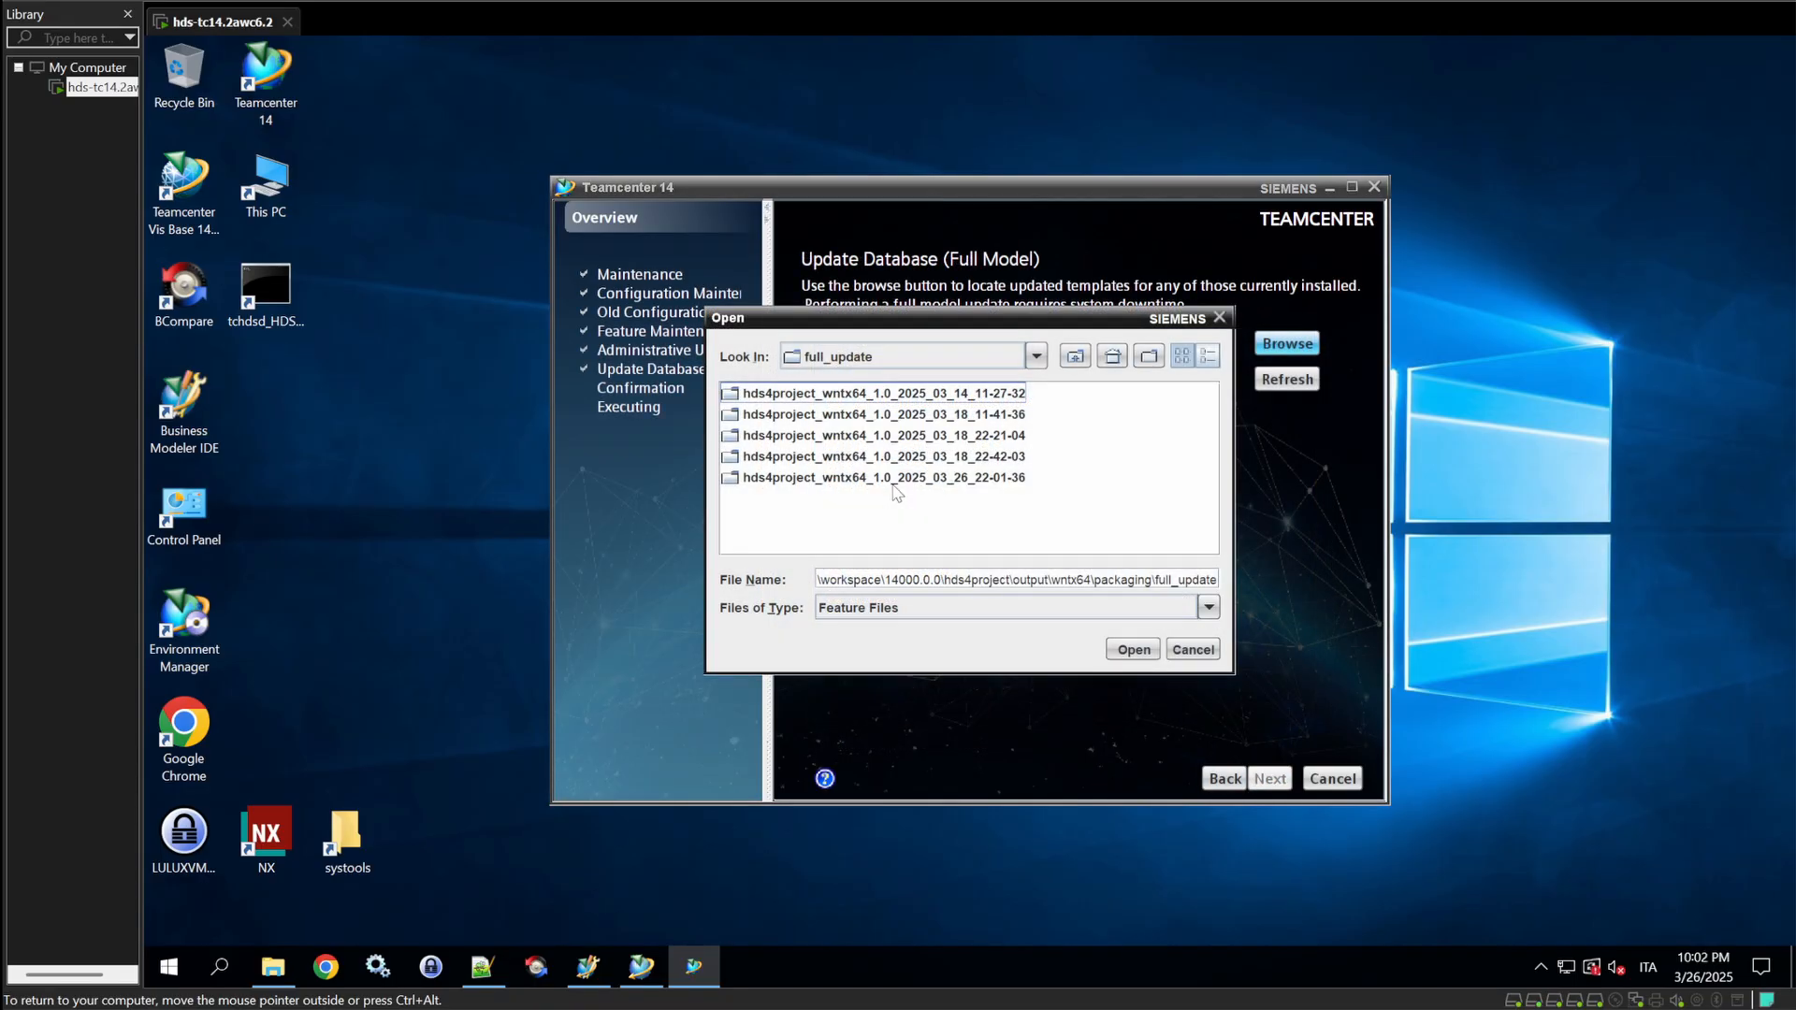
pyautogui.click(1130, 649)
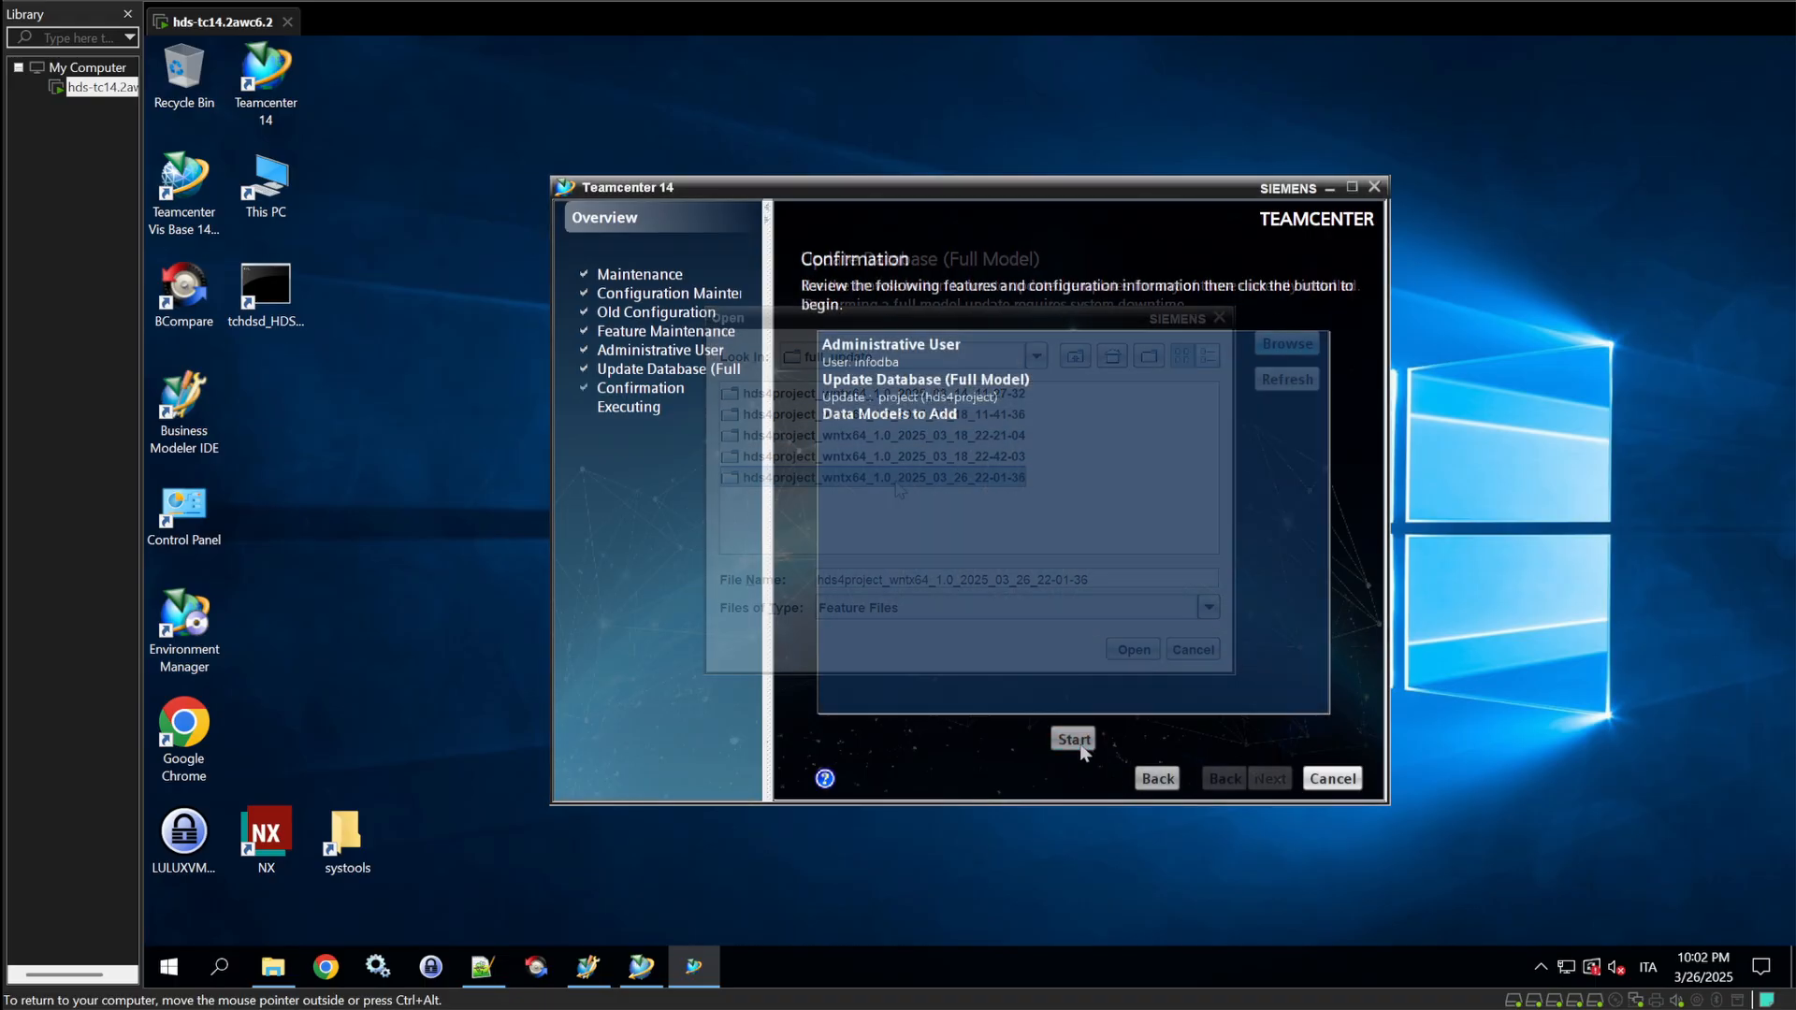
pyautogui.click(1072, 737)
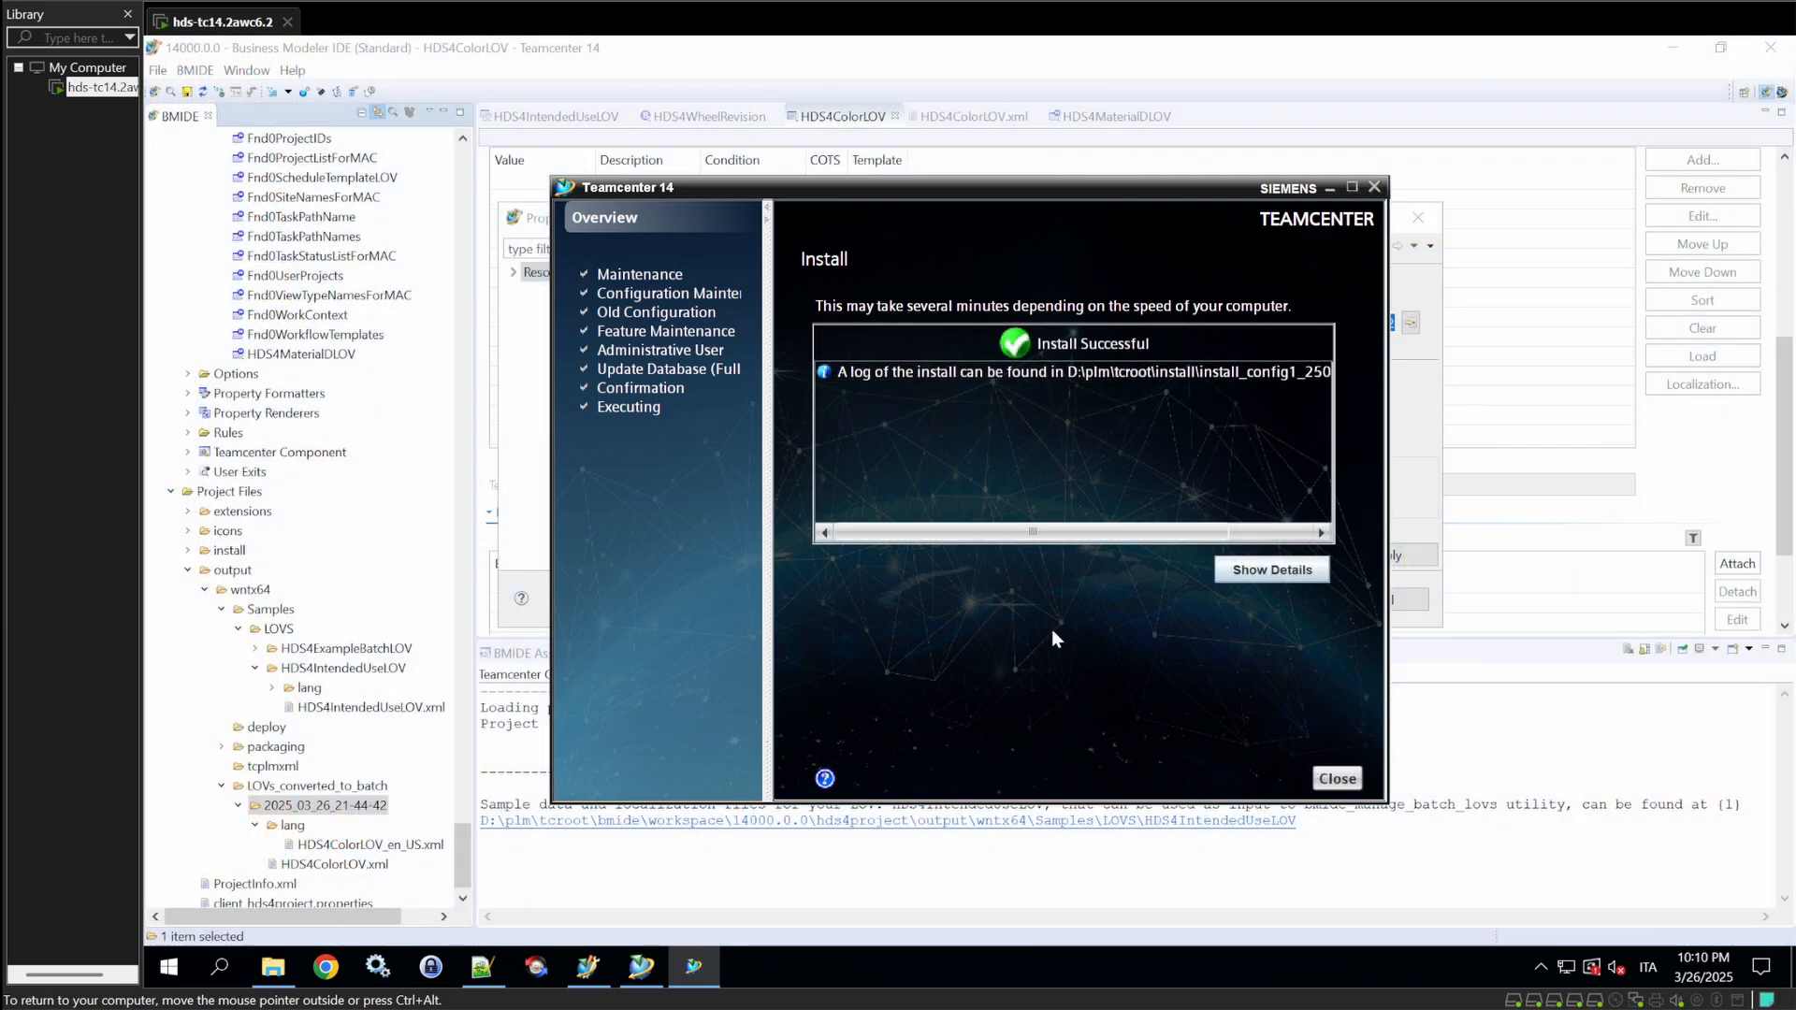
pyautogui.moveTo(1047, 631)
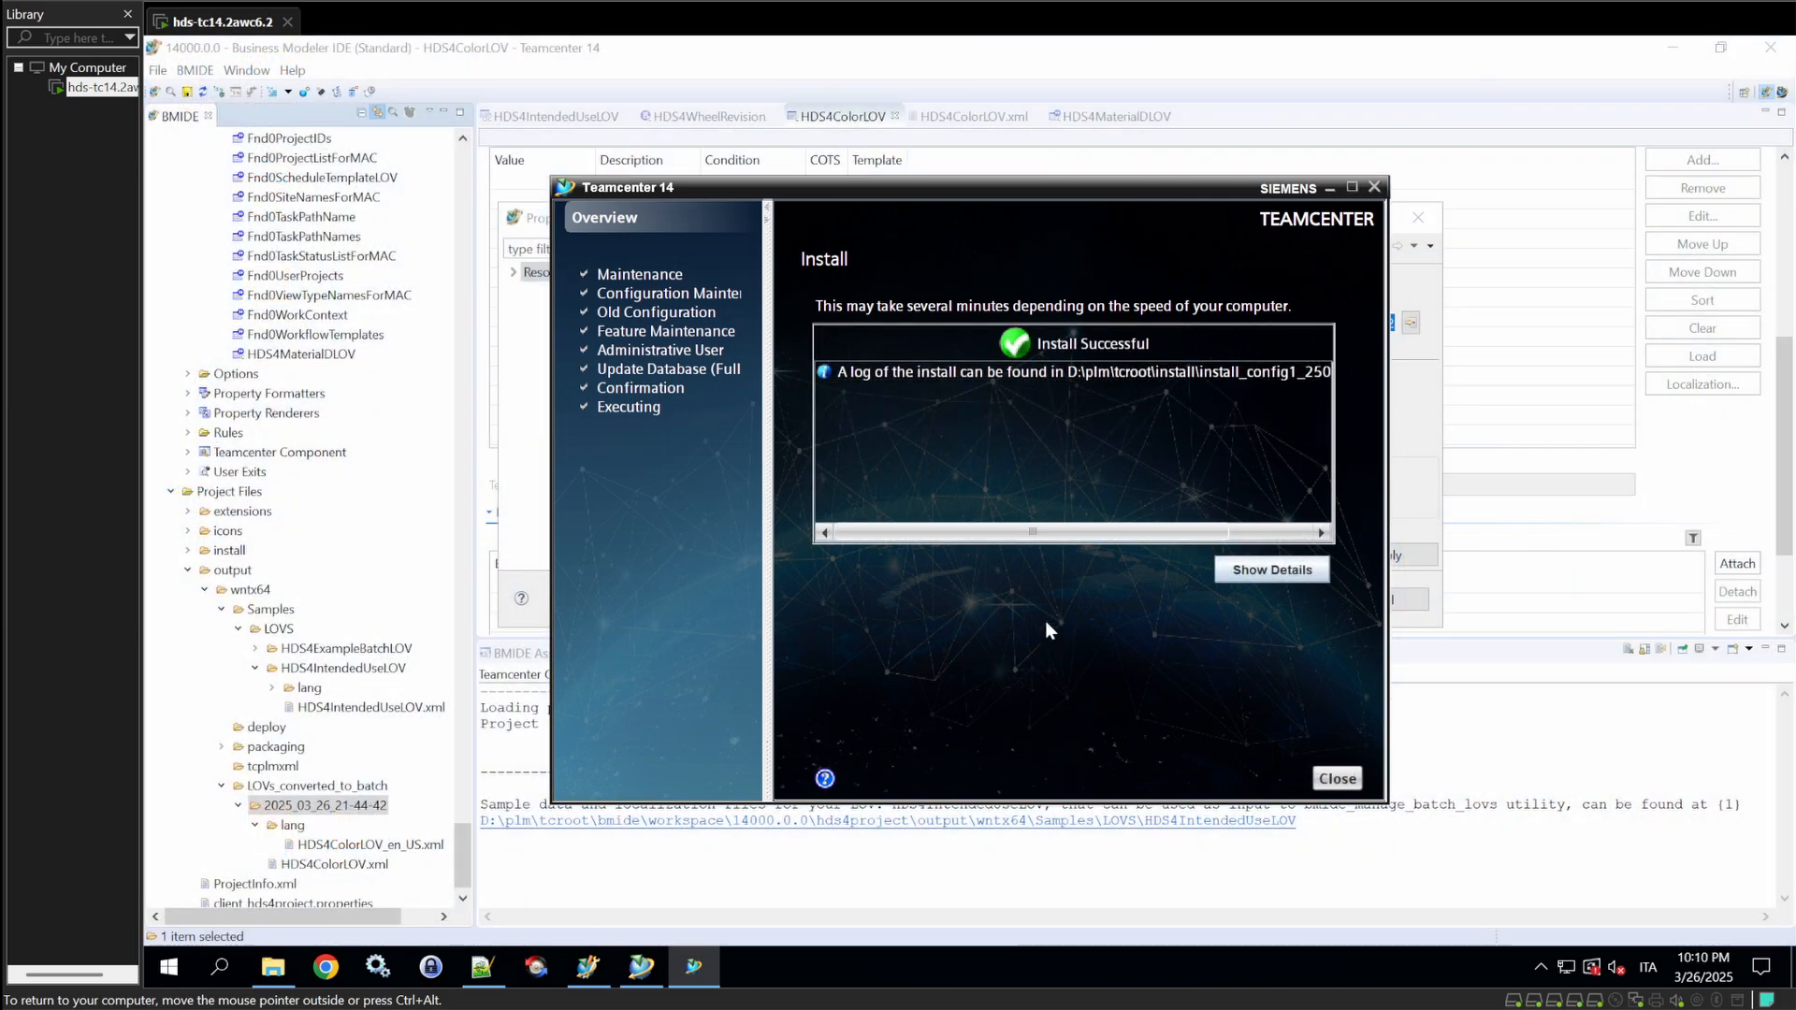
pyautogui.moveTo(1034, 630)
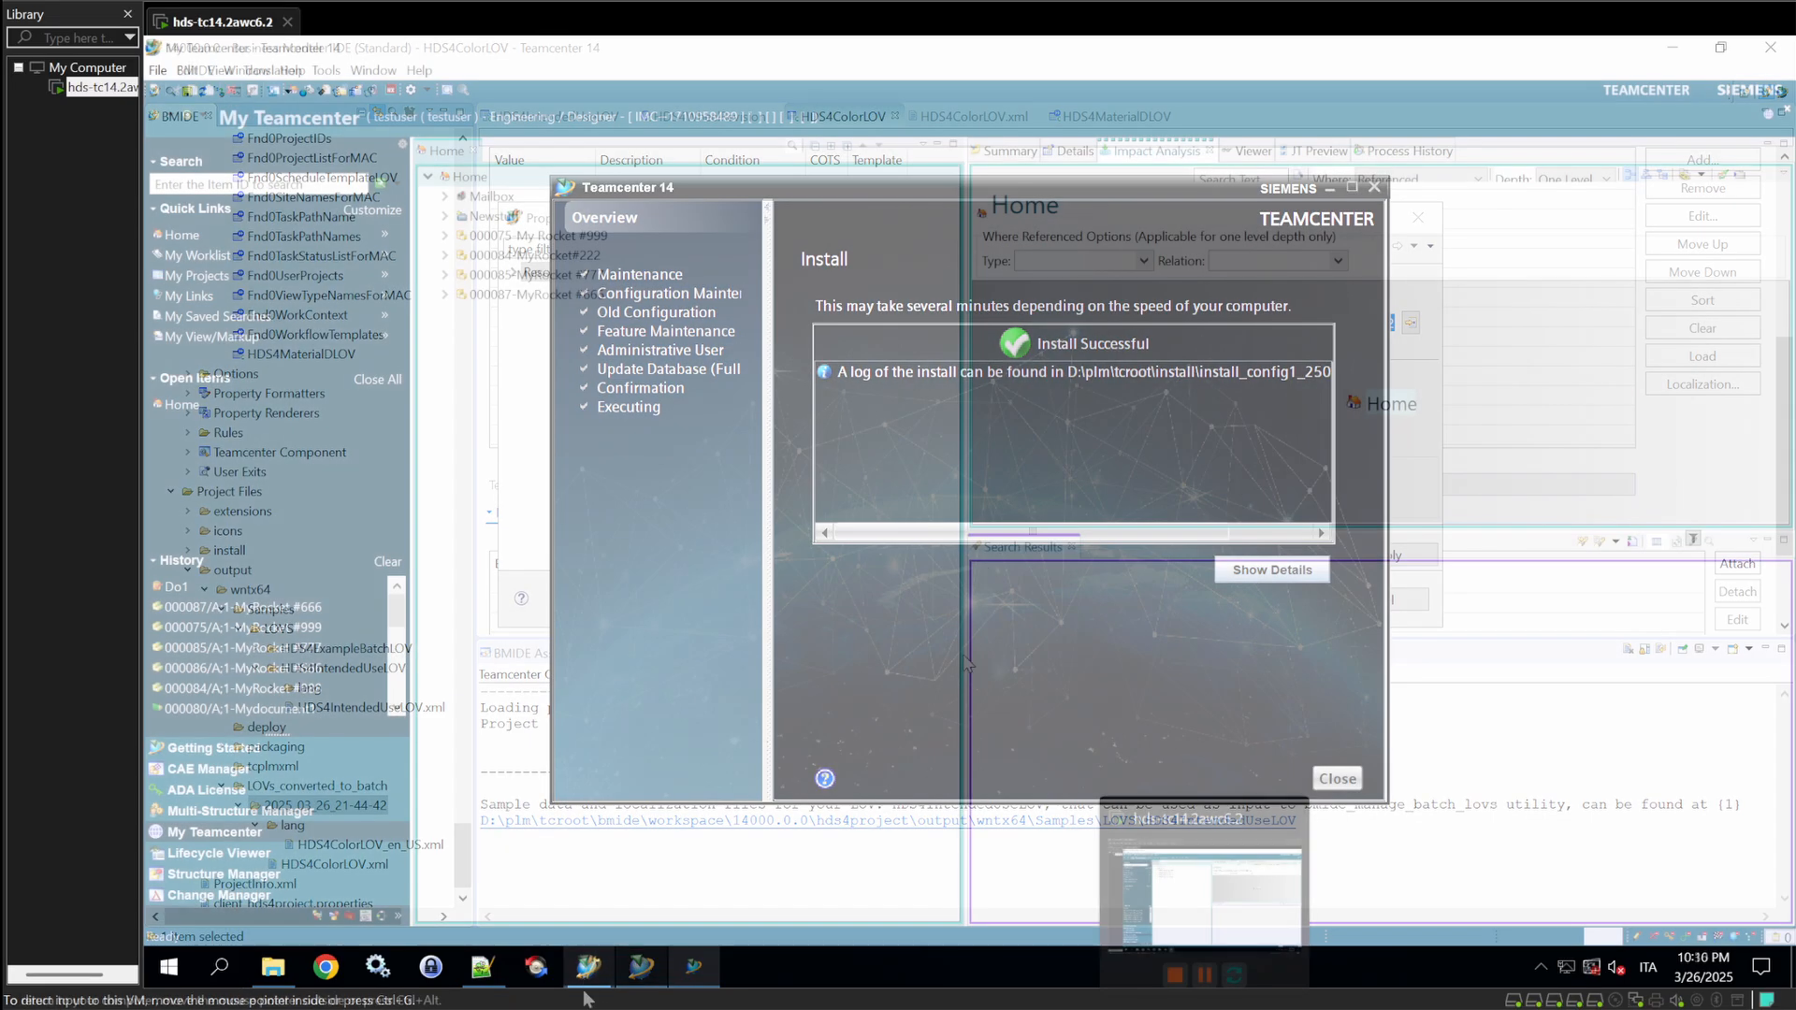
# - Return to the Rich Client My Teamcenter Home folder and bring up the File commands
pyautogui.click(1334, 778)
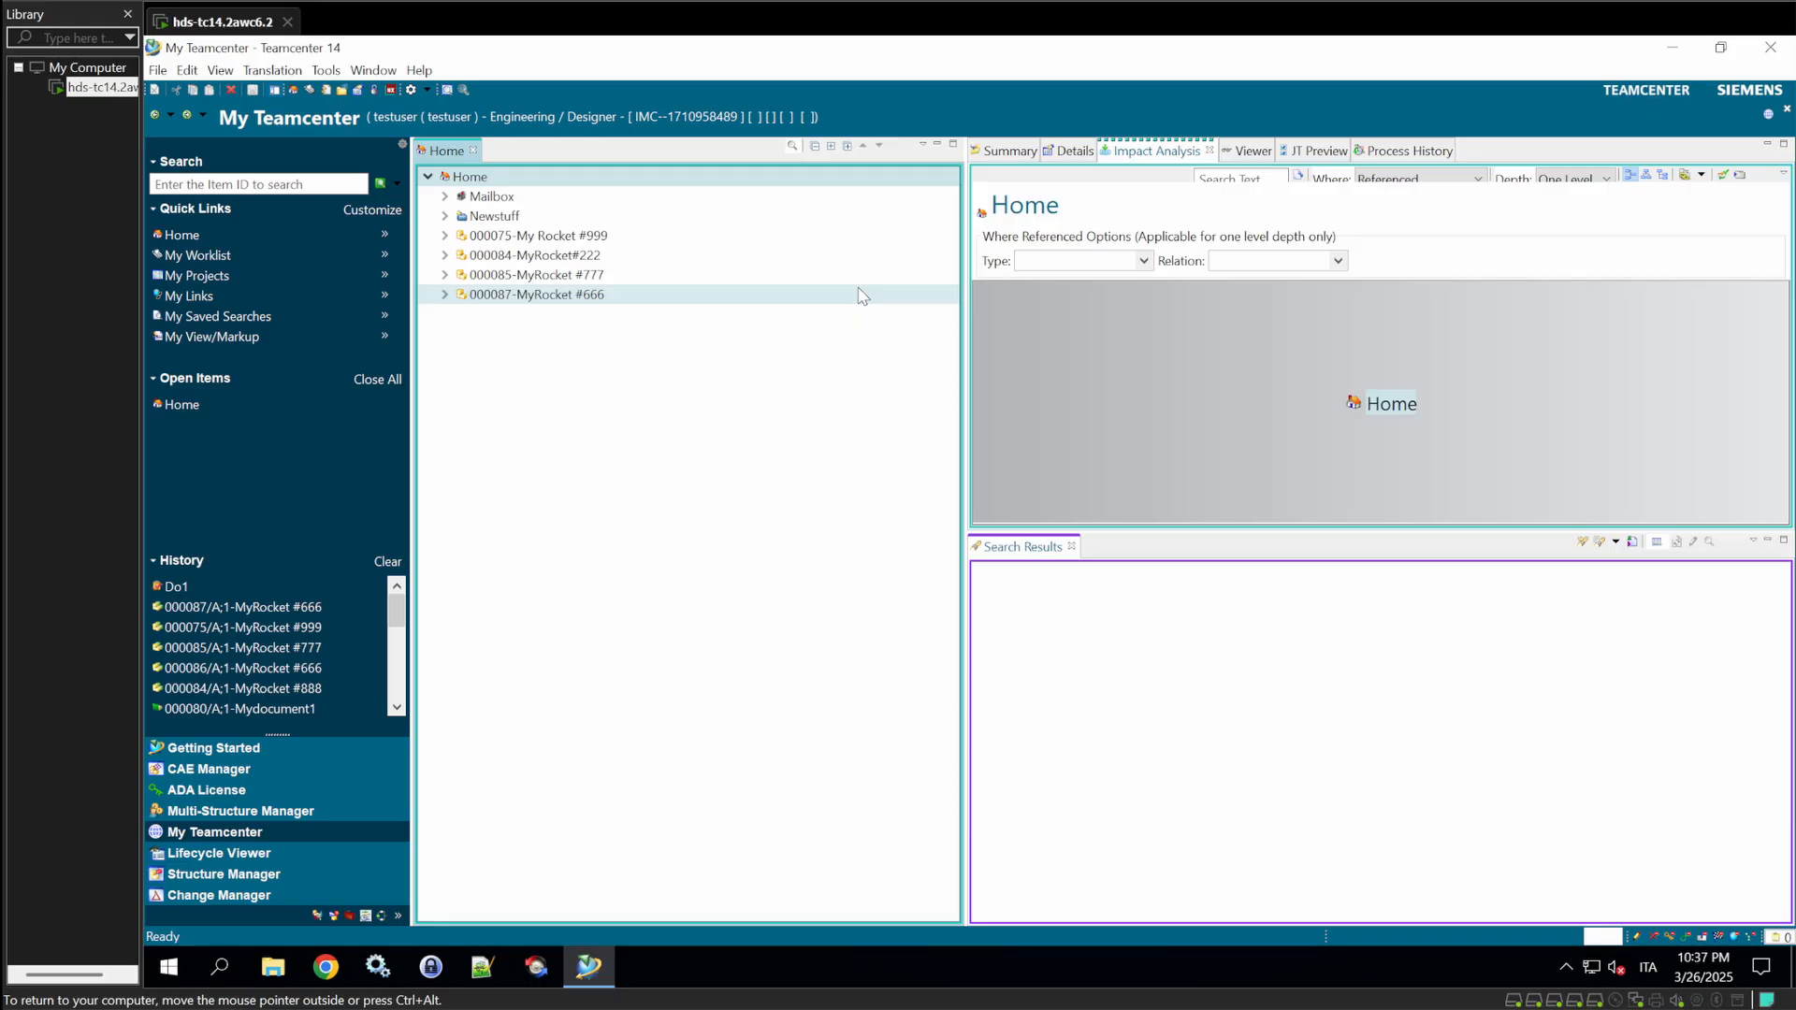
pyautogui.click(157, 69)
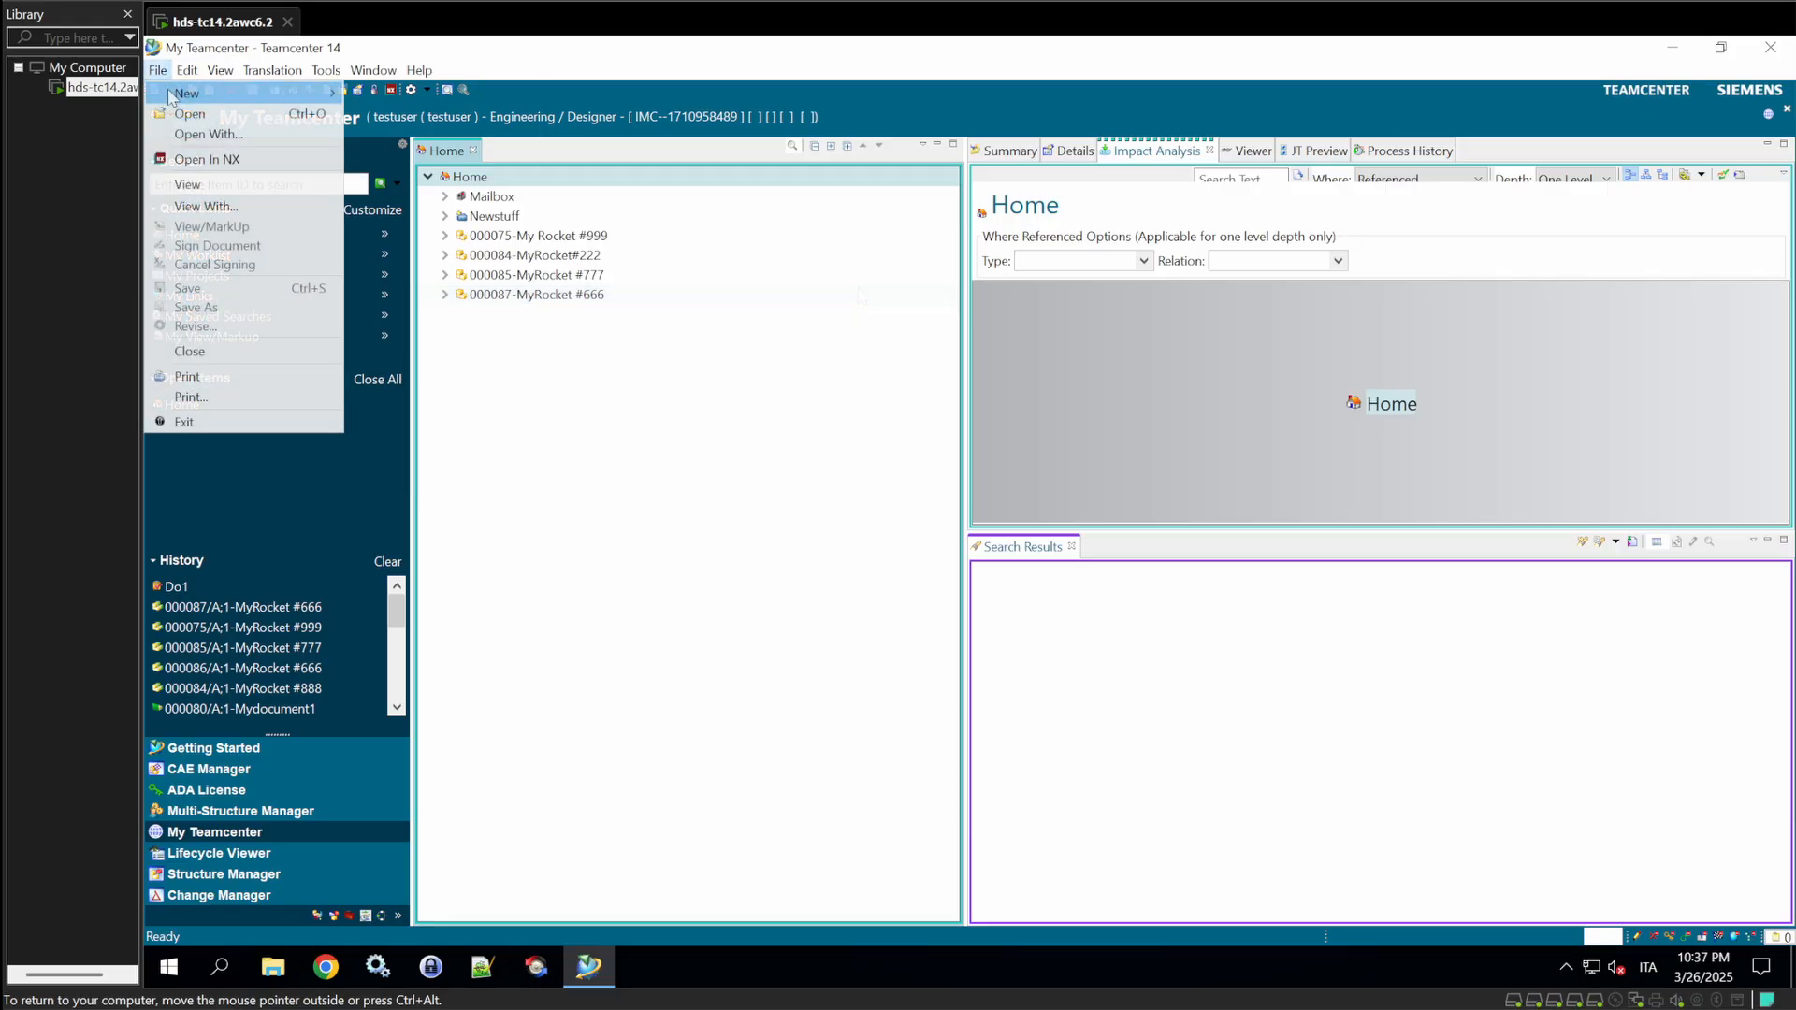
# - Start a new item, filter 'wh', choose Wheel and advance to the revision properties
pyautogui.click(187, 115)
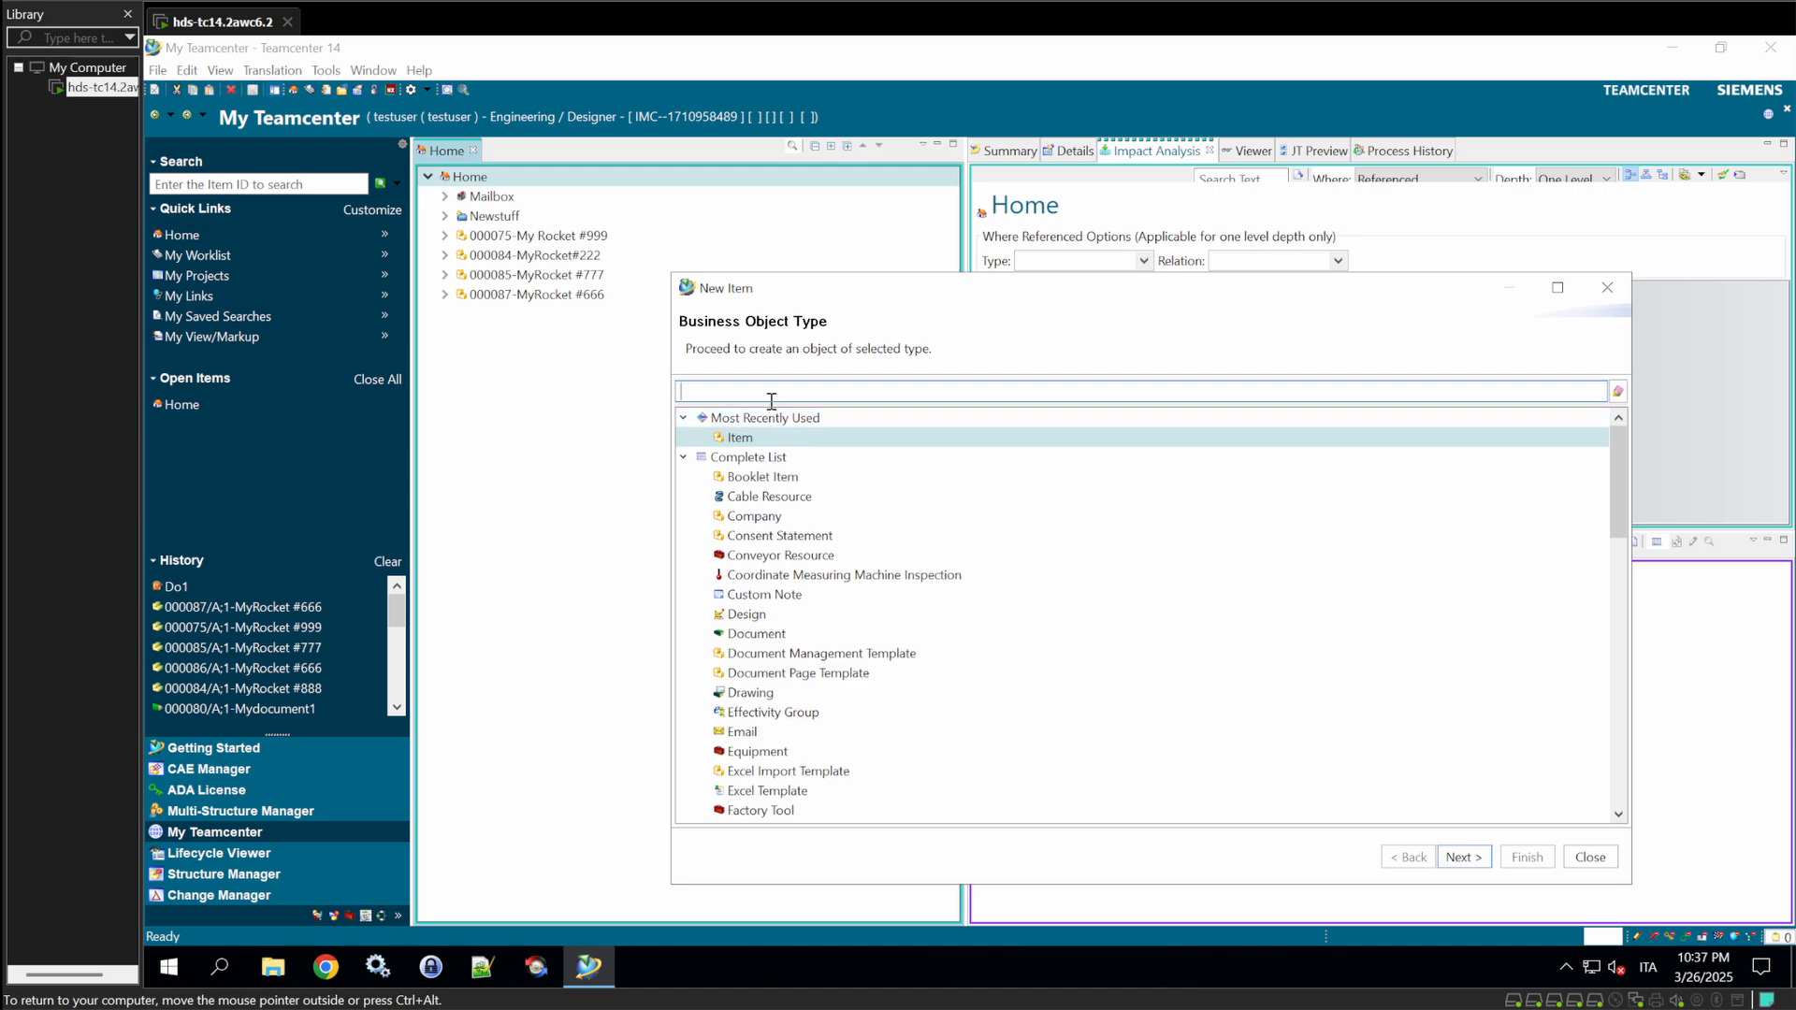
pyautogui.write('wh')
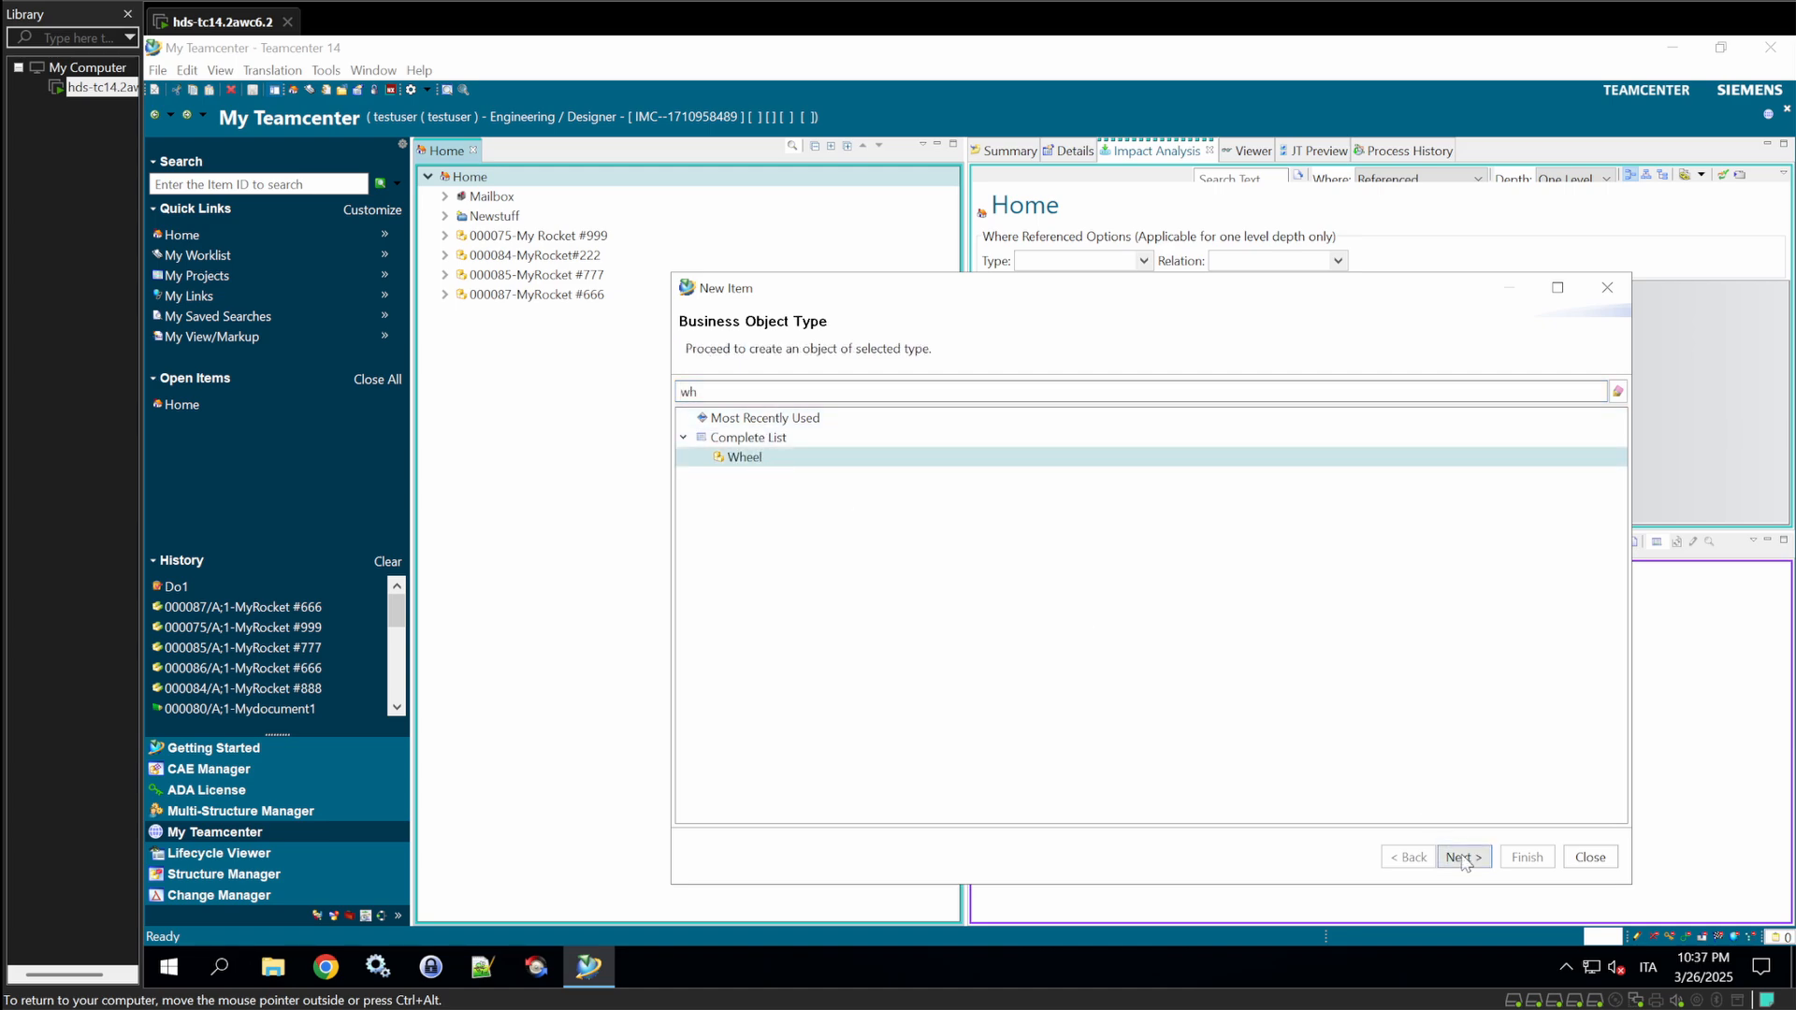
pyautogui.click(1462, 855)
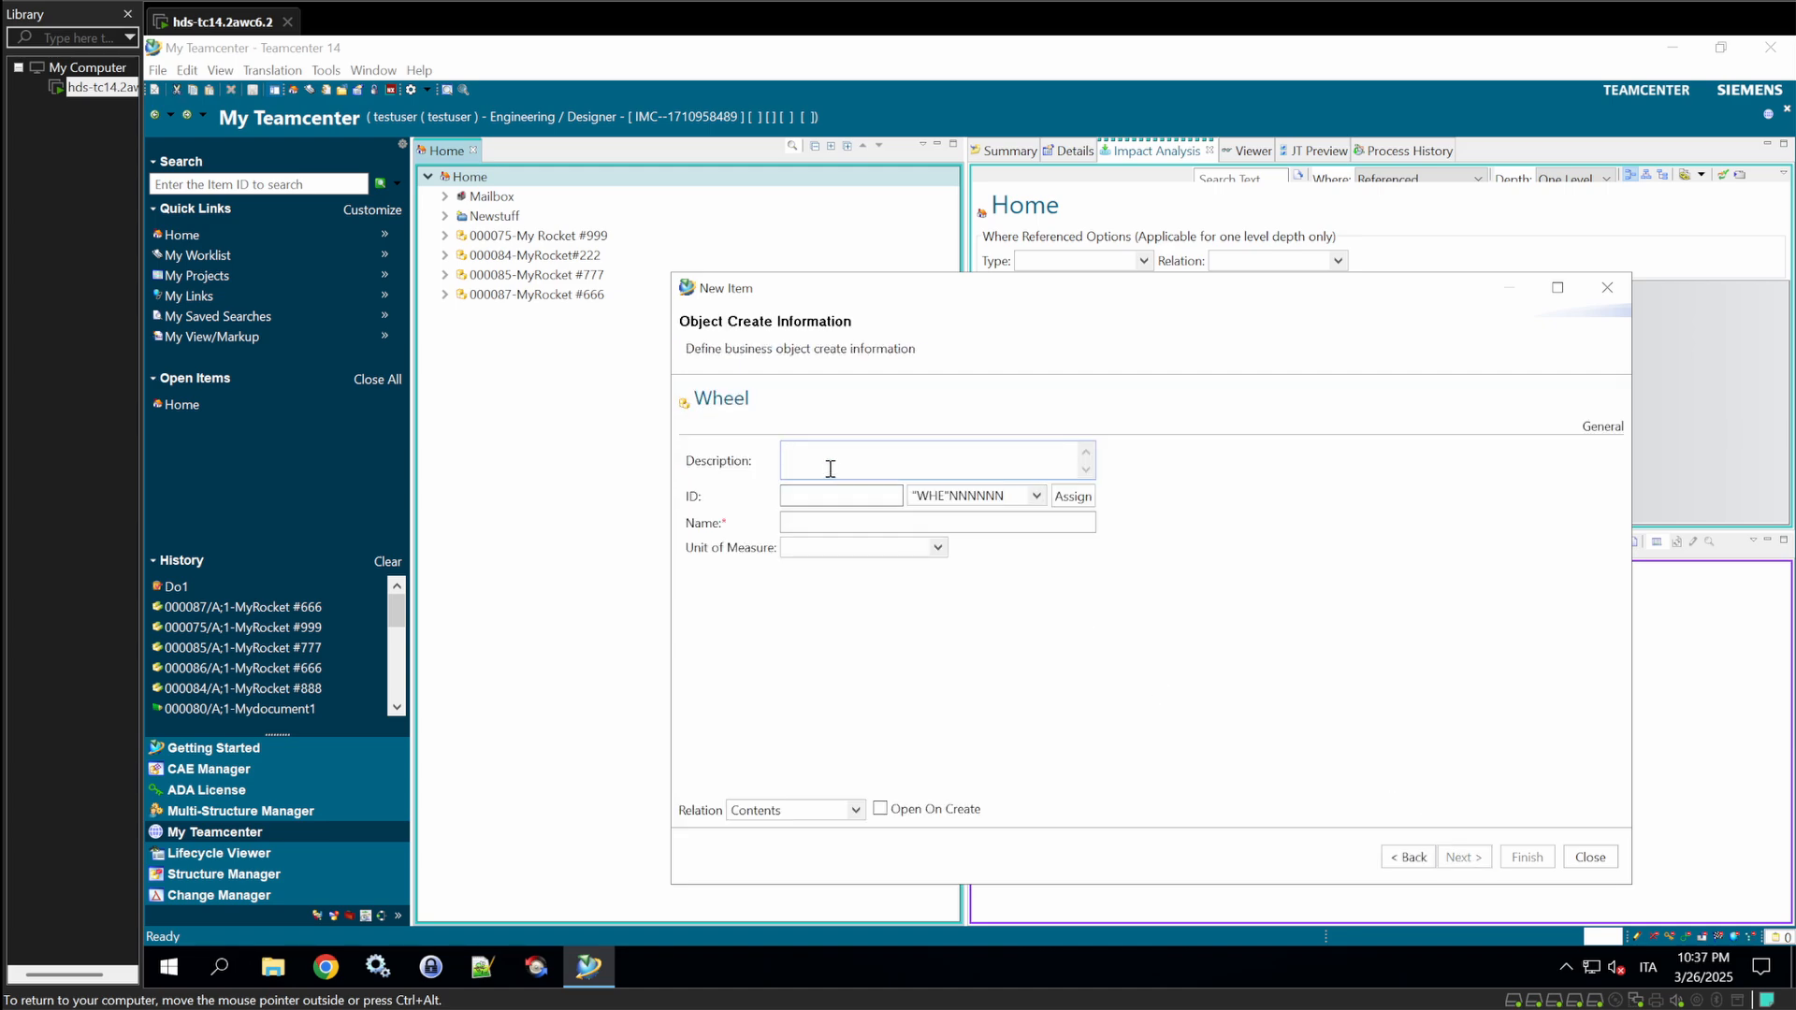
pyautogui.click(1463, 856)
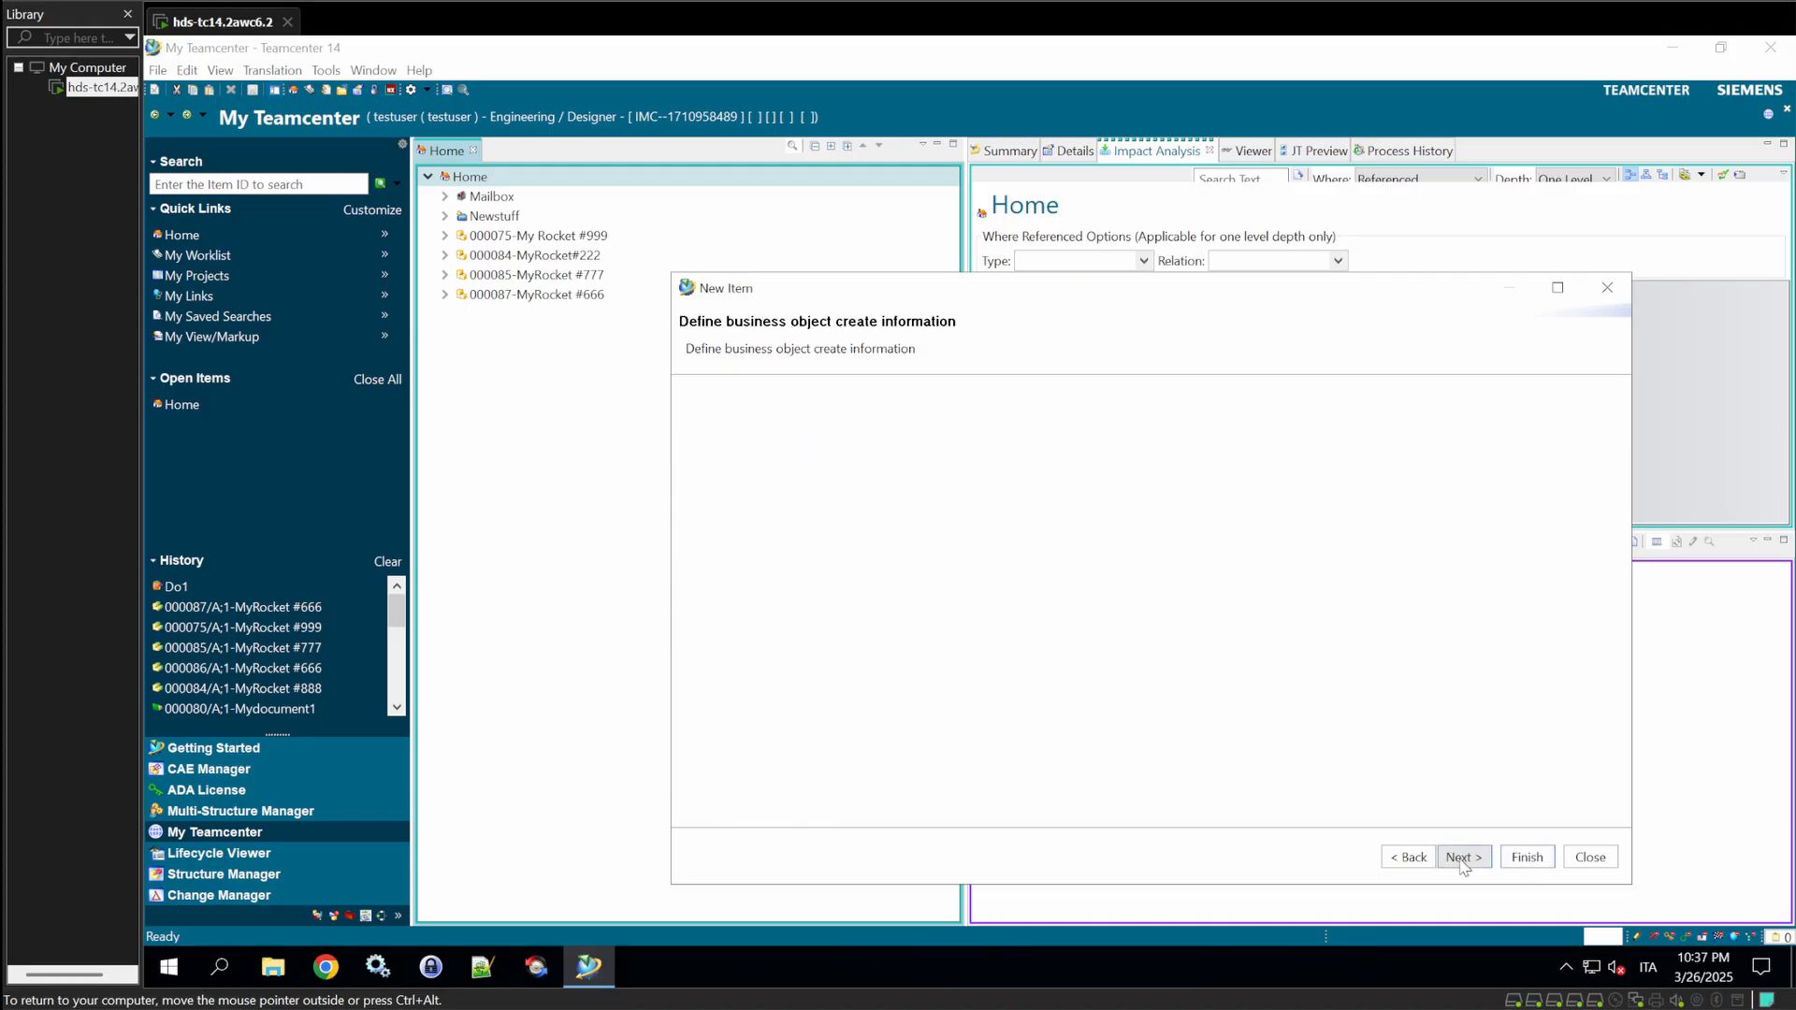
# - Set the approval date to 26 March 2025 and the wheel colour to Yellow
pyautogui.click(1463, 854)
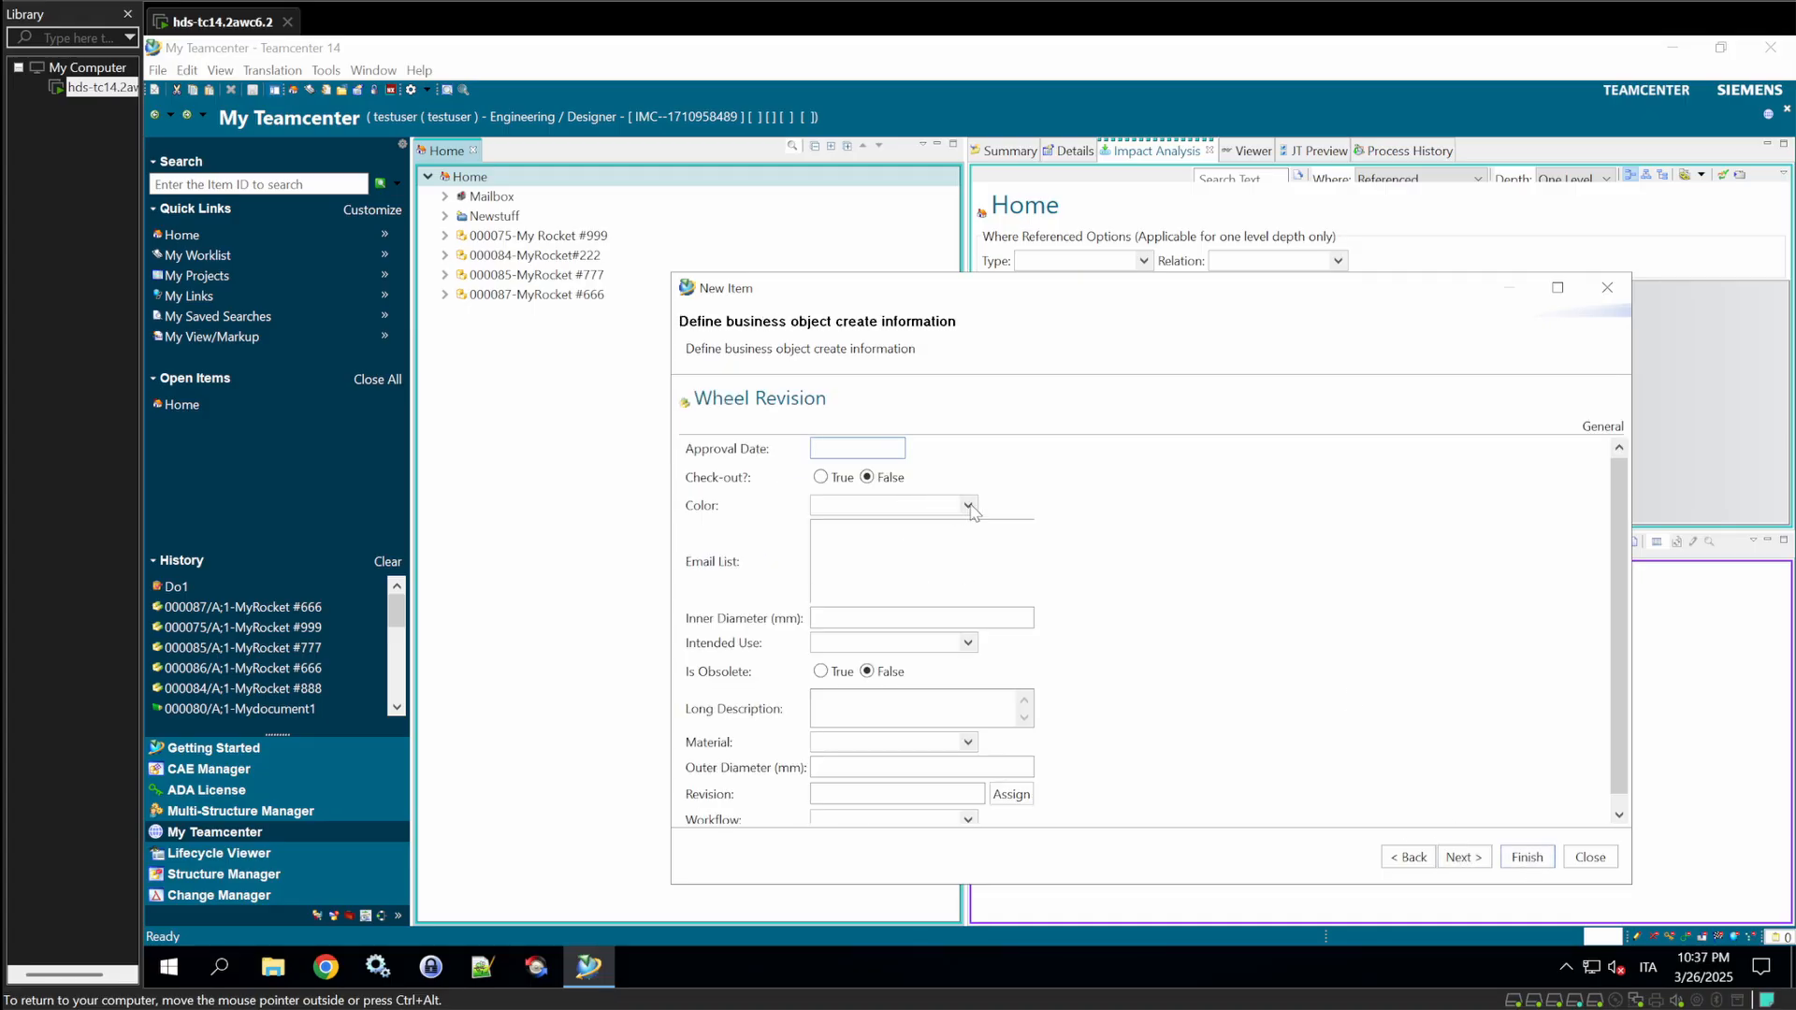
pyautogui.moveTo(874, 473)
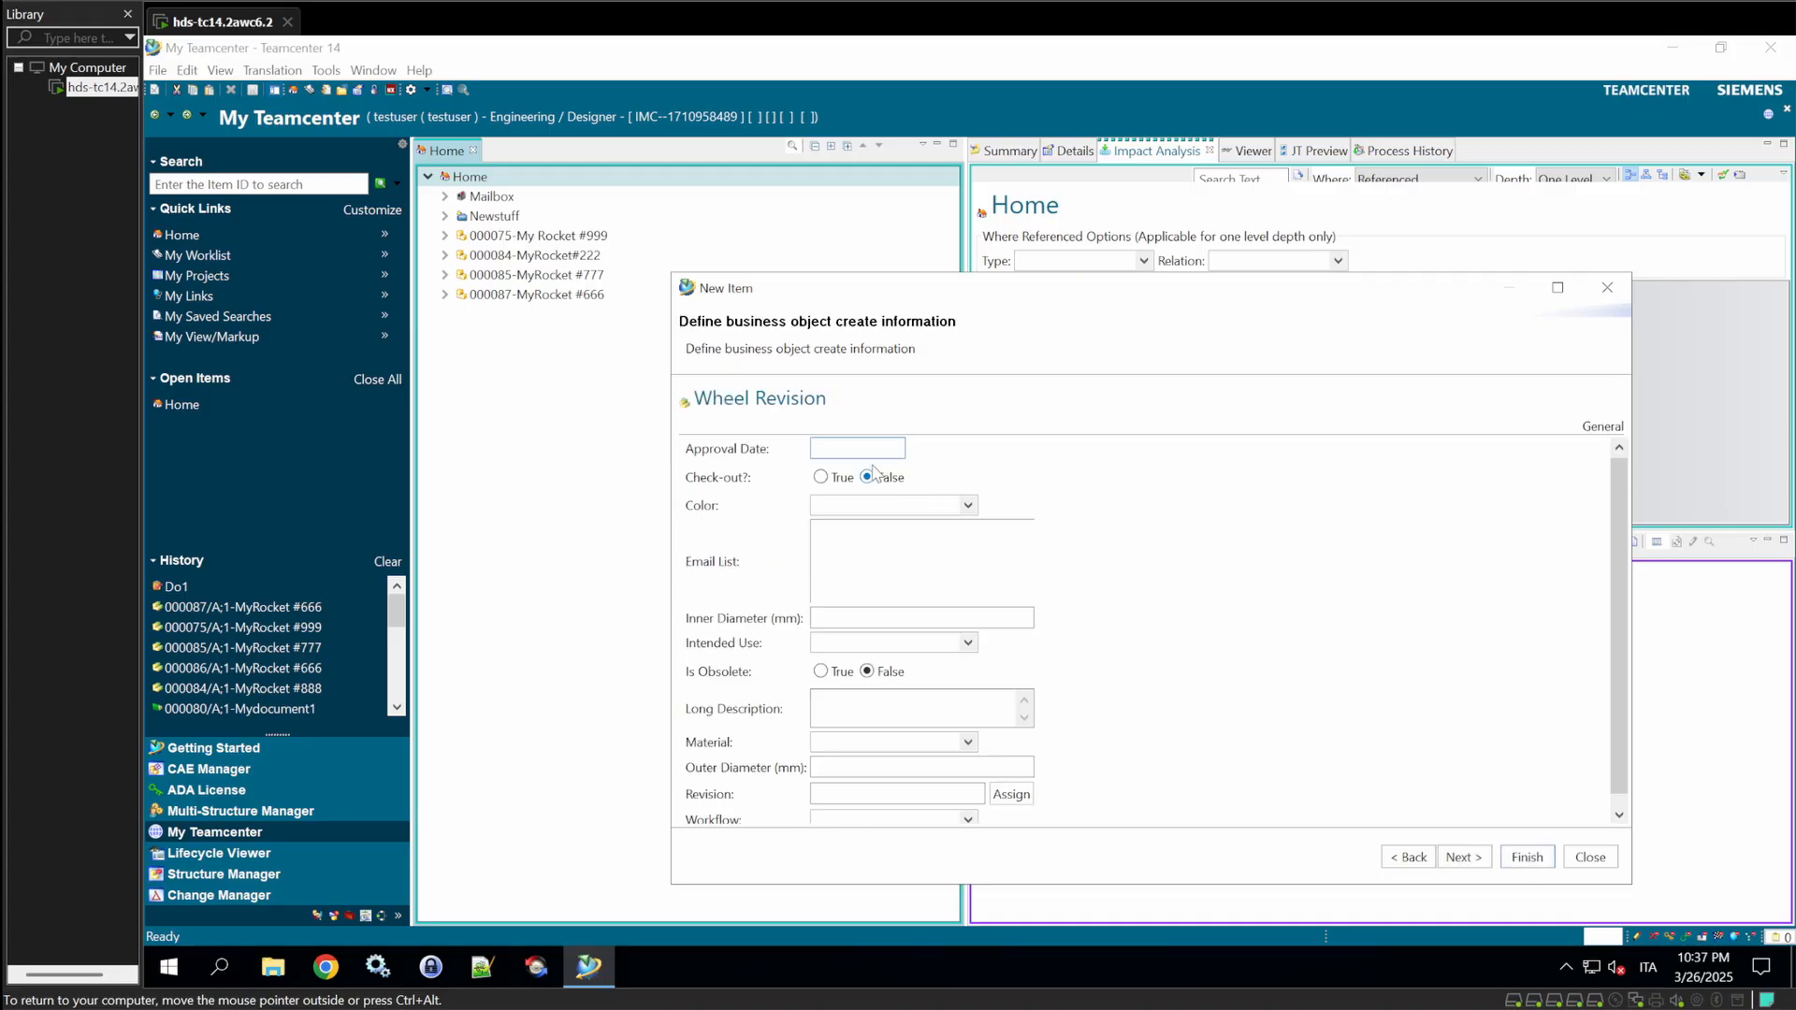
pyautogui.click(857, 447)
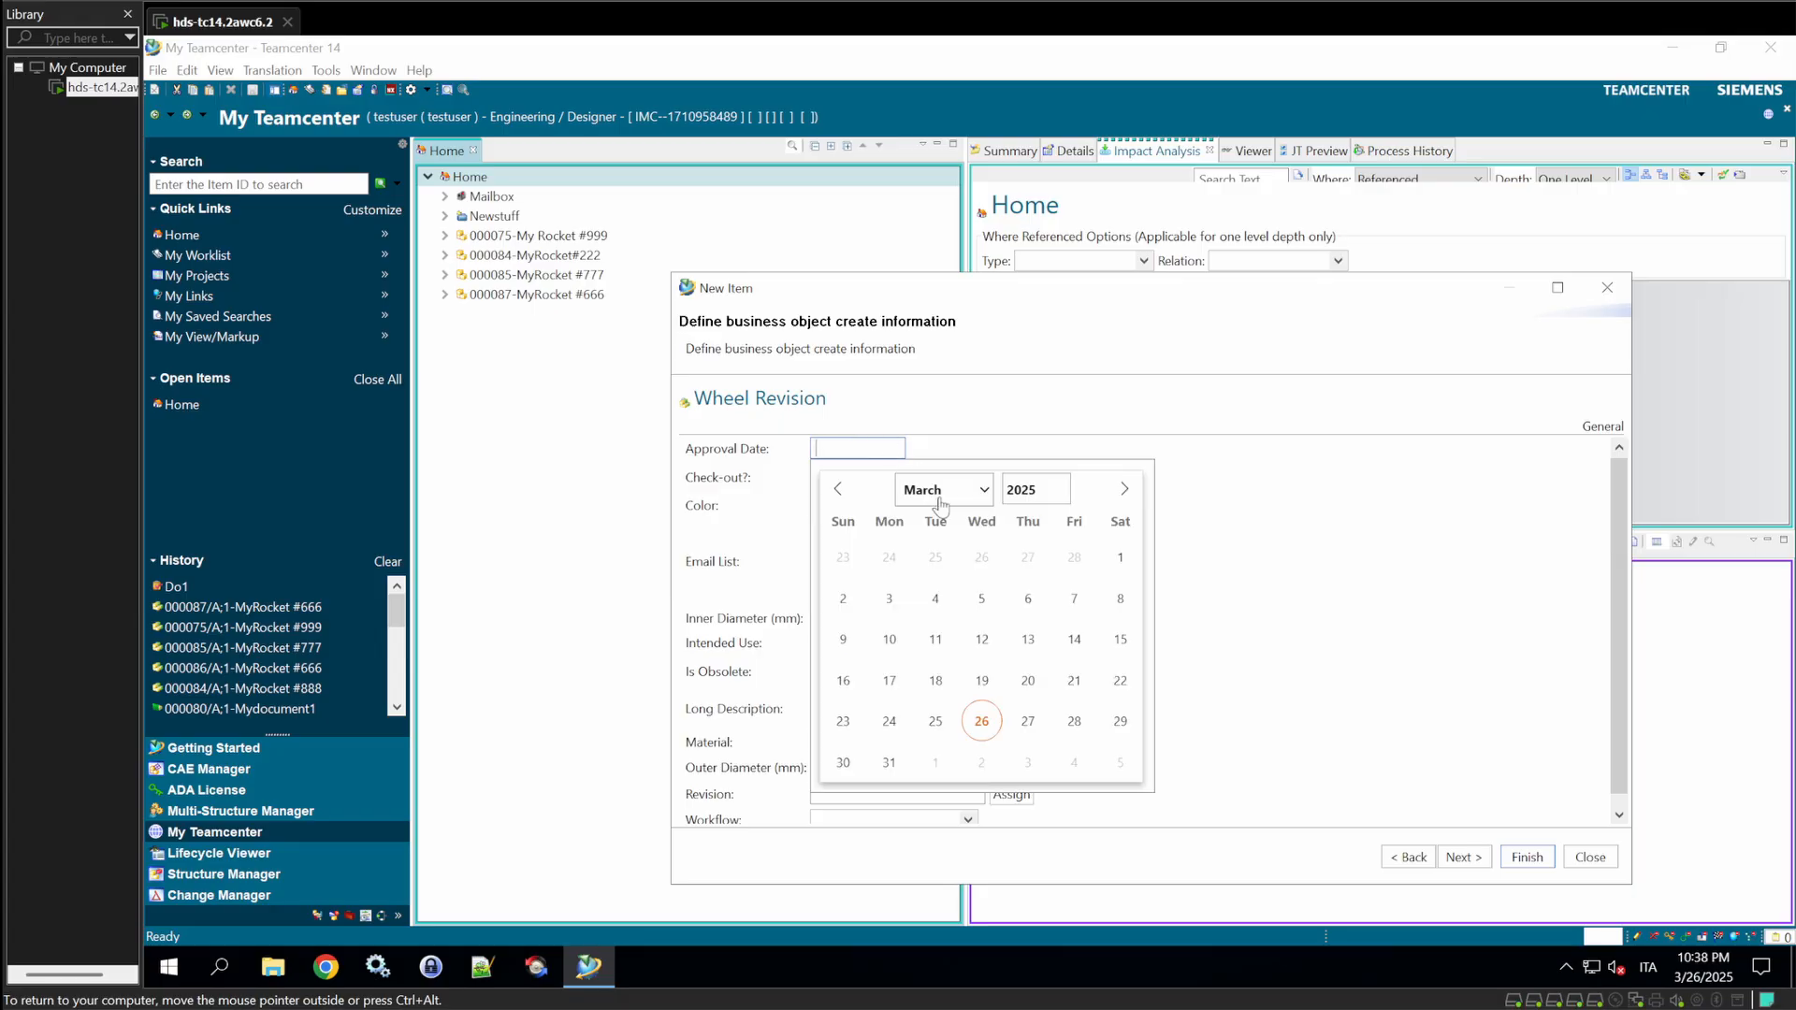
pyautogui.click(980, 720)
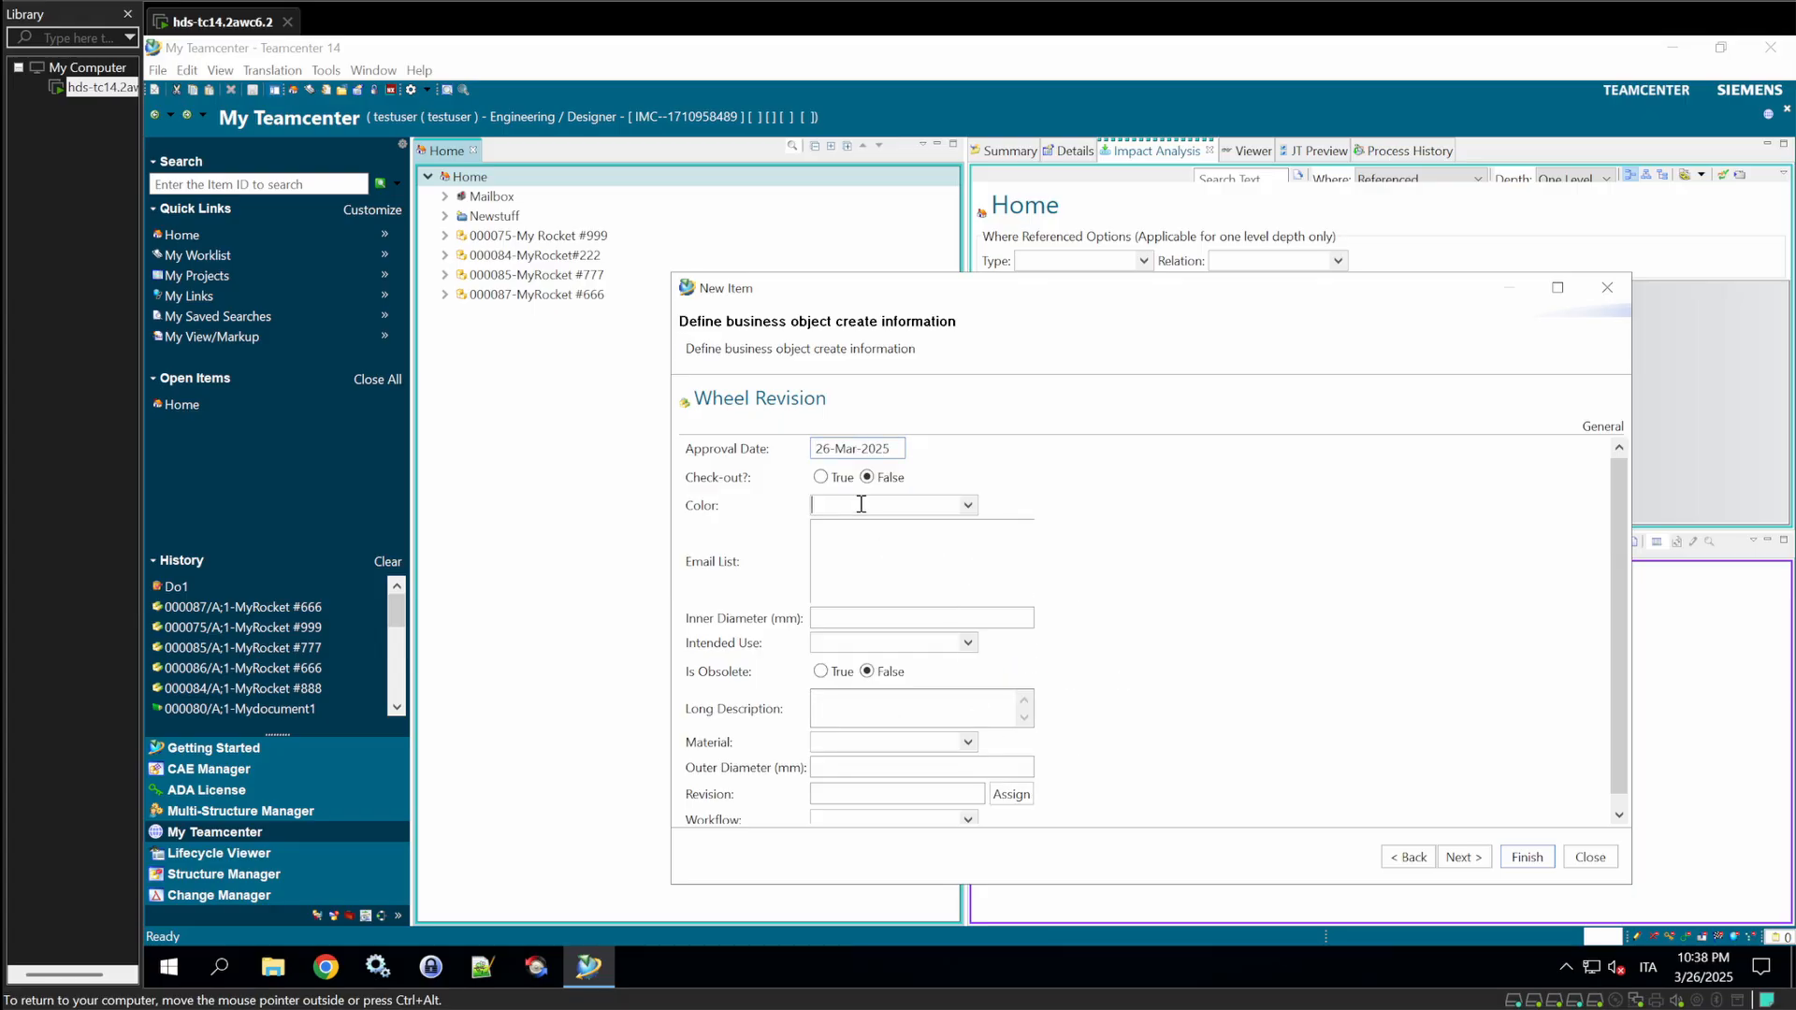
pyautogui.click(967, 505)
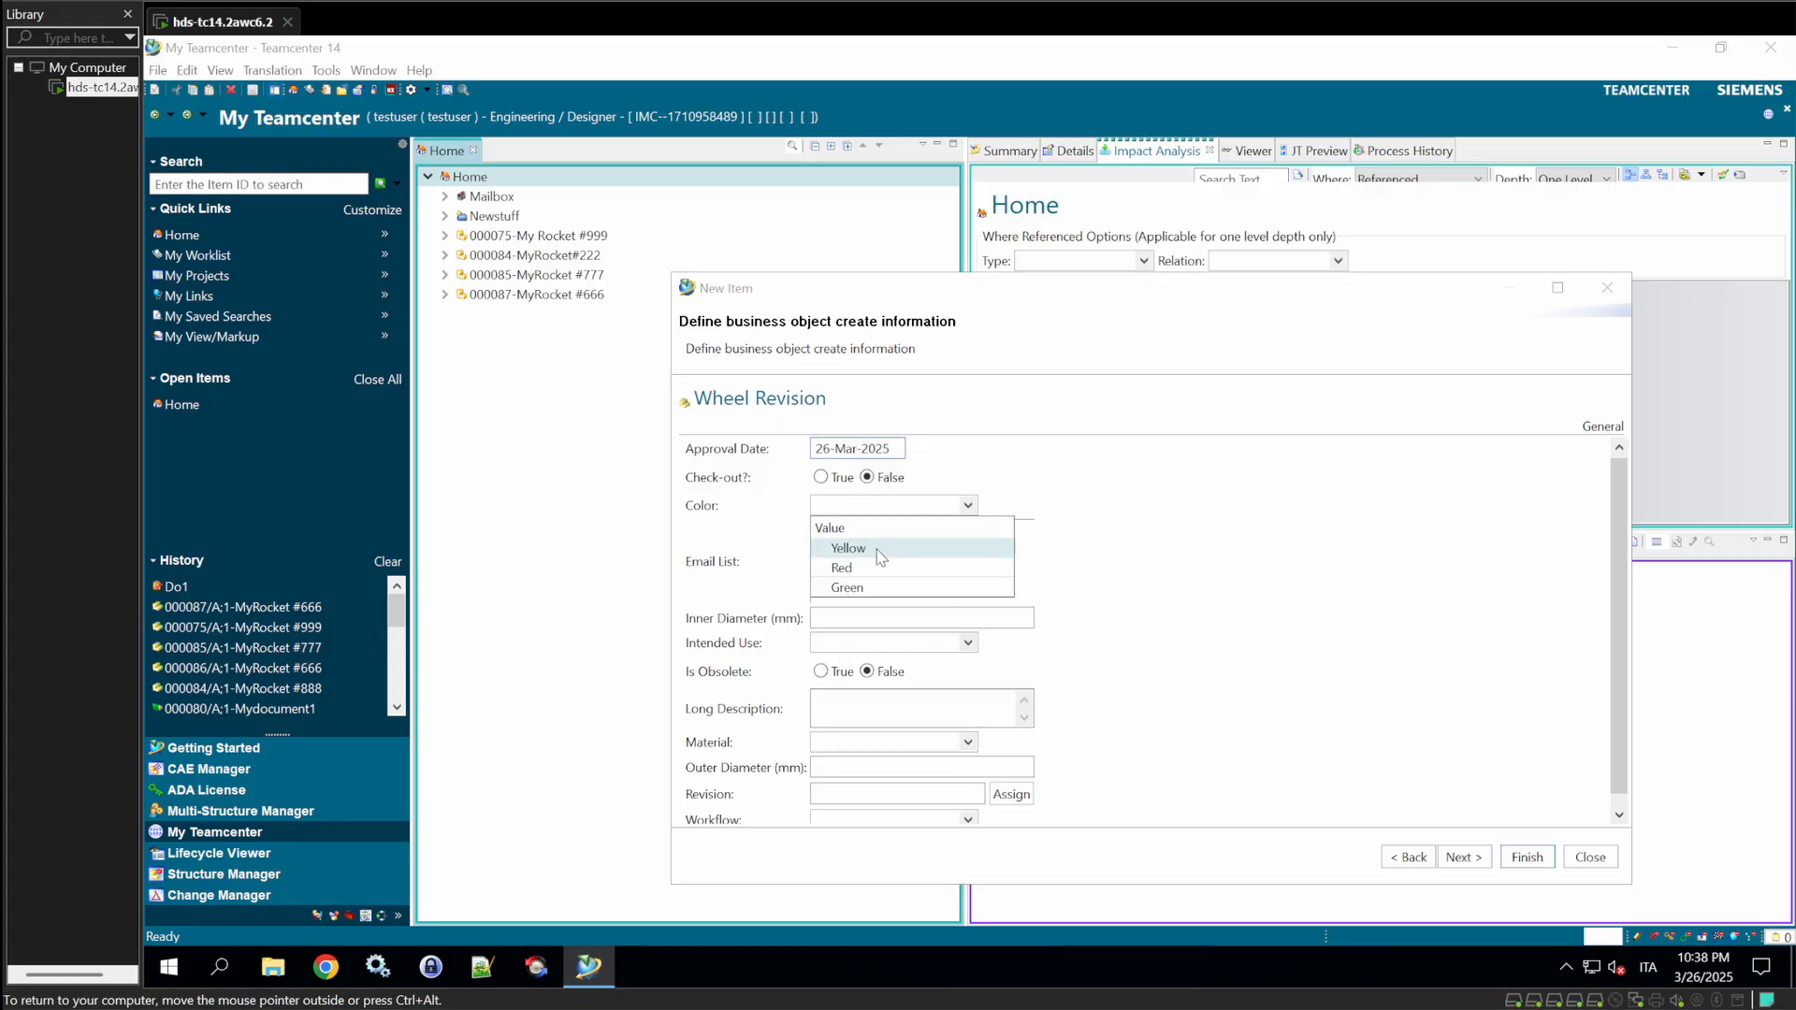
pyautogui.click(847, 548)
pyautogui.write('25')
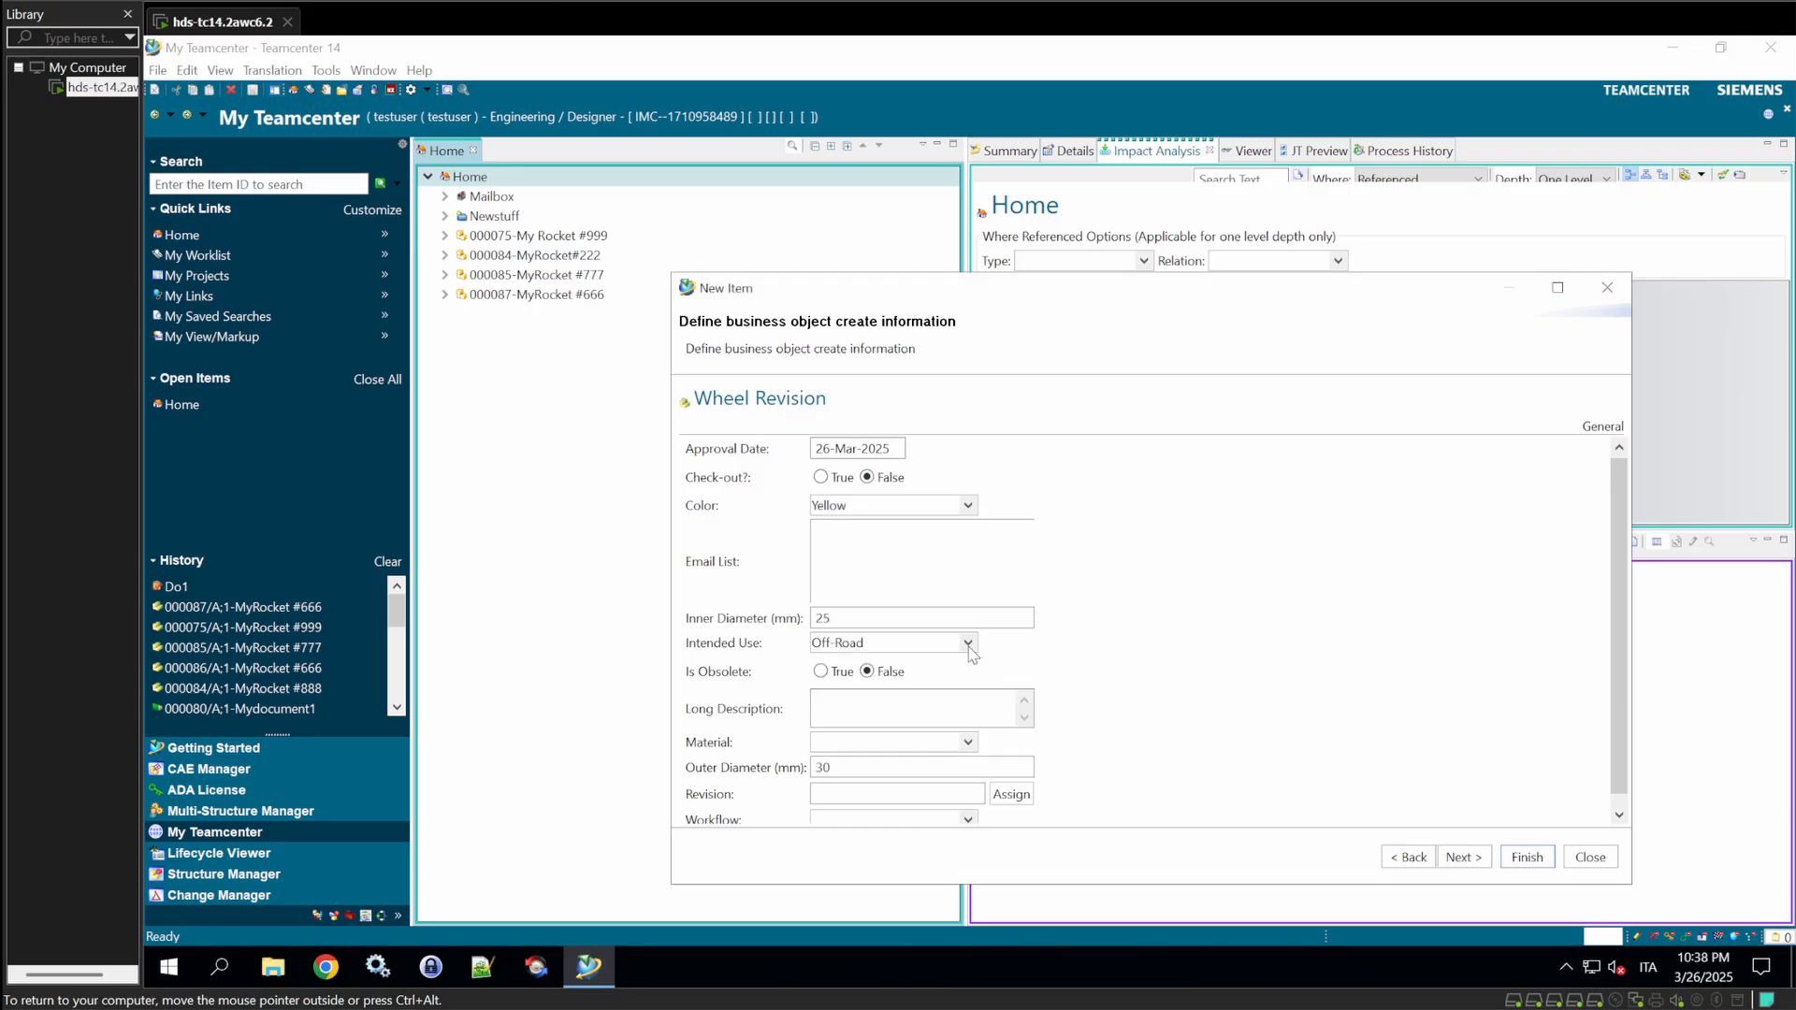
# - Enter the long description 'This is a long d' and auto-assign the revision identifier
pyautogui.click(920, 707)
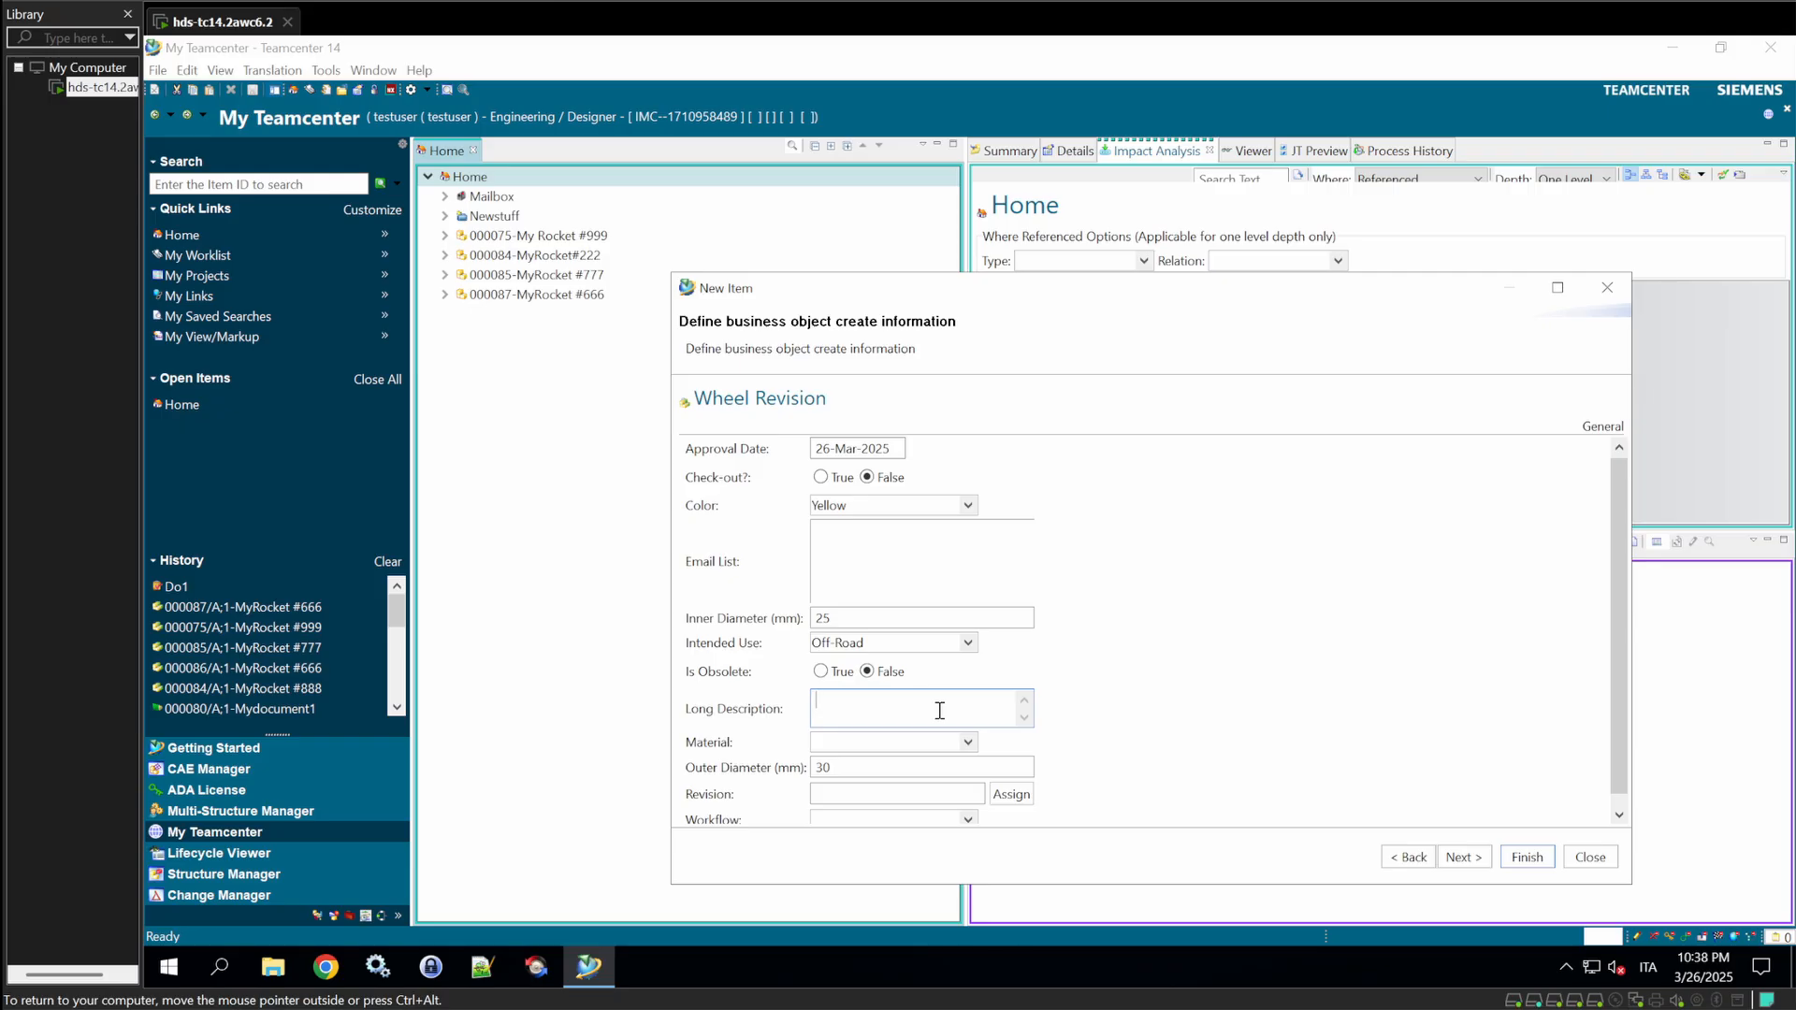
pyautogui.scroll(-3)
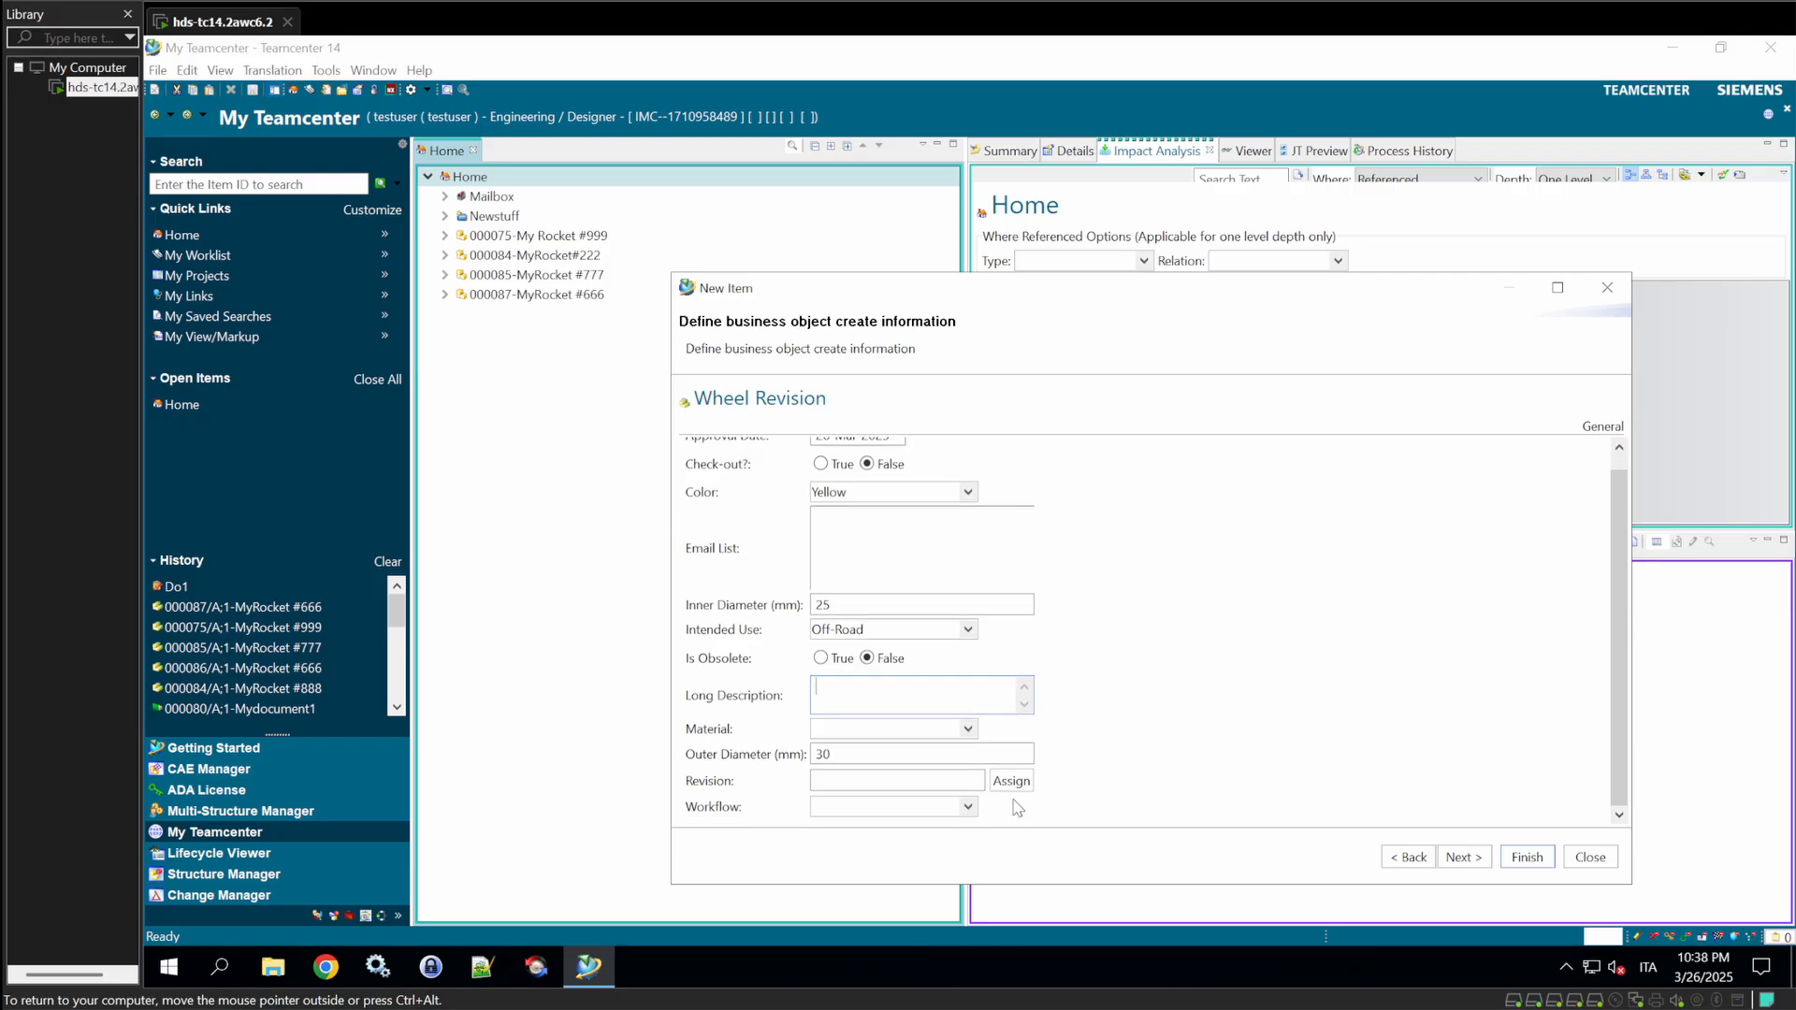
pyautogui.write('T')
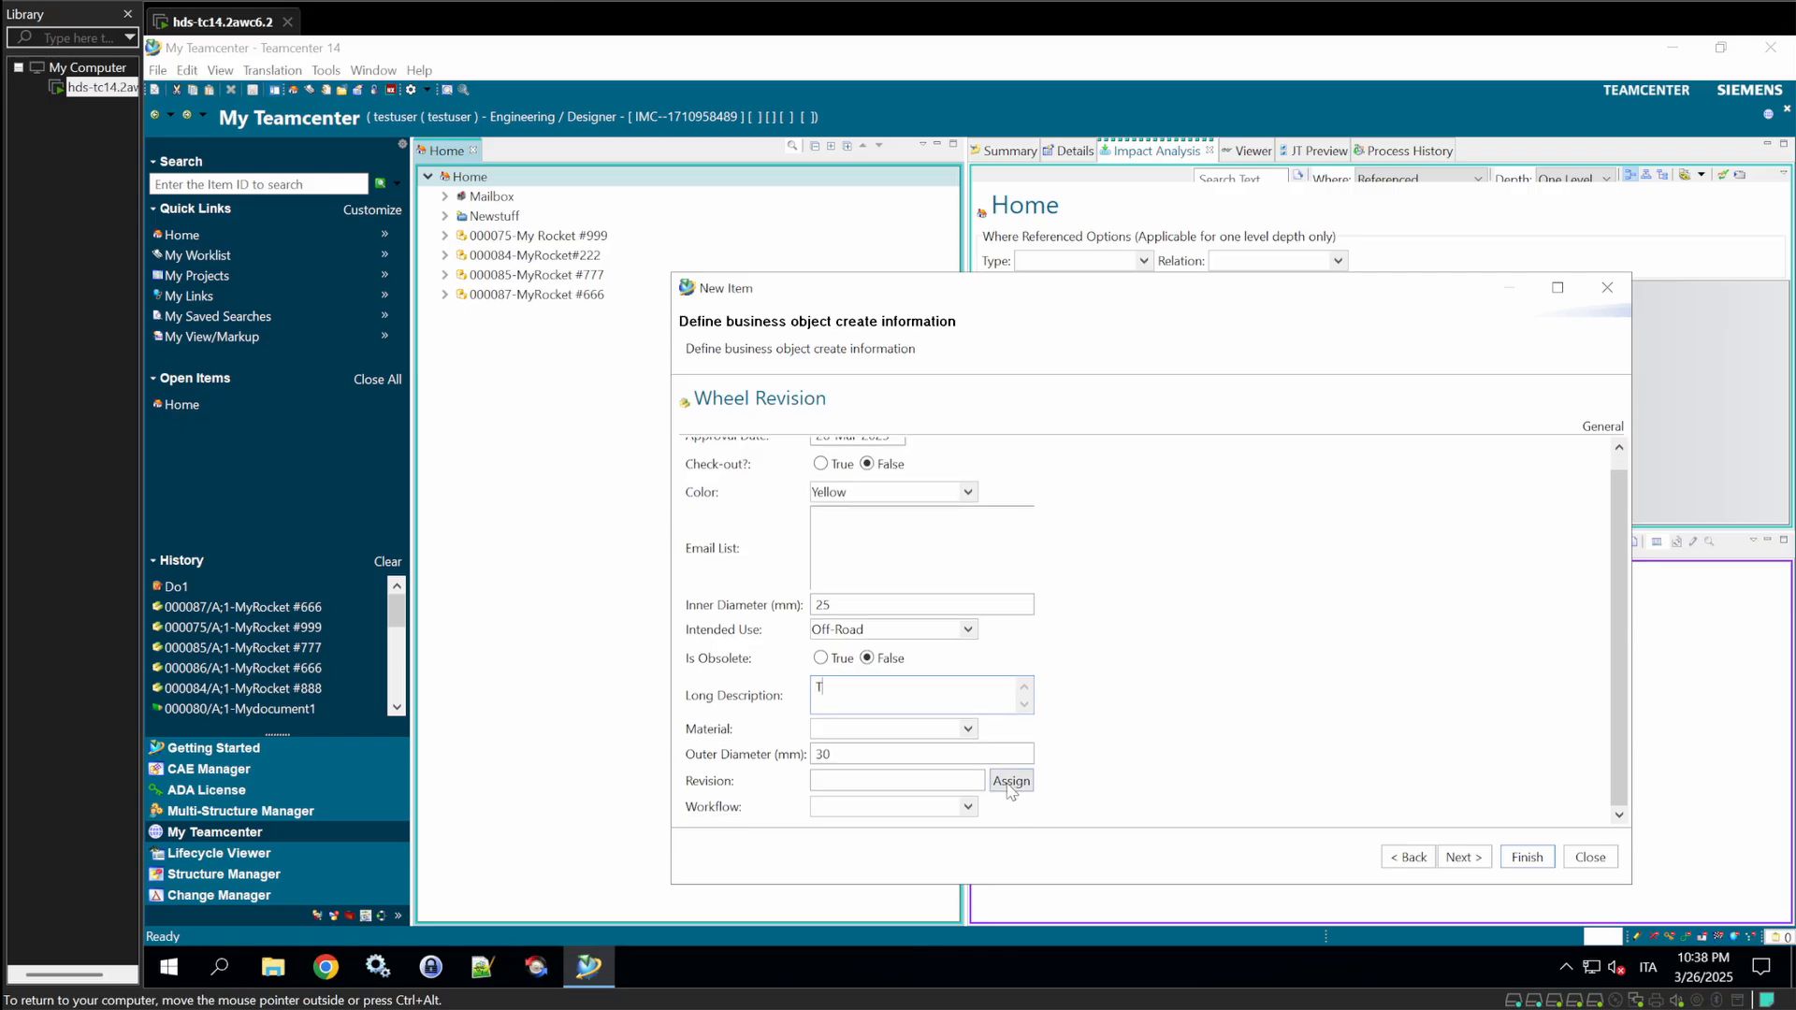
pyautogui.write('his is a long d')
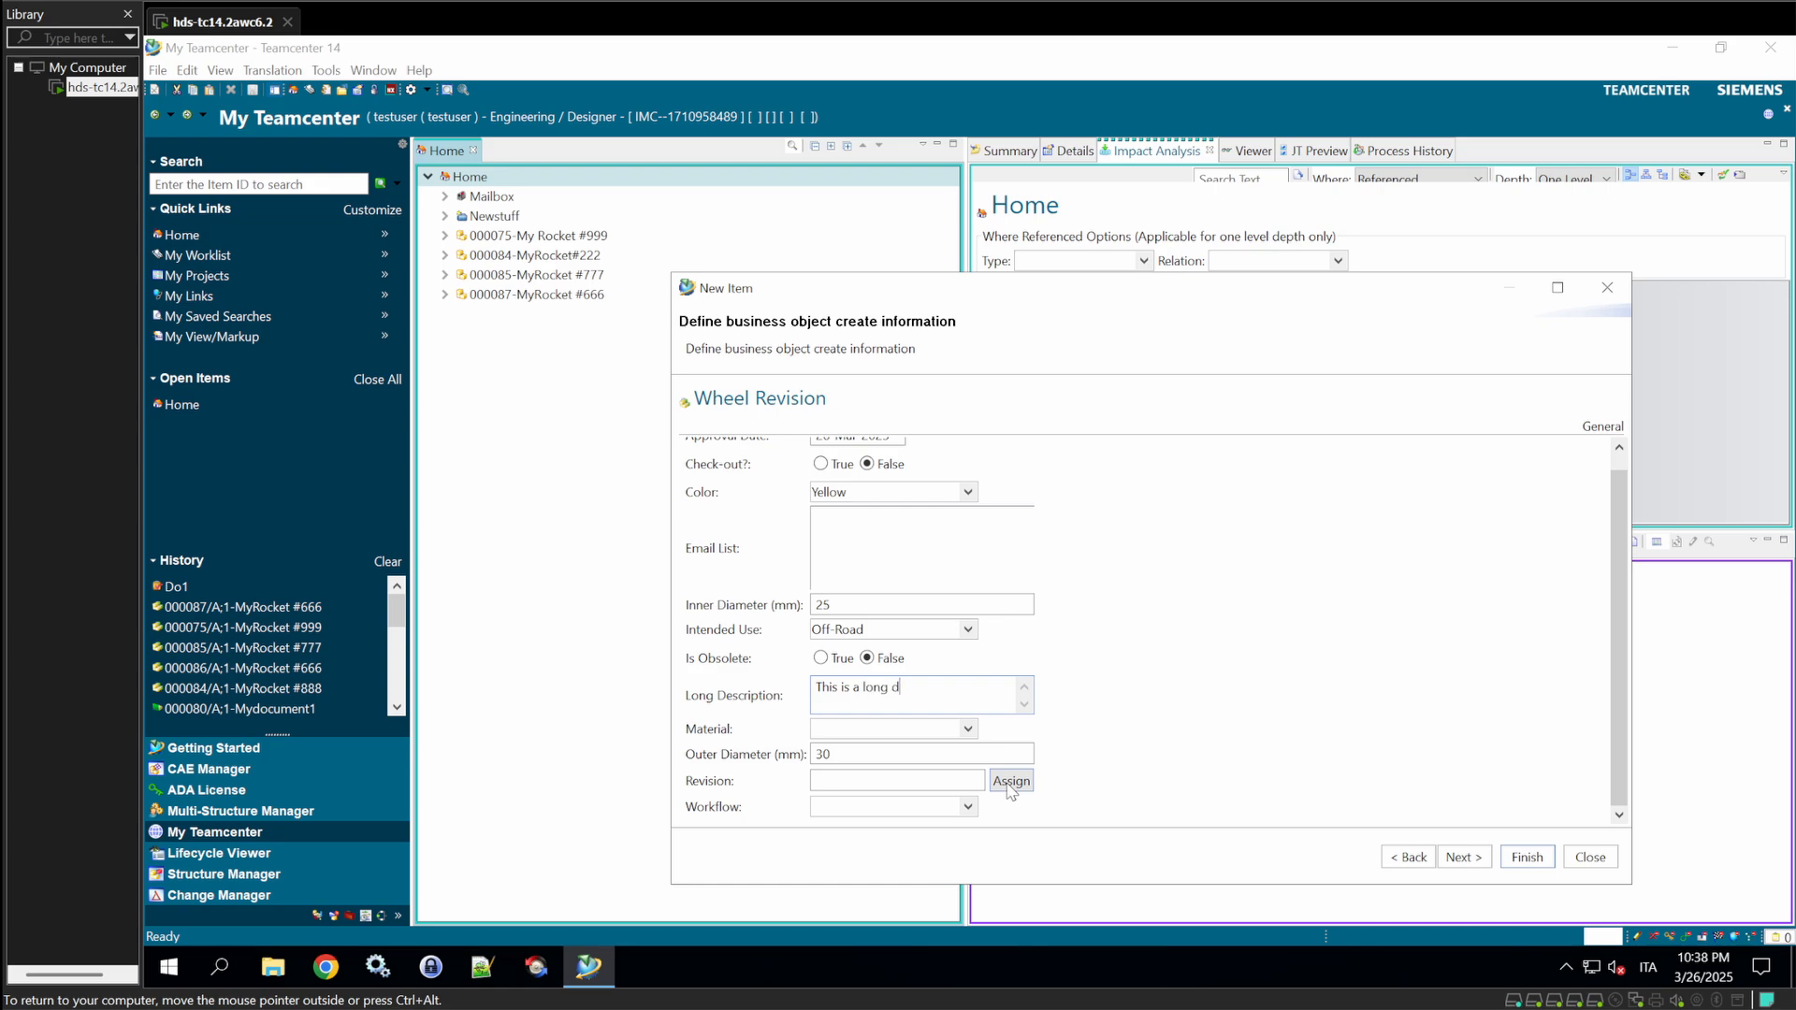
pyautogui.click(1009, 780)
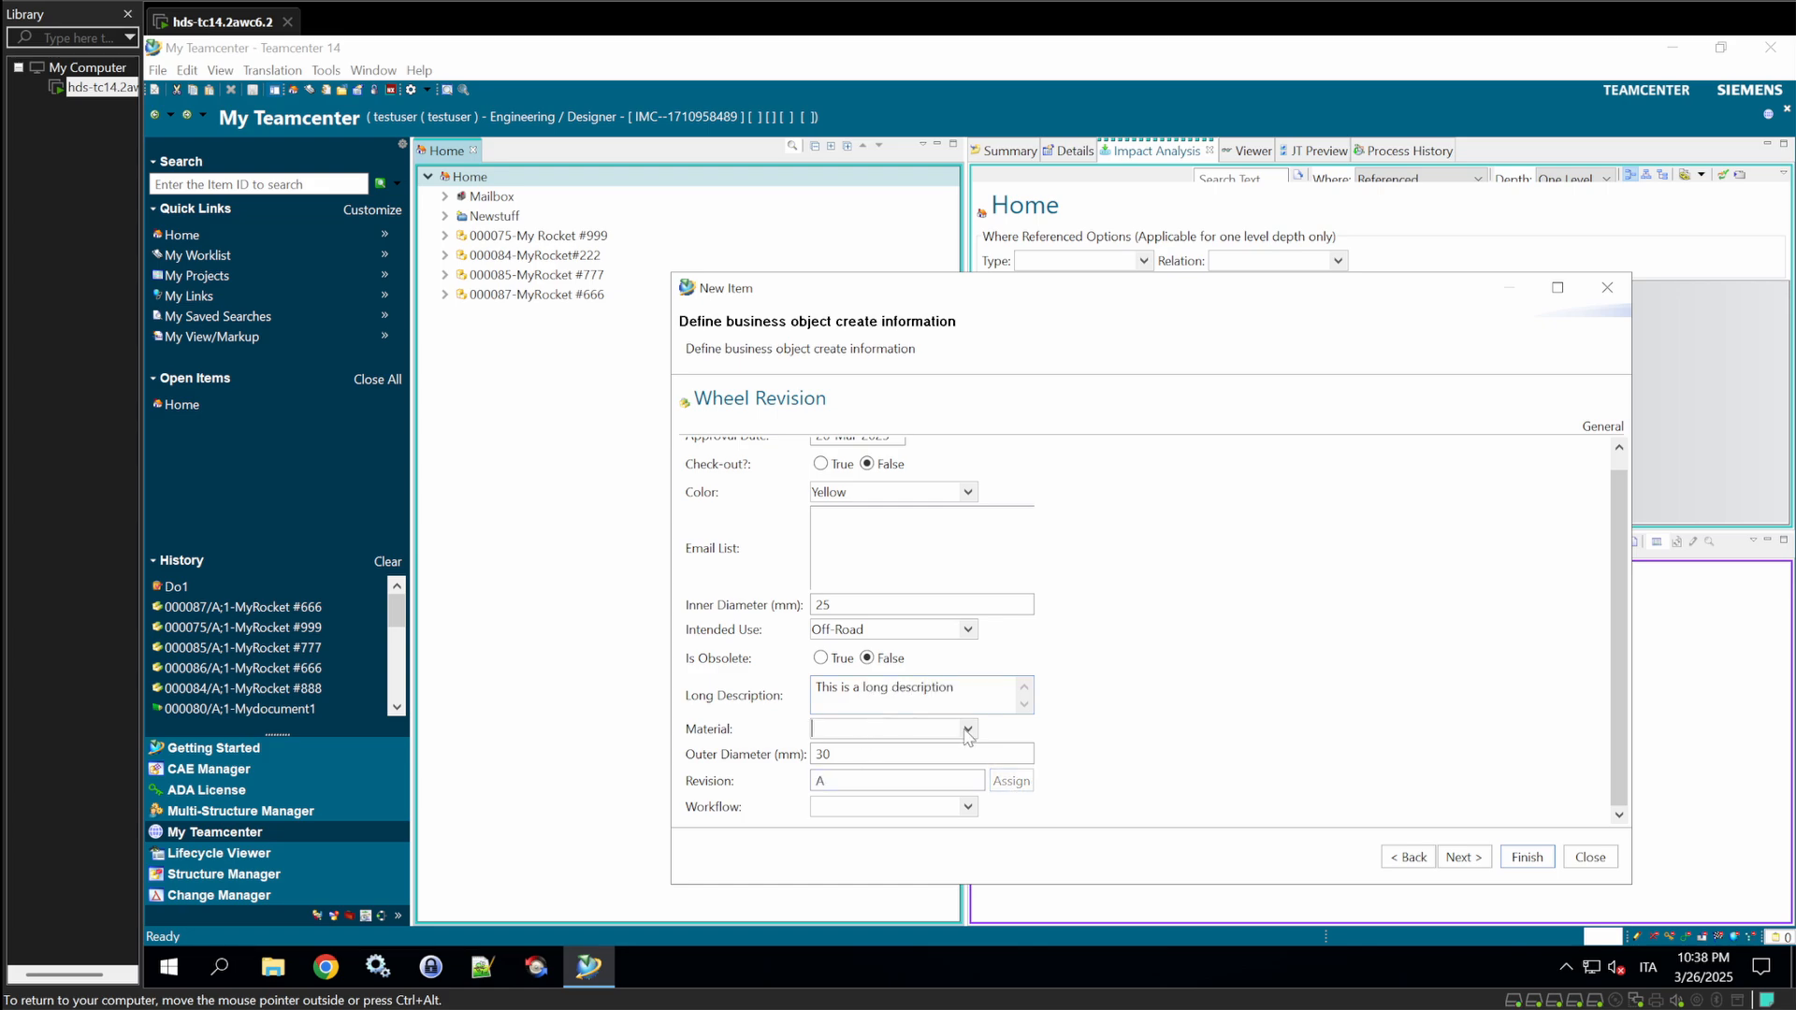
# - Choose Aluminum from the Material values and close the New Item dialog
pyautogui.click(967, 727)
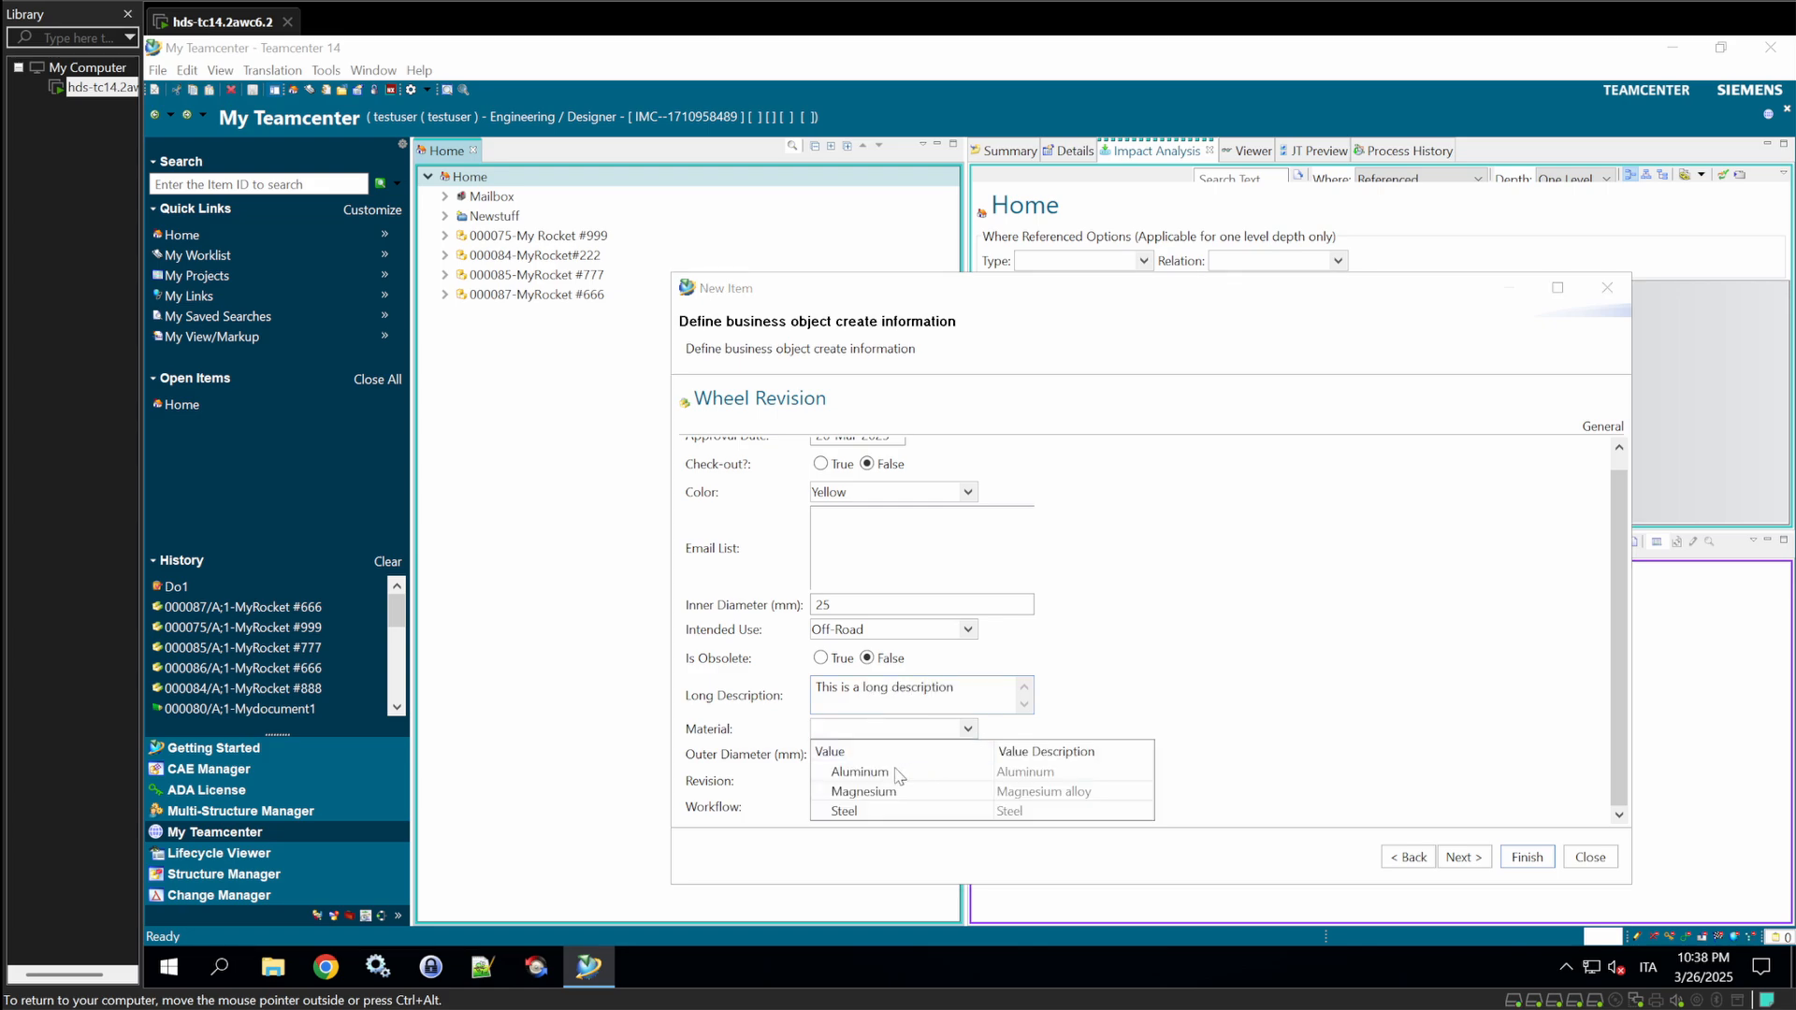
pyautogui.moveTo(858, 771)
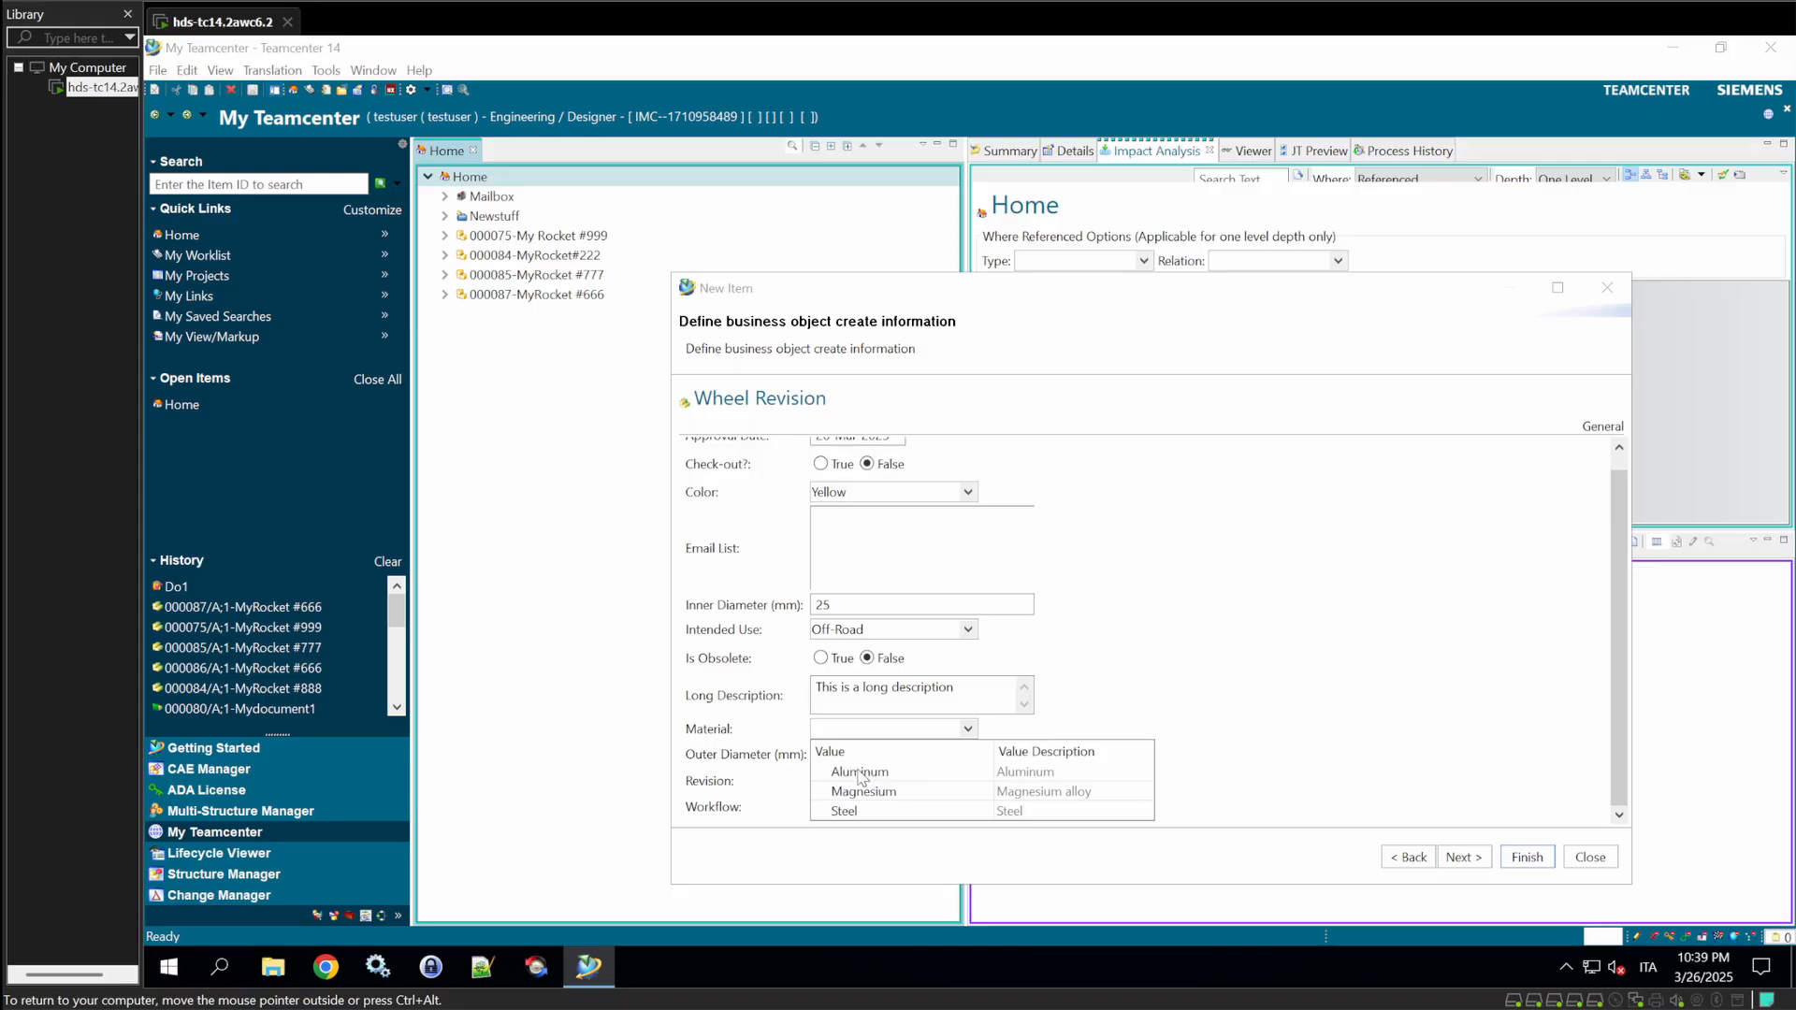
pyautogui.click(858, 771)
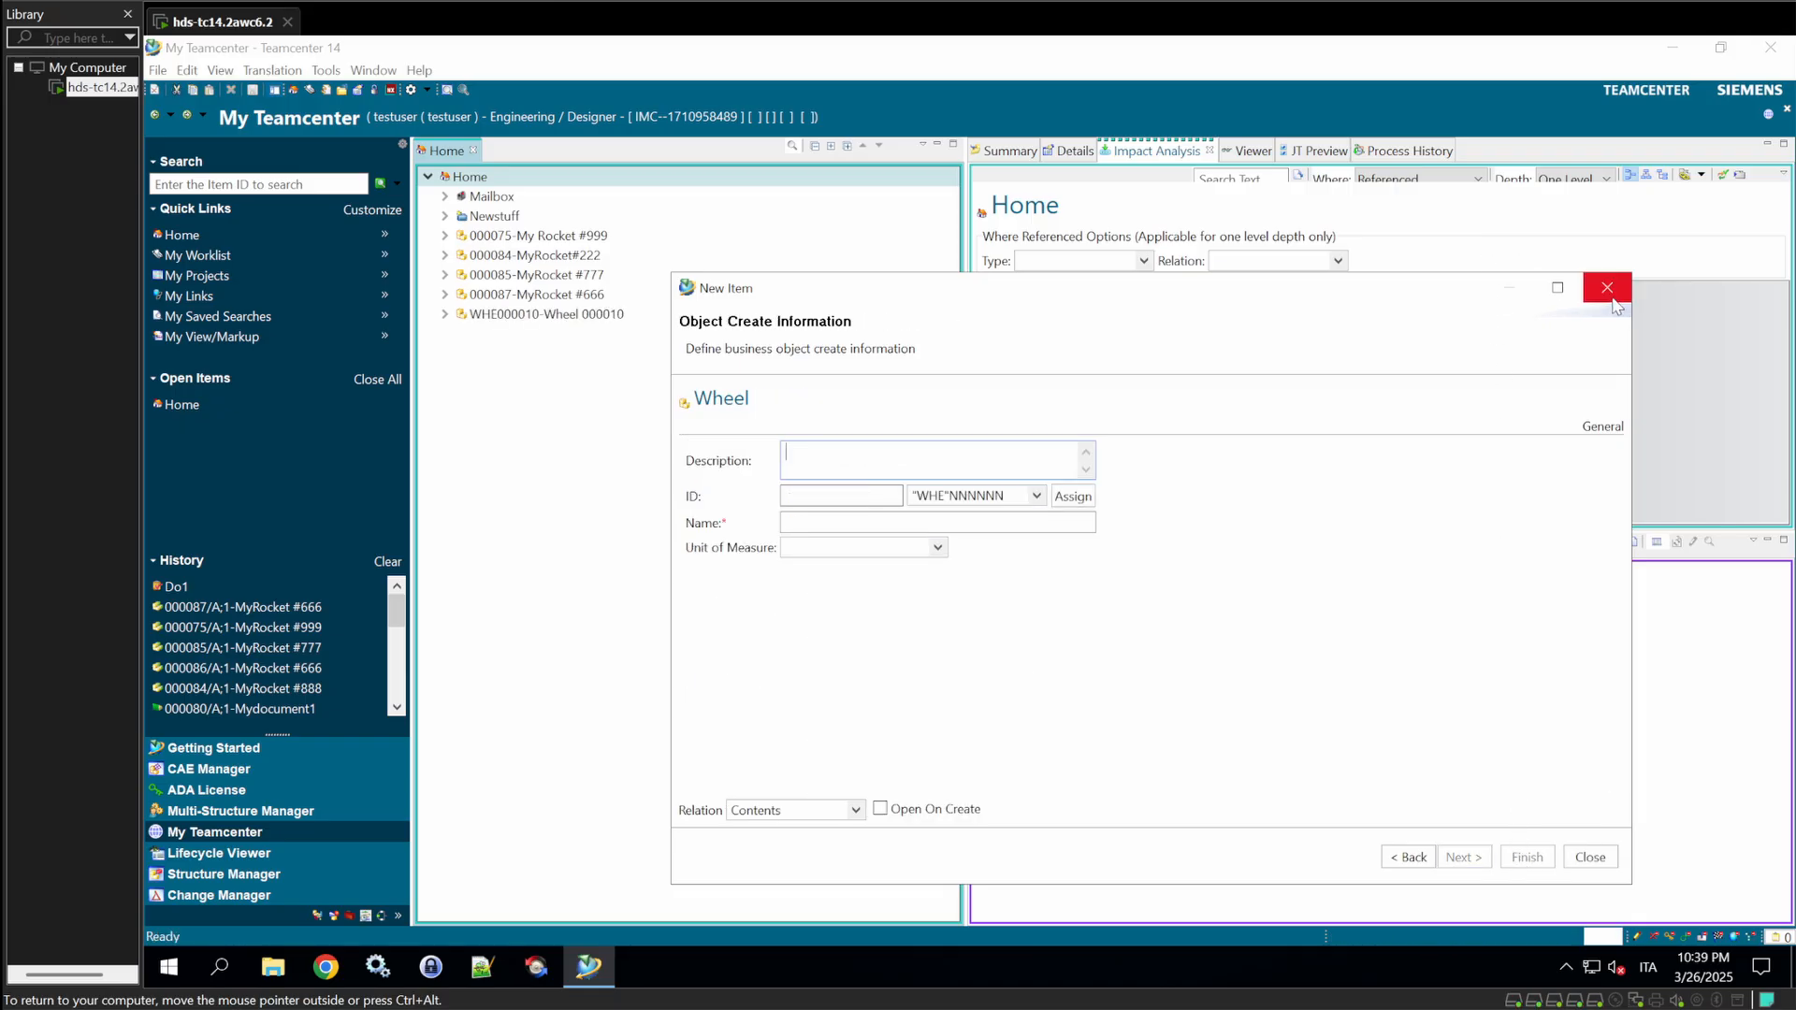
pyautogui.click(1605, 288)
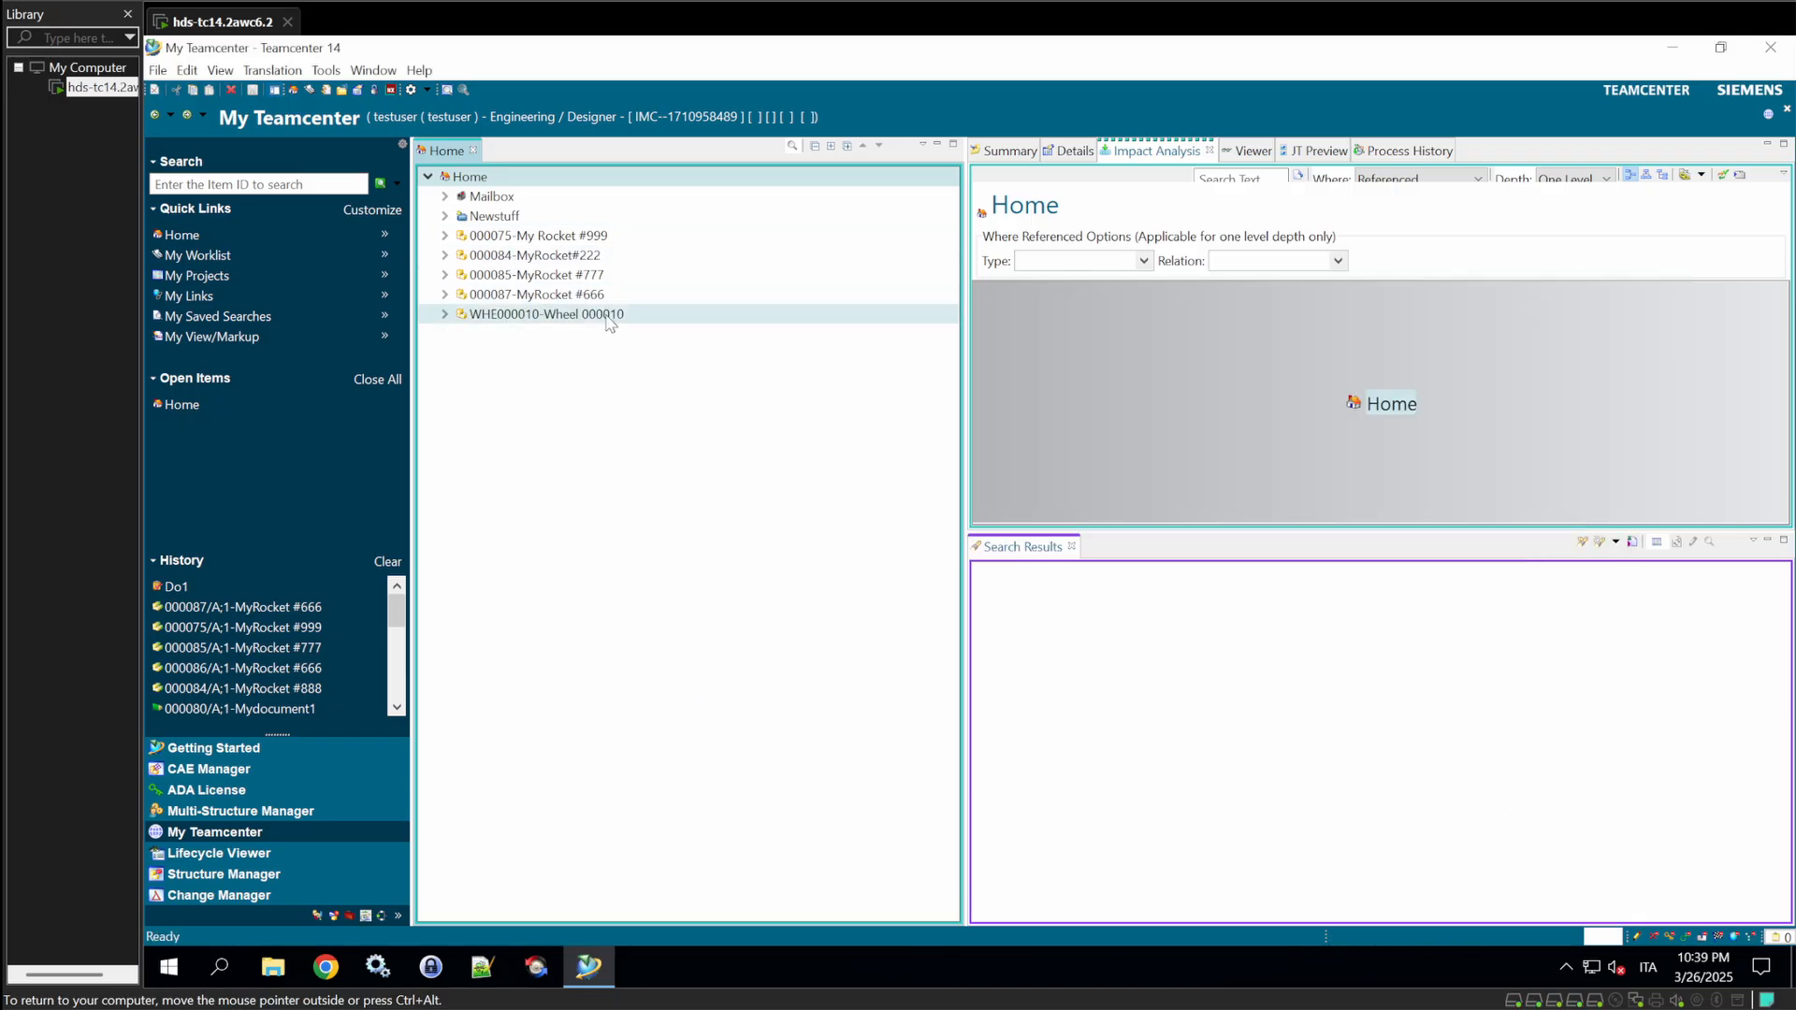